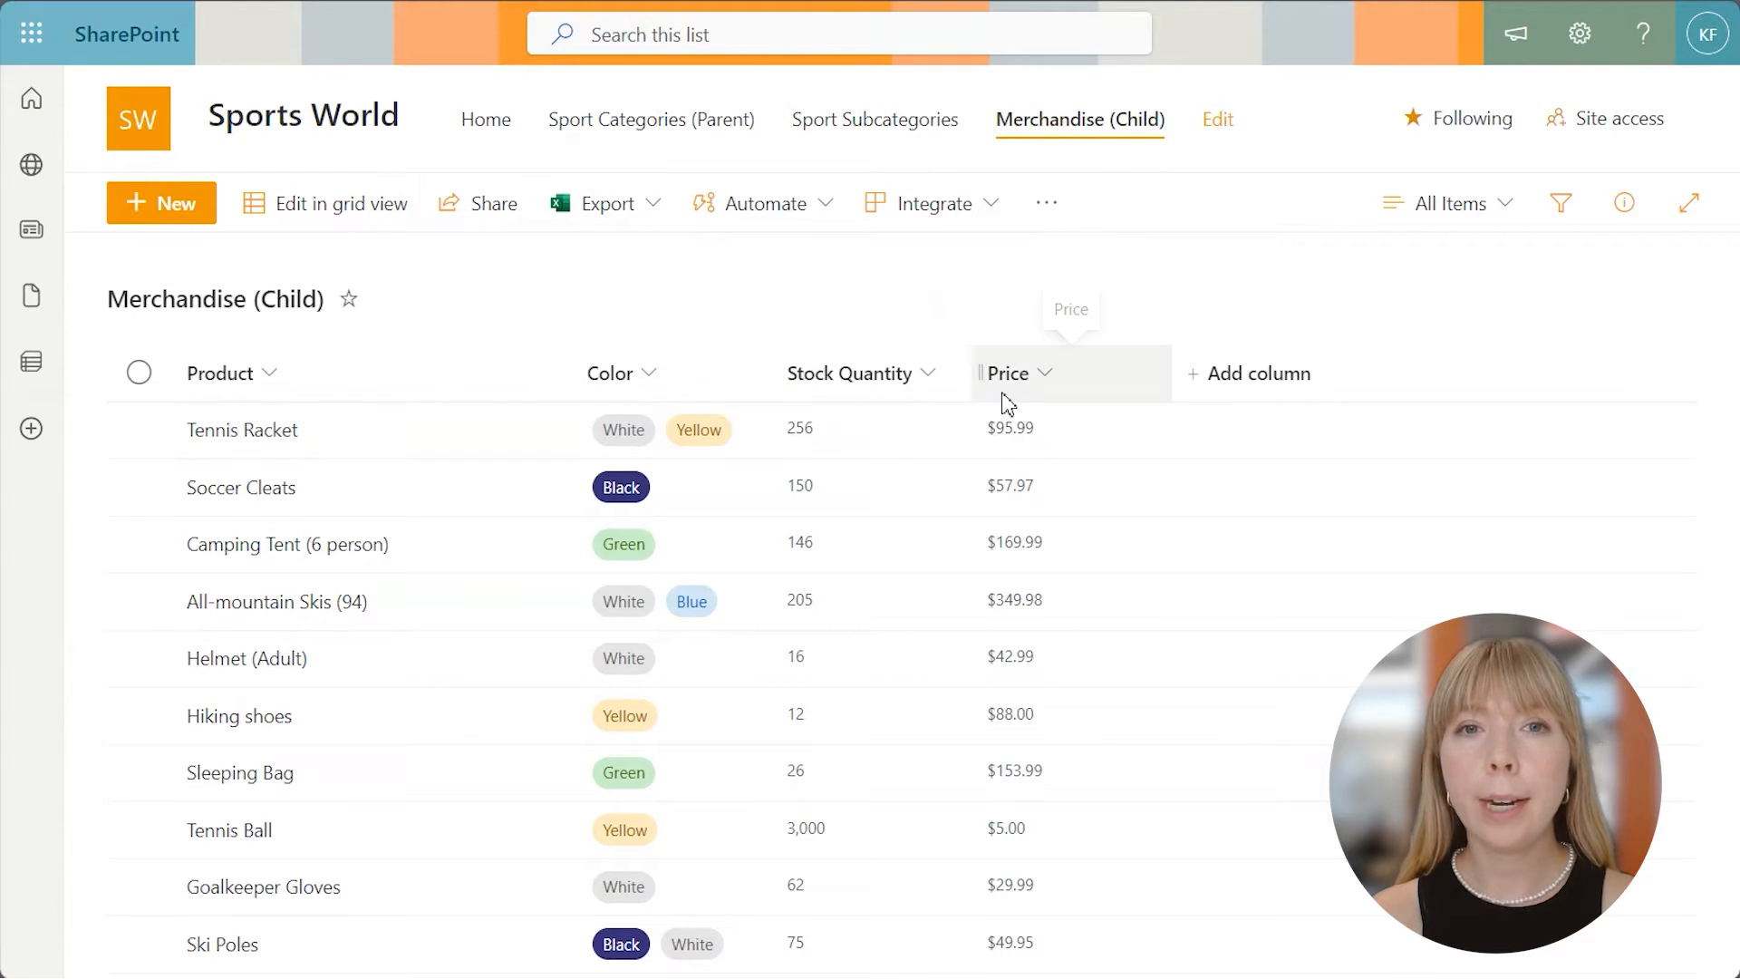
# - Create a Lookup column Sport Category sourced from Sport Categories (Parent), column Sport
pyautogui.click(1248, 373)
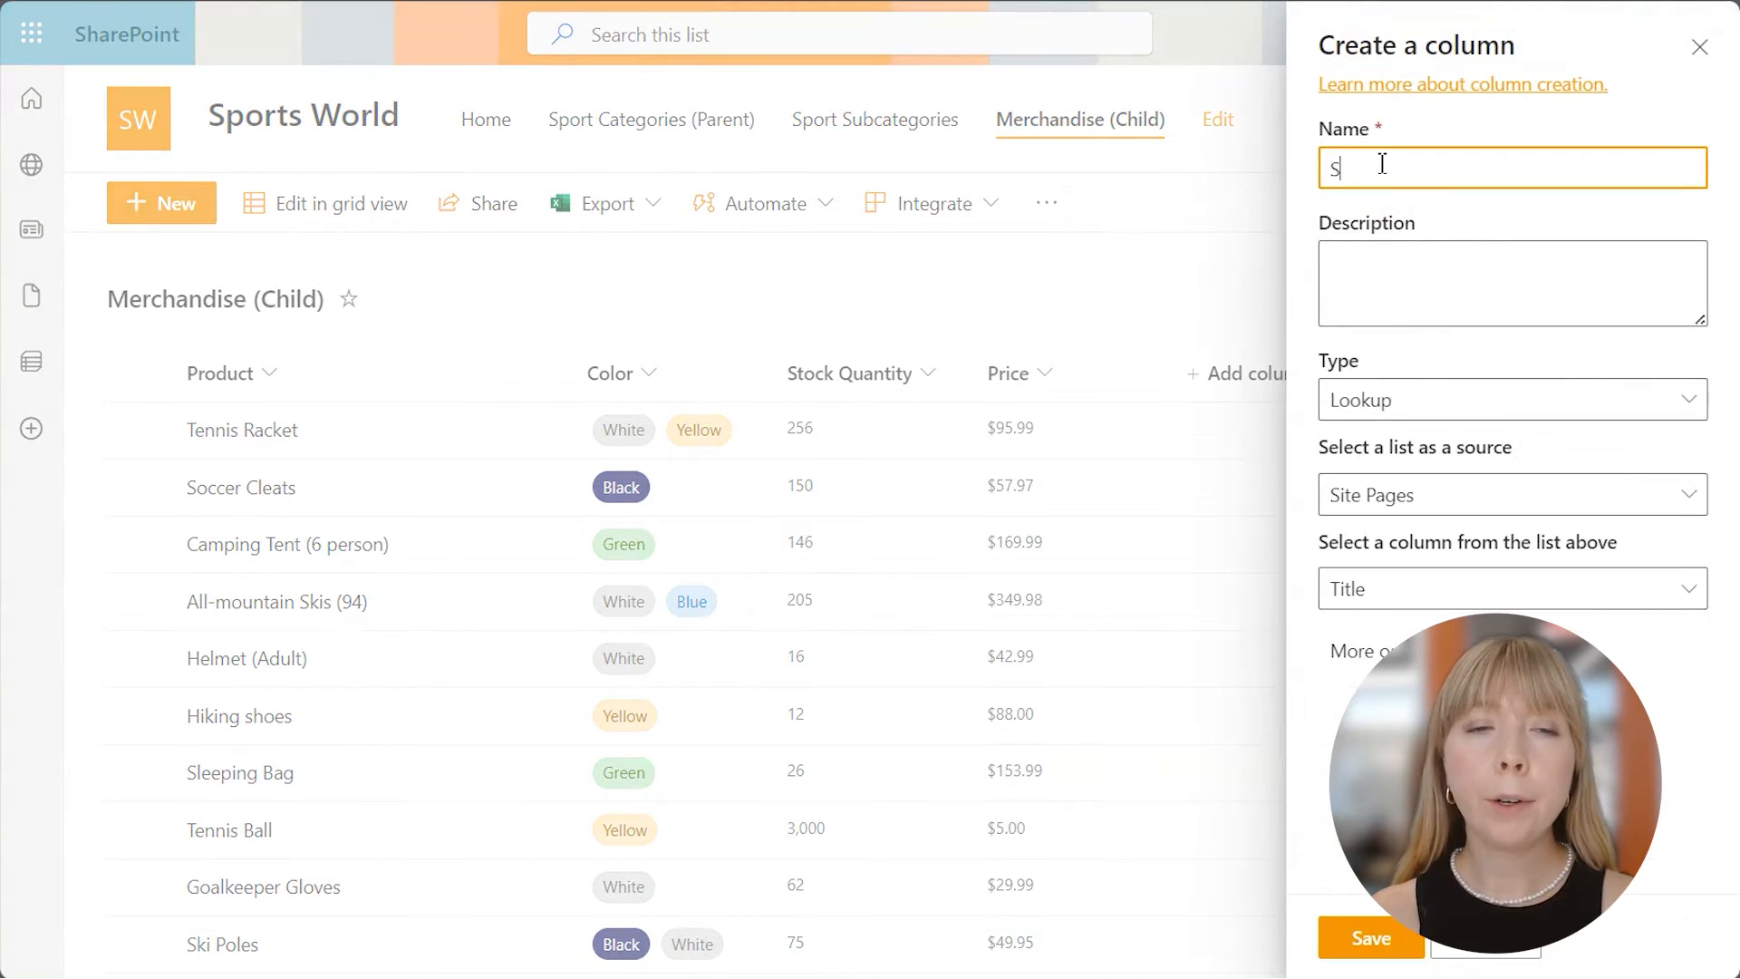
pyautogui.write('Sport Category')
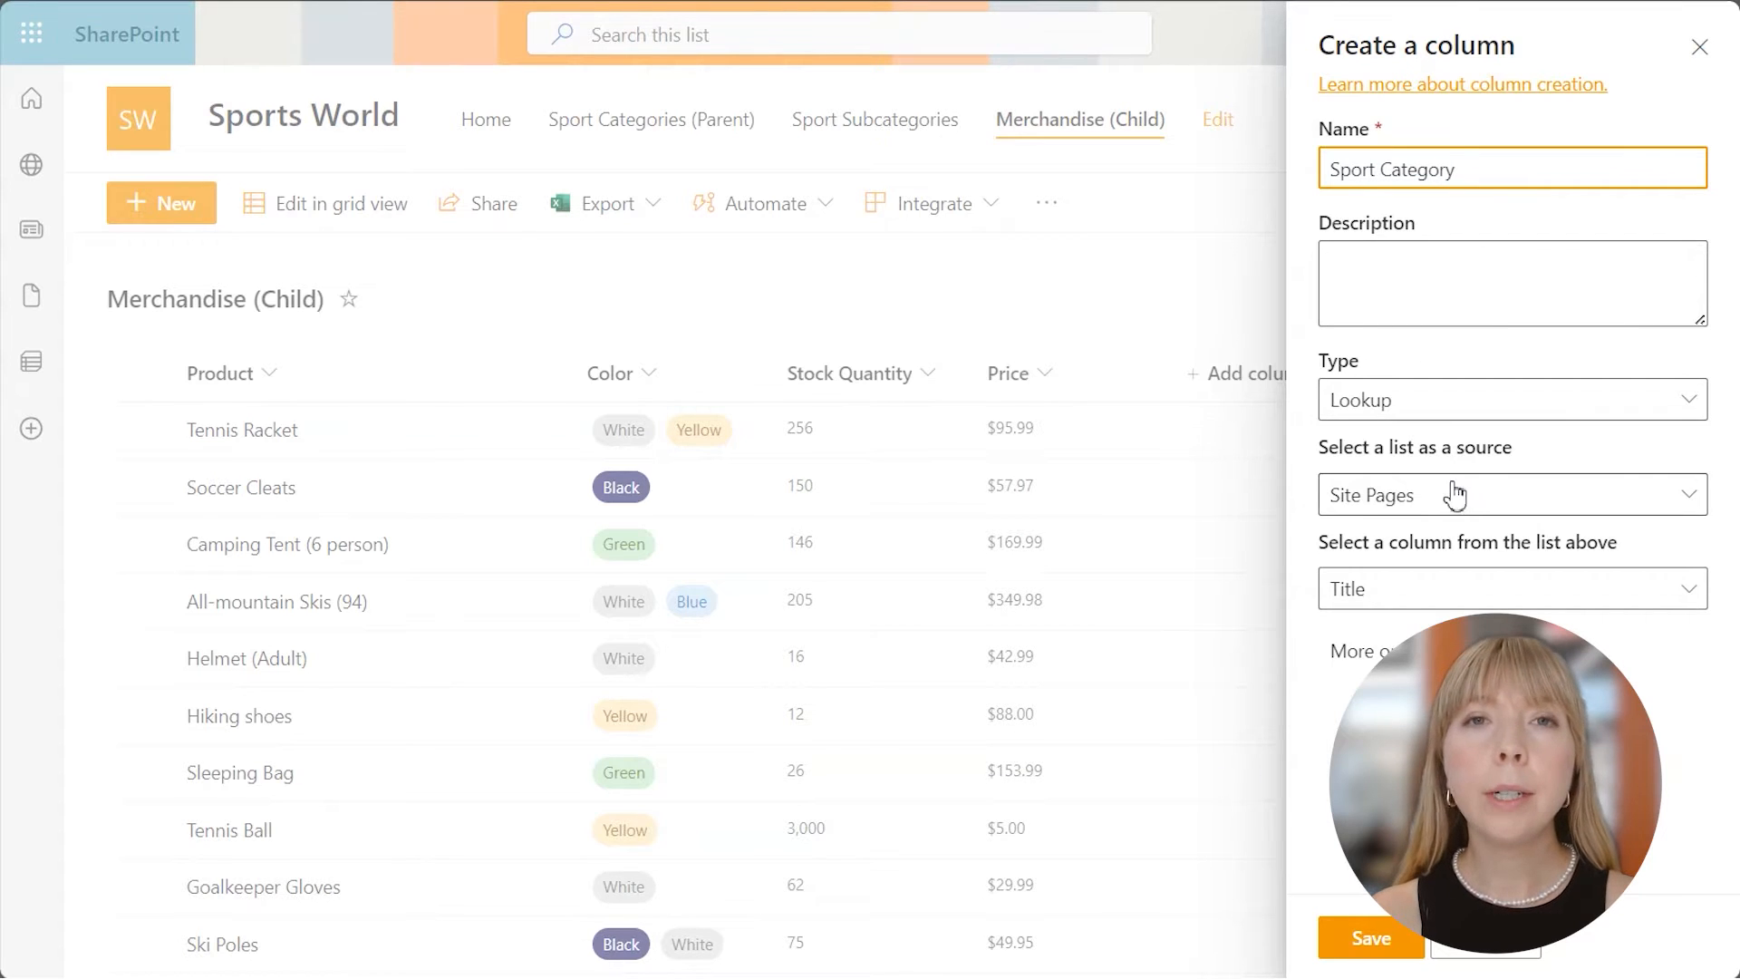
pyautogui.click(1509, 493)
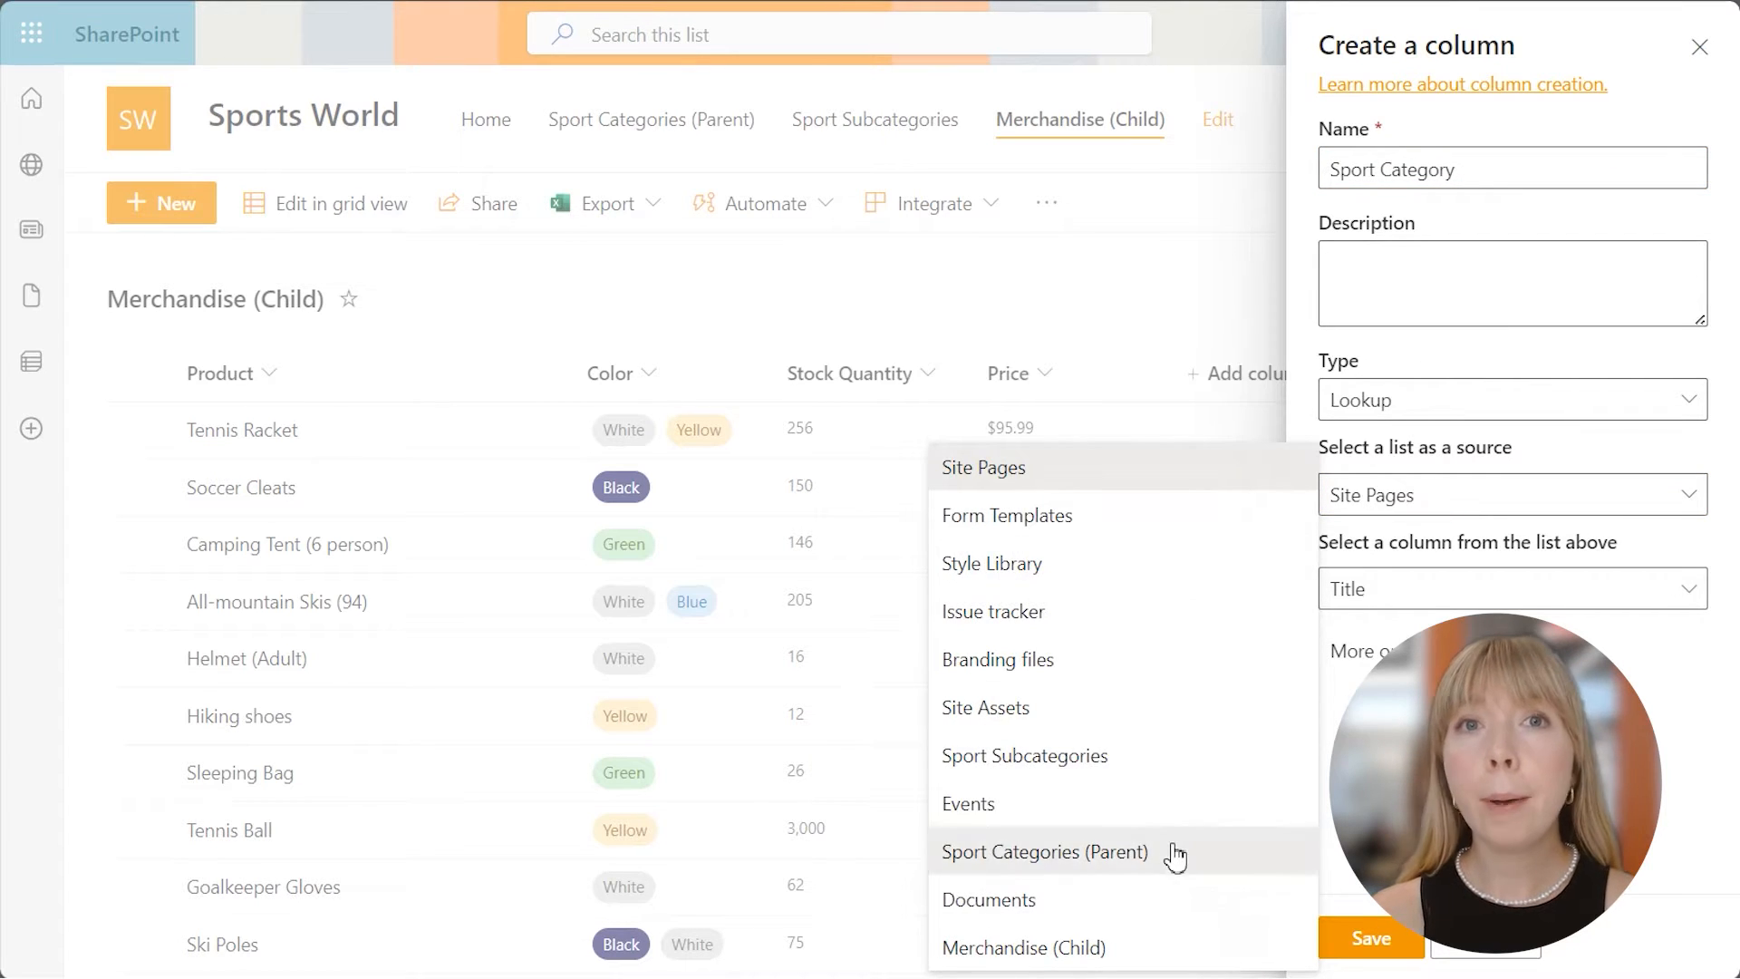
pyautogui.click(1044, 852)
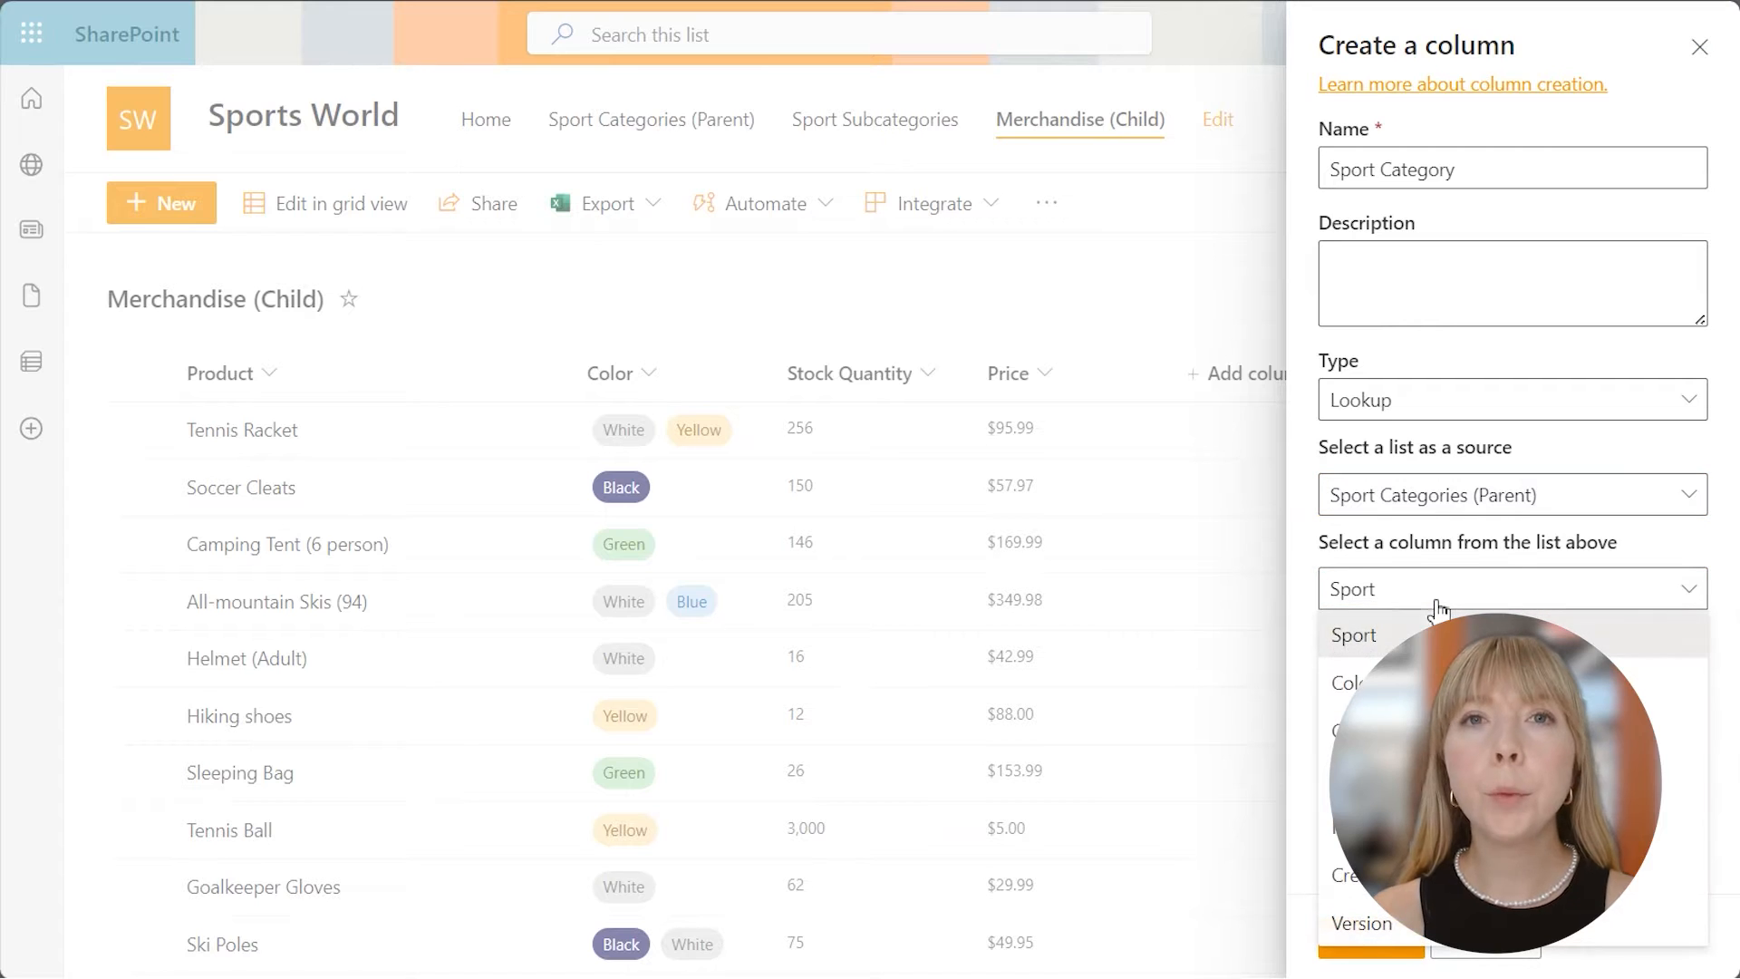
pyautogui.click(1352, 634)
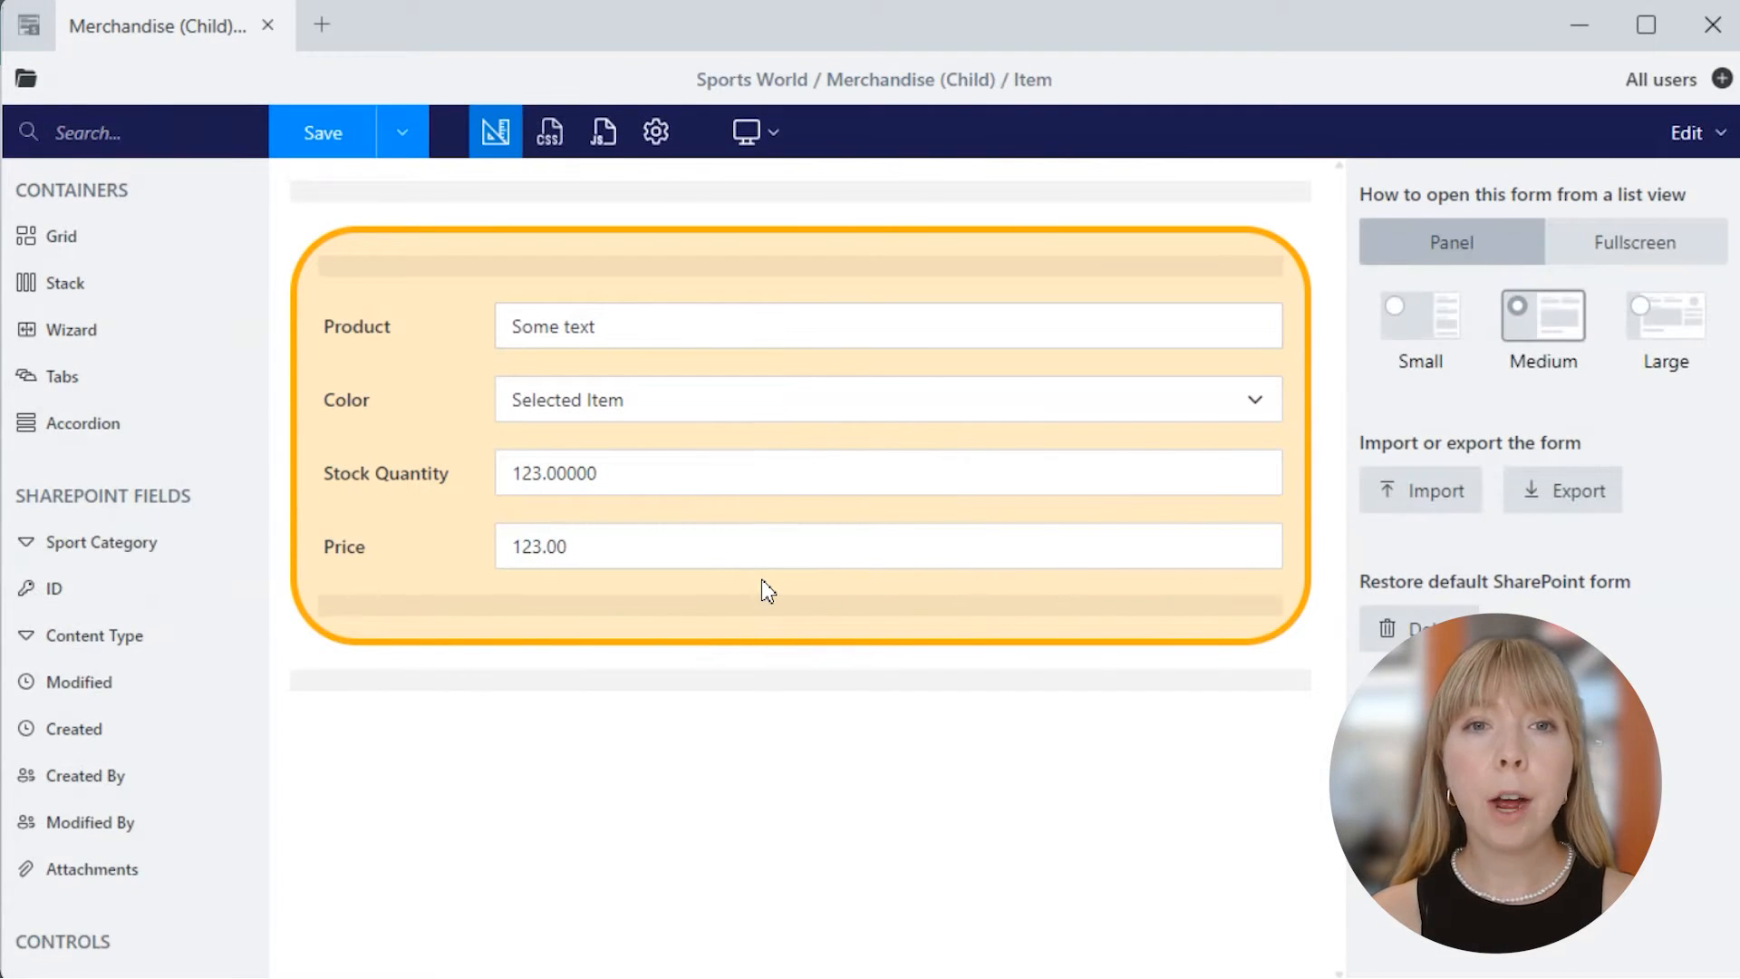
# - Place the Sport Category field below Price on the Merchandise (Child) form and save
pyautogui.click(402, 131)
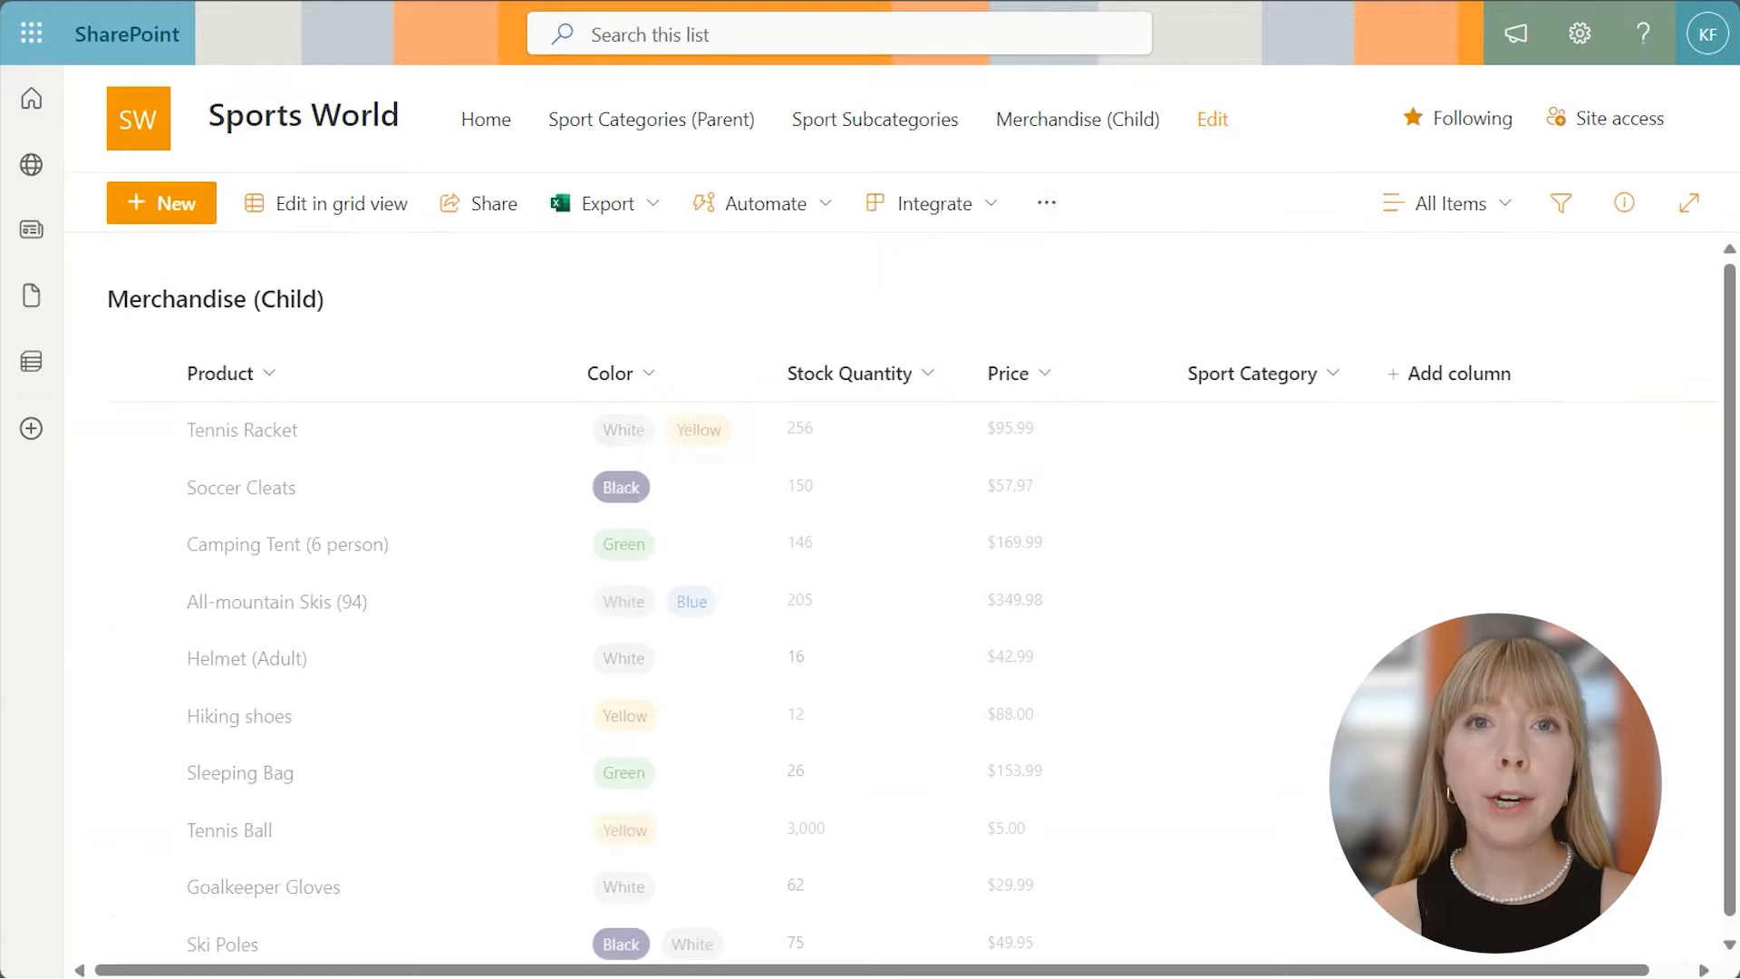
# - Set Tennis Racket's Sport Category to Tennis and save the item
pyautogui.click(241, 431)
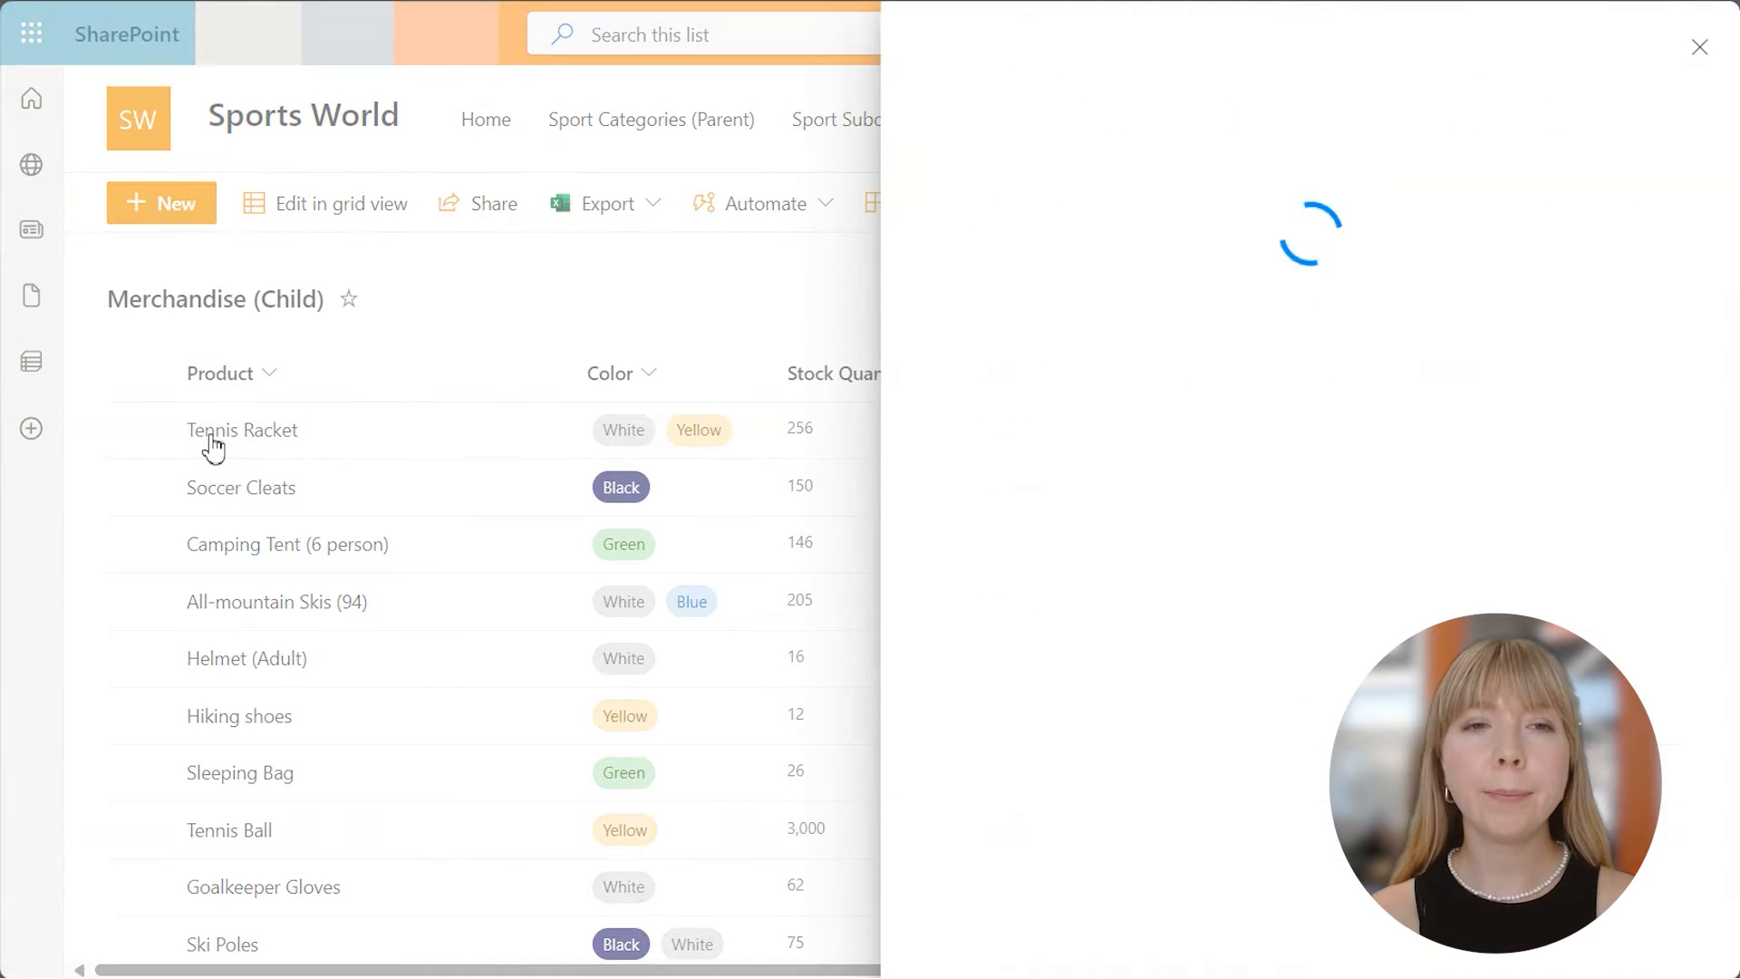
pyautogui.click(241, 431)
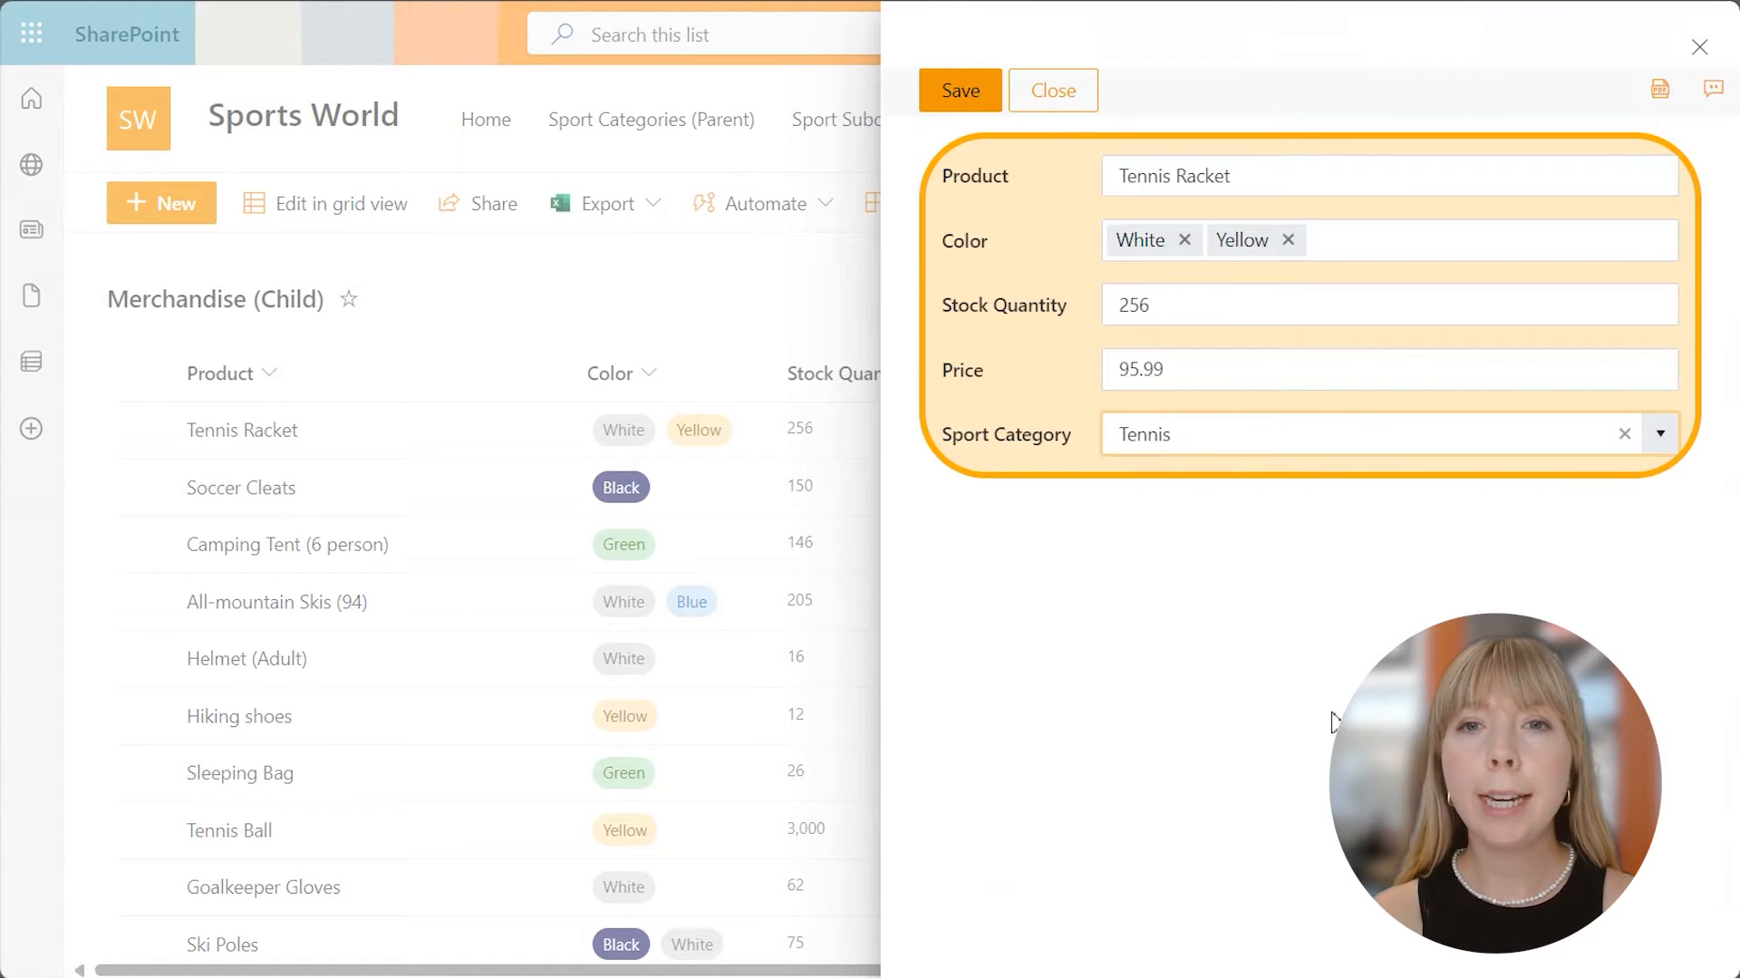
pyautogui.click(1051, 91)
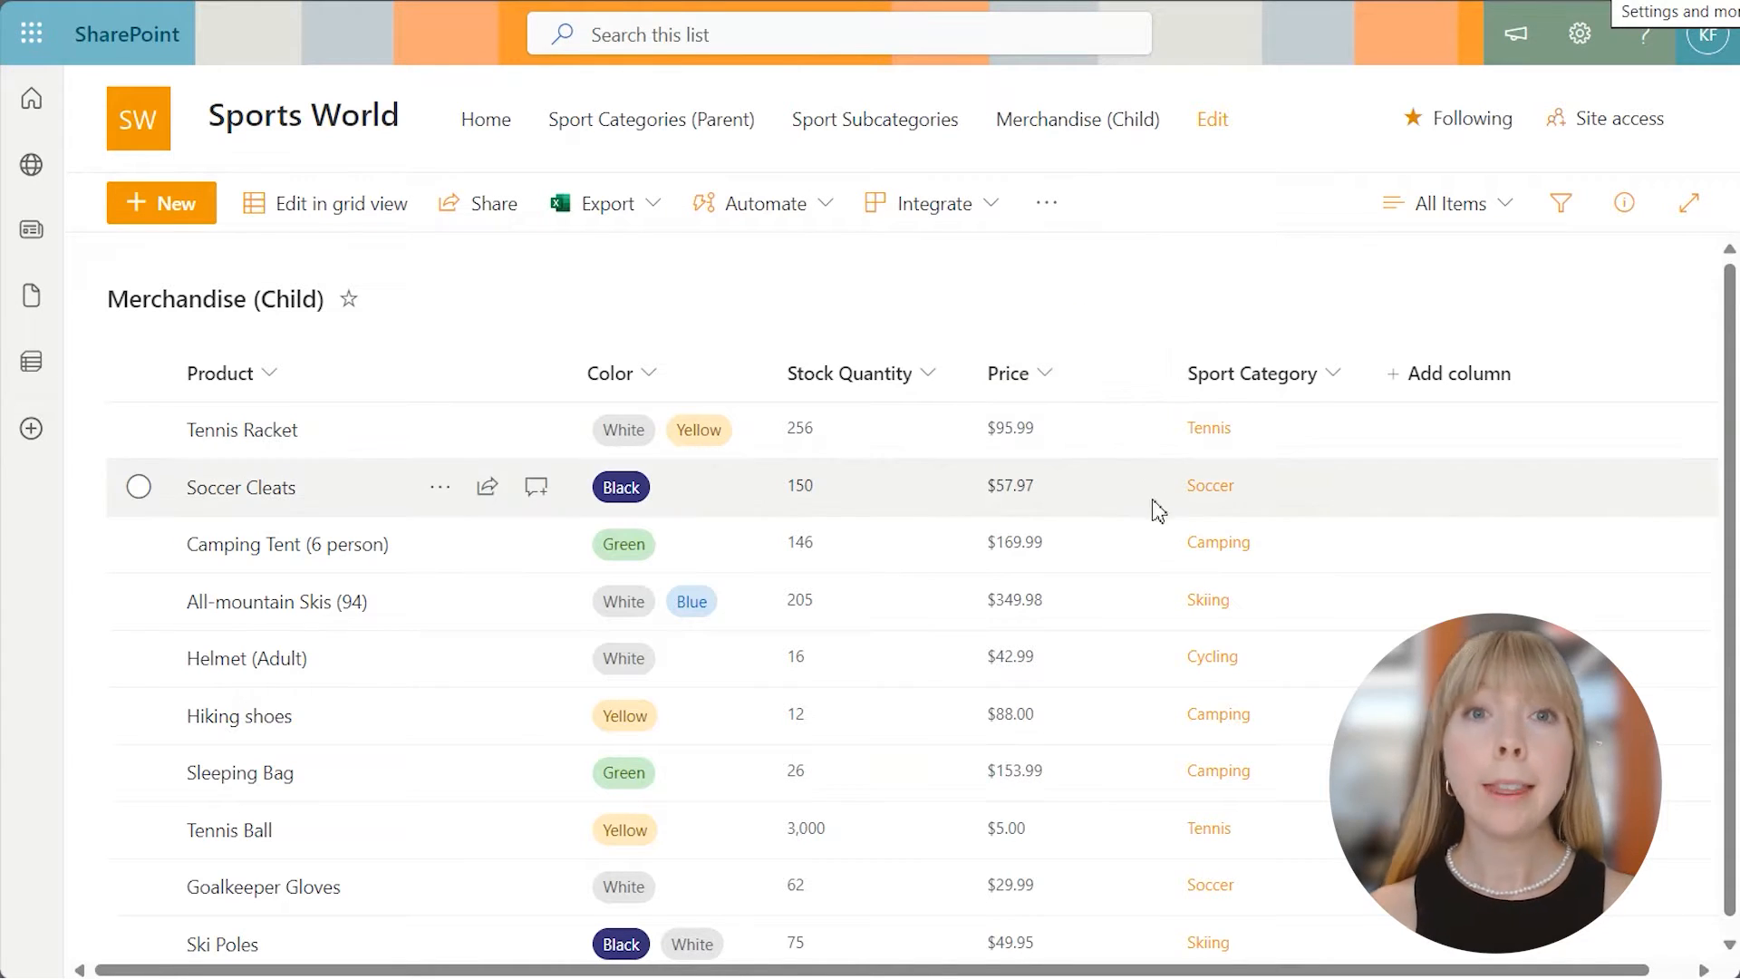
pyautogui.moveTo(1158, 622)
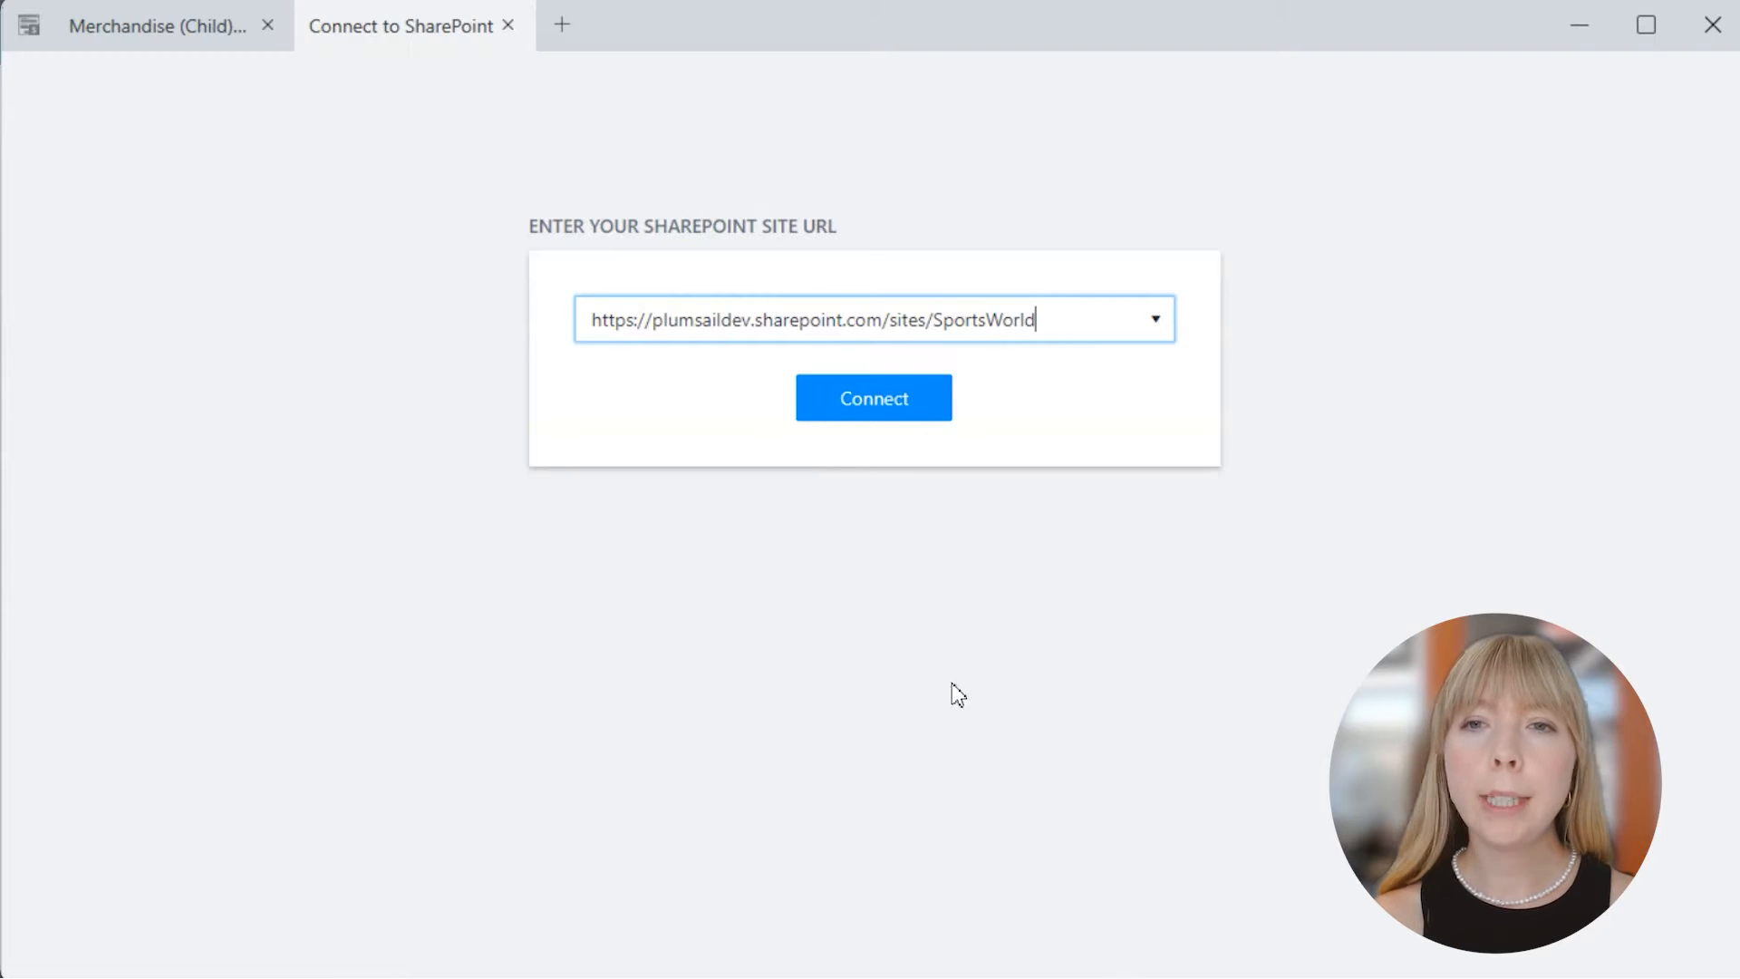
# - Connect to SportsWorld, edit Sport Categories (Parent), and add an Available Merchandise accordion section
pyautogui.click(873, 396)
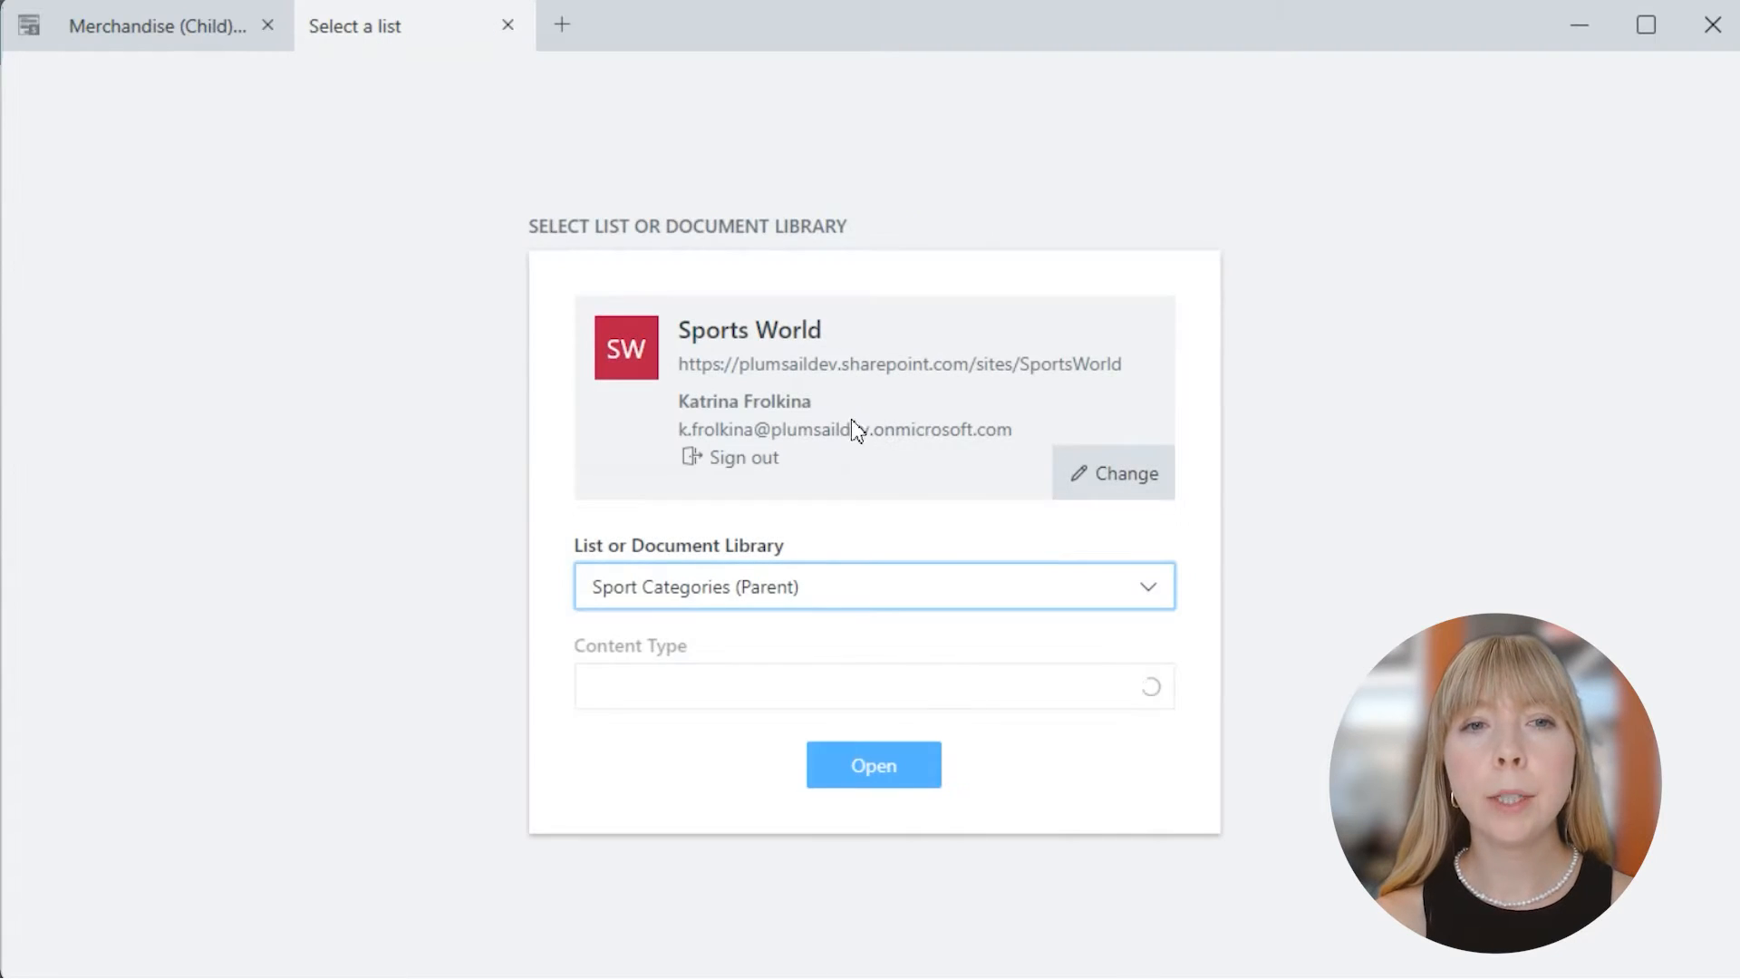
pyautogui.click(871, 764)
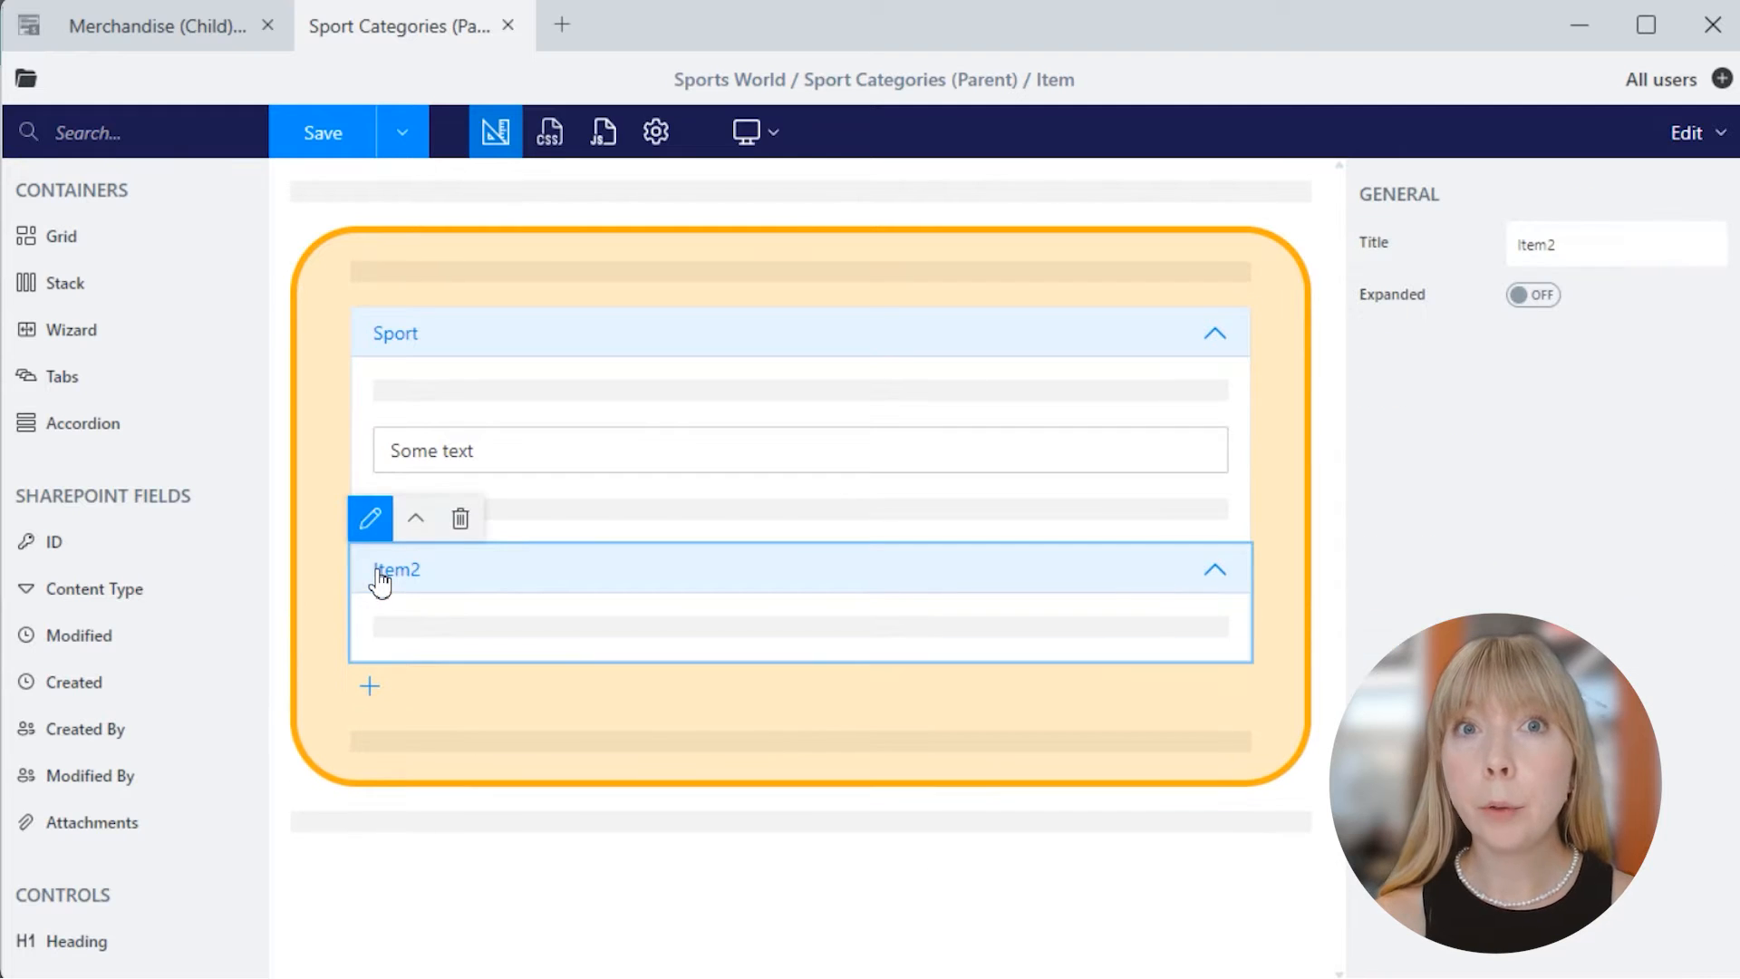
pyautogui.write('Available Merchandise')
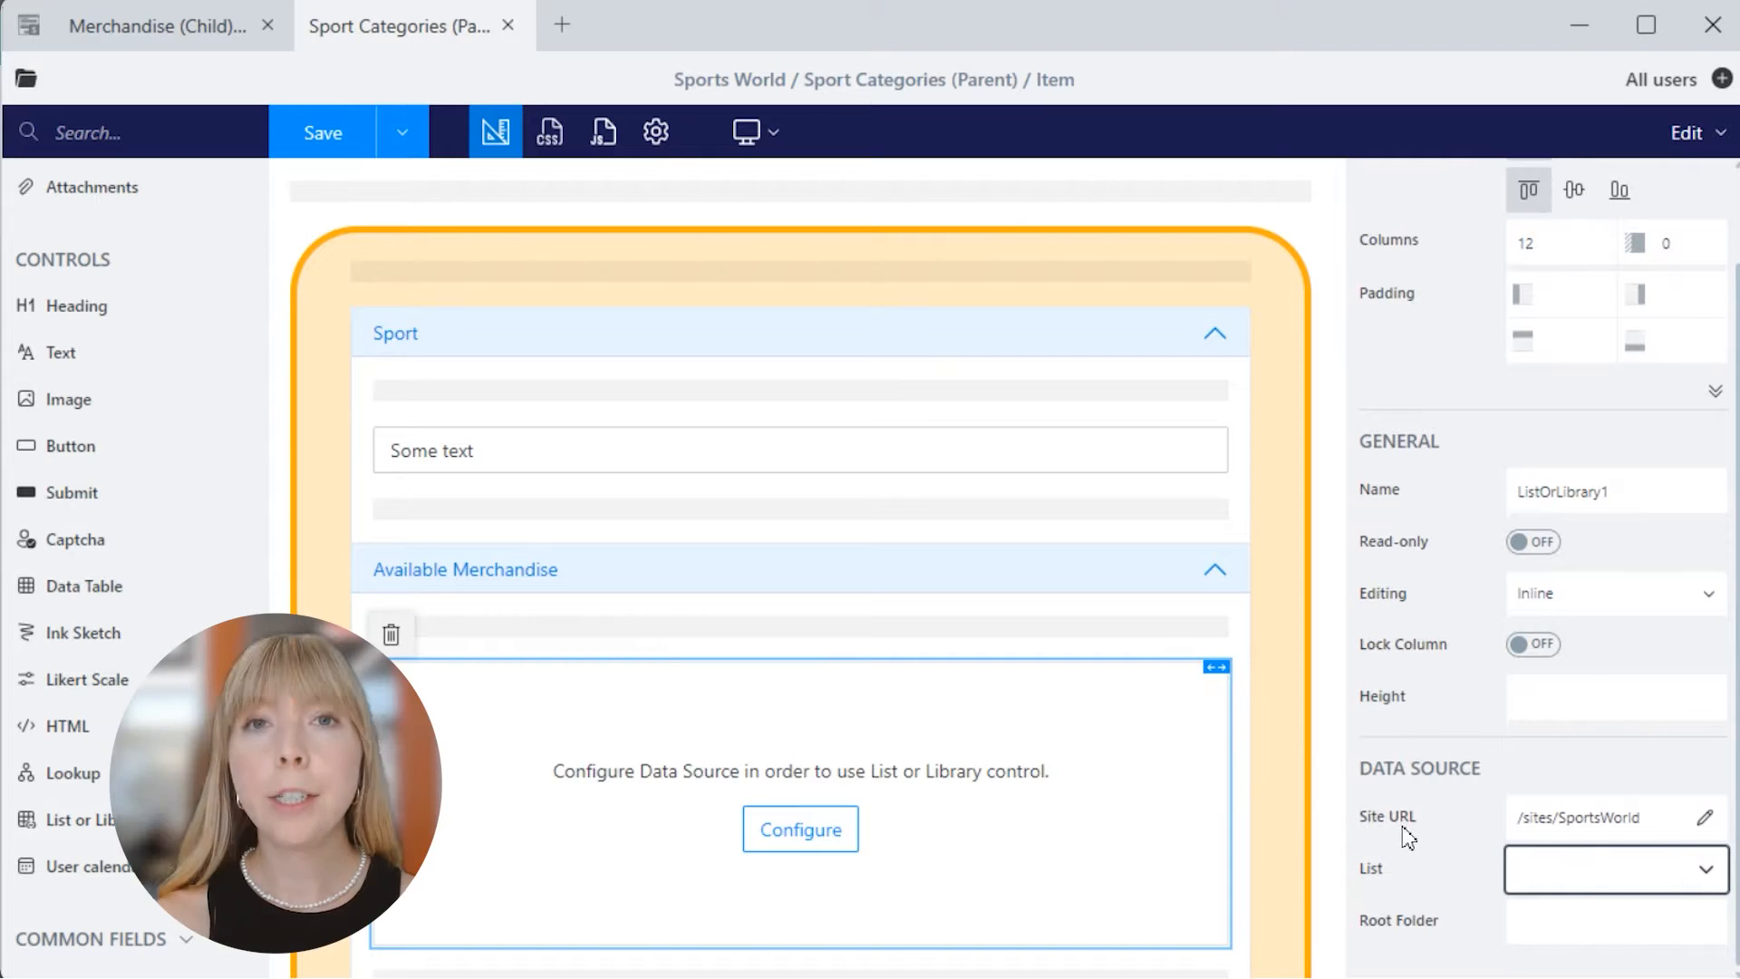
# - Bind its List or Library control to Merchandise (Child) via the Sport Category lookup
pyautogui.click(1607, 868)
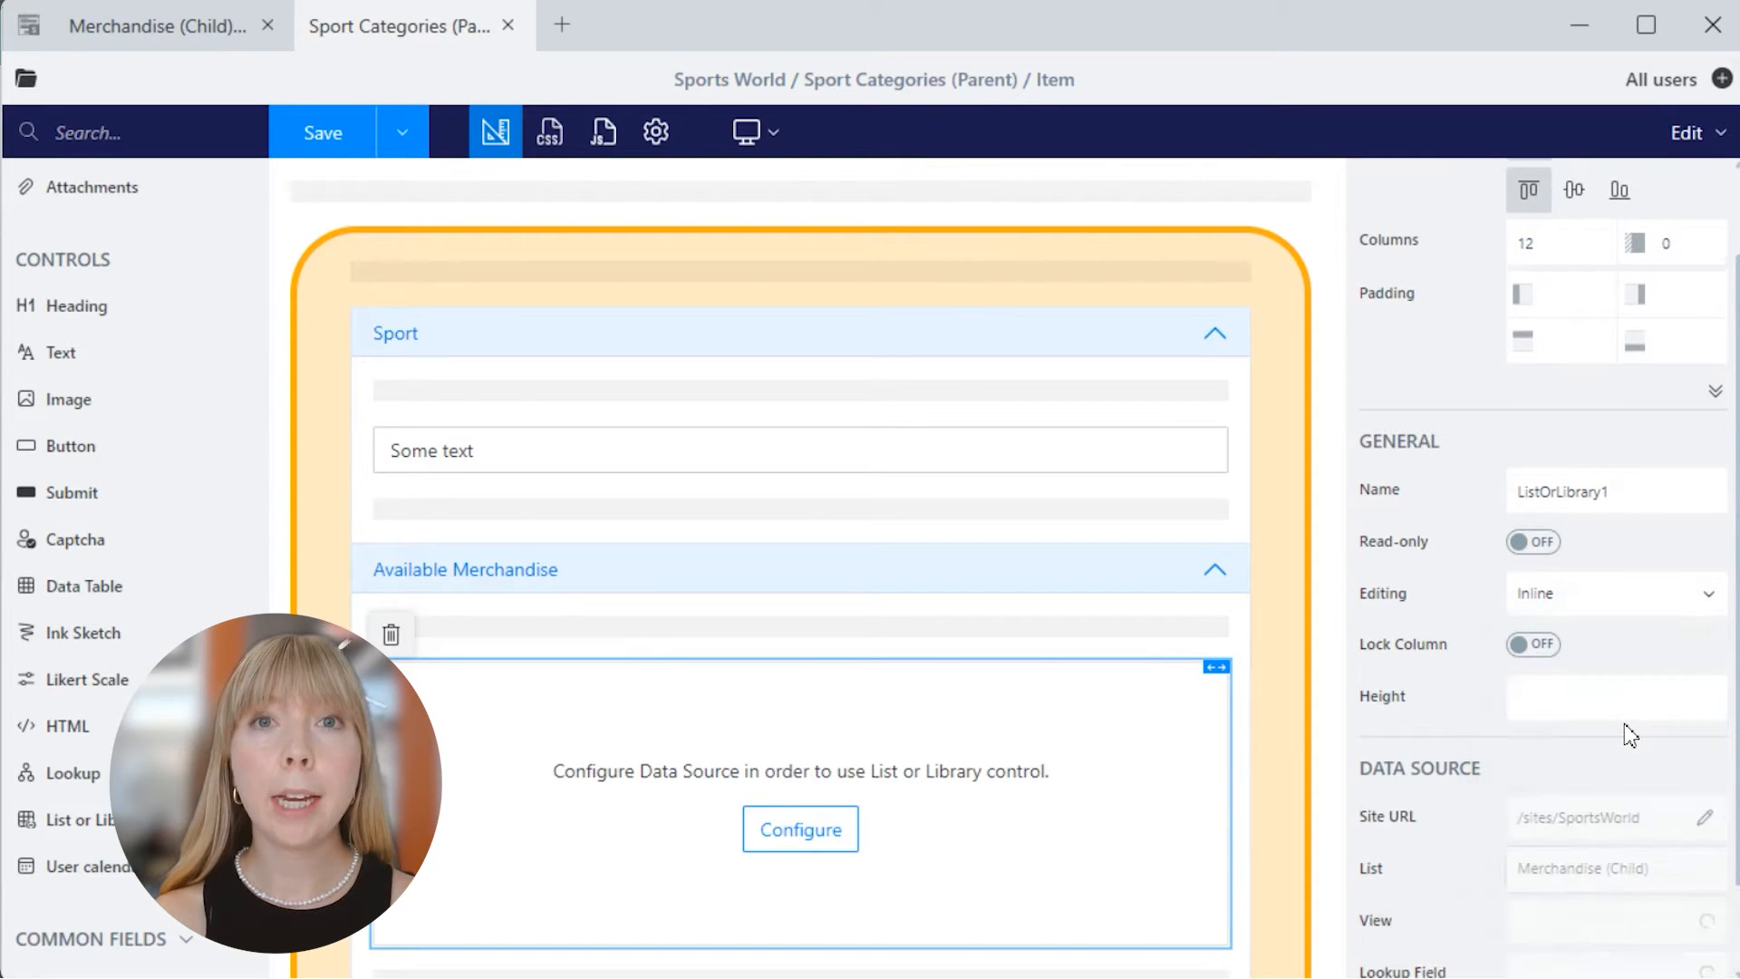
pyautogui.click(799, 829)
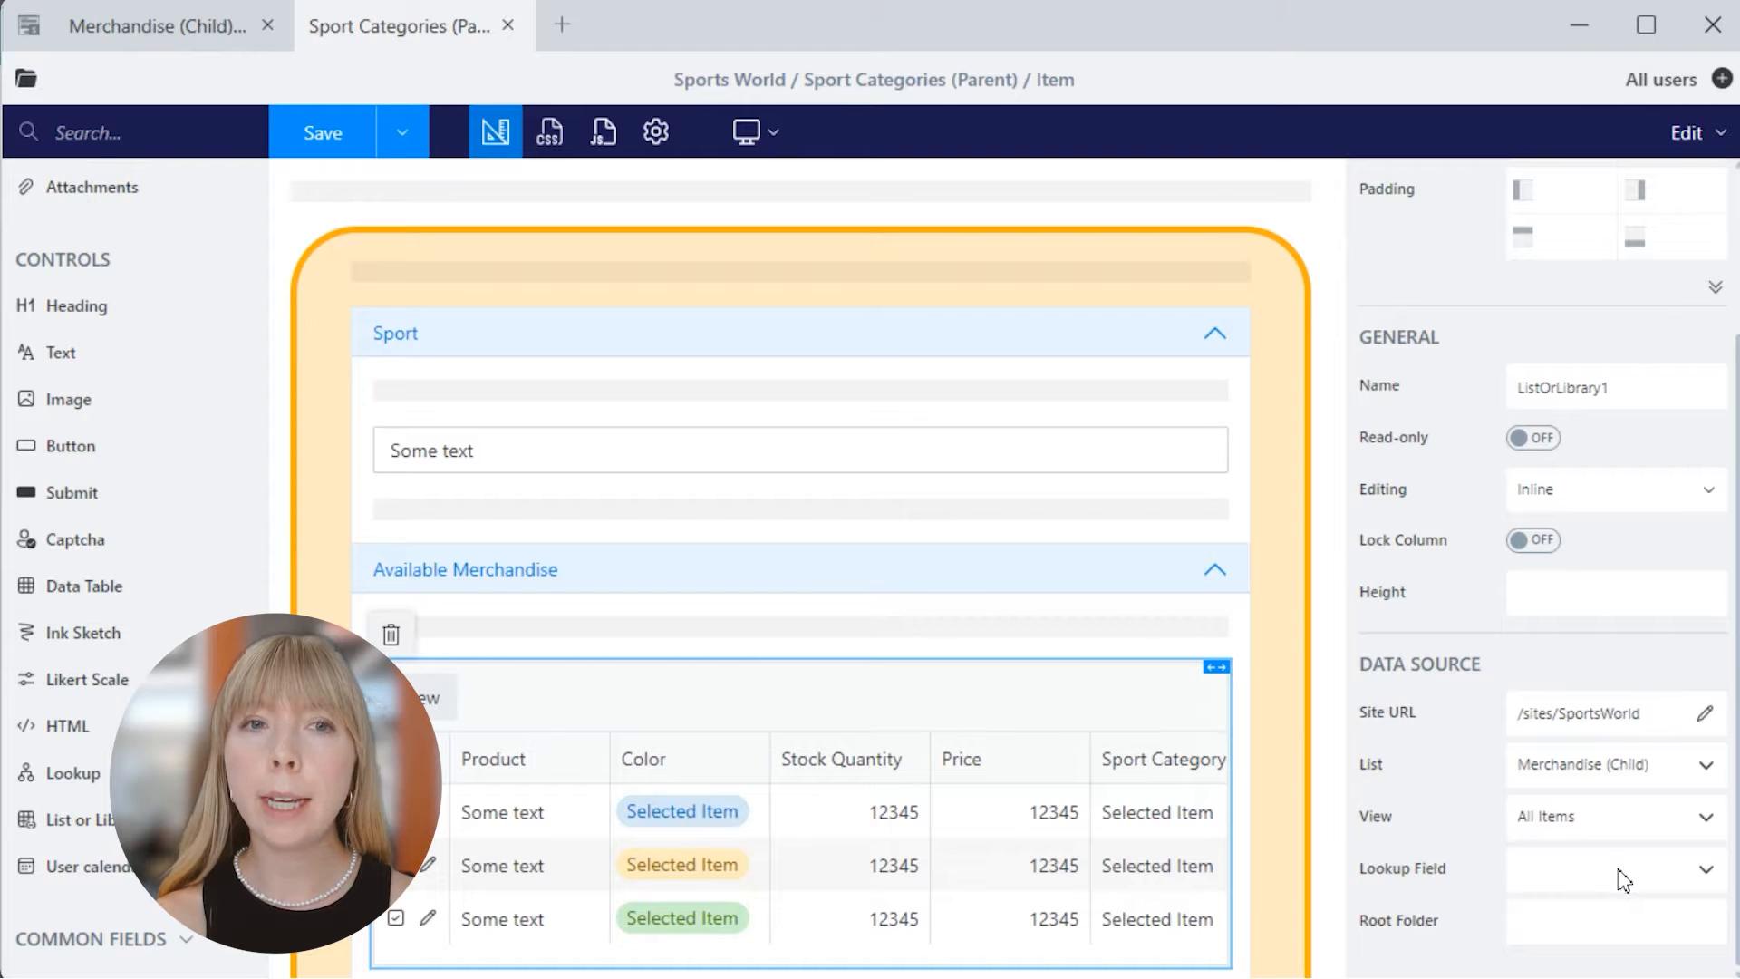
pyautogui.click(1609, 868)
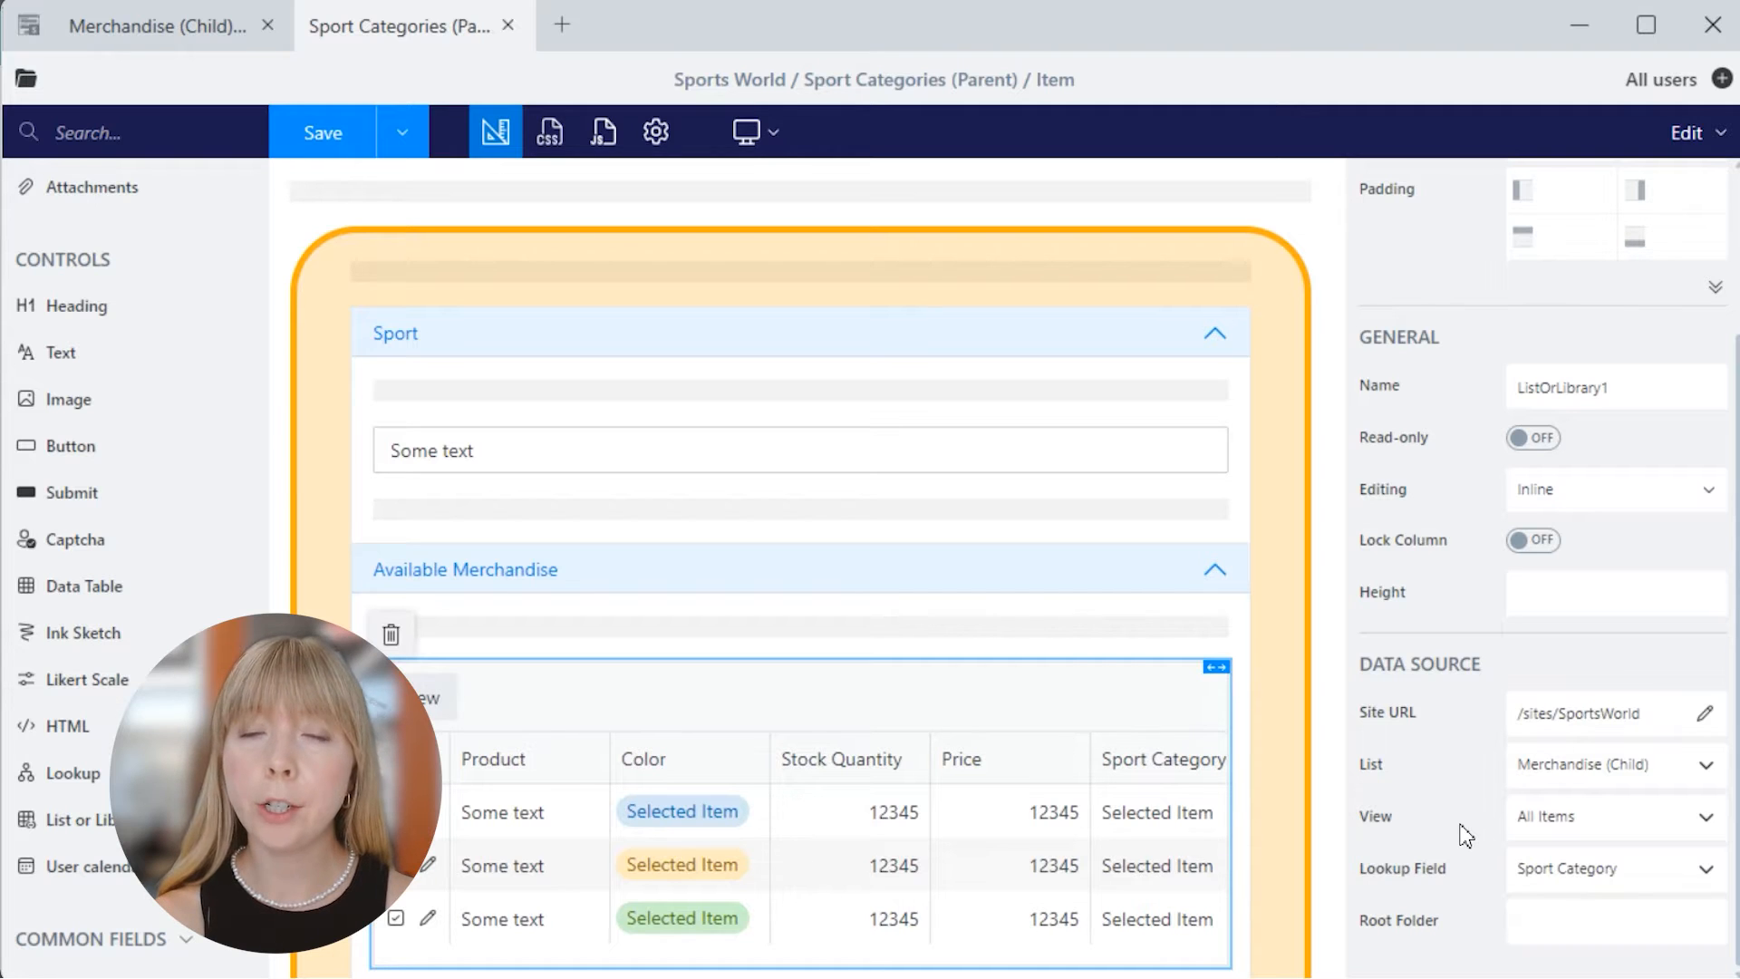
pyautogui.click(401, 132)
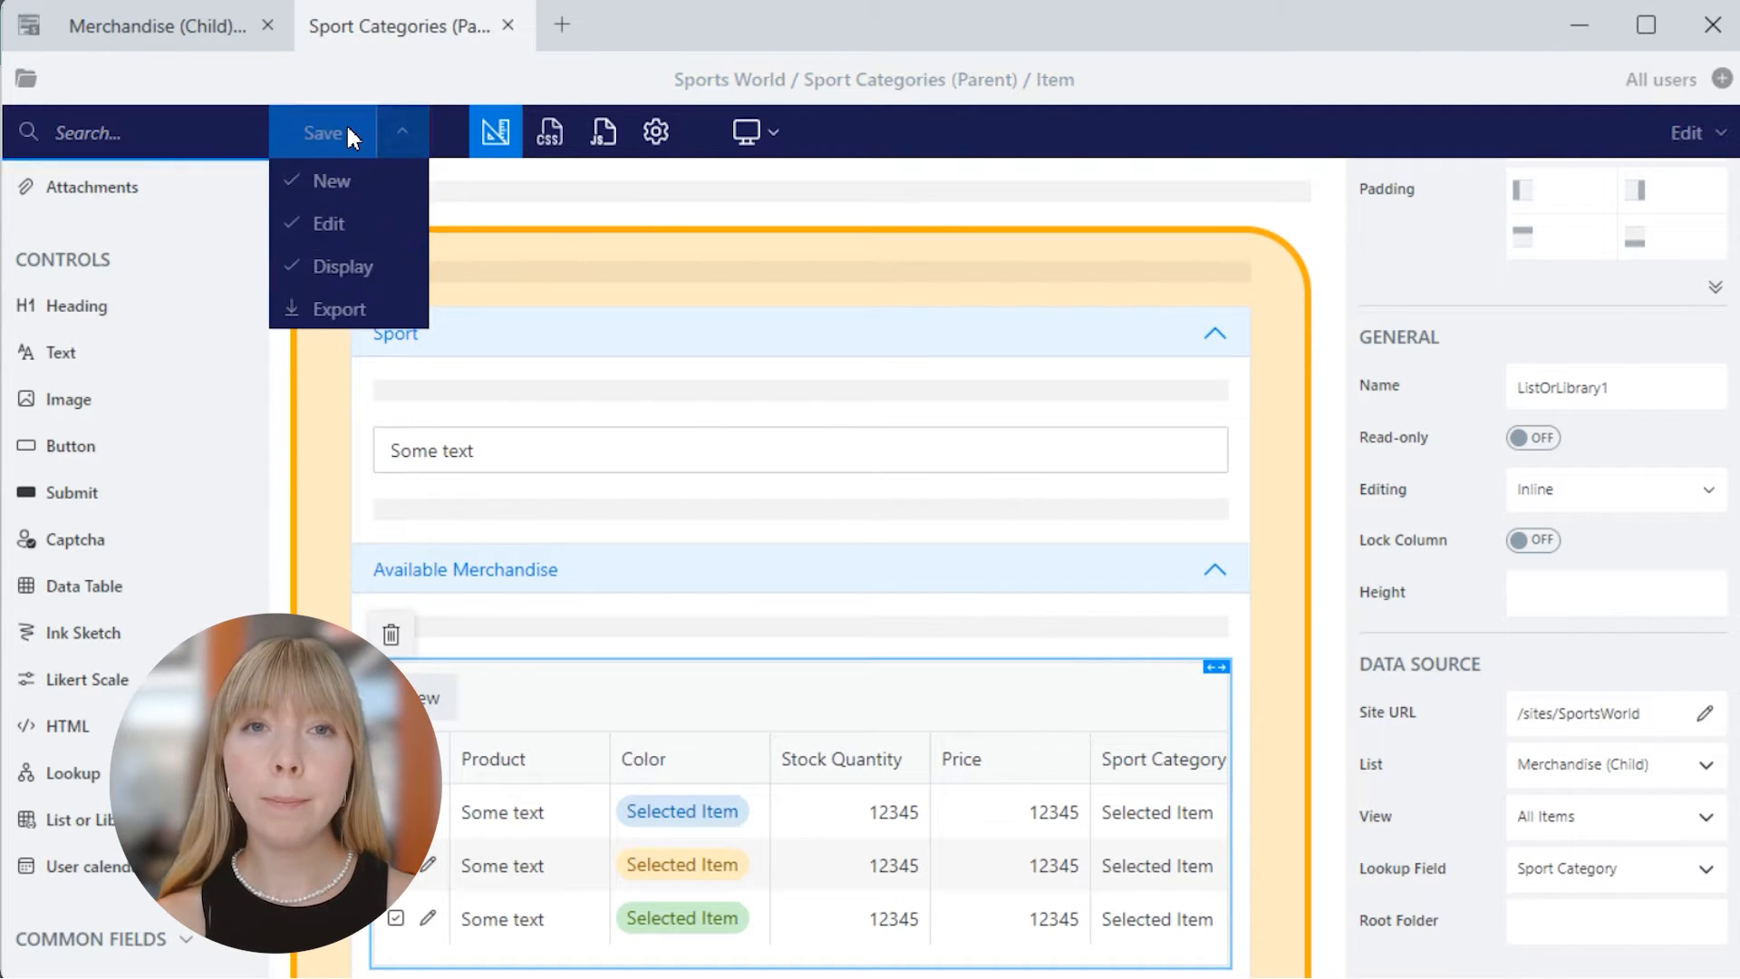
# - Save the form, check Available Merchandise rows in a category, then go to Store Locations on Sports World HQ
pyautogui.click(322, 132)
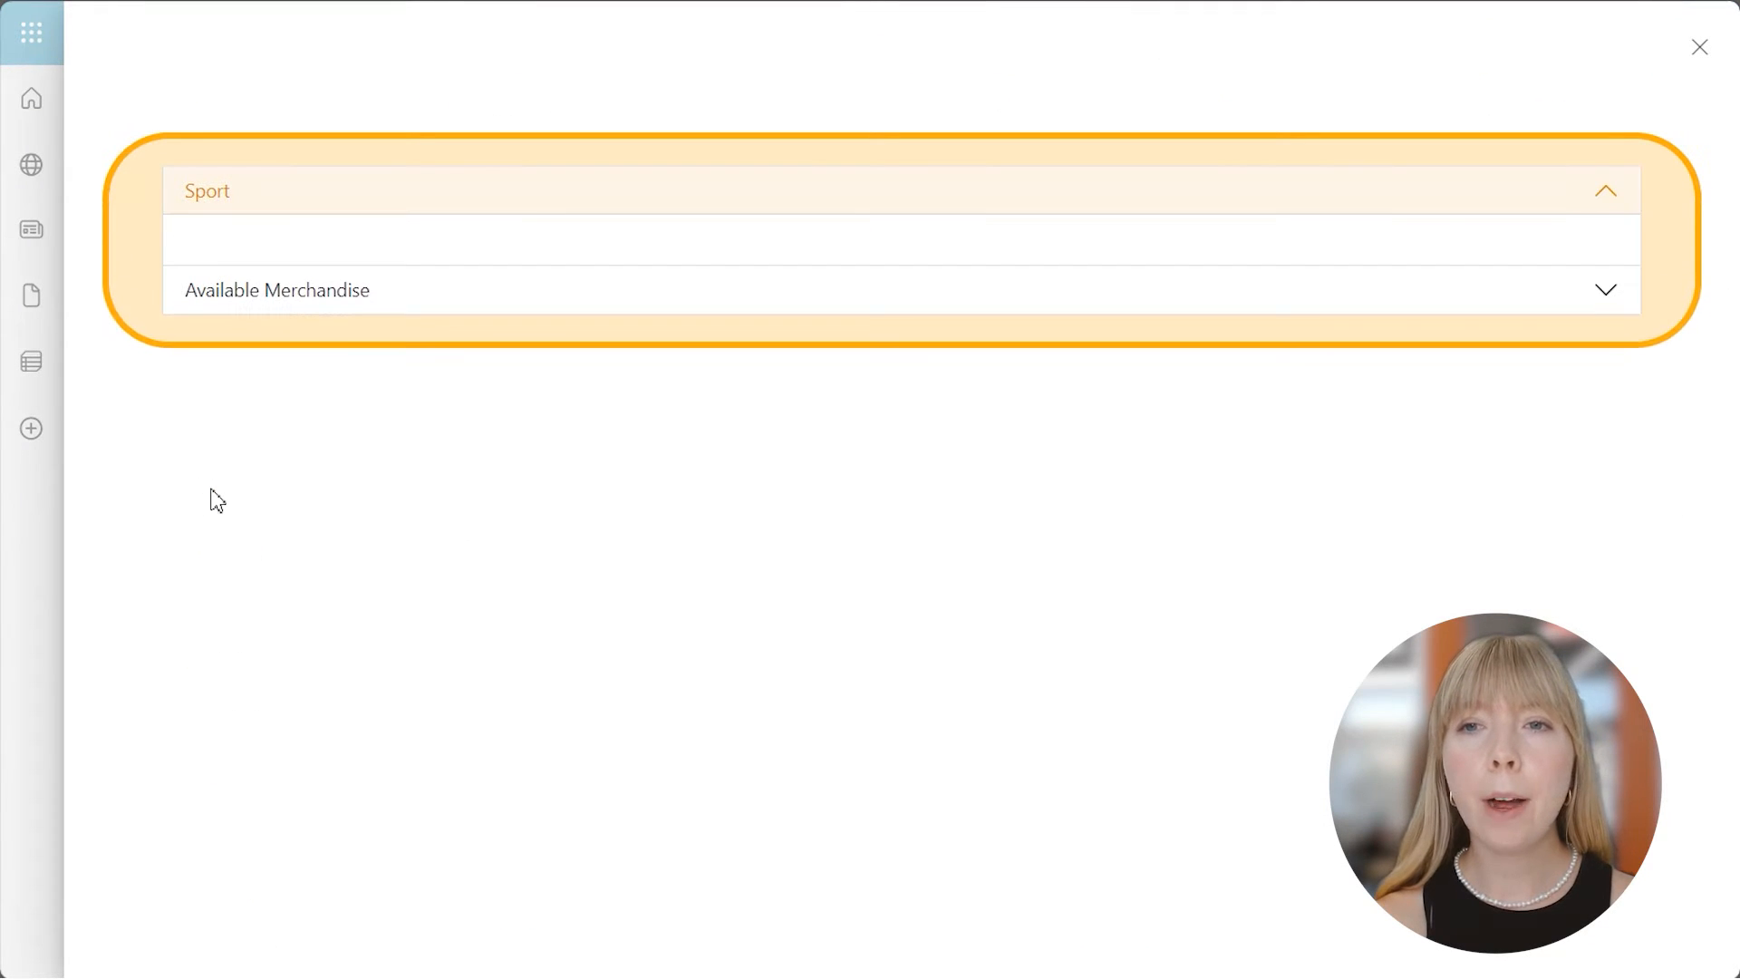
pyautogui.click(276, 290)
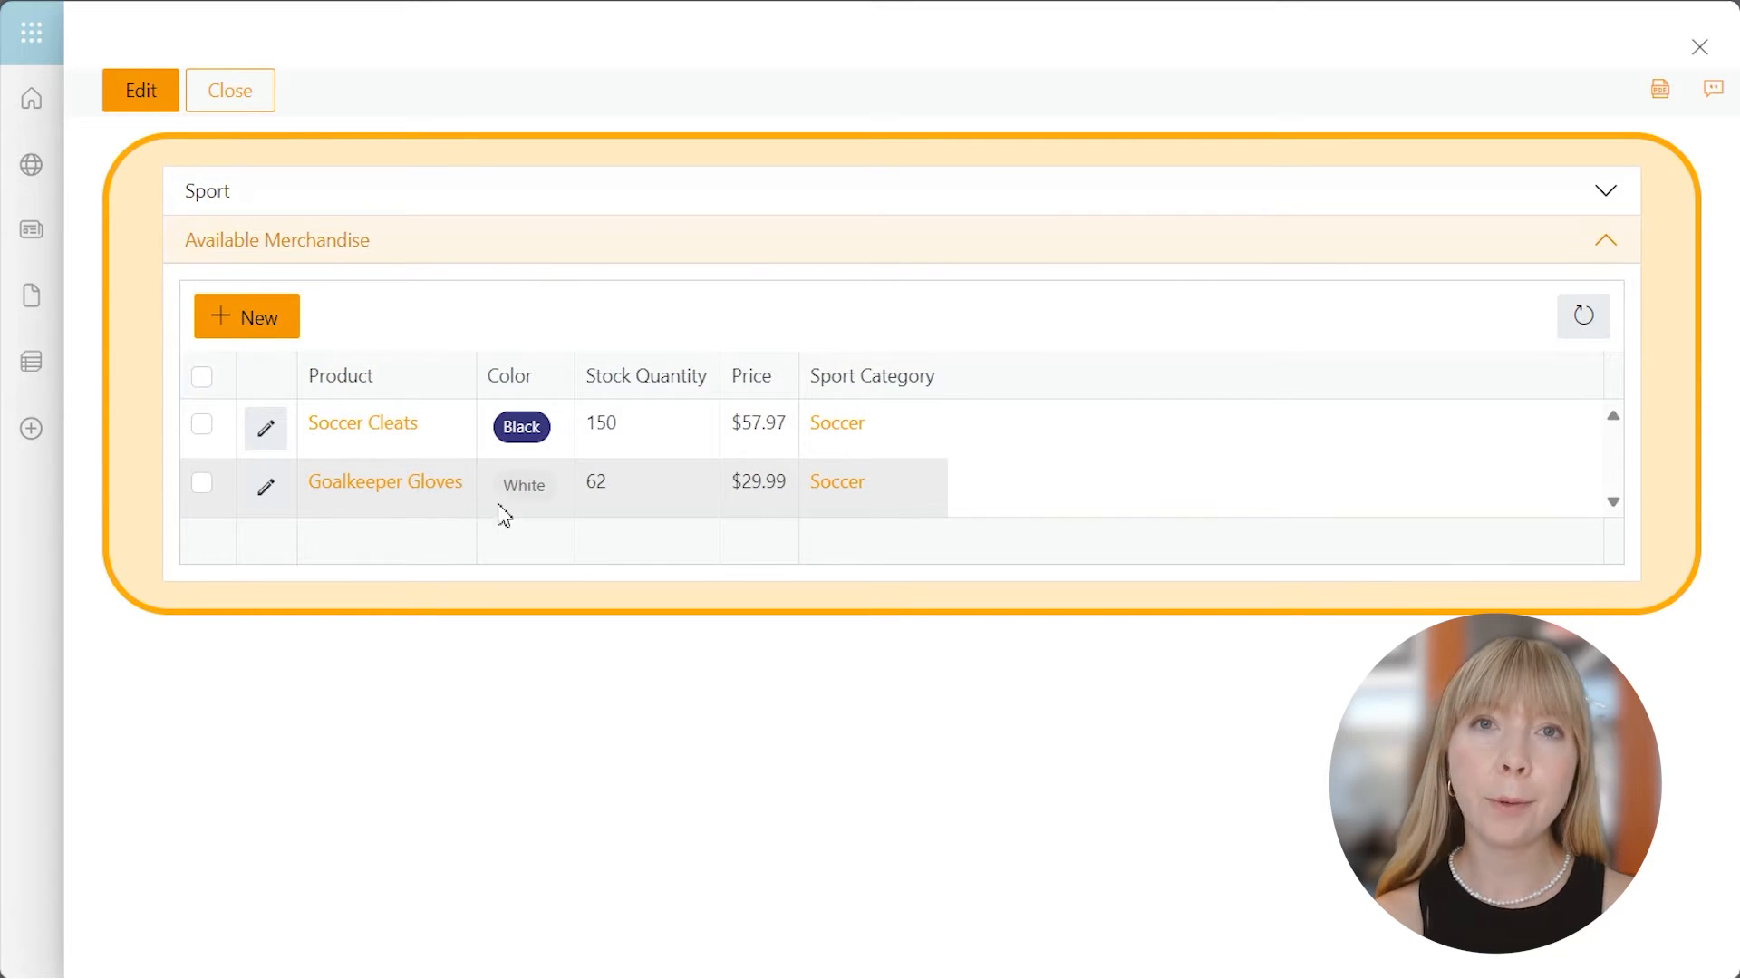
pyautogui.click(229, 91)
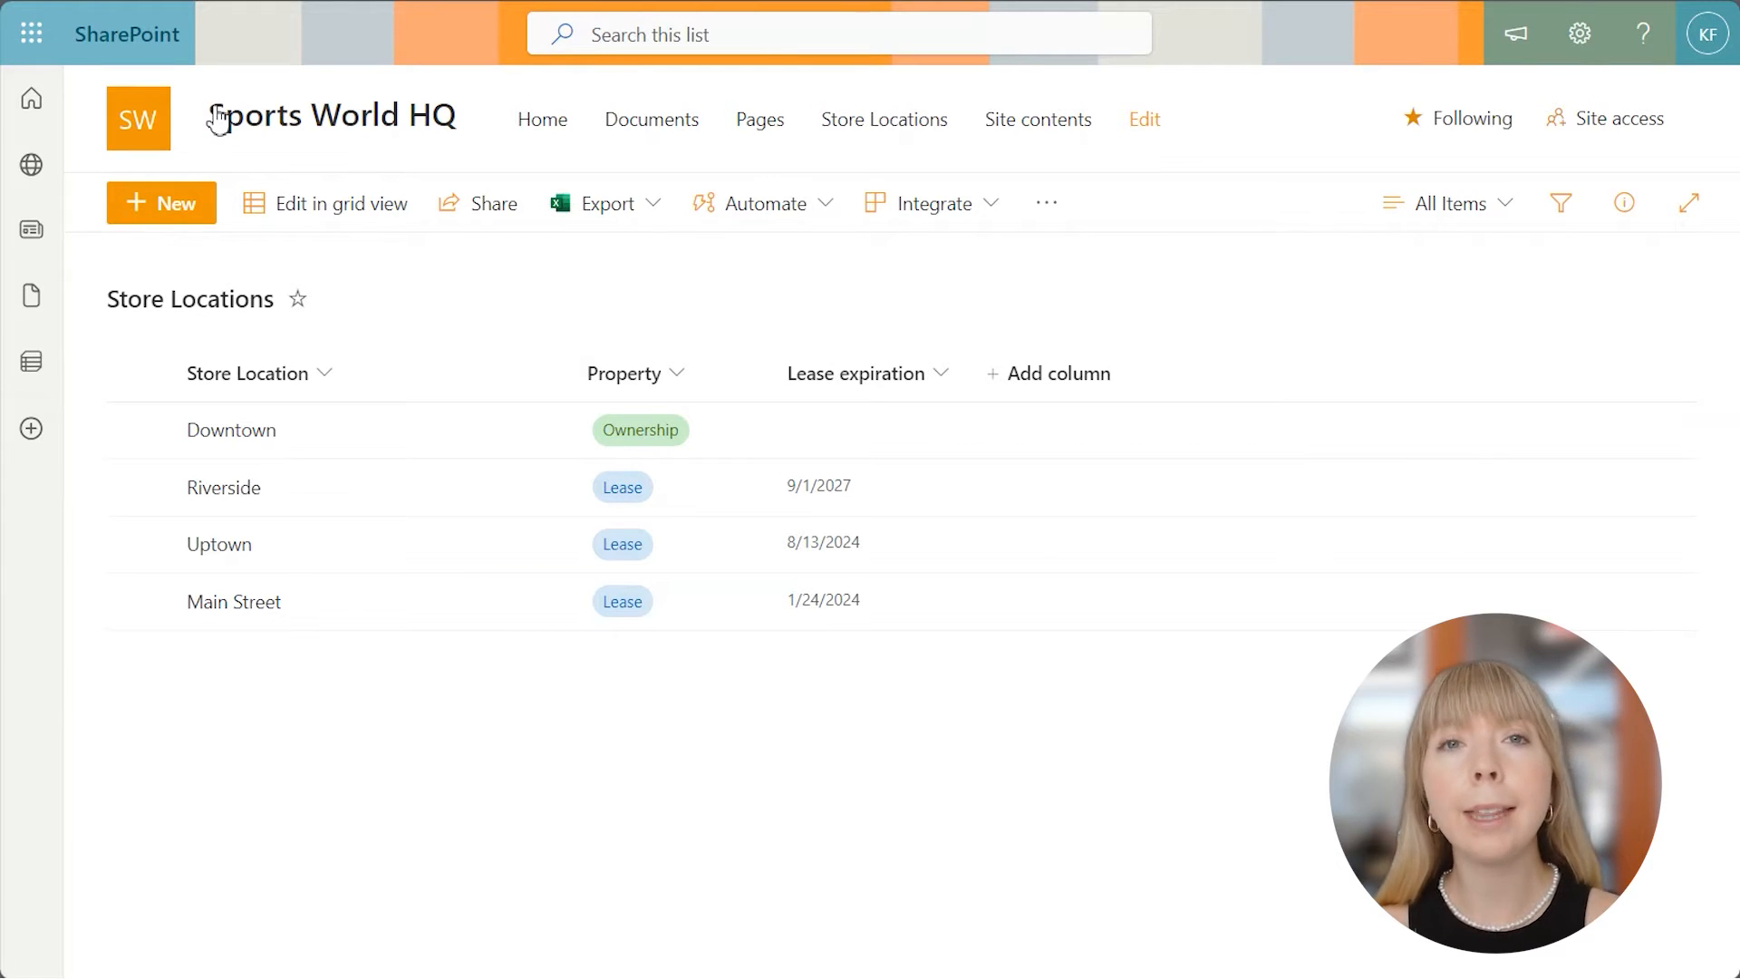
pyautogui.moveTo(883, 741)
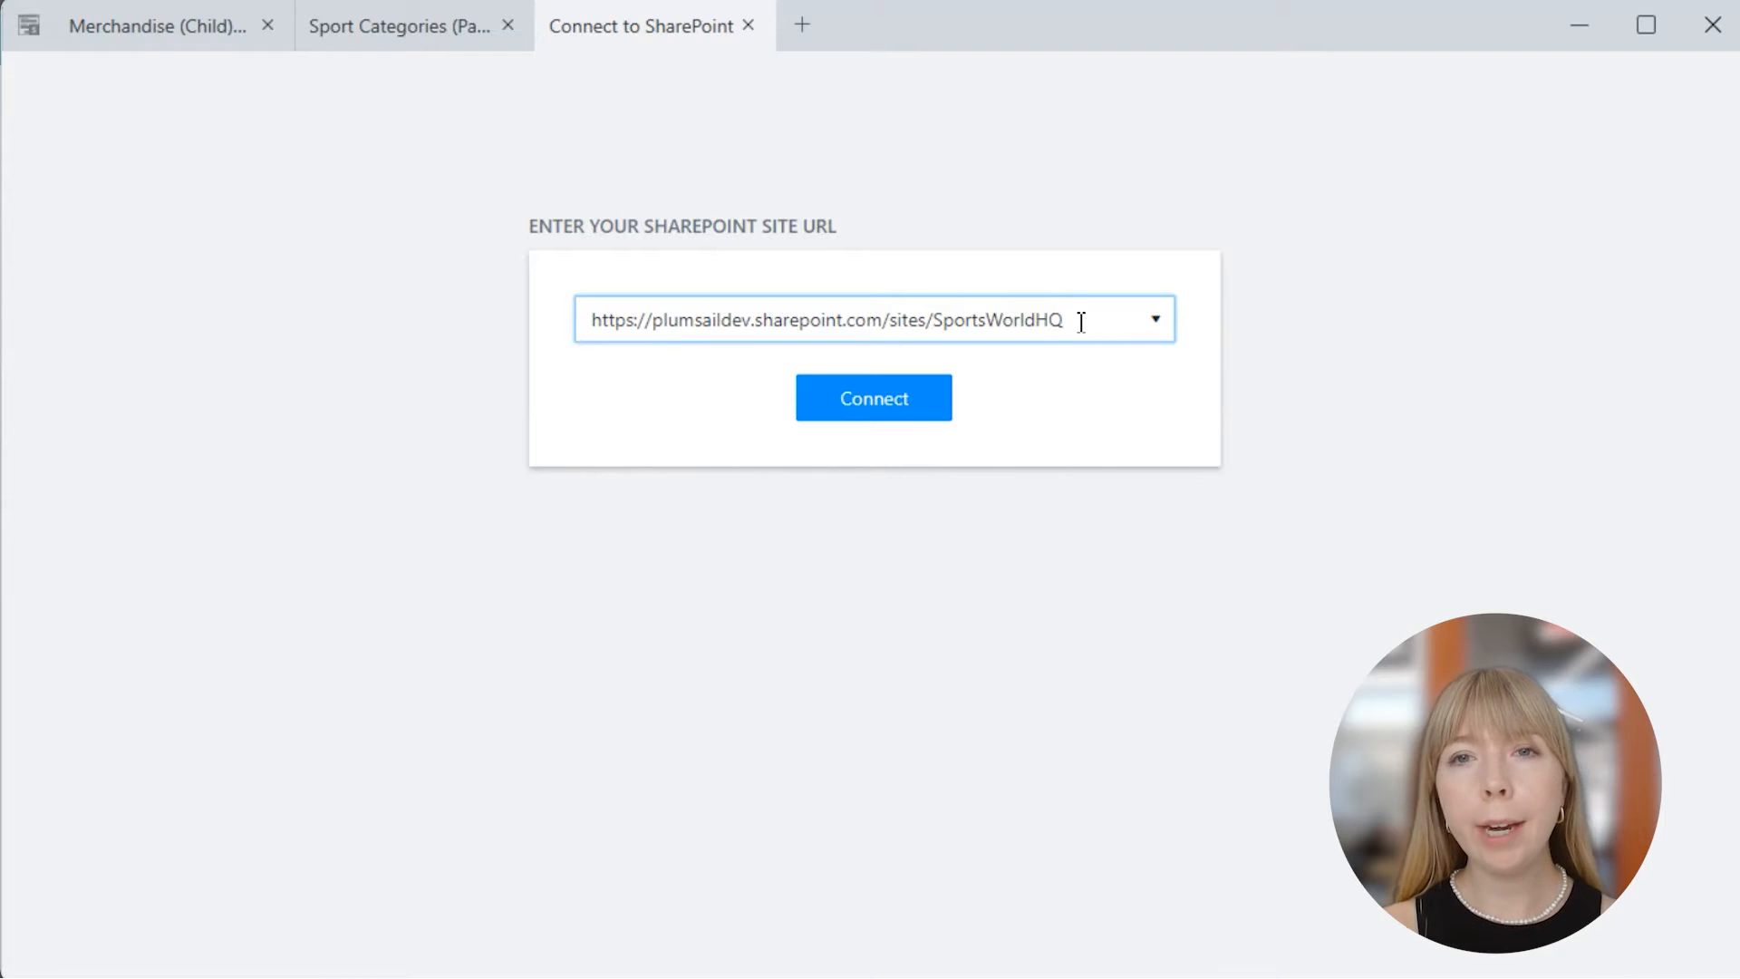
# - Design Store Locations on Sports World HQ with a lookup to Sport Categories (Parent) showing Sport
pyautogui.click(873, 397)
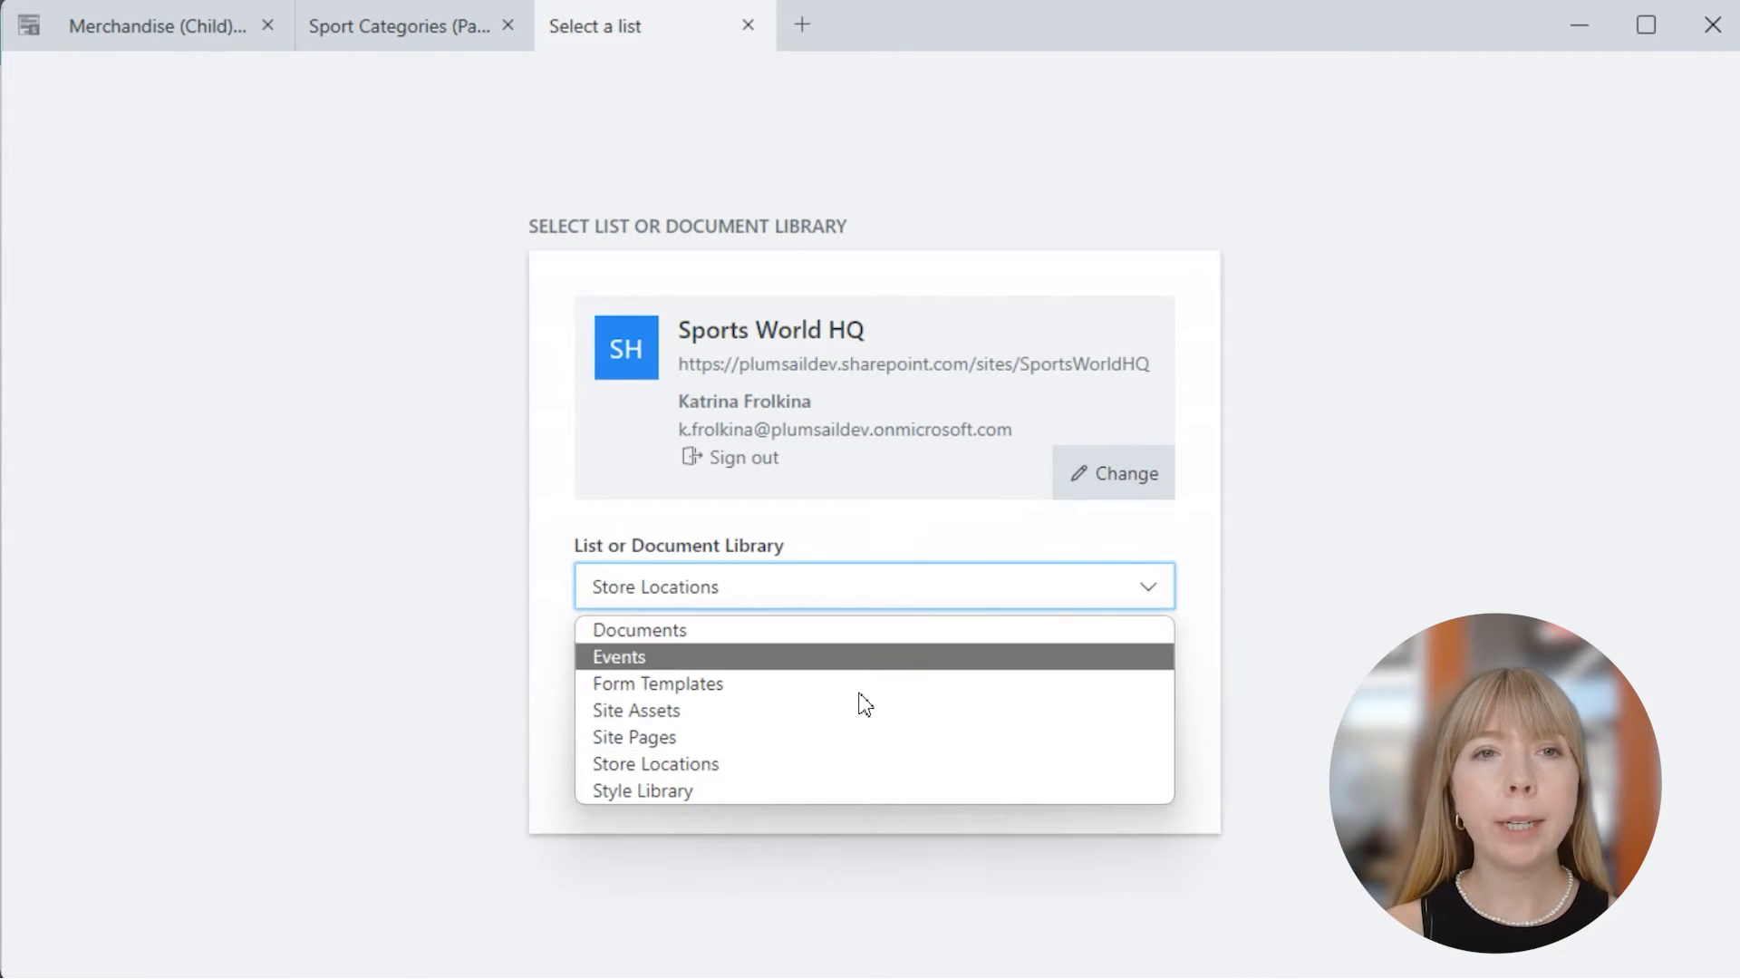
pyautogui.click(654, 763)
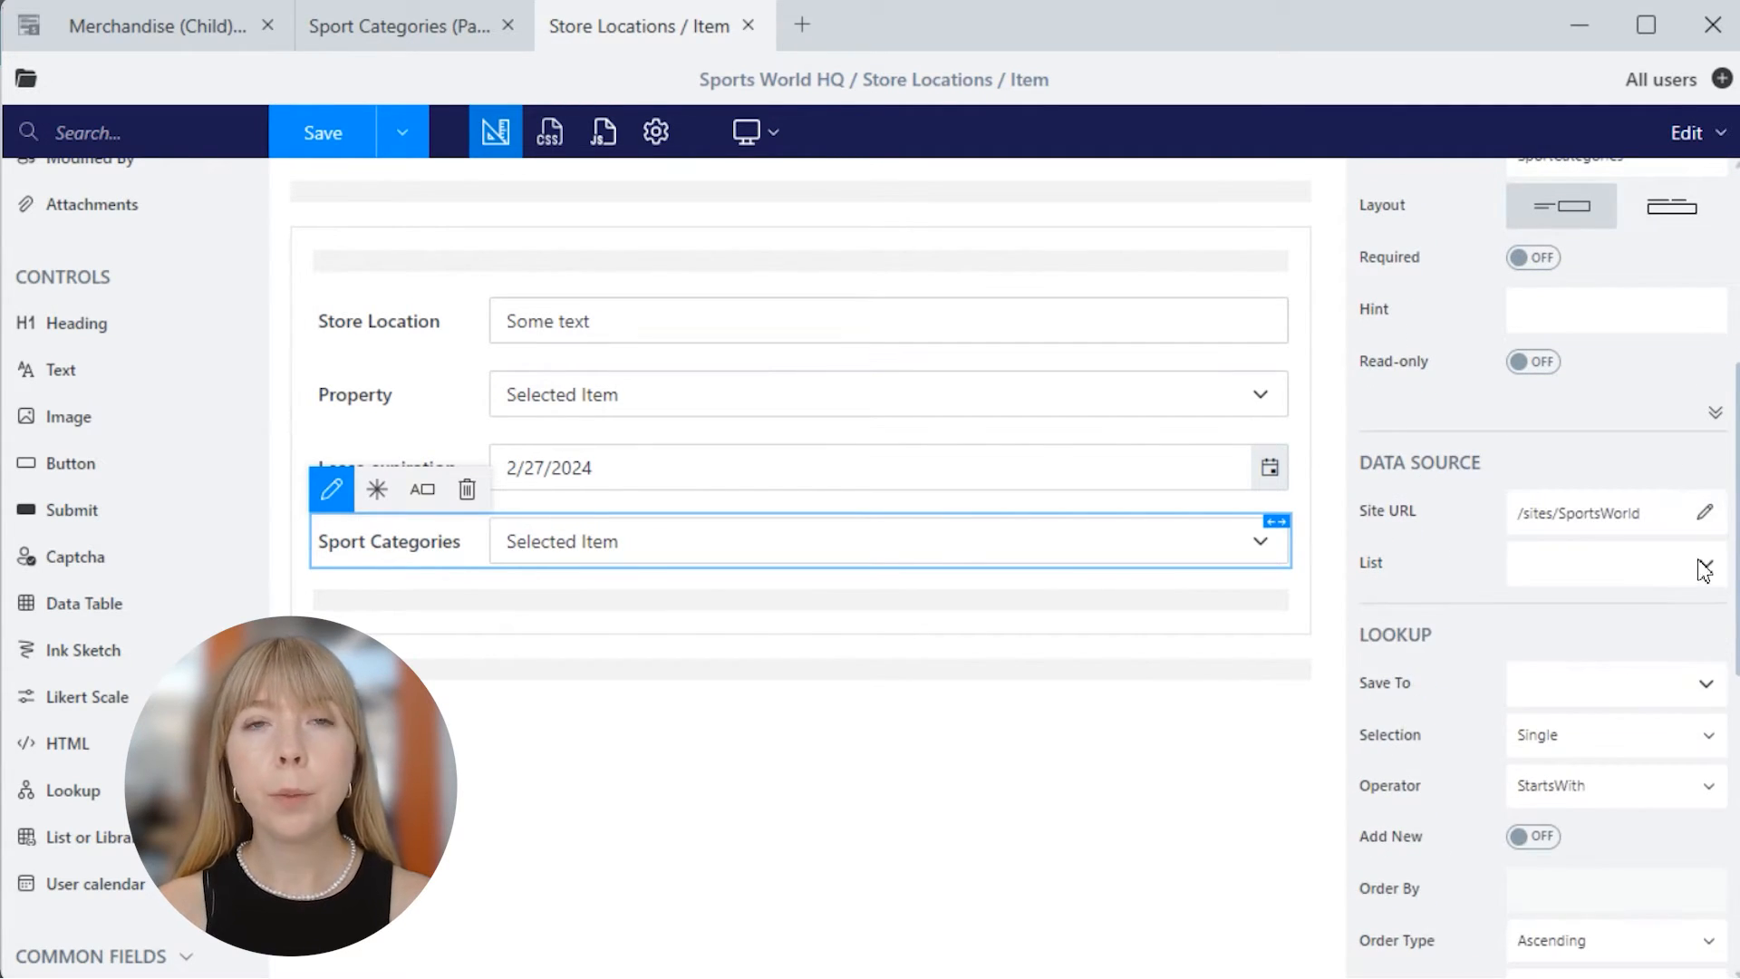
pyautogui.click(1615, 561)
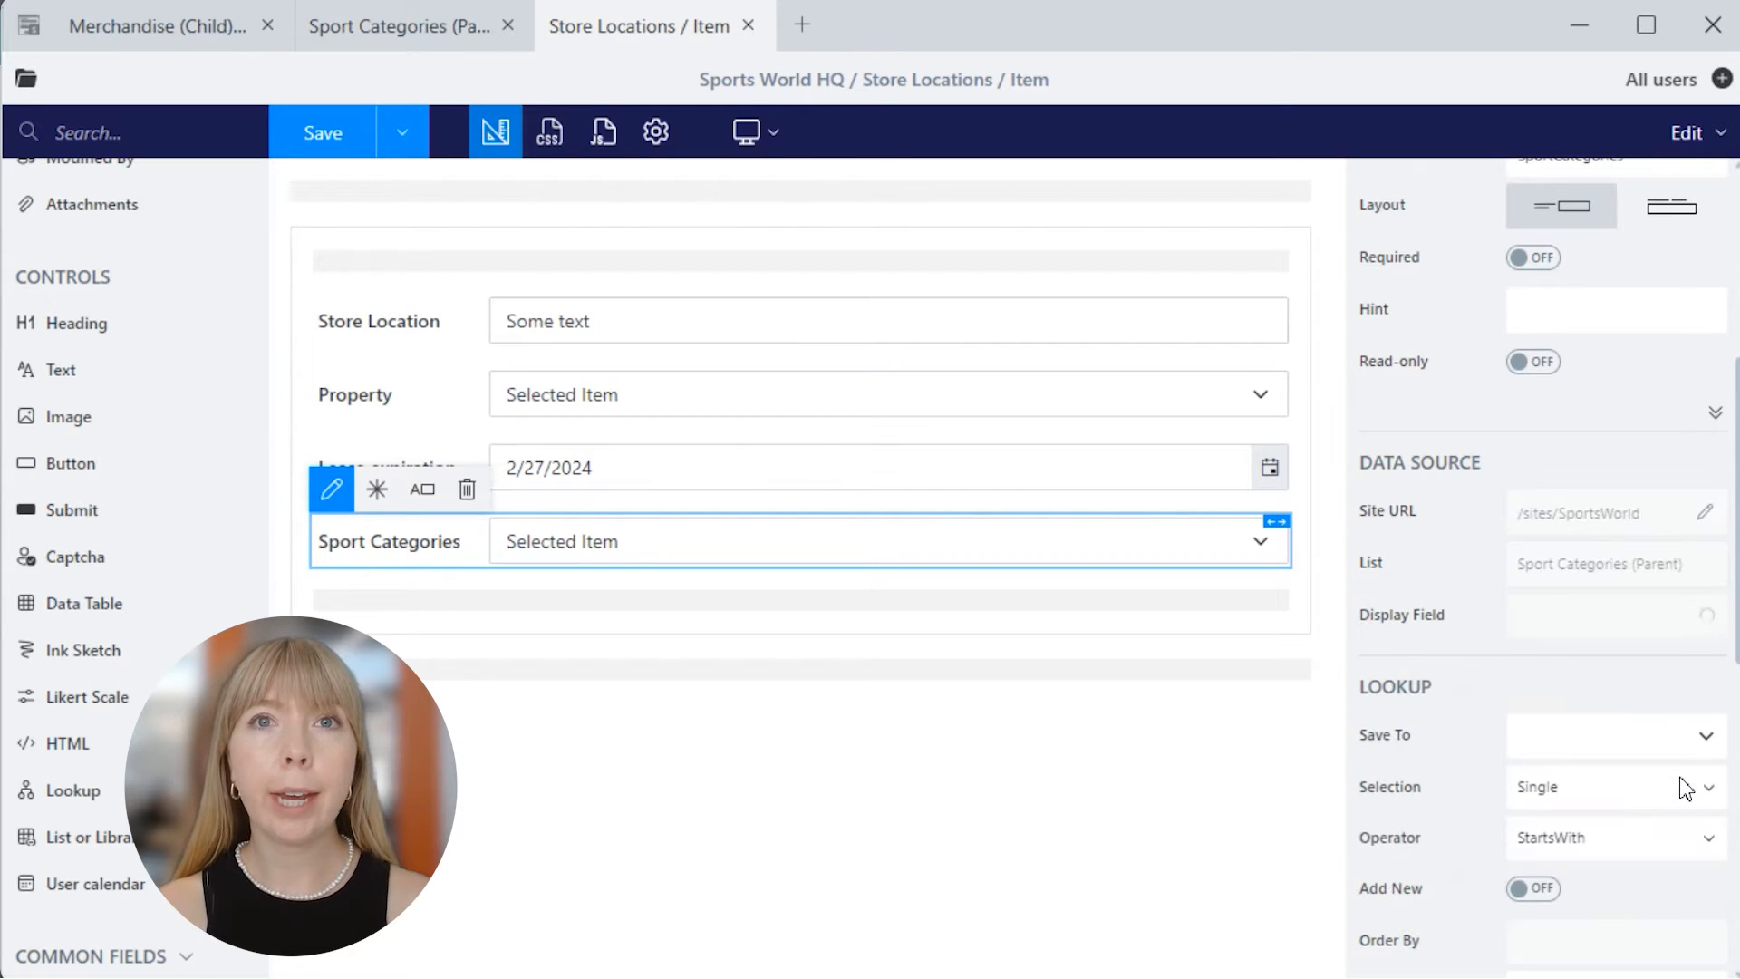
pyautogui.click(1613, 614)
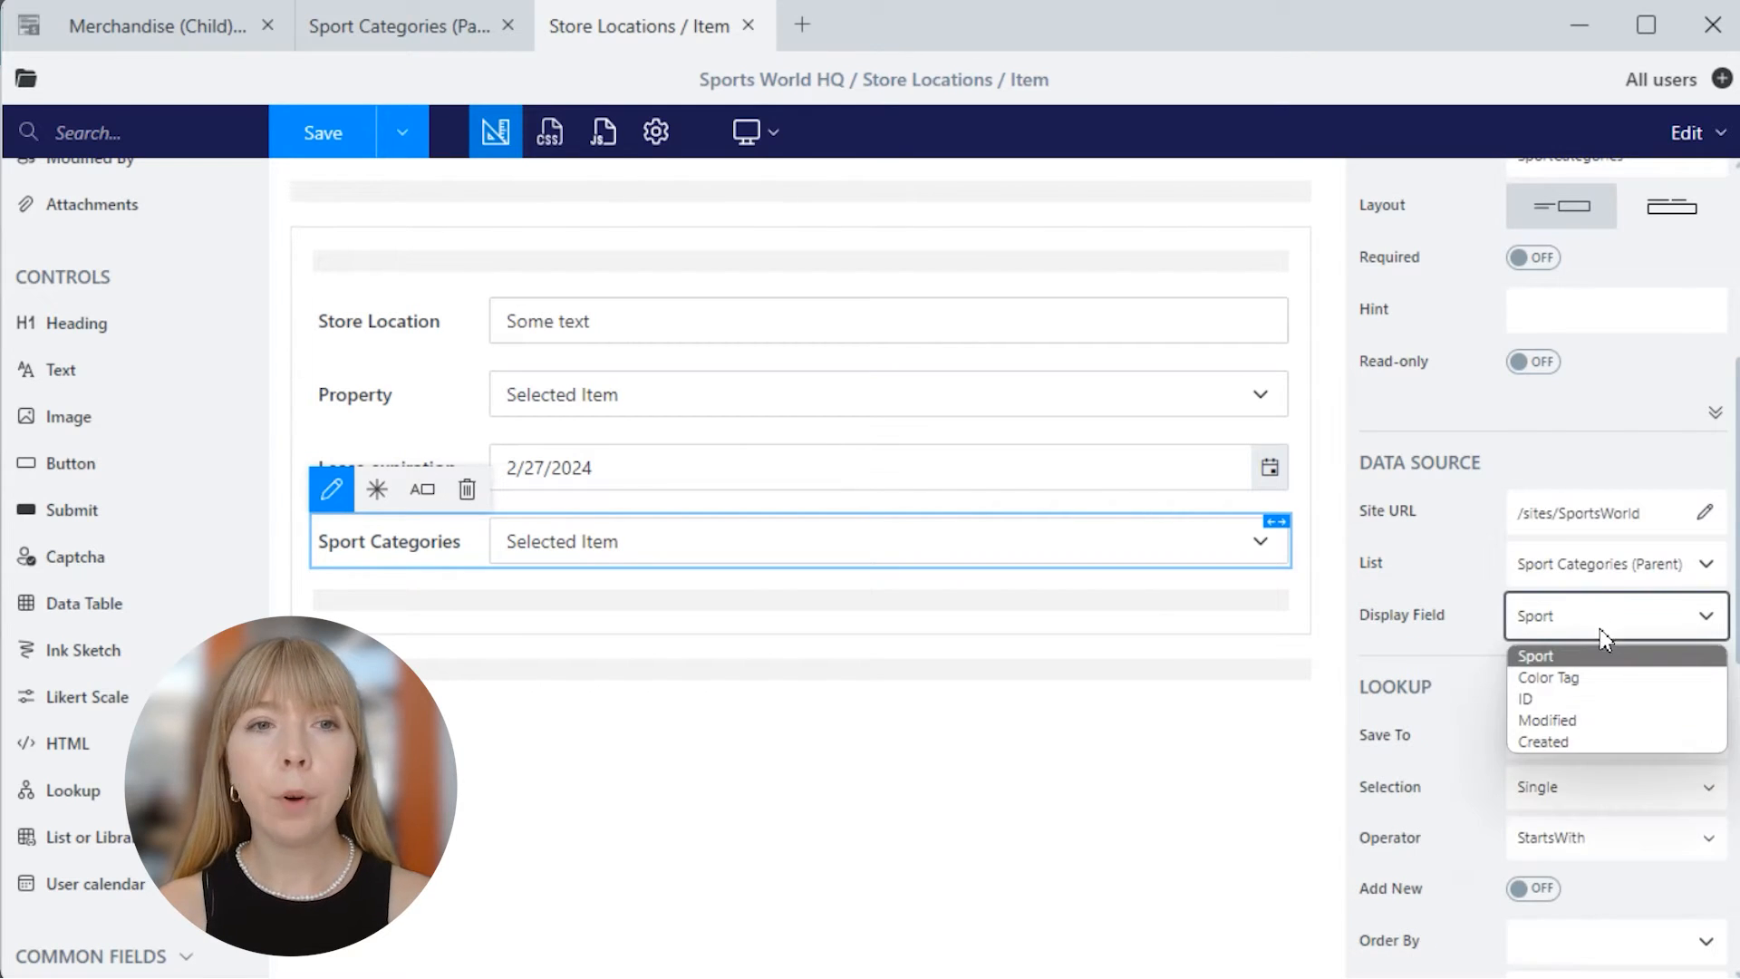
pyautogui.click(1535, 654)
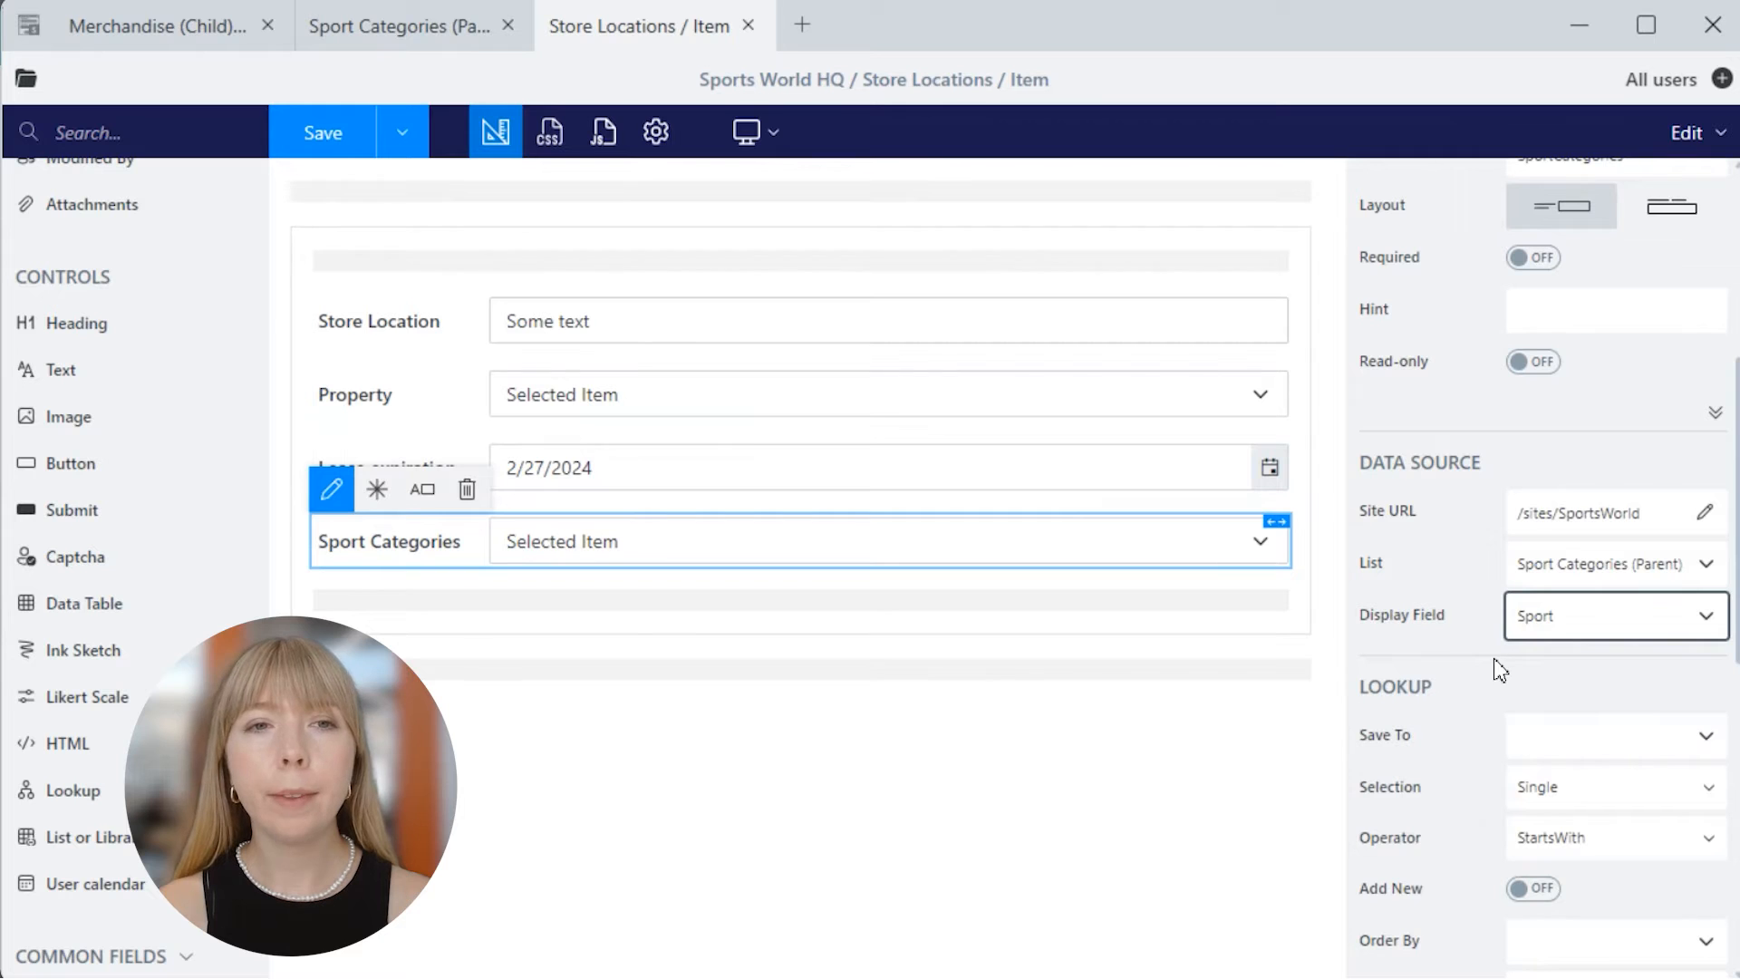
# - Store it in a new Sport Categories field with Multiple selection, then save the form
pyautogui.click(1615, 734)
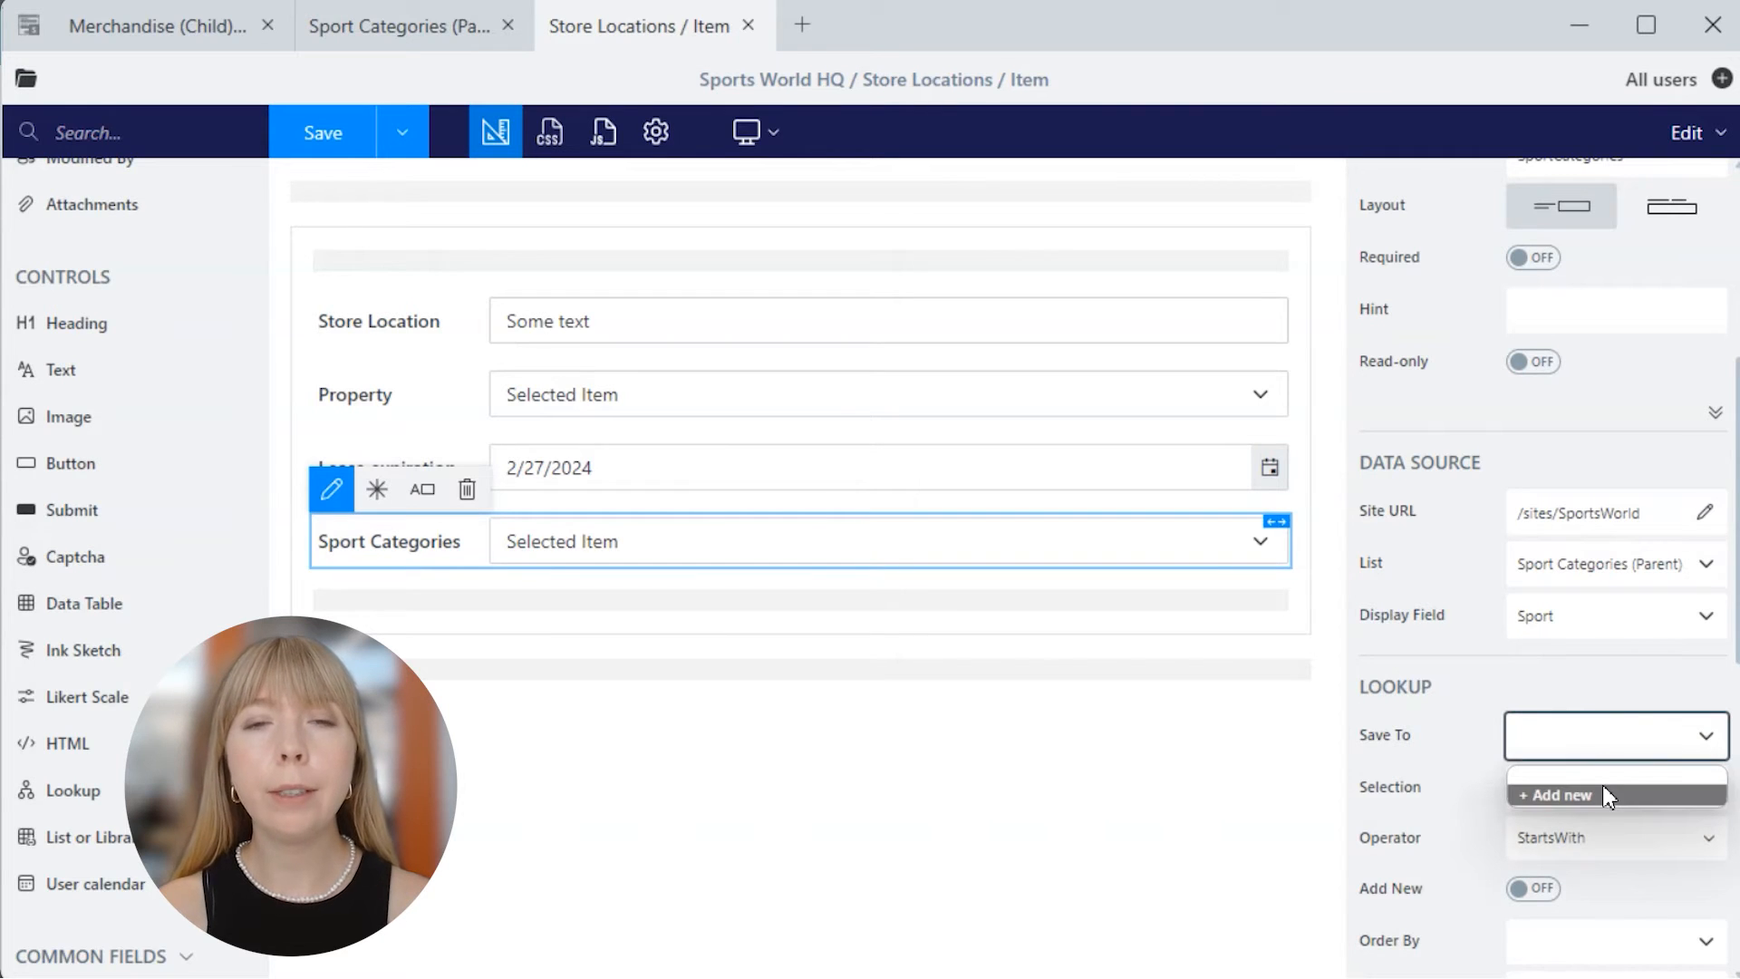
pyautogui.click(1562, 793)
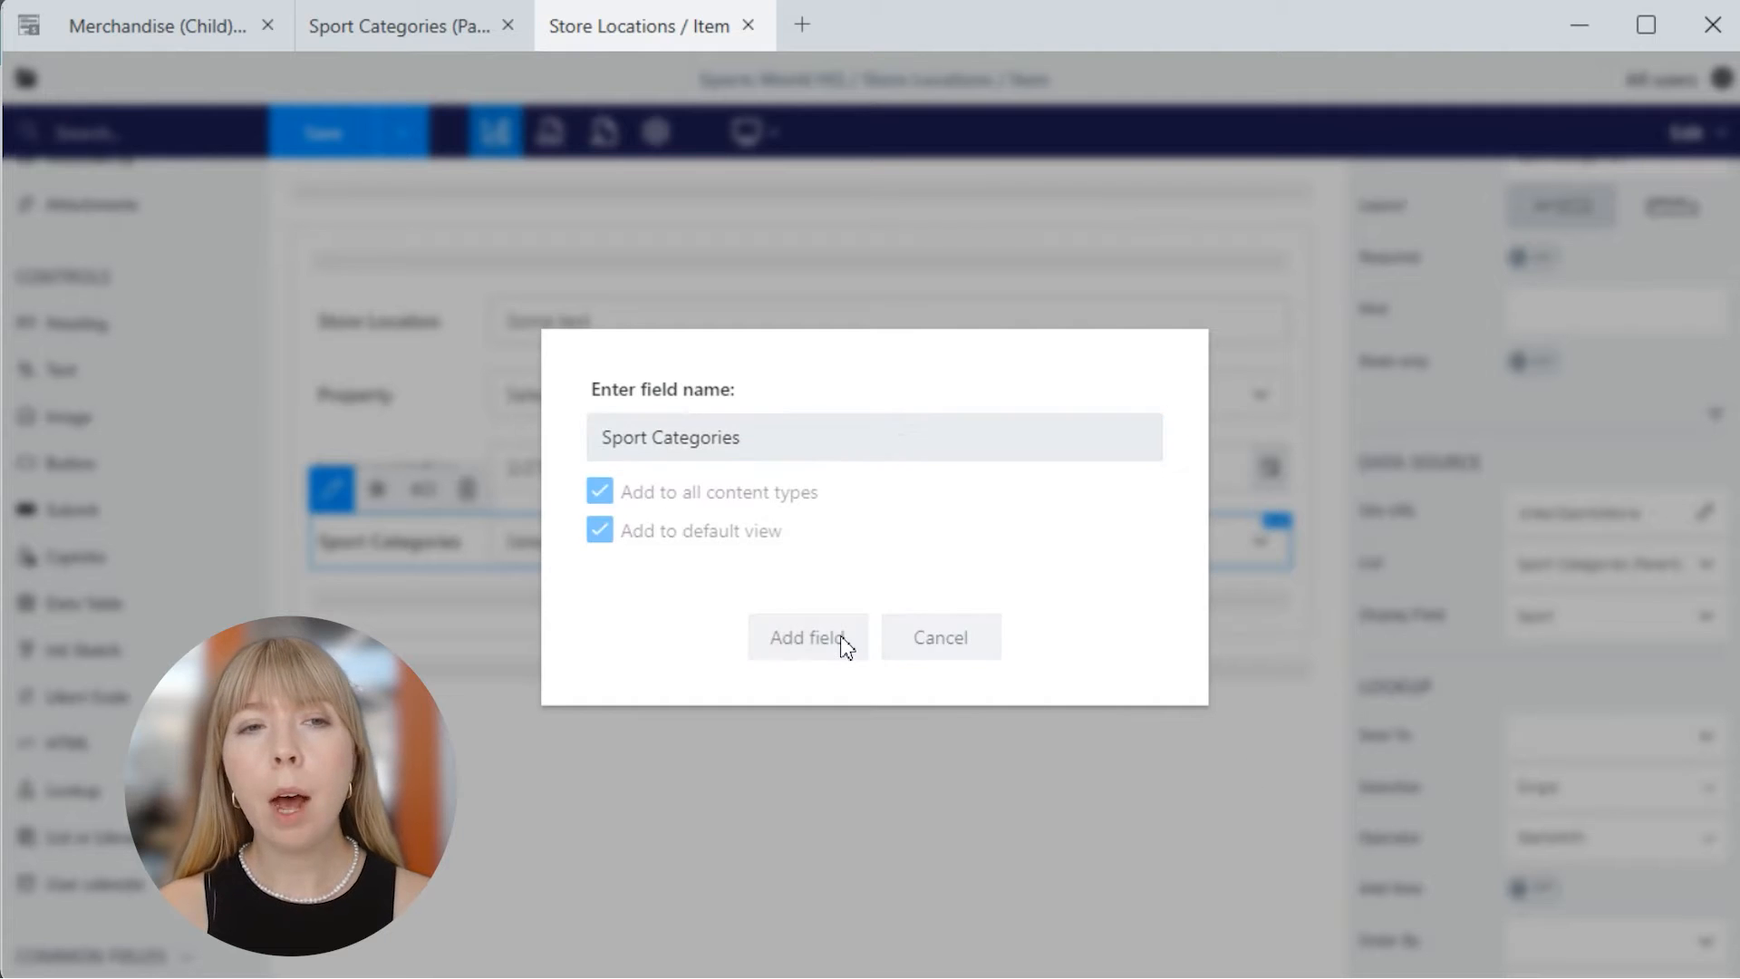
pyautogui.click(808, 637)
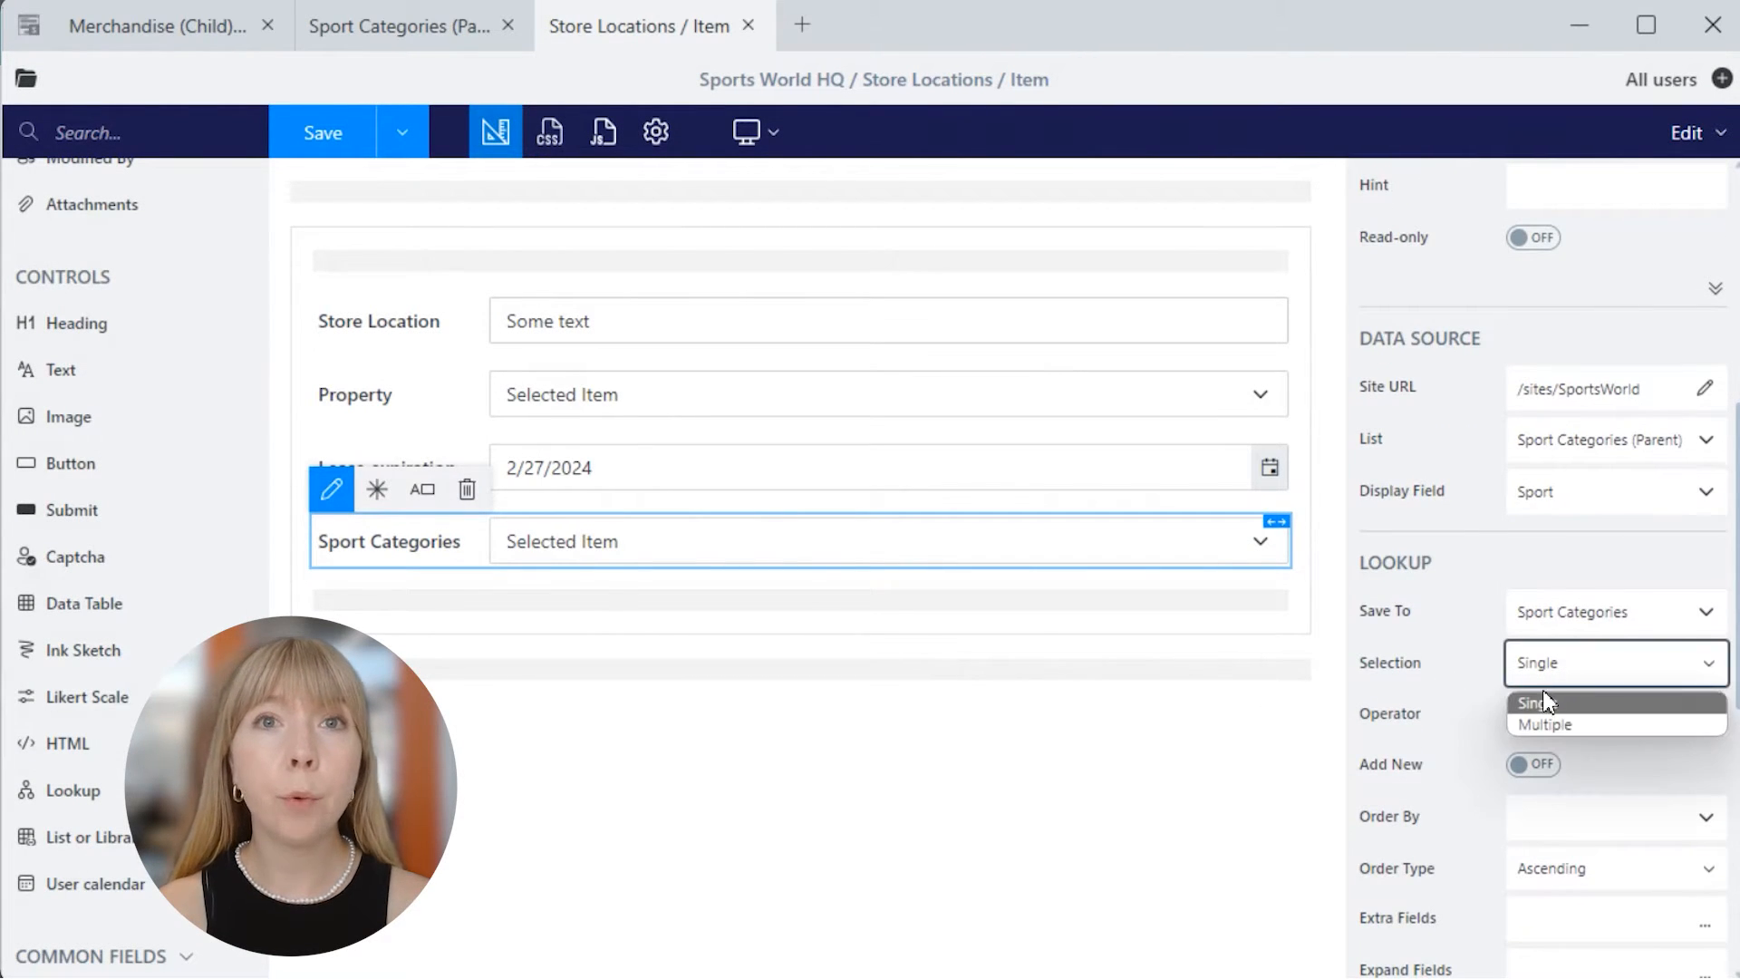
pyautogui.click(1546, 723)
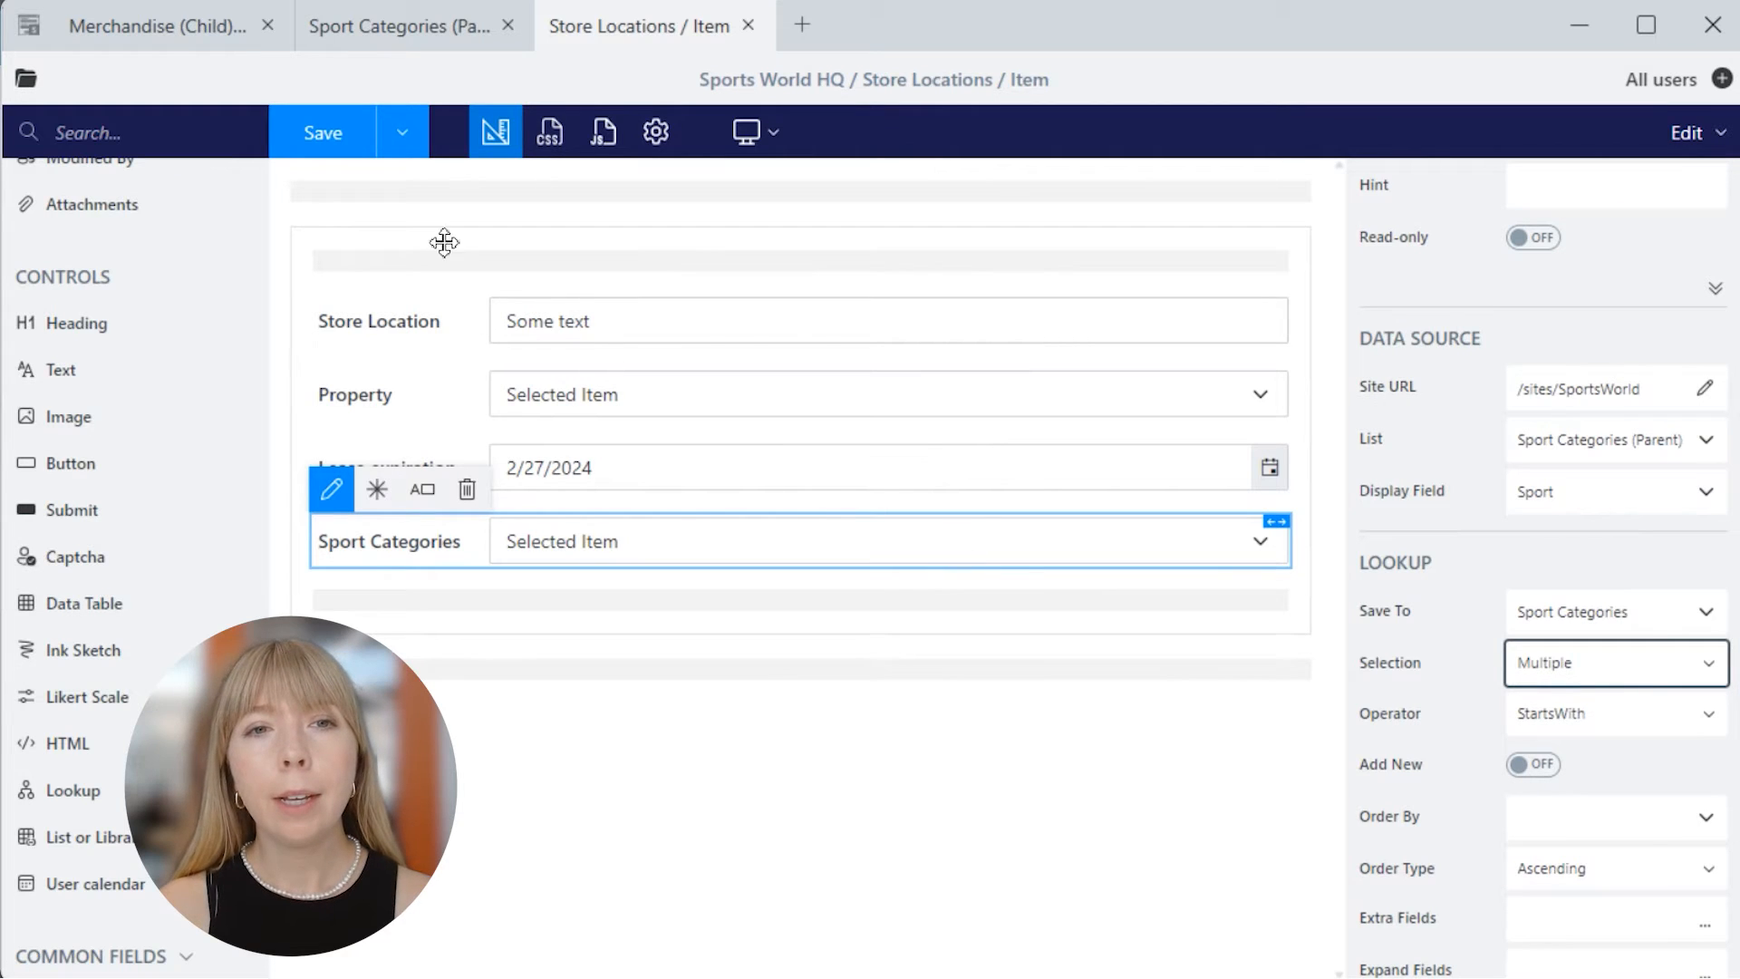
pyautogui.click(321, 132)
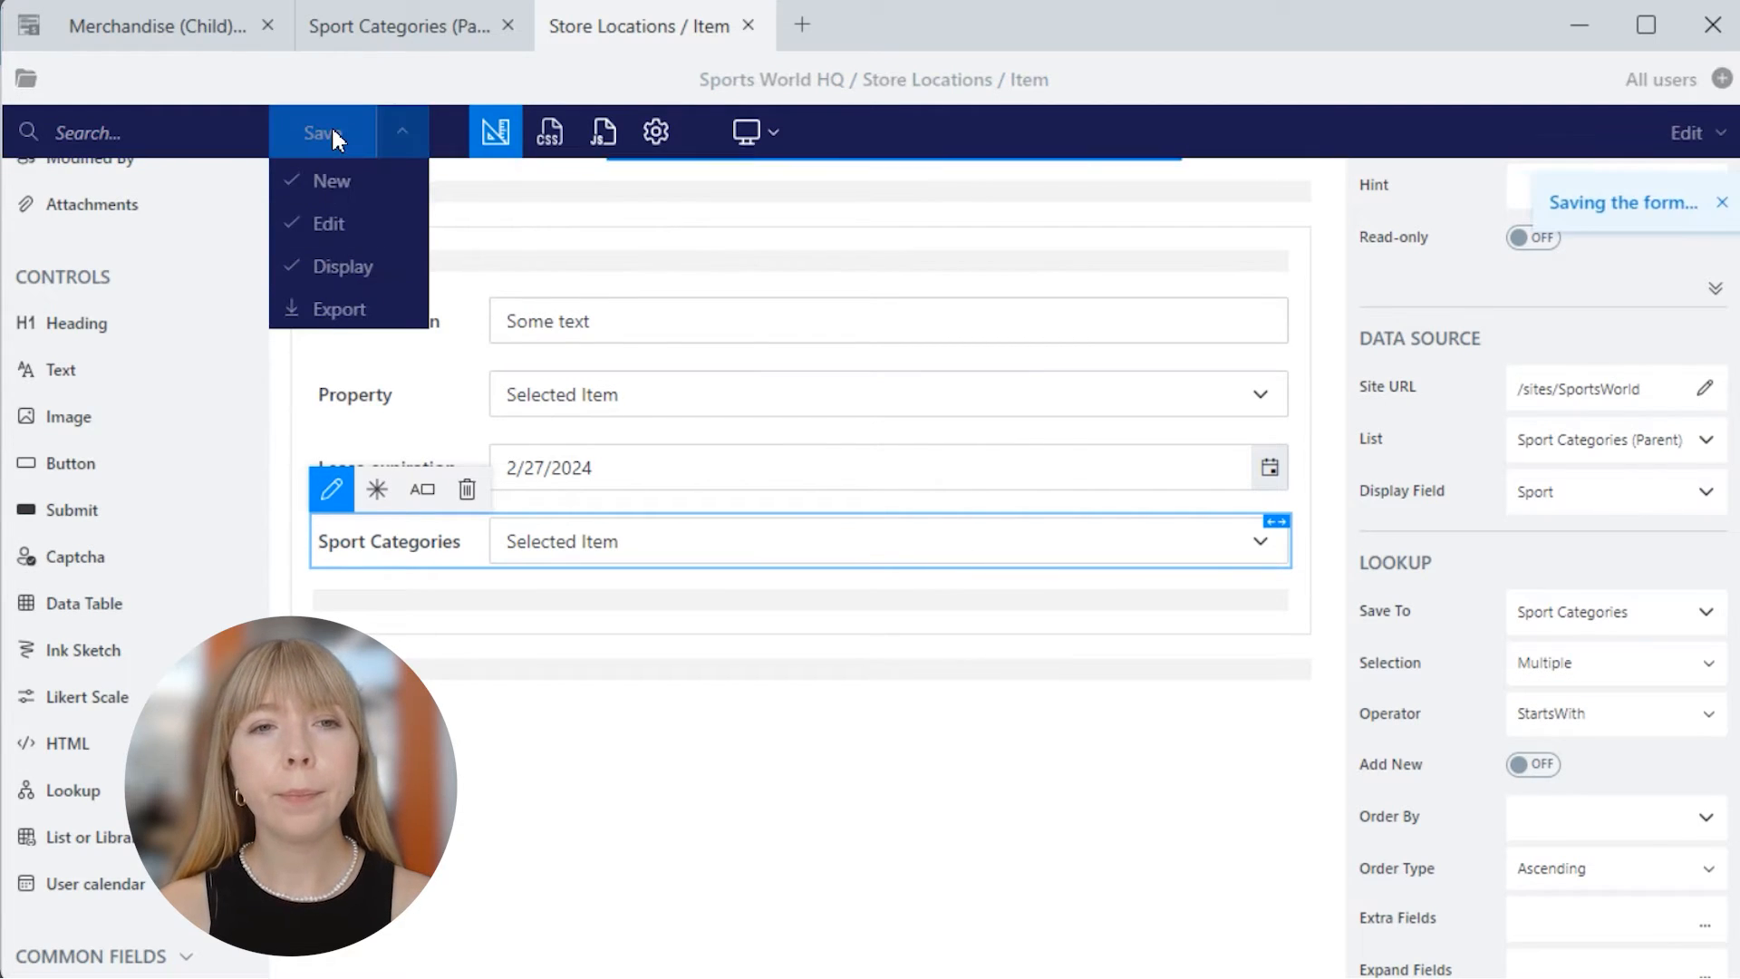
# - Edit the Downtown store and pick Football, Skiing, Running and Cycling as its Sport Categories
pyautogui.click(323, 132)
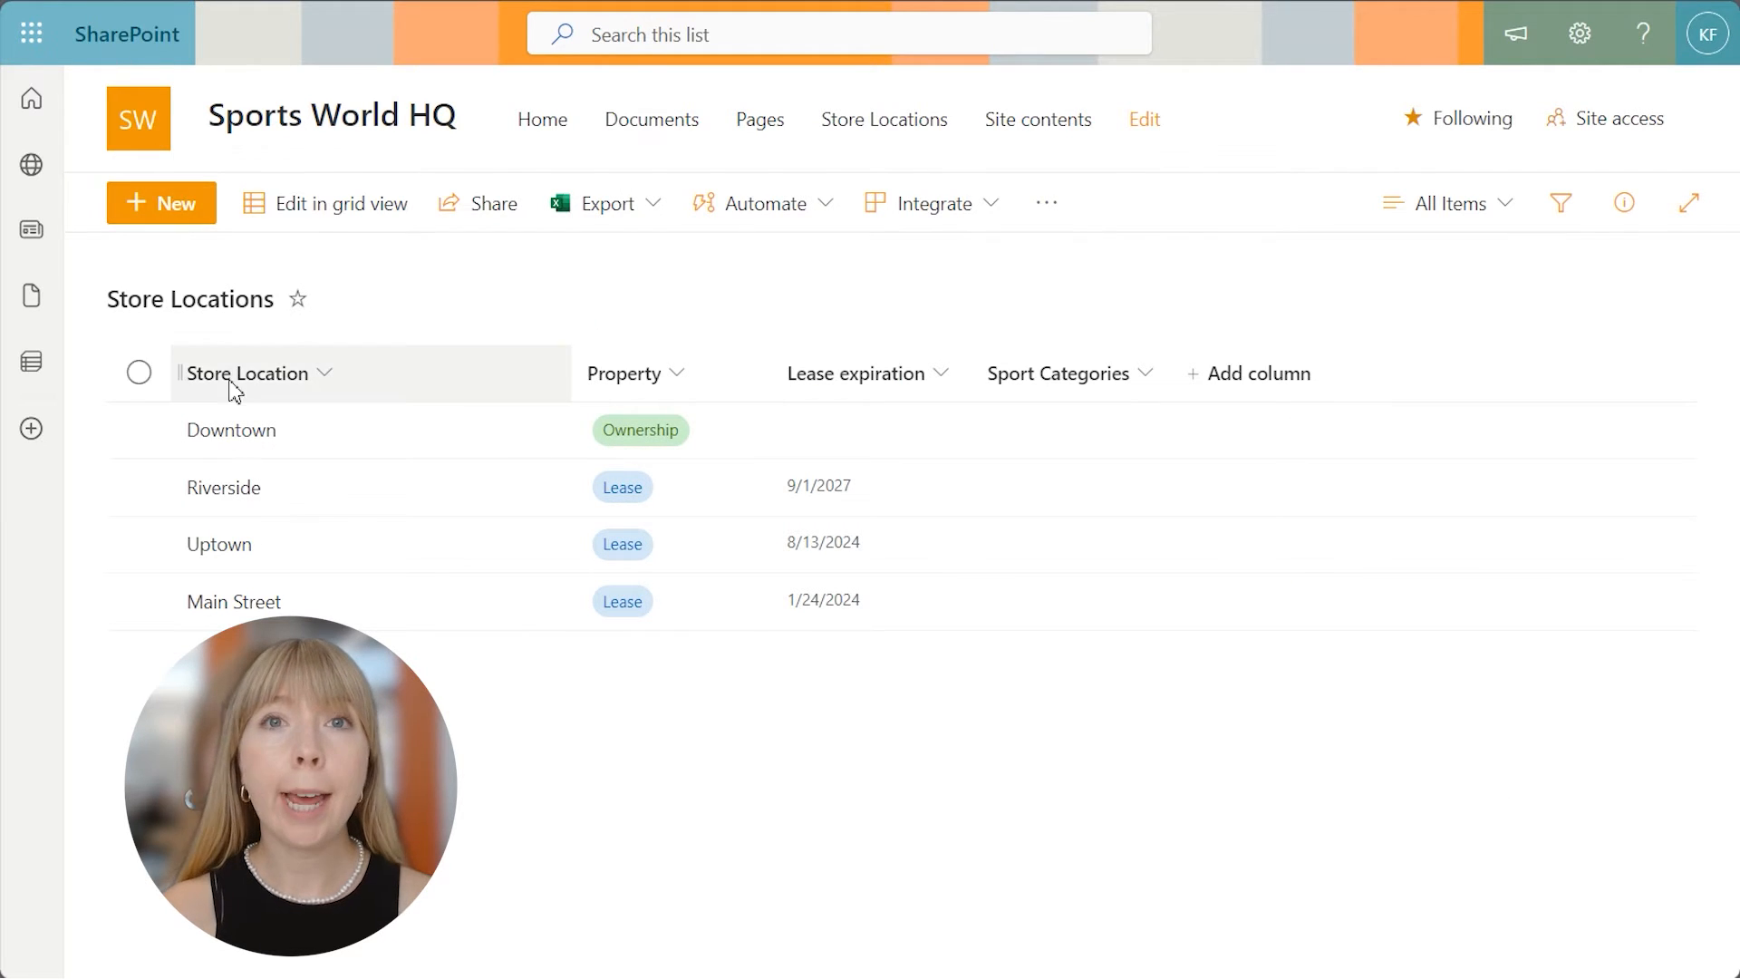
pyautogui.click(230, 430)
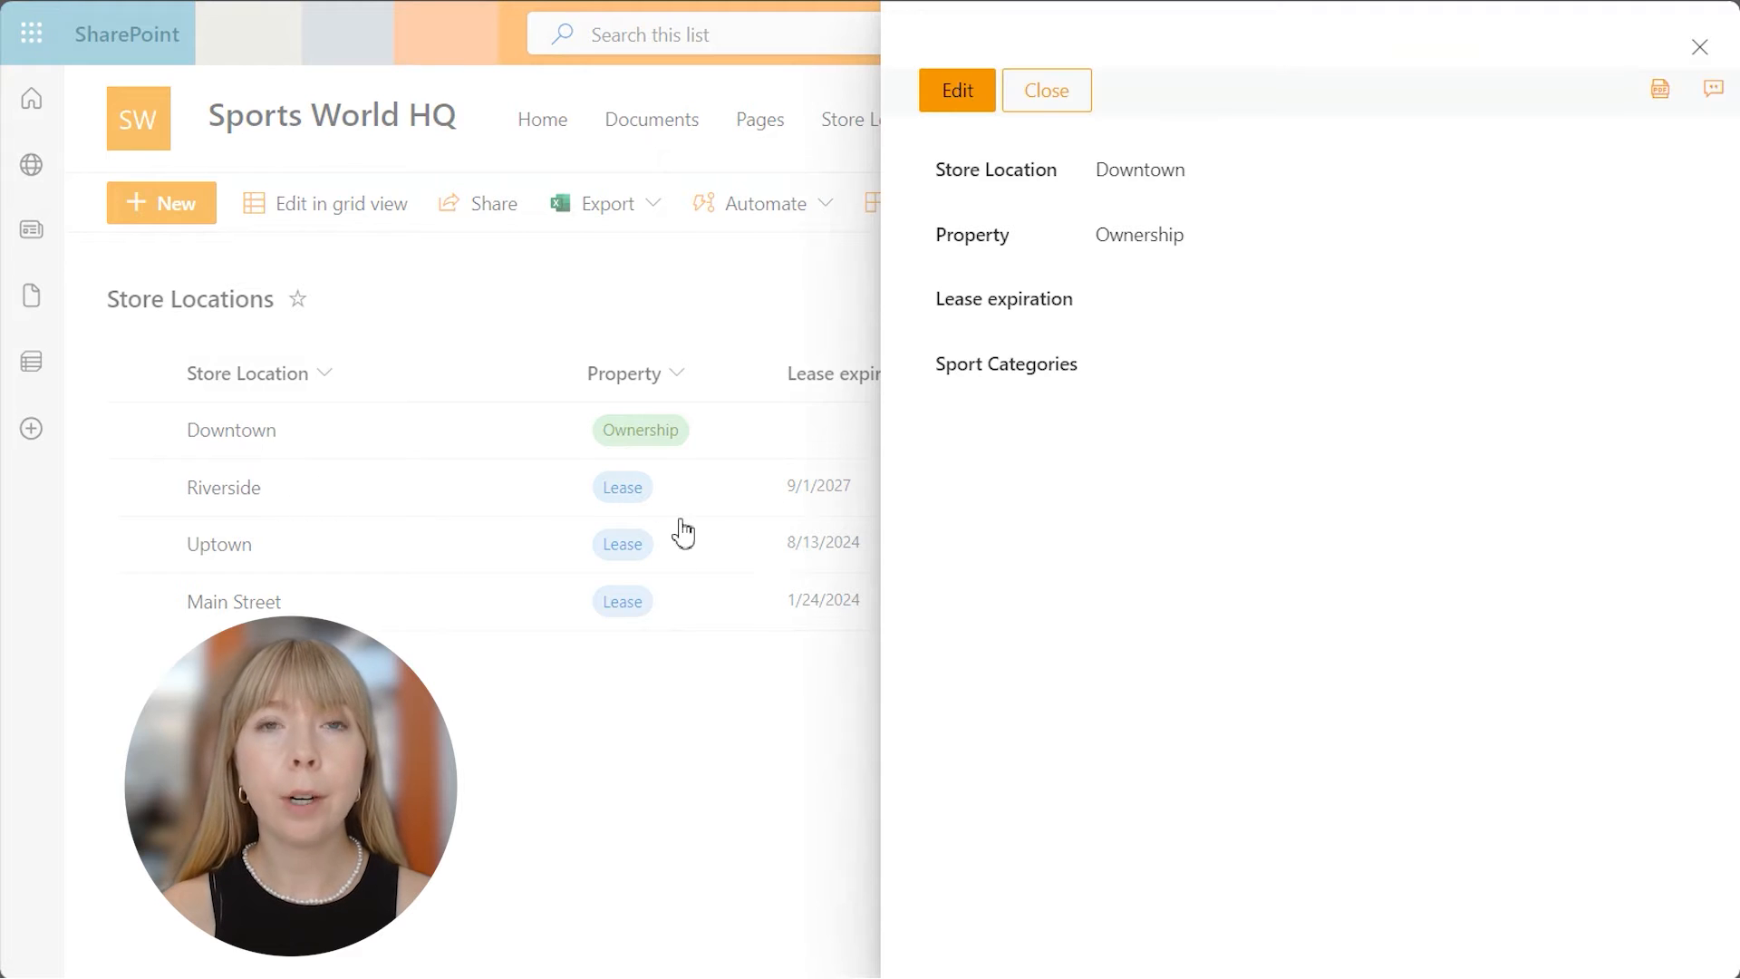
pyautogui.click(955, 91)
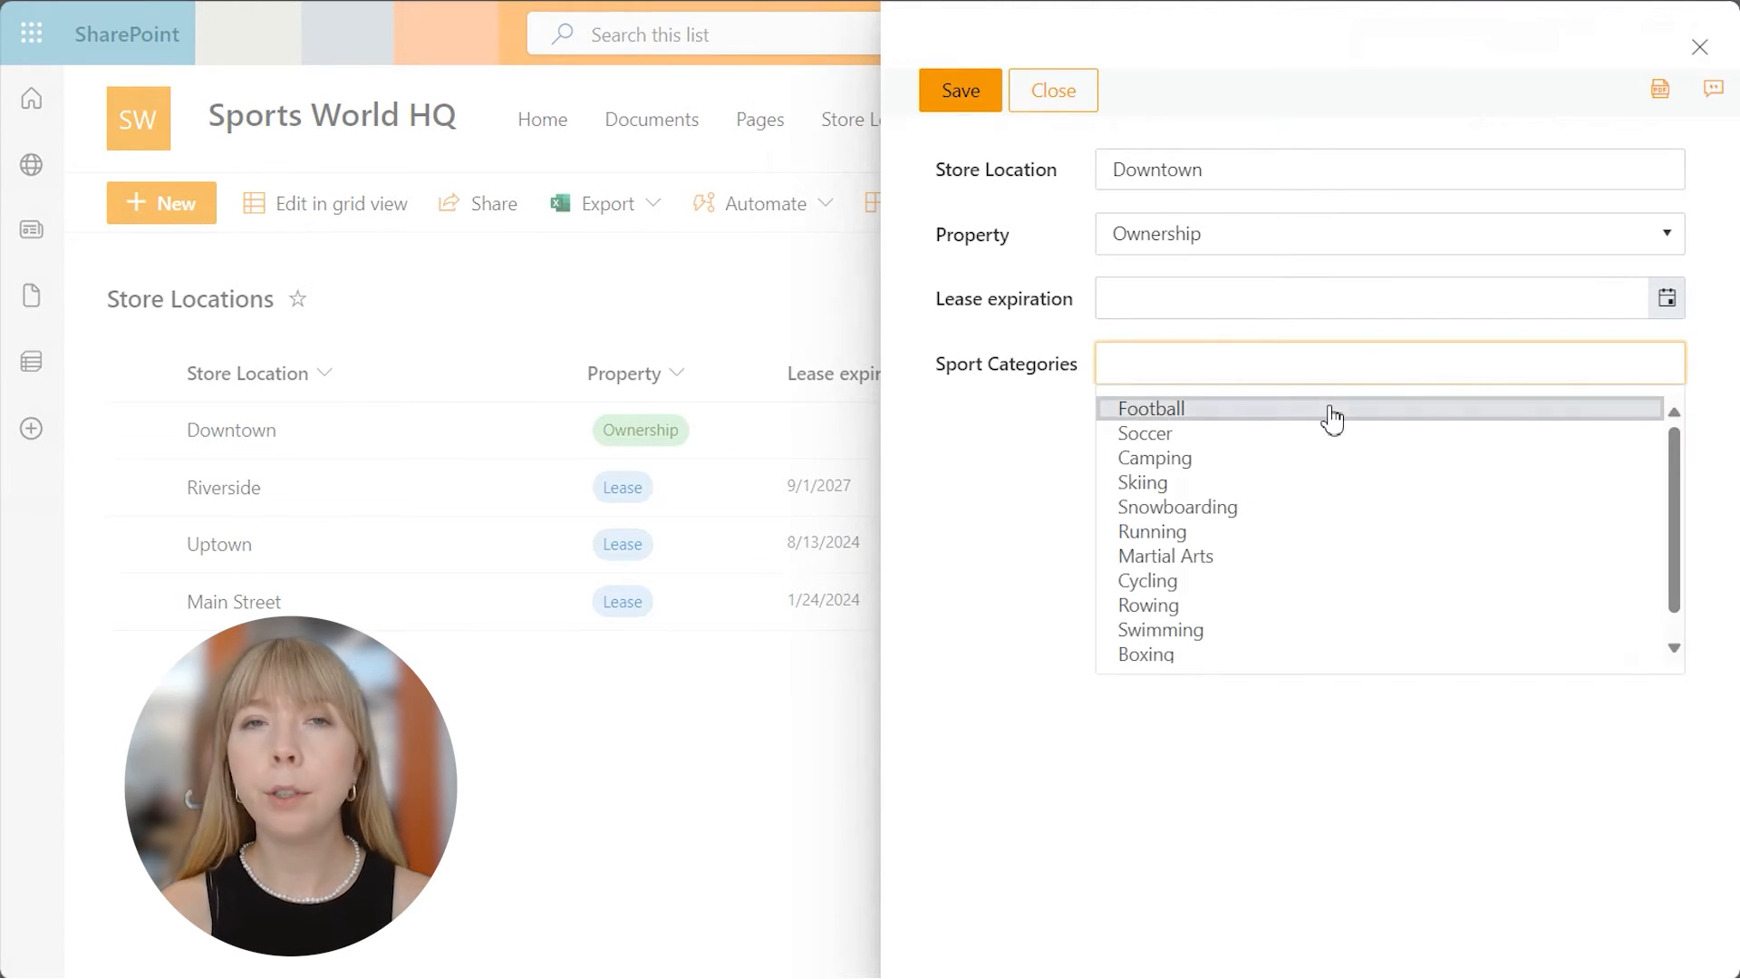
pyautogui.click(1142, 479)
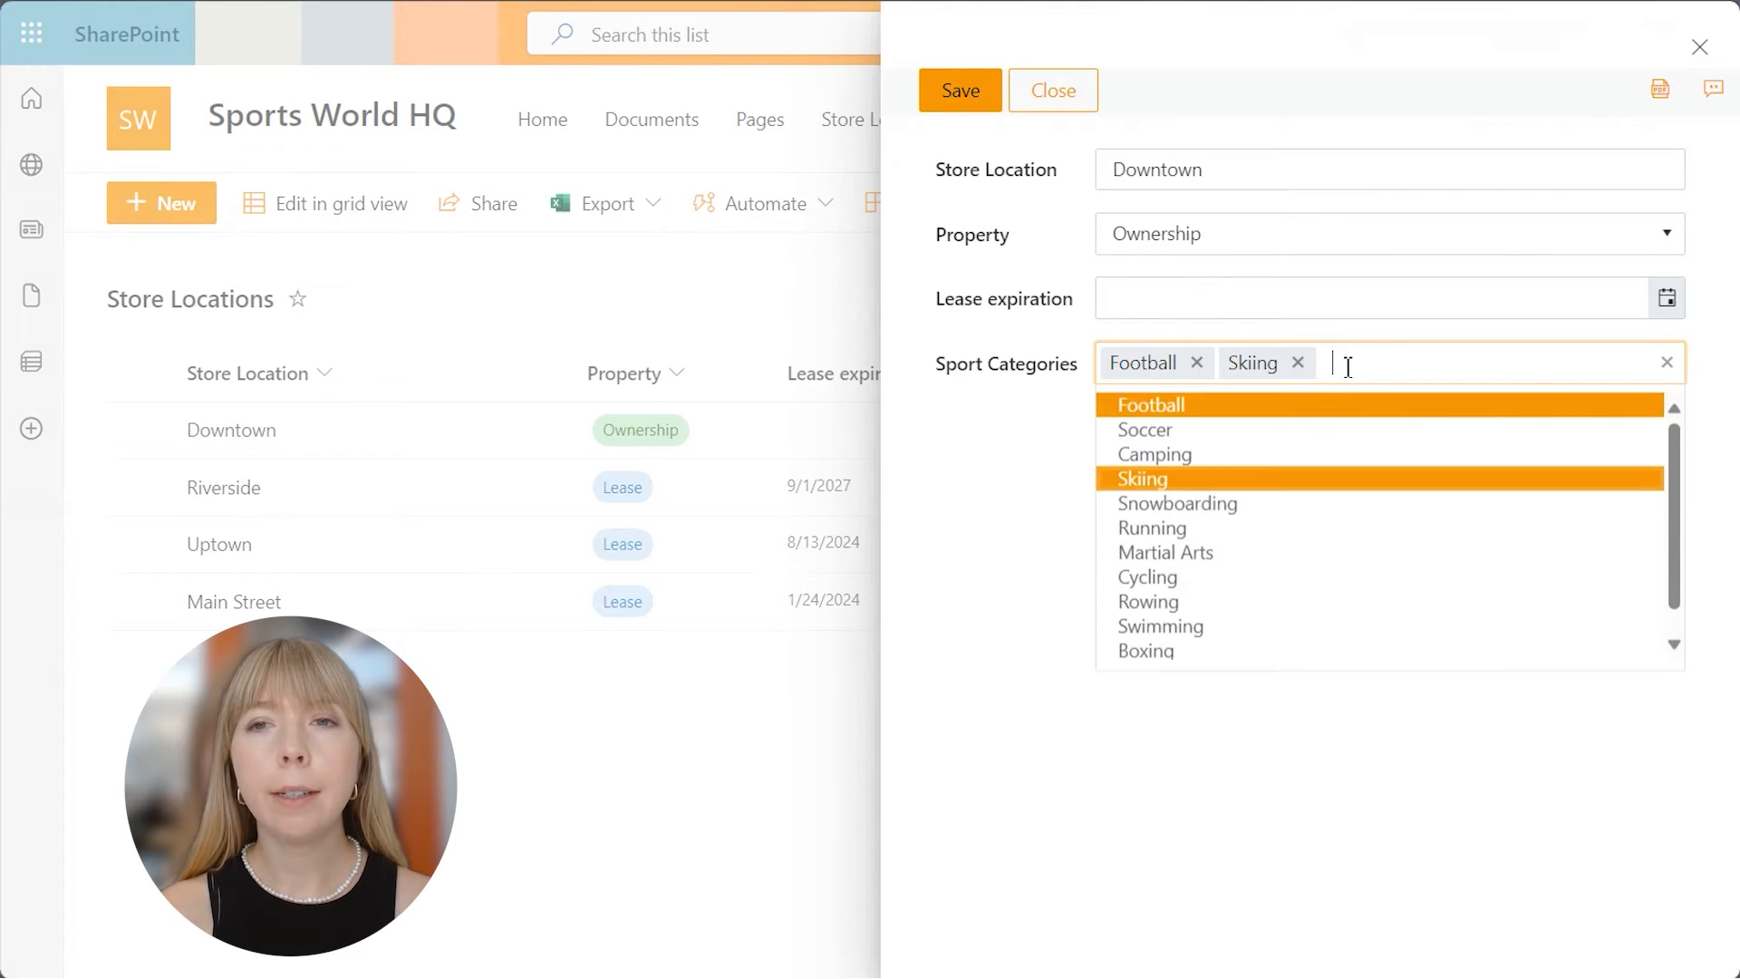
pyautogui.click(1147, 576)
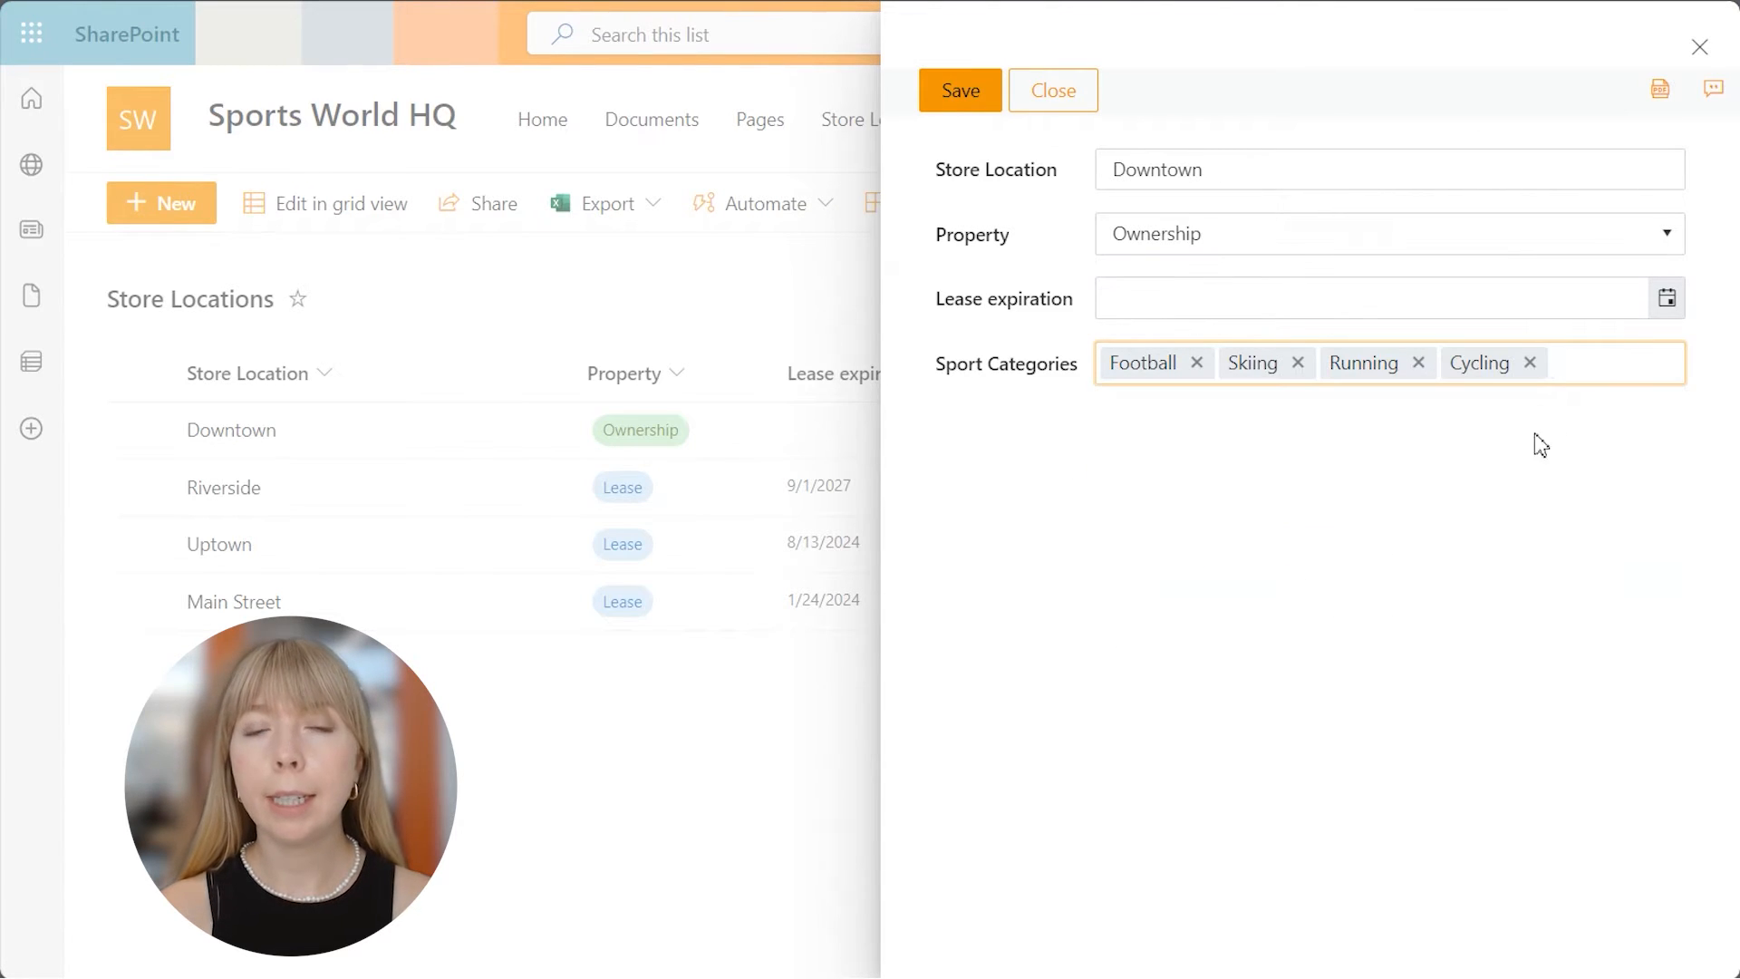
pyautogui.click(1158, 636)
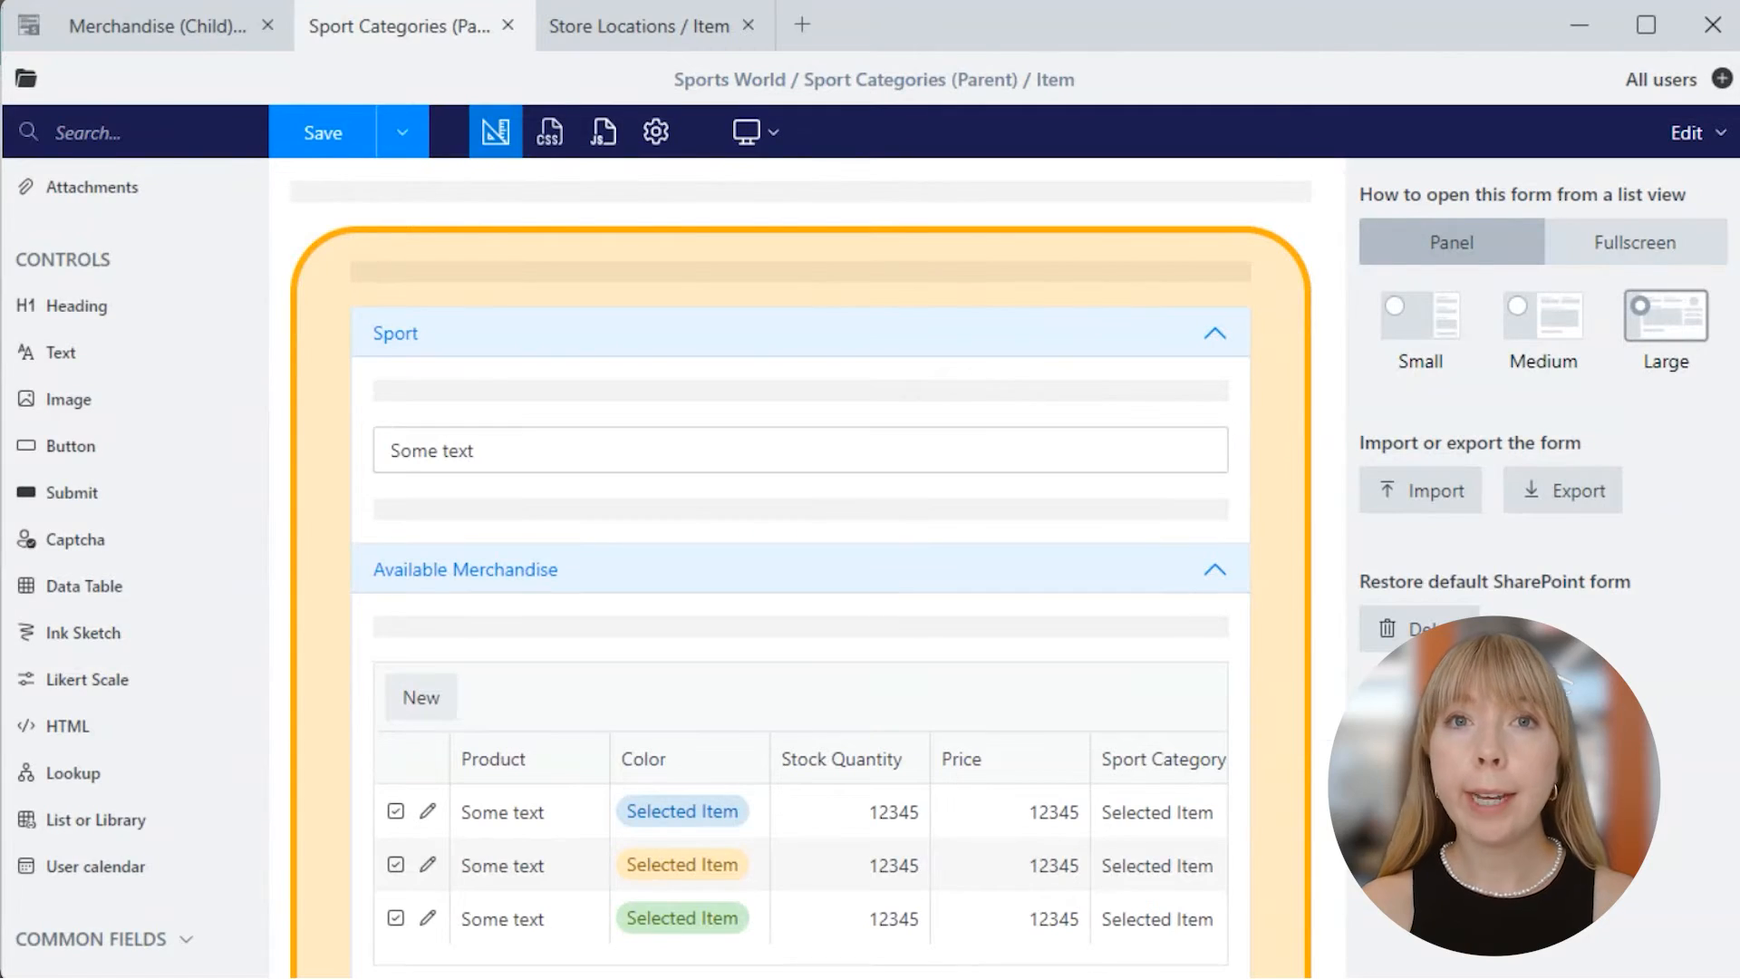
# - Add a Store Availability panel listing Store Locations via Sport Categories, and save the form
pyautogui.scroll(-3)
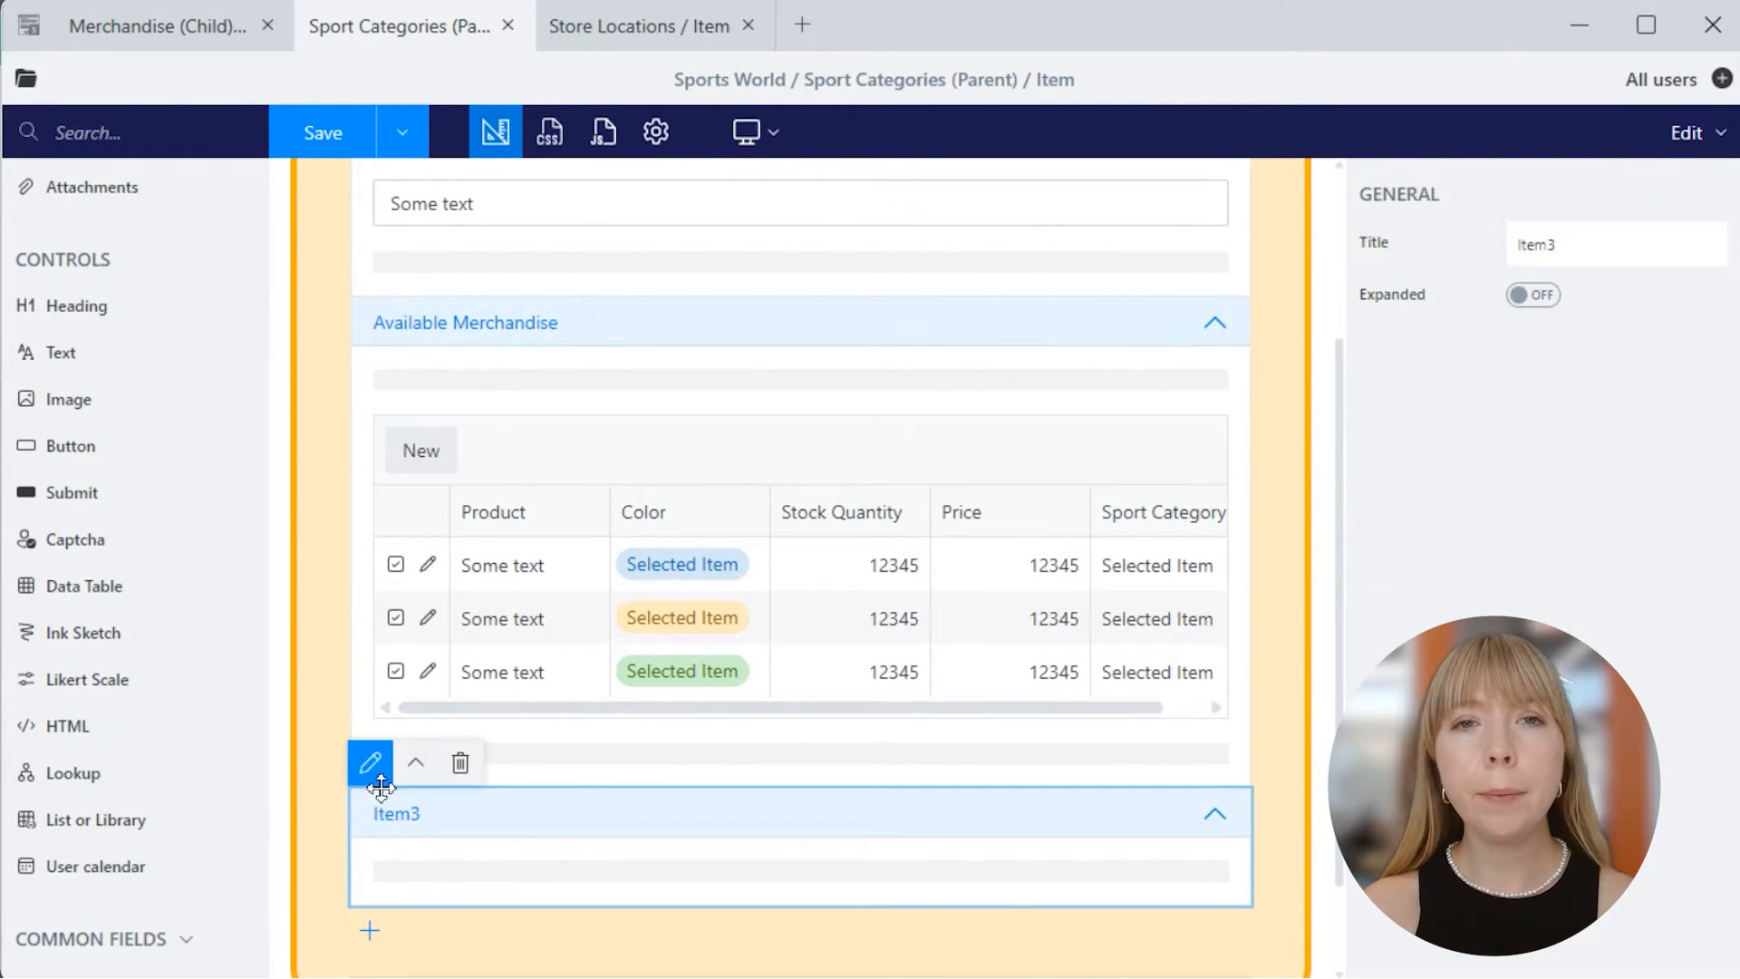
pyautogui.write('Store Availability')
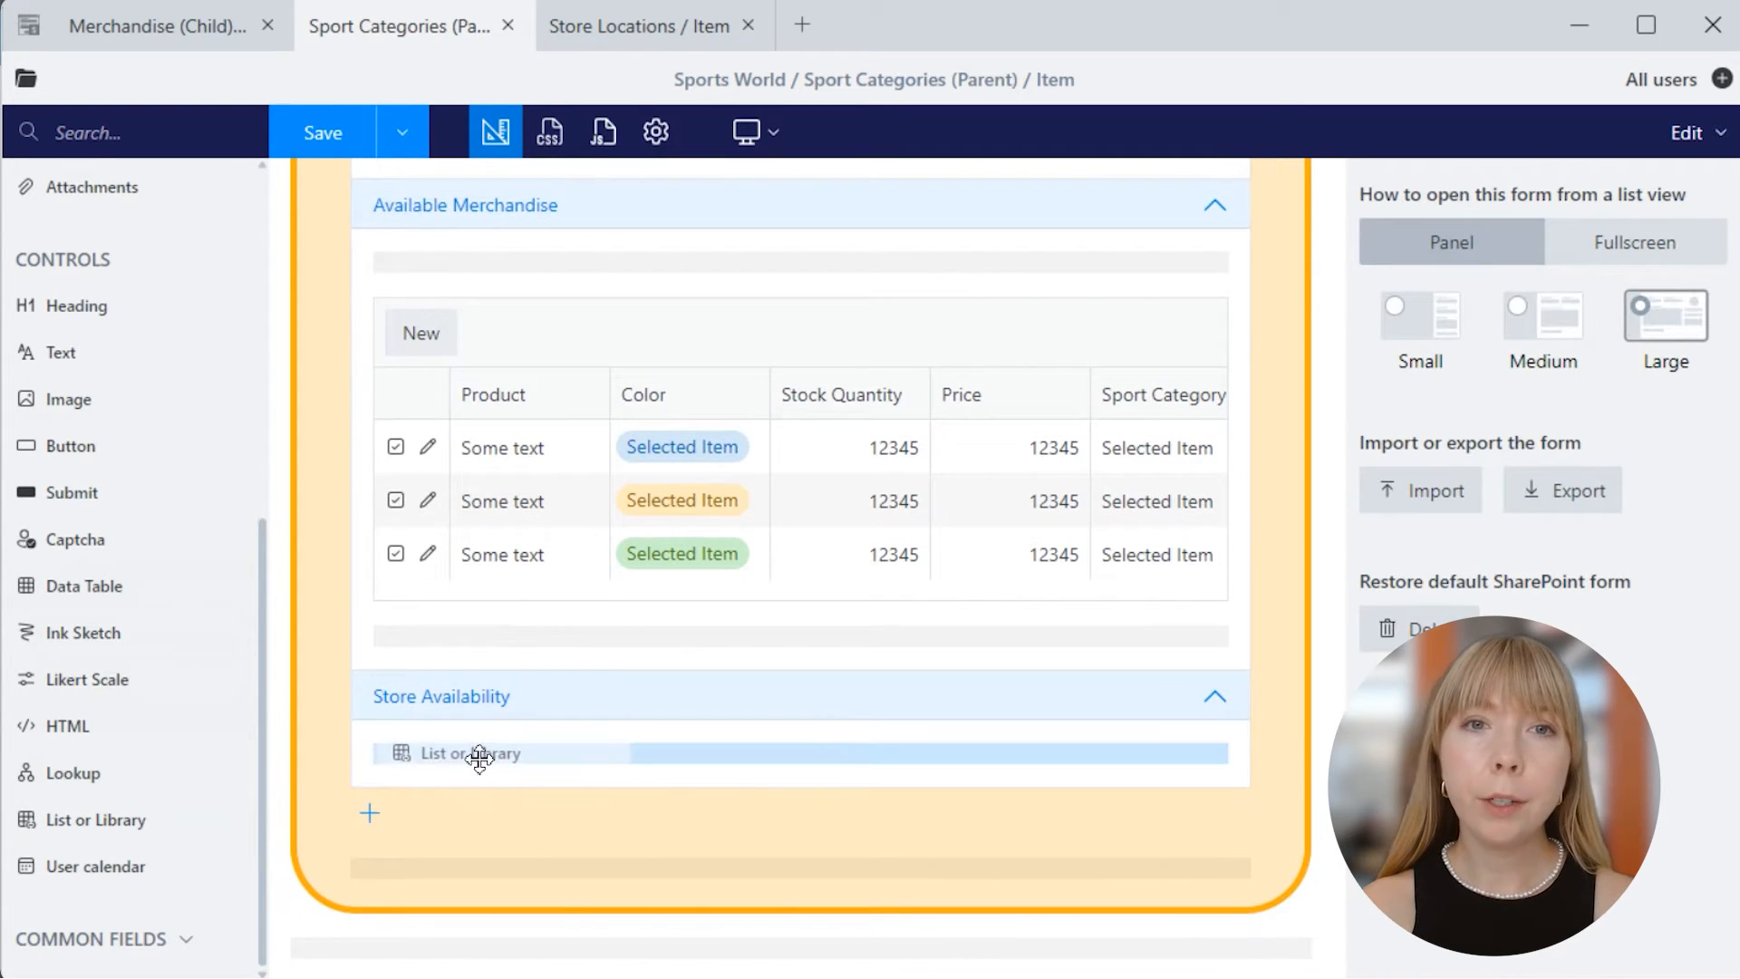
pyautogui.click(476, 753)
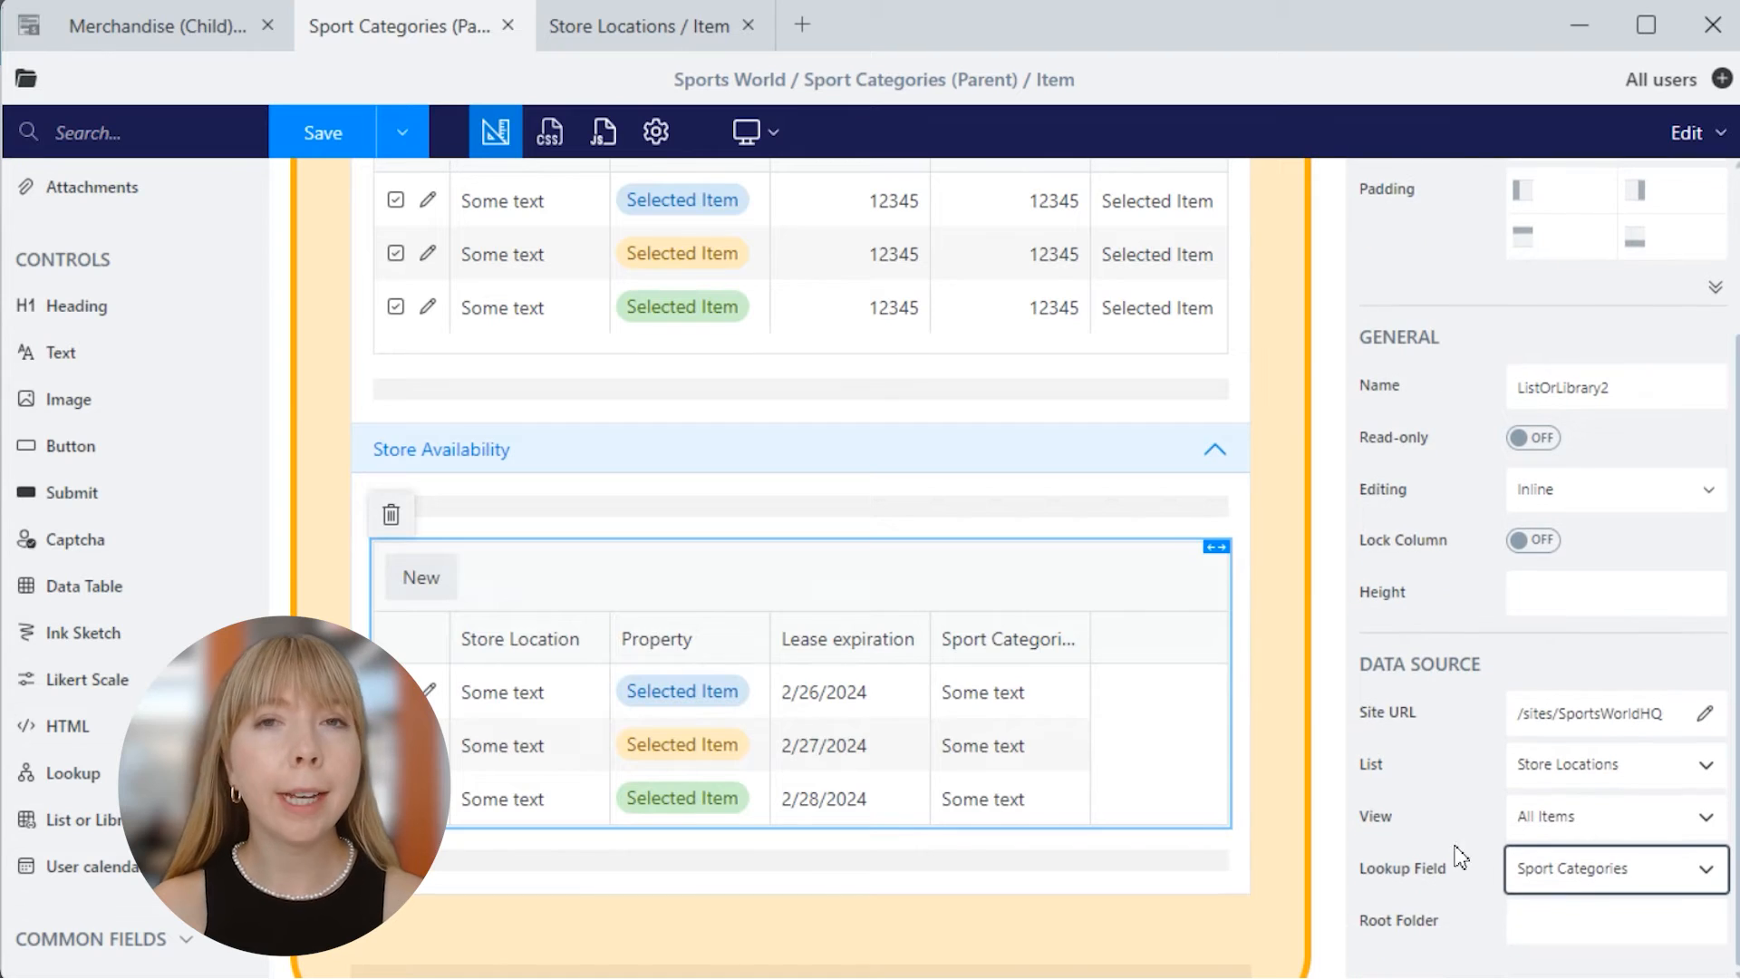
pyautogui.click(403, 132)
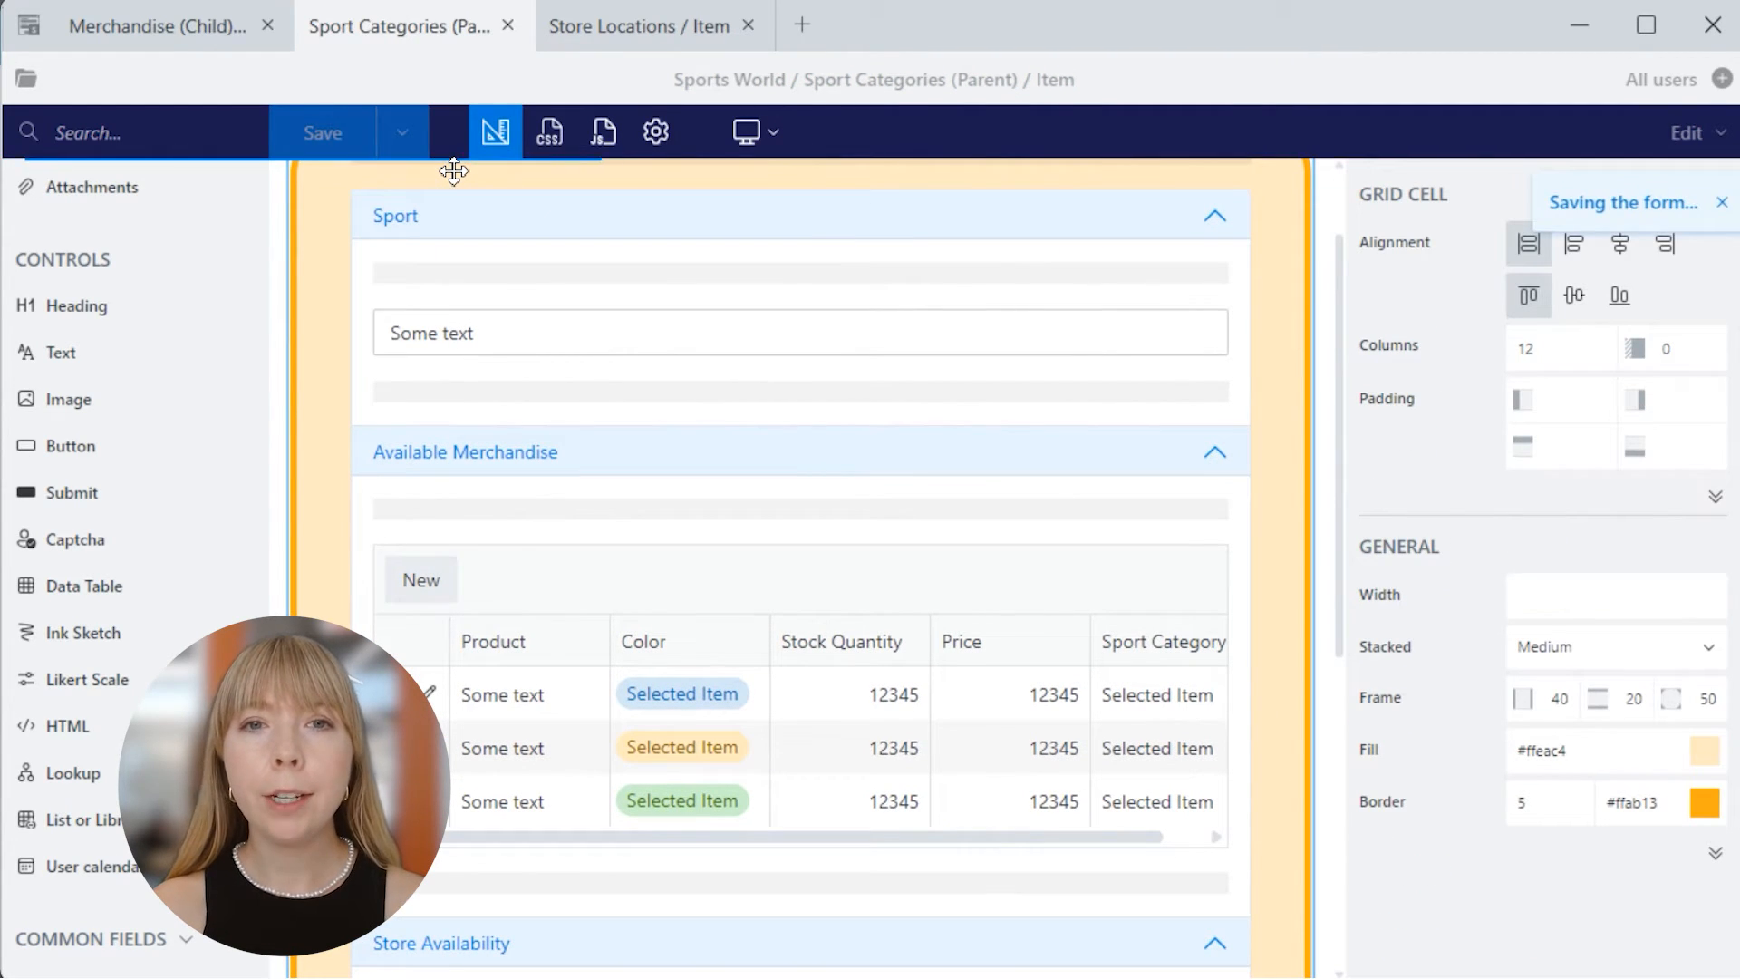
# - Show Soccer's Store Availability in SharePoint: Riverside and Uptown with their sport lists
pyautogui.click(323, 132)
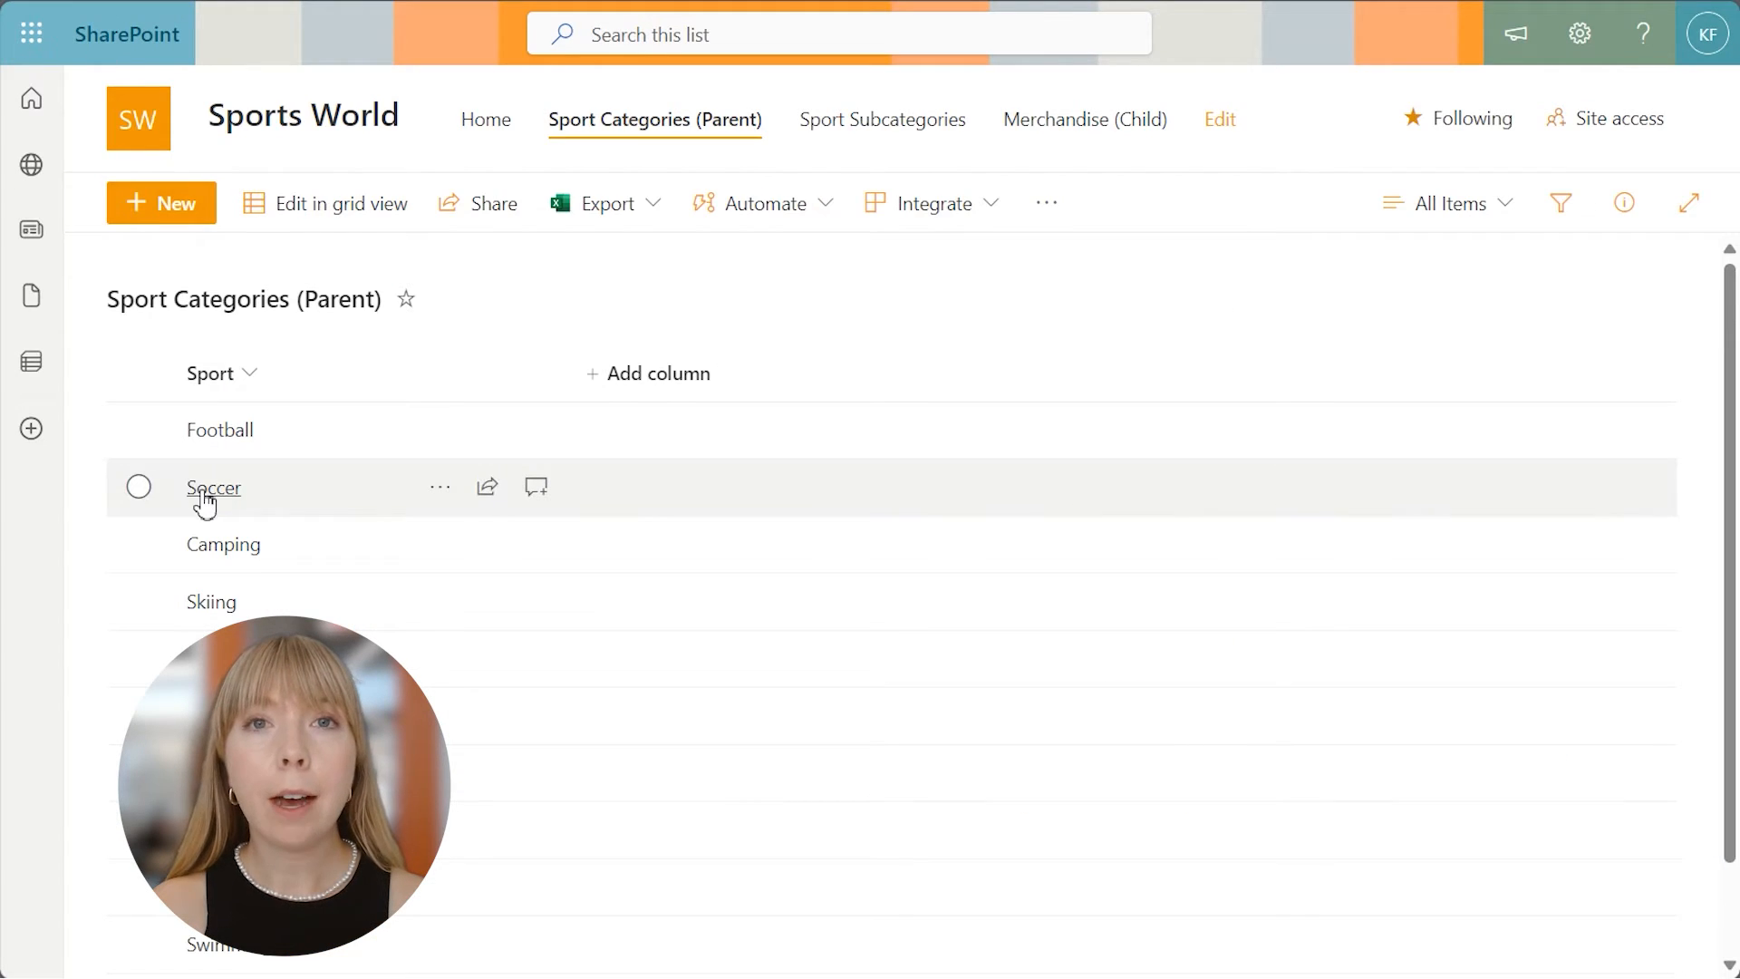
pyautogui.click(214, 487)
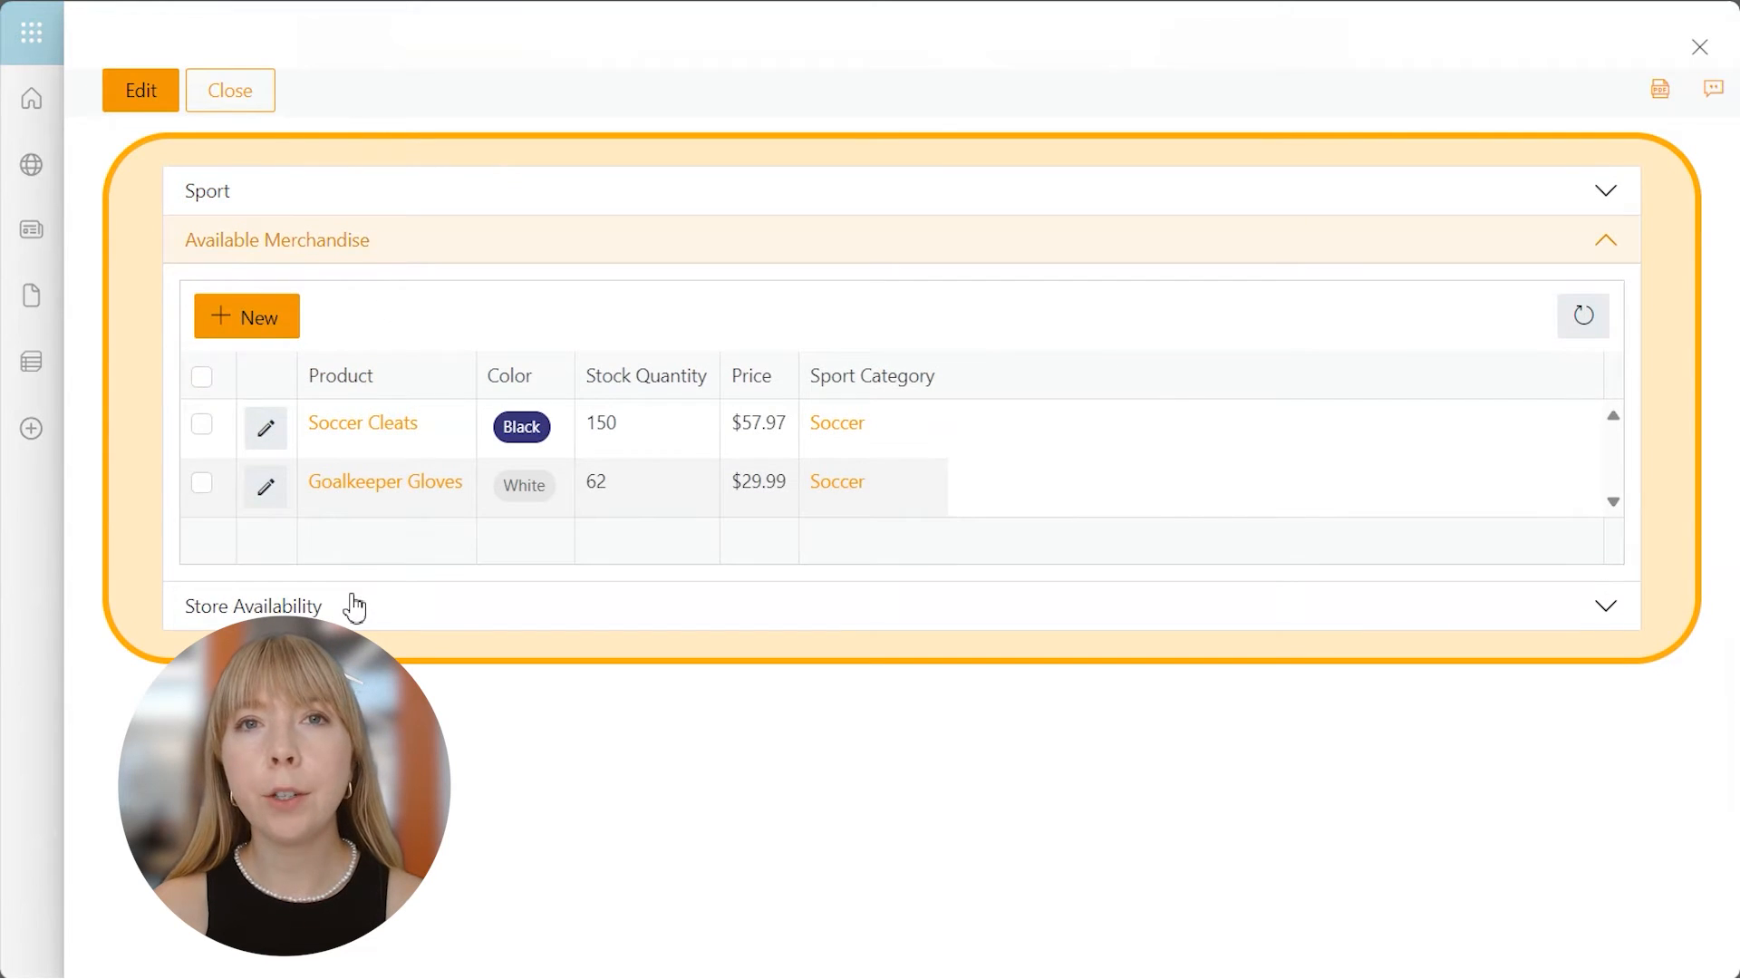
pyautogui.click(252, 605)
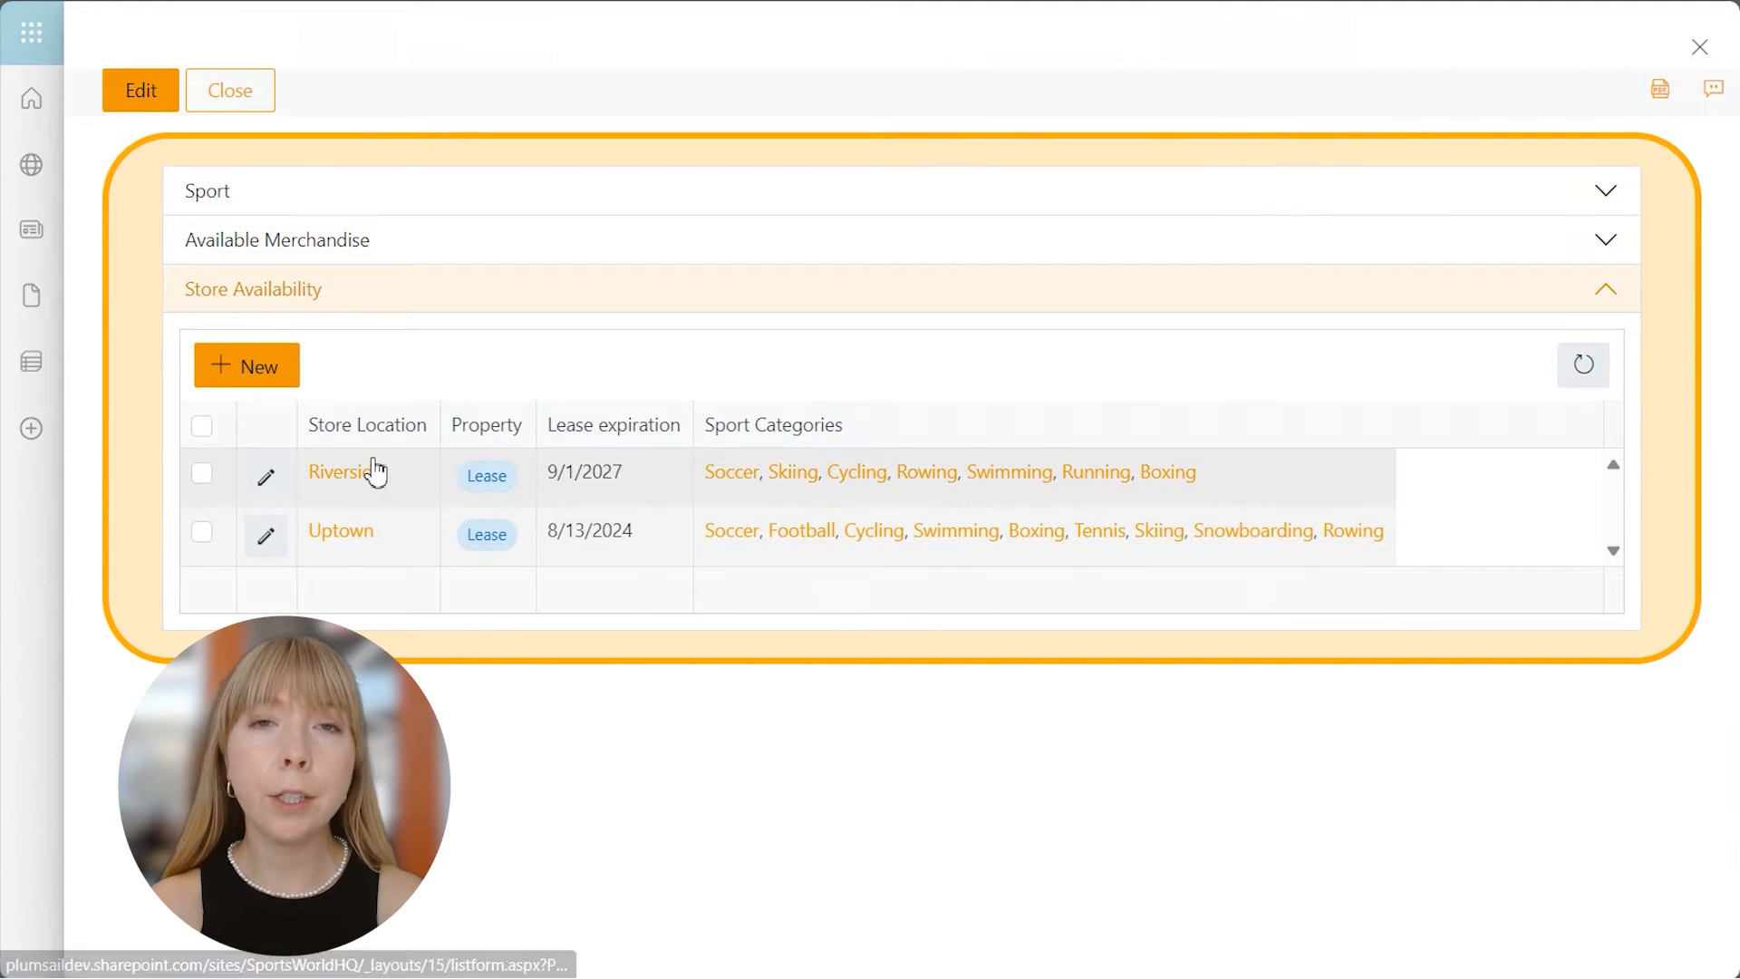
pyautogui.moveTo(799, 511)
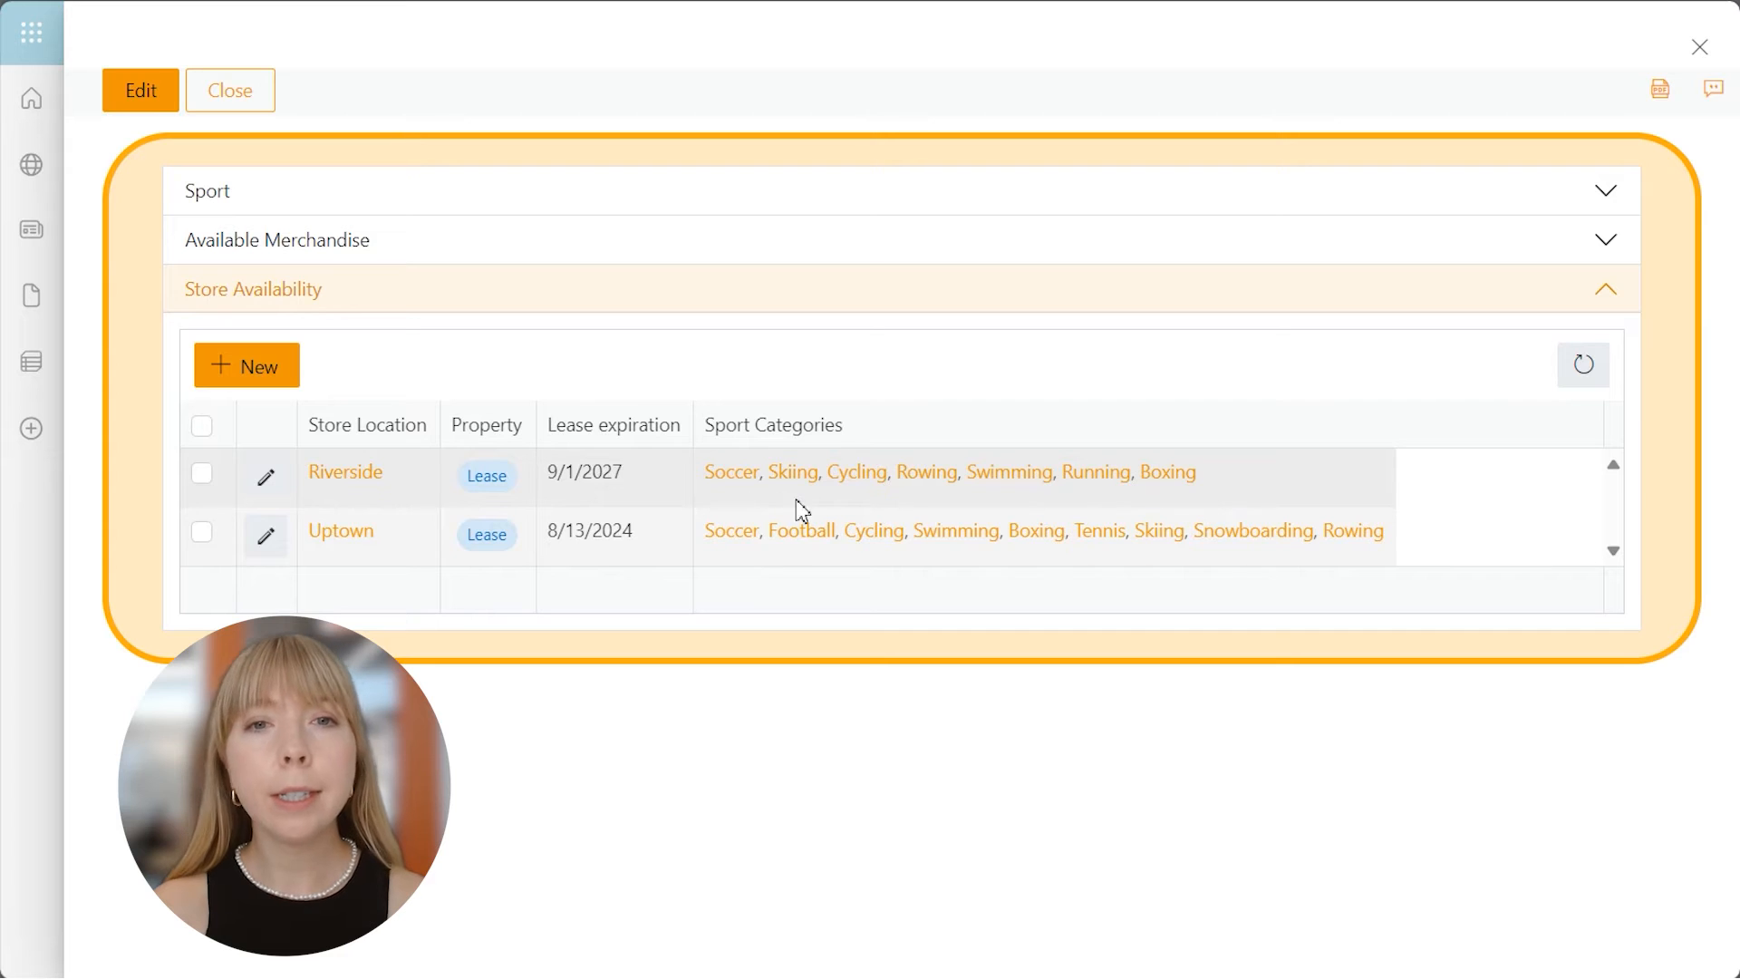
pyautogui.moveTo(1218, 507)
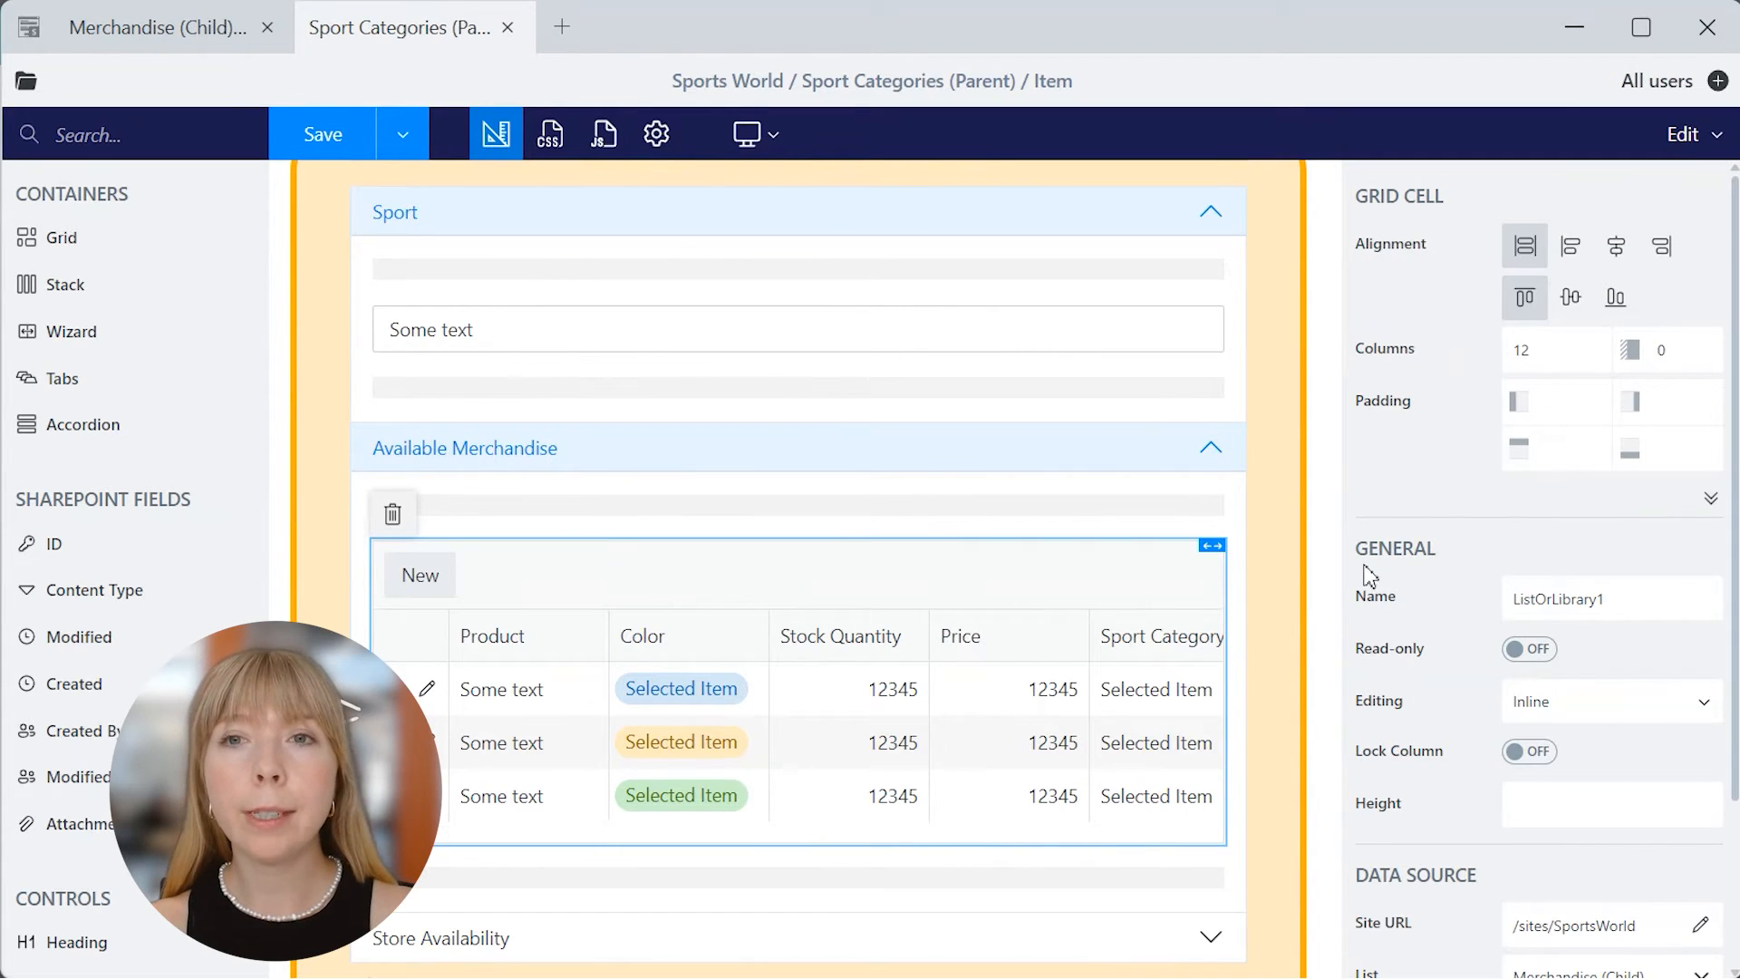
pyautogui.click(1609, 699)
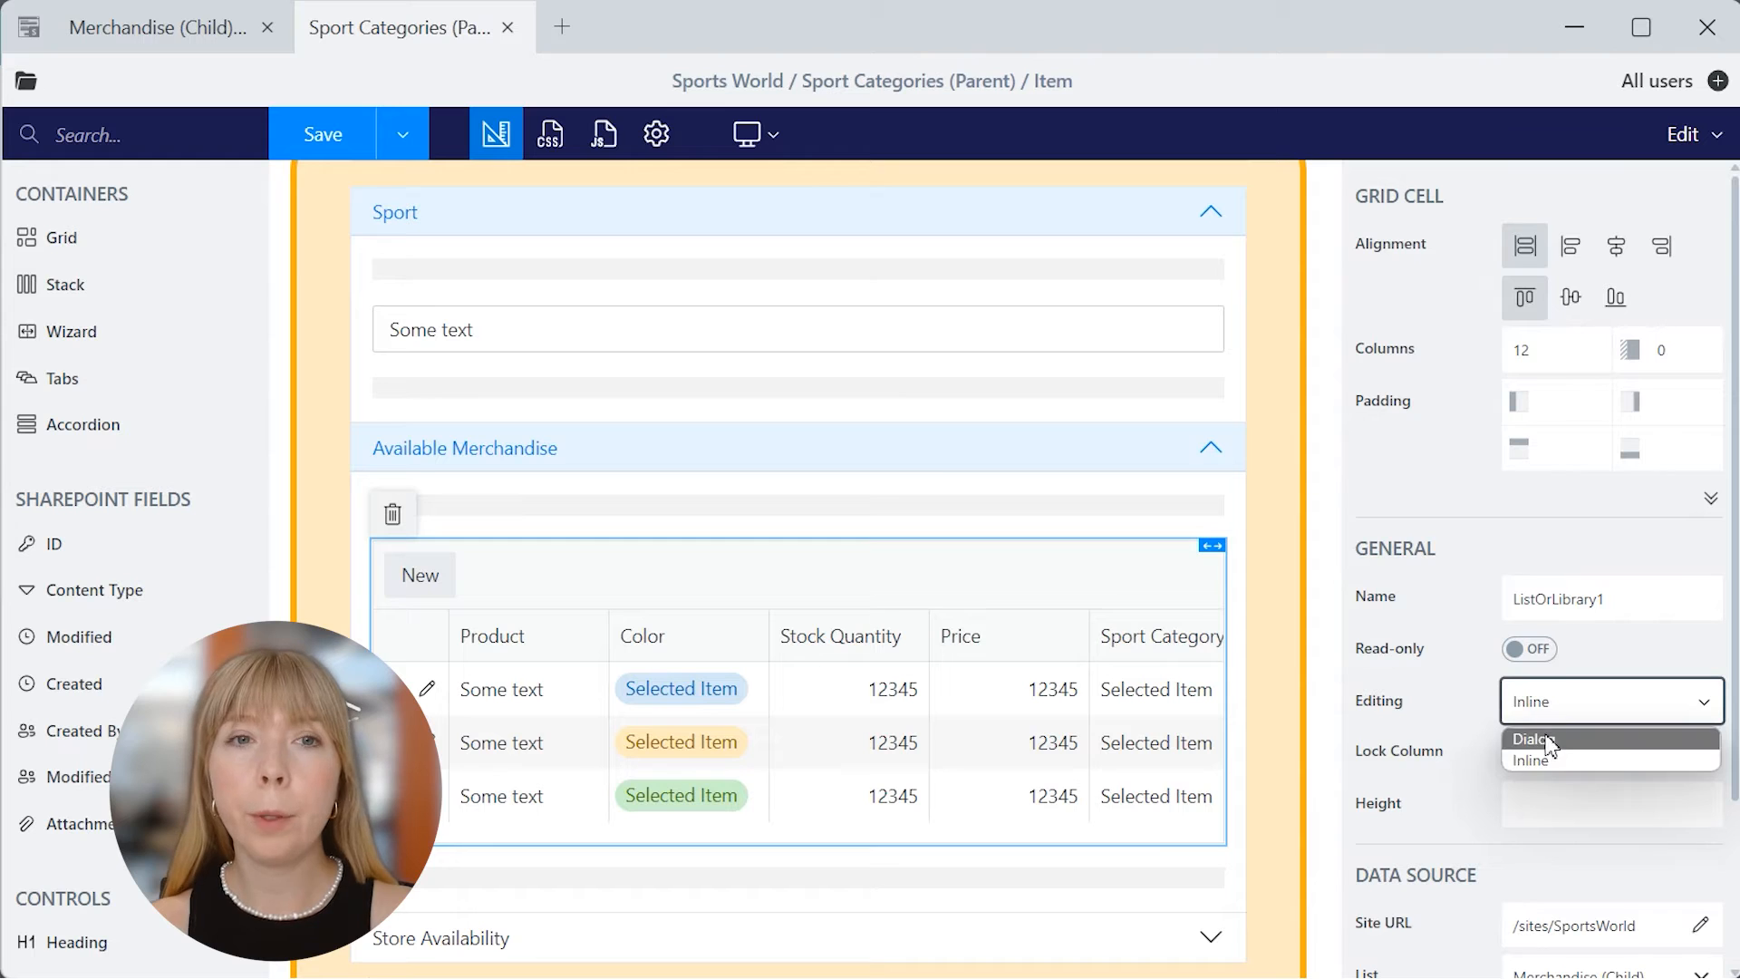
pyautogui.click(1529, 759)
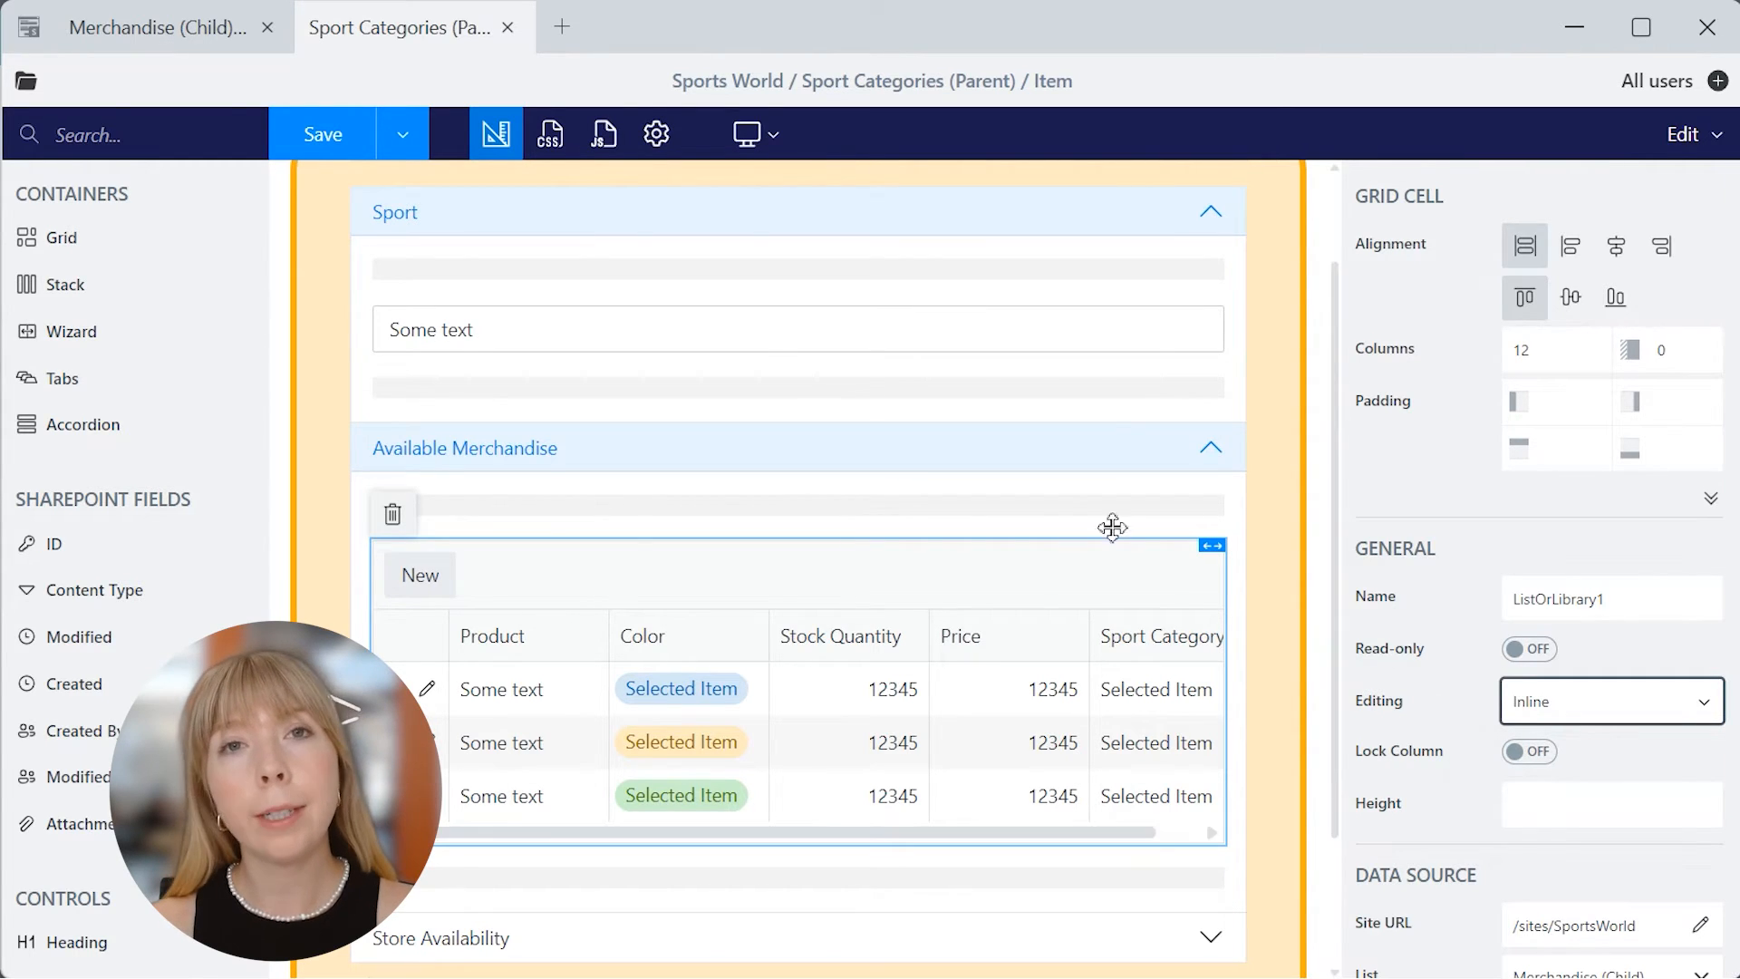
pyautogui.click(402, 133)
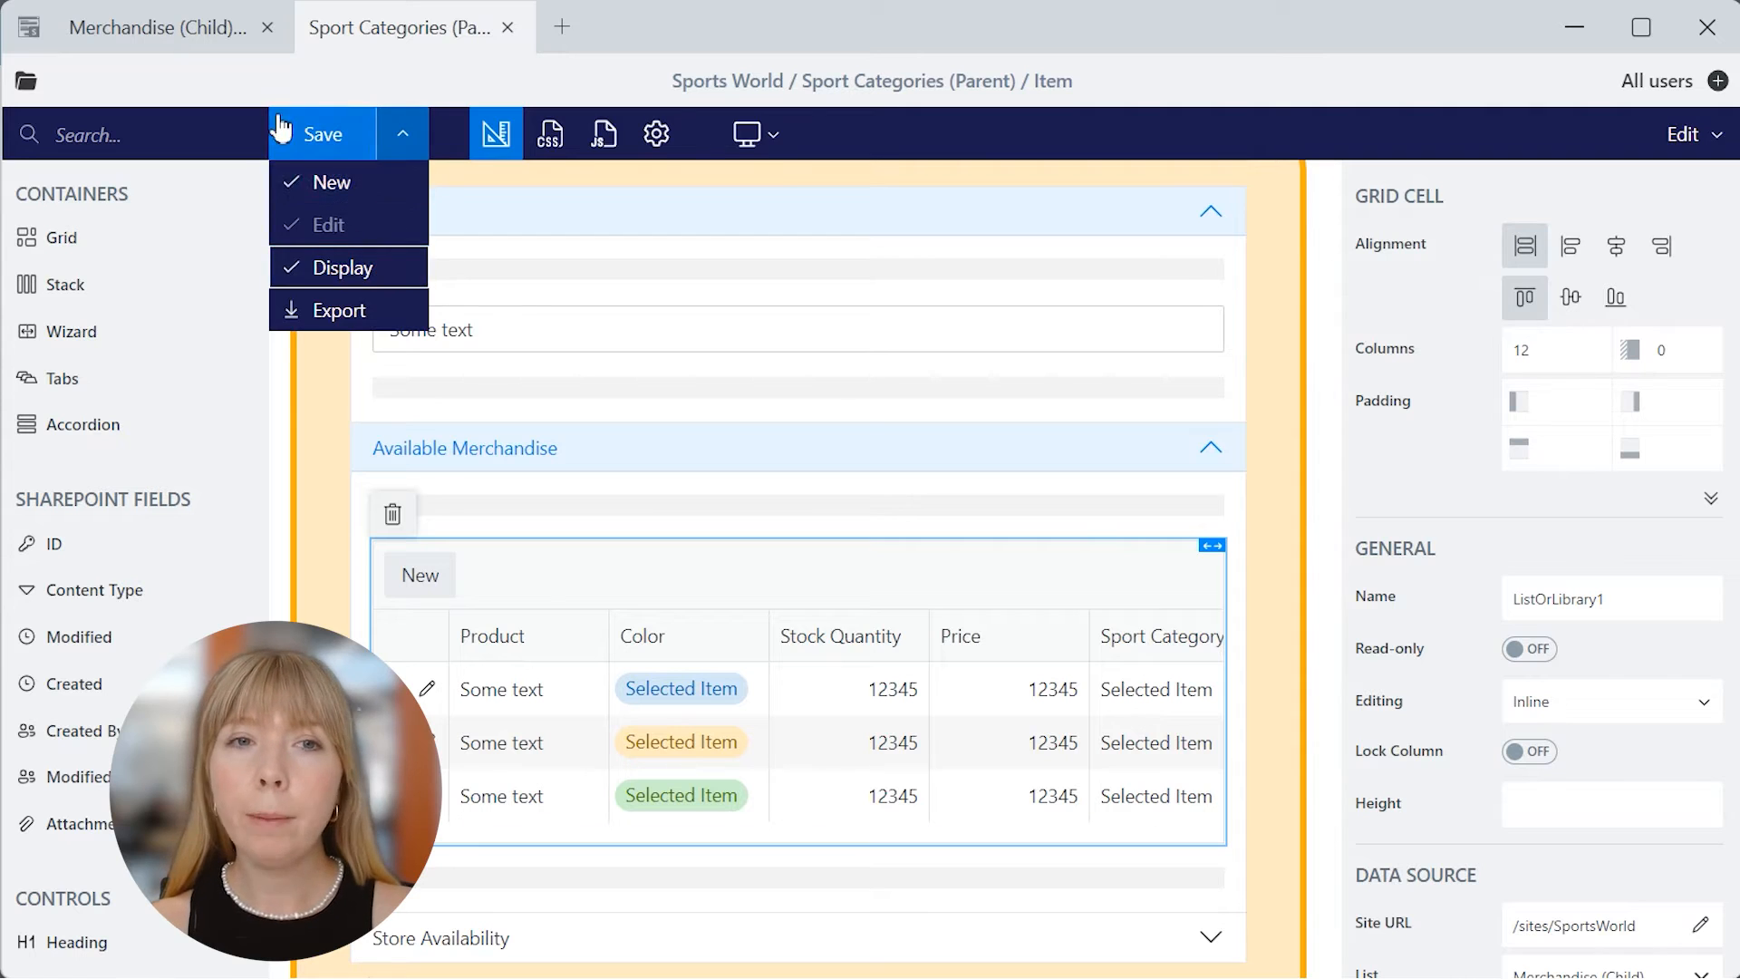
pyautogui.click(322, 132)
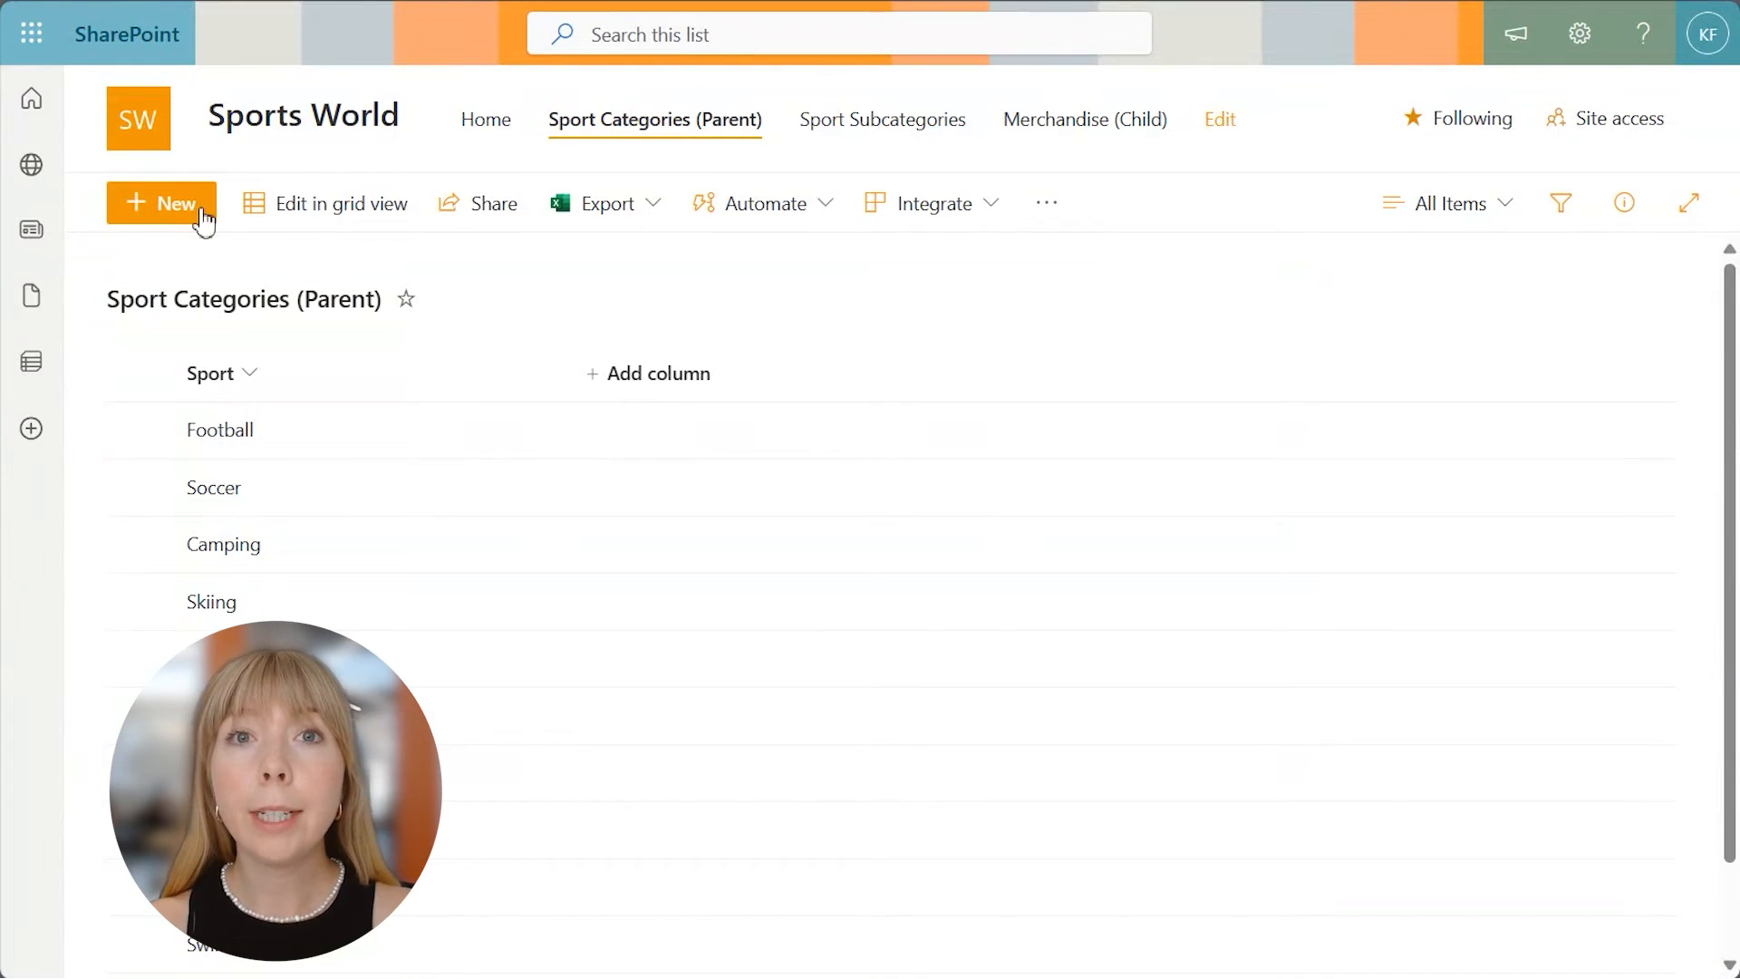
# - Inline-edit Soccer Cleats to Stock Quantity 155 inside the category, then verify in Merchandise (Child)
pyautogui.click(161, 203)
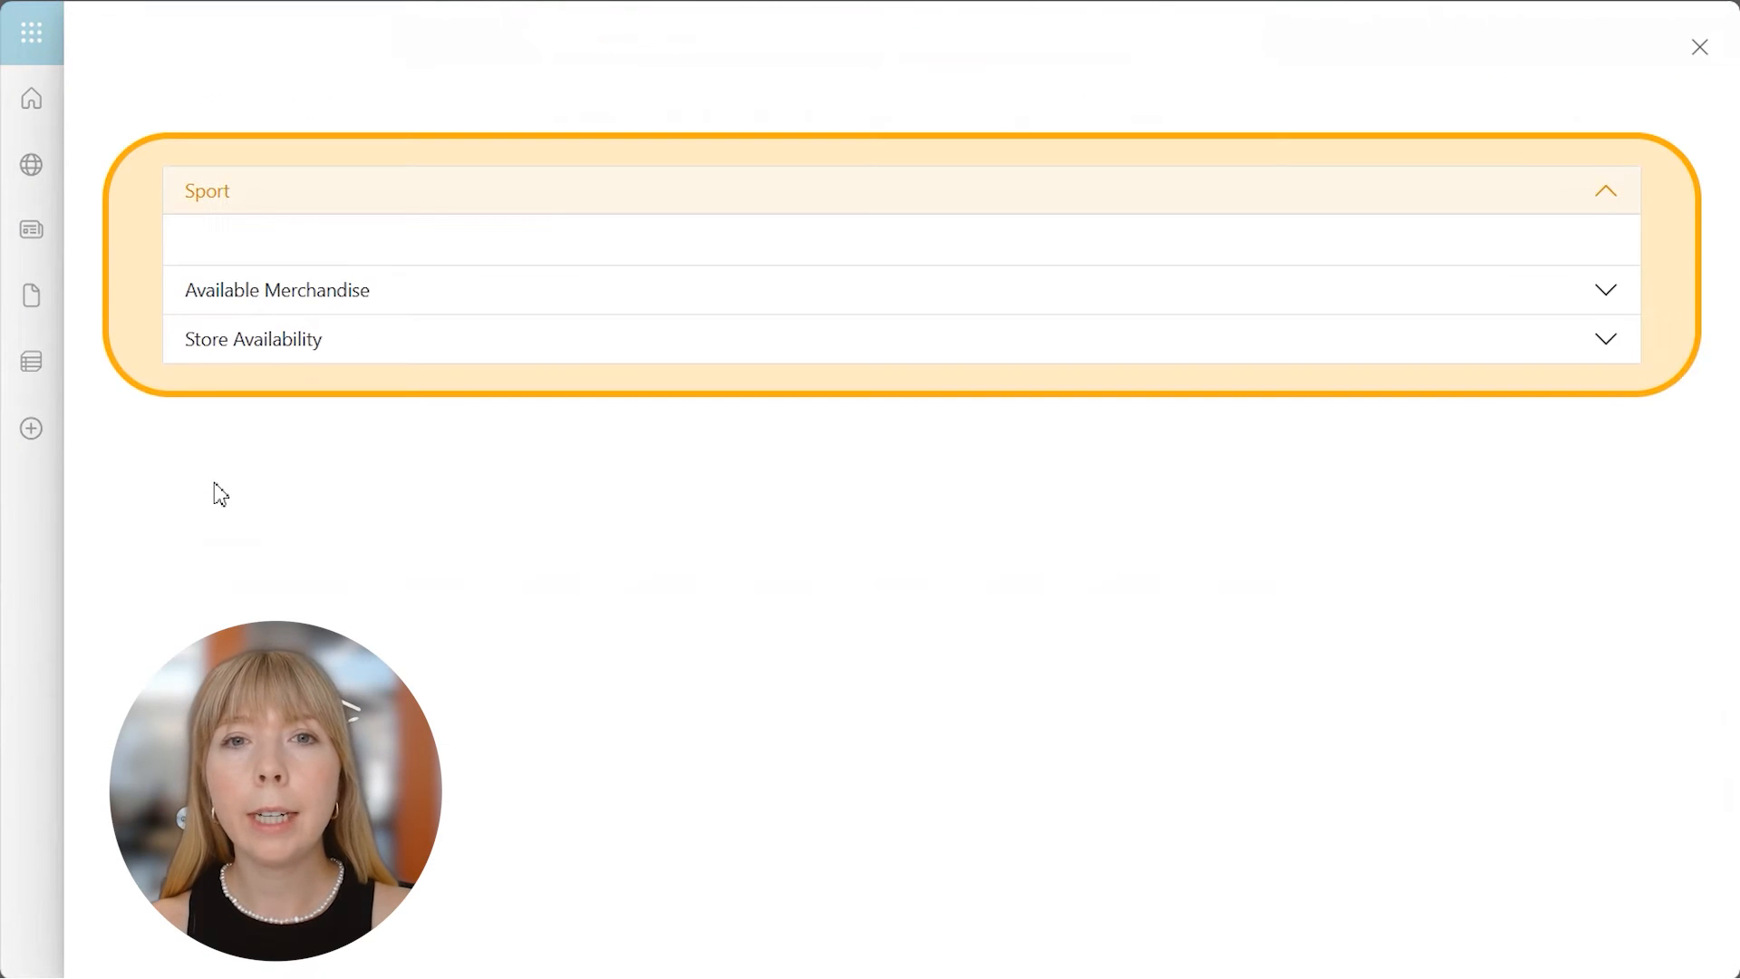
pyautogui.click(277, 290)
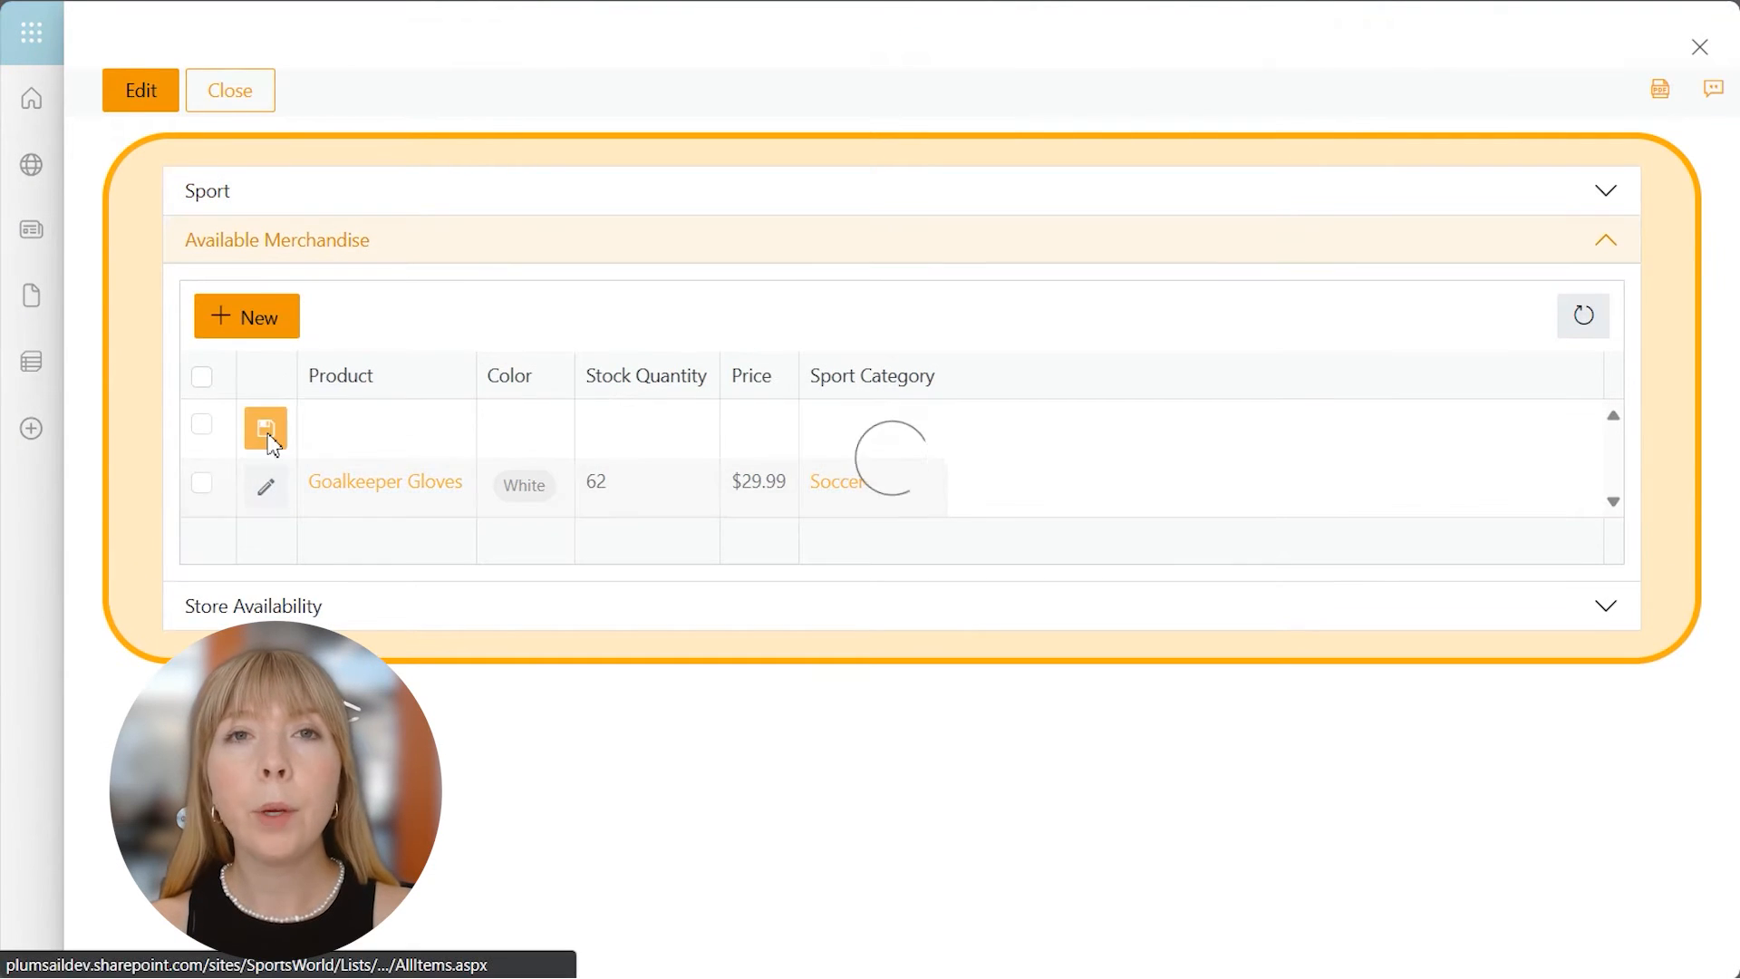
pyautogui.write('155')
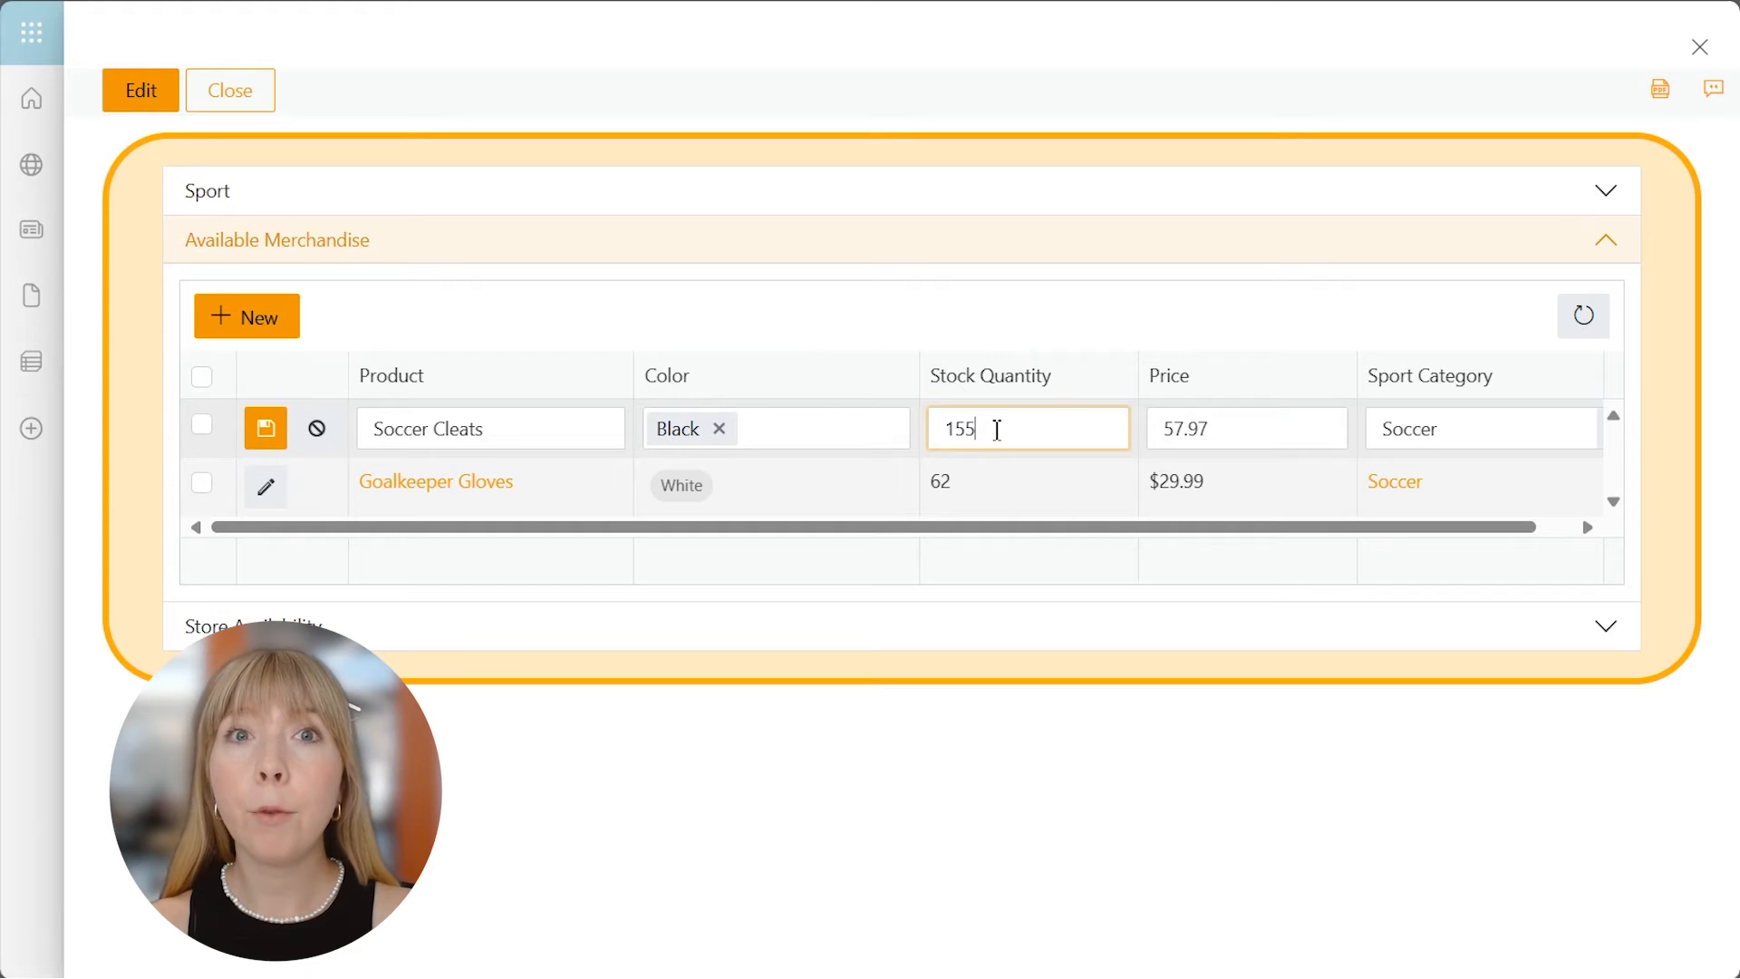
pyautogui.click(265, 427)
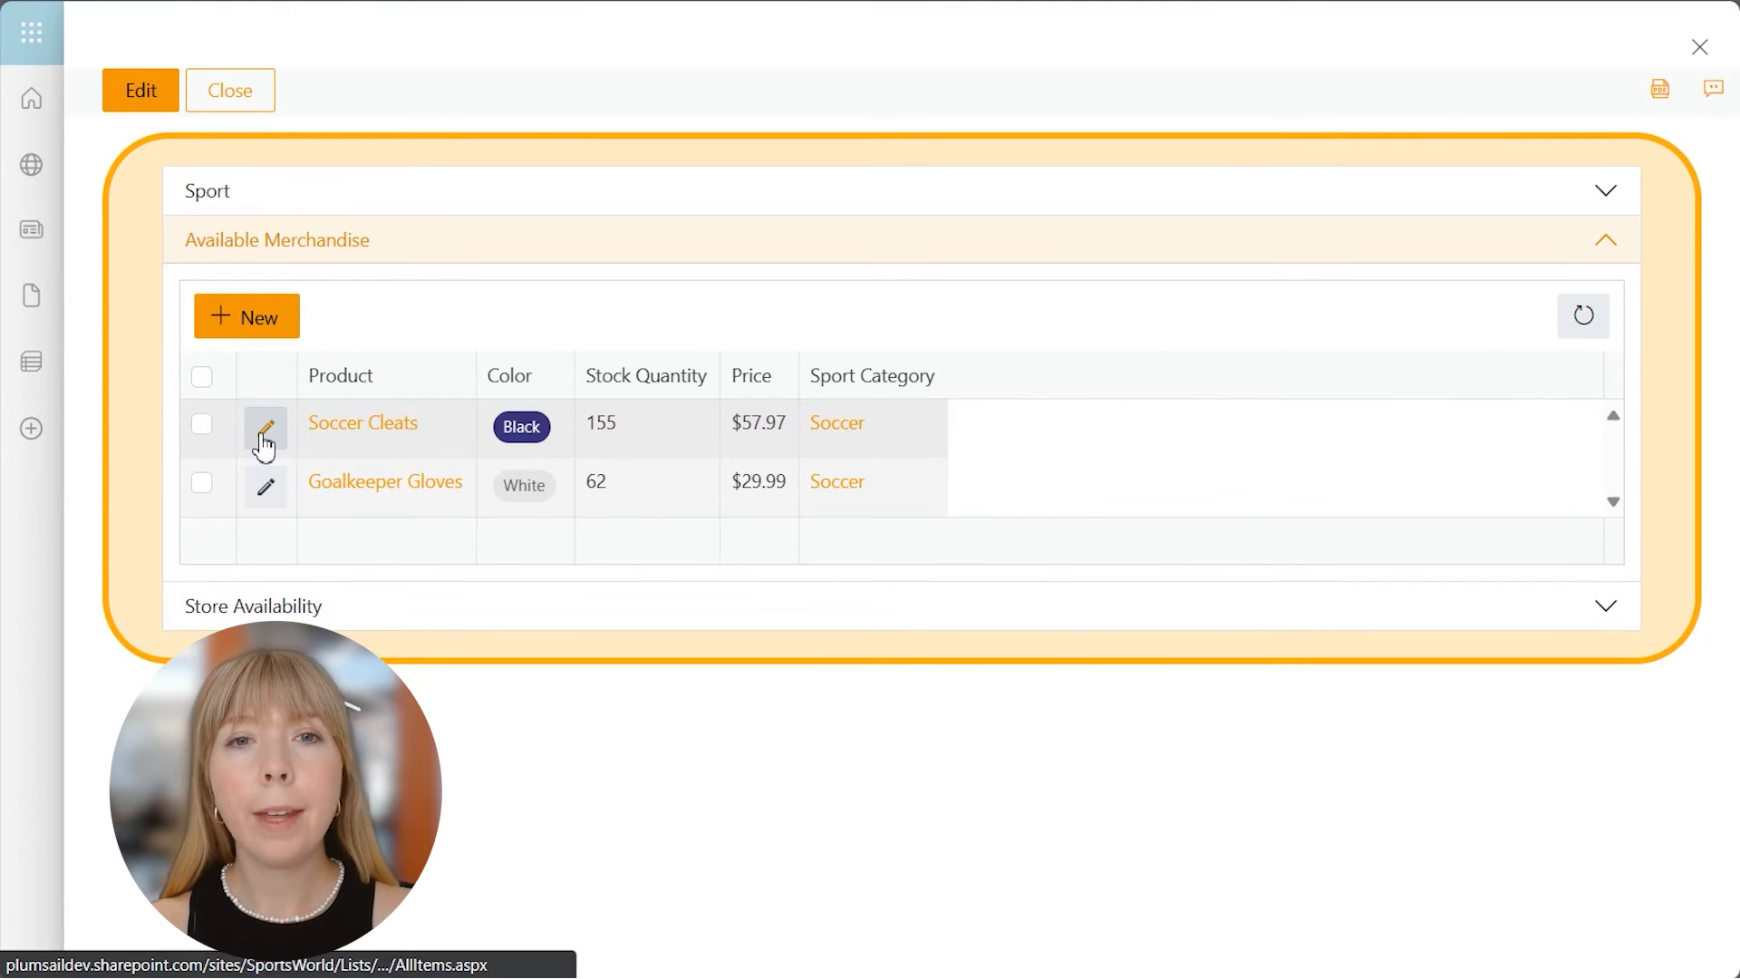
pyautogui.click(229, 90)
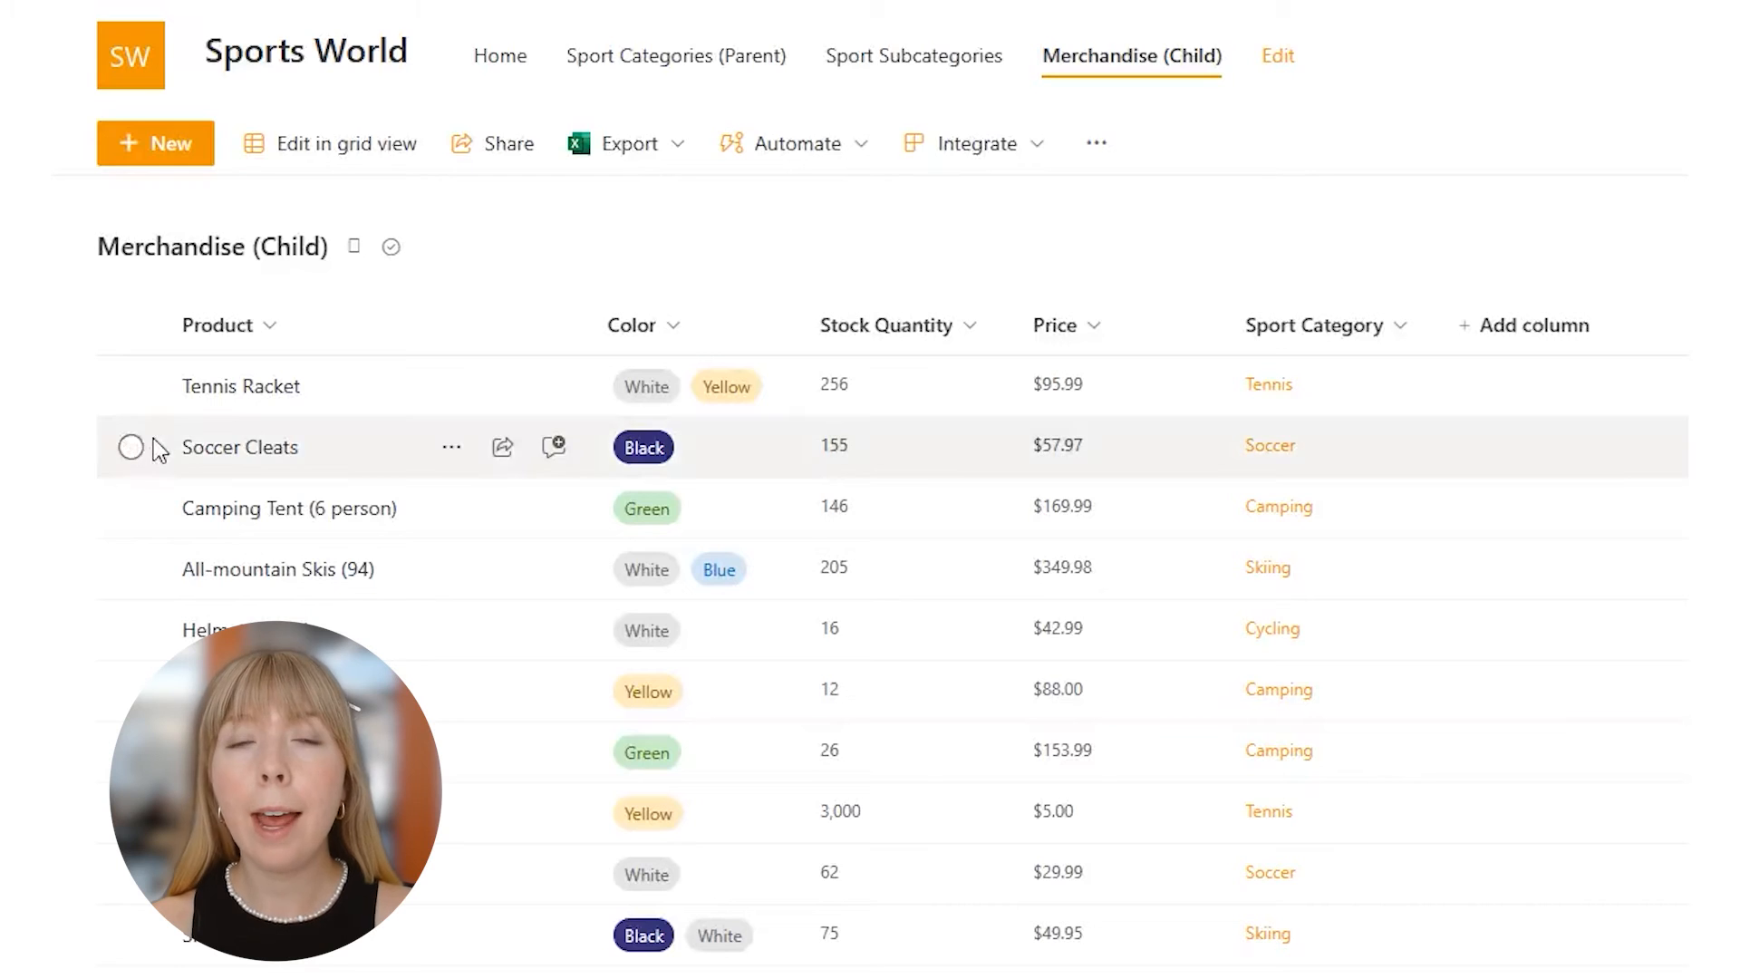
pyautogui.click(131, 448)
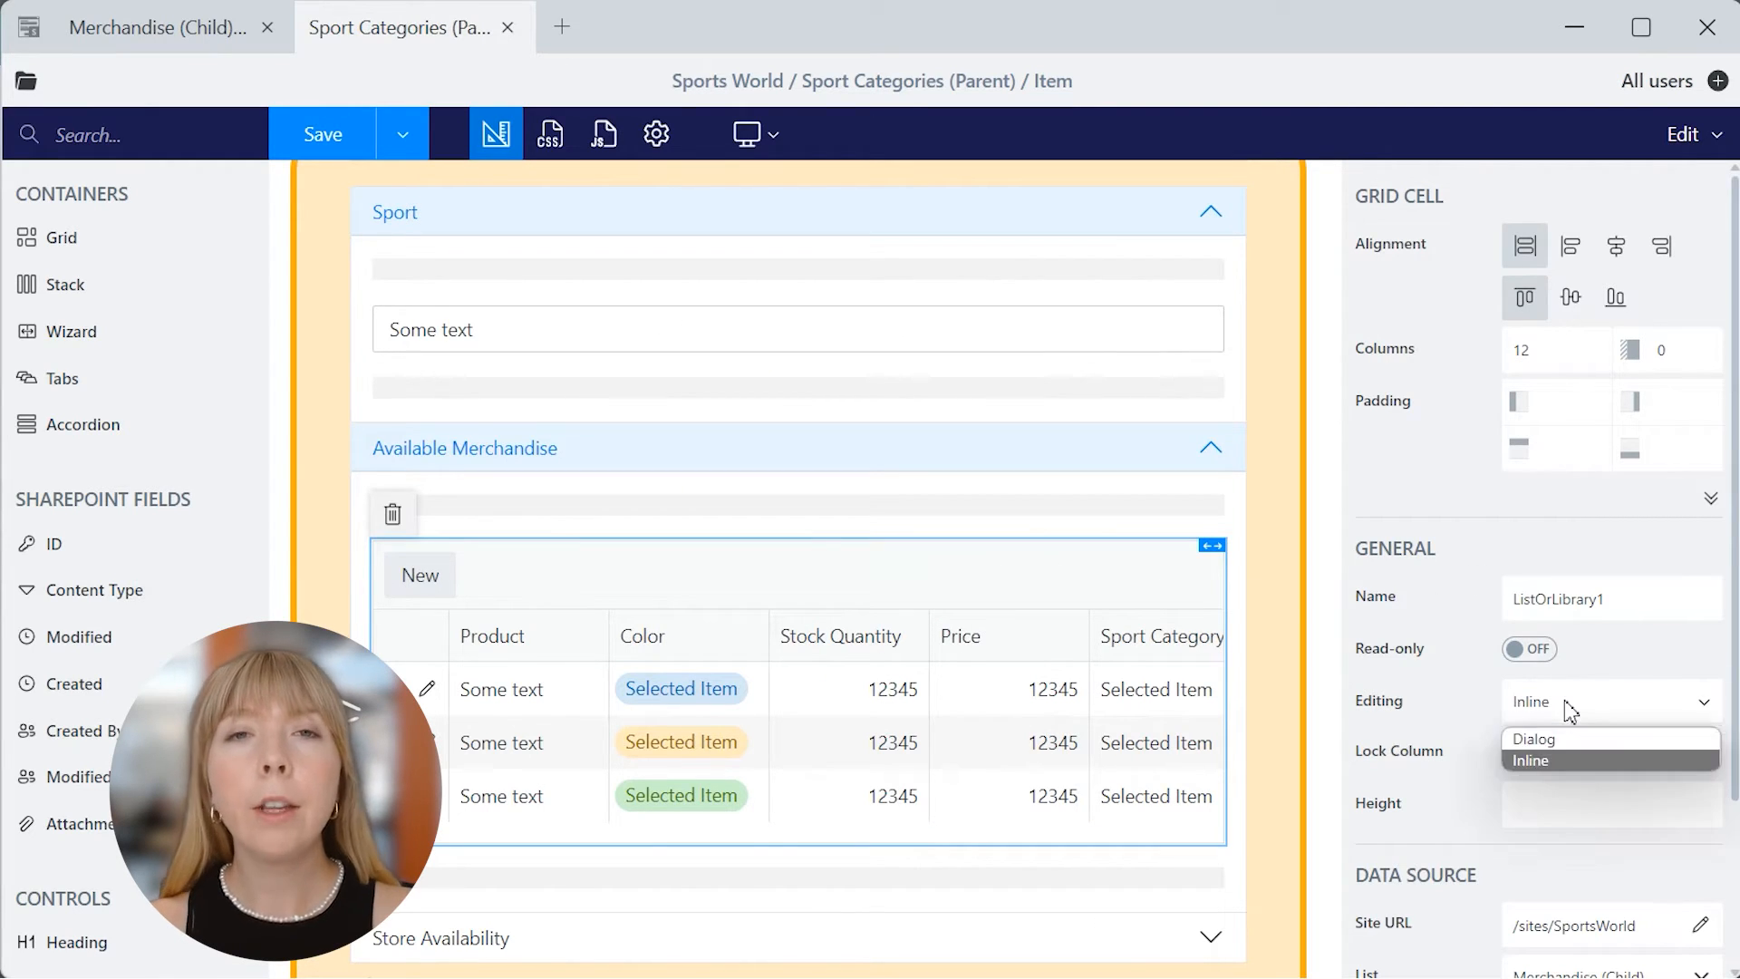
# - Set the merchandise List or Library control's Editing to Dialog and save the form
pyautogui.click(1533, 738)
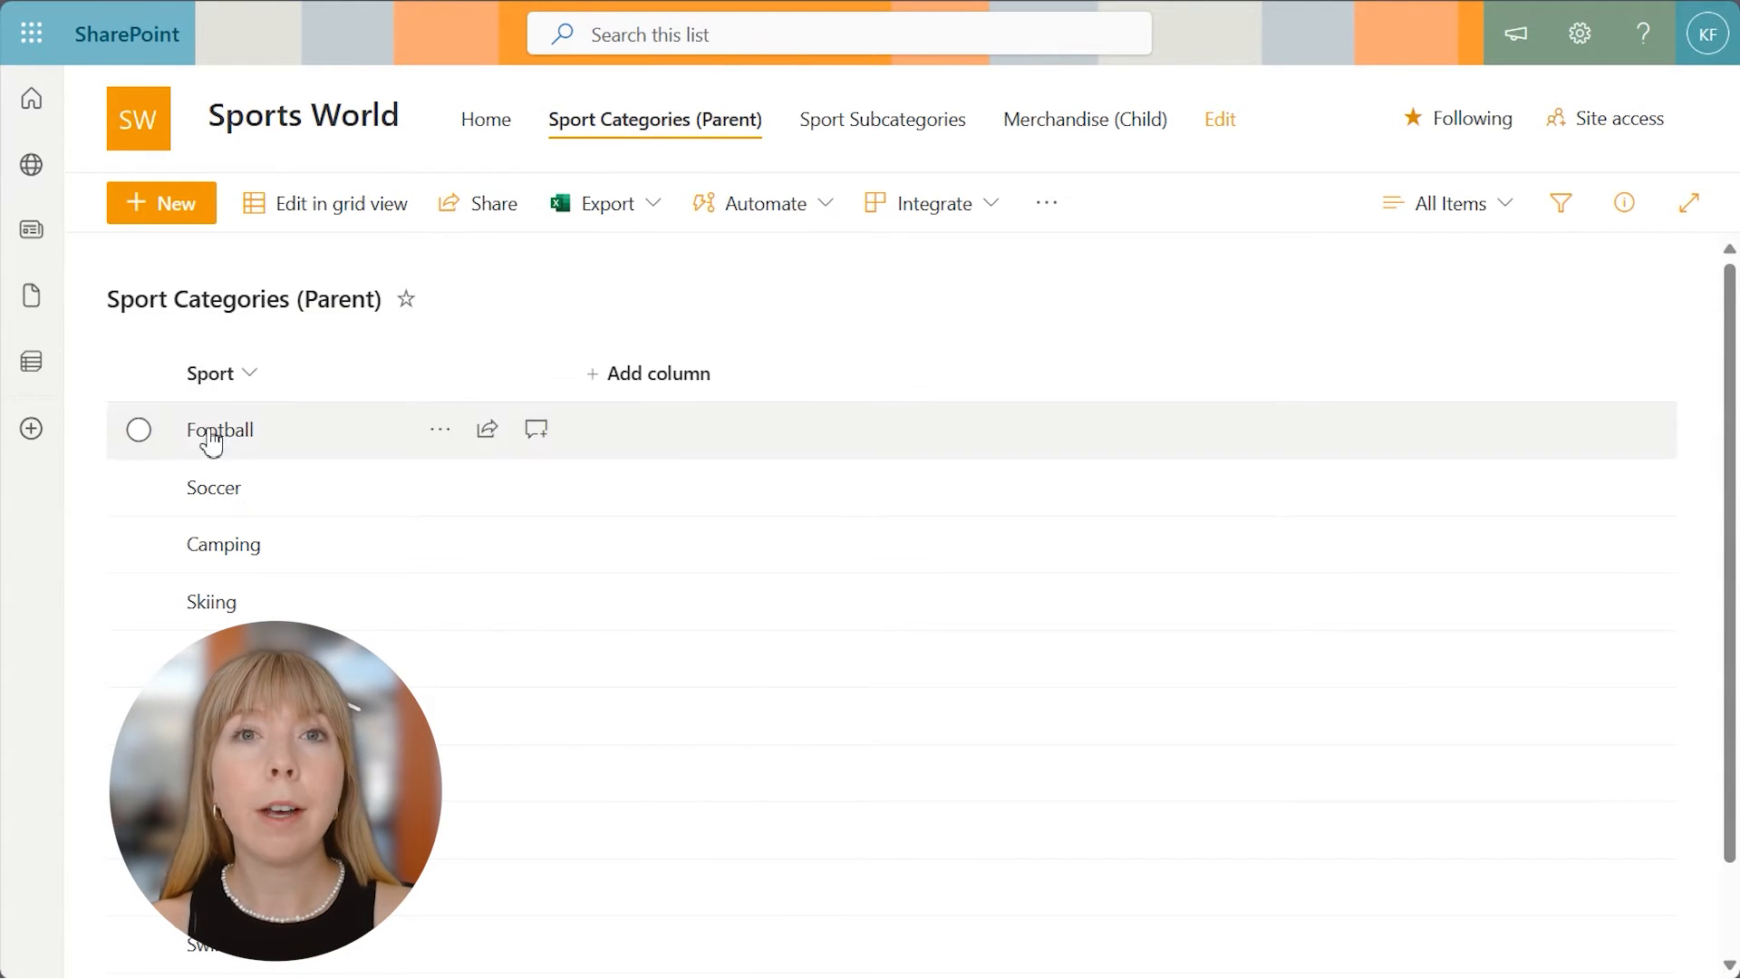
# - Edit Soccer Cleats in the pop-up form, set Stock Quantity to 150, save and close the category
pyautogui.click(219, 432)
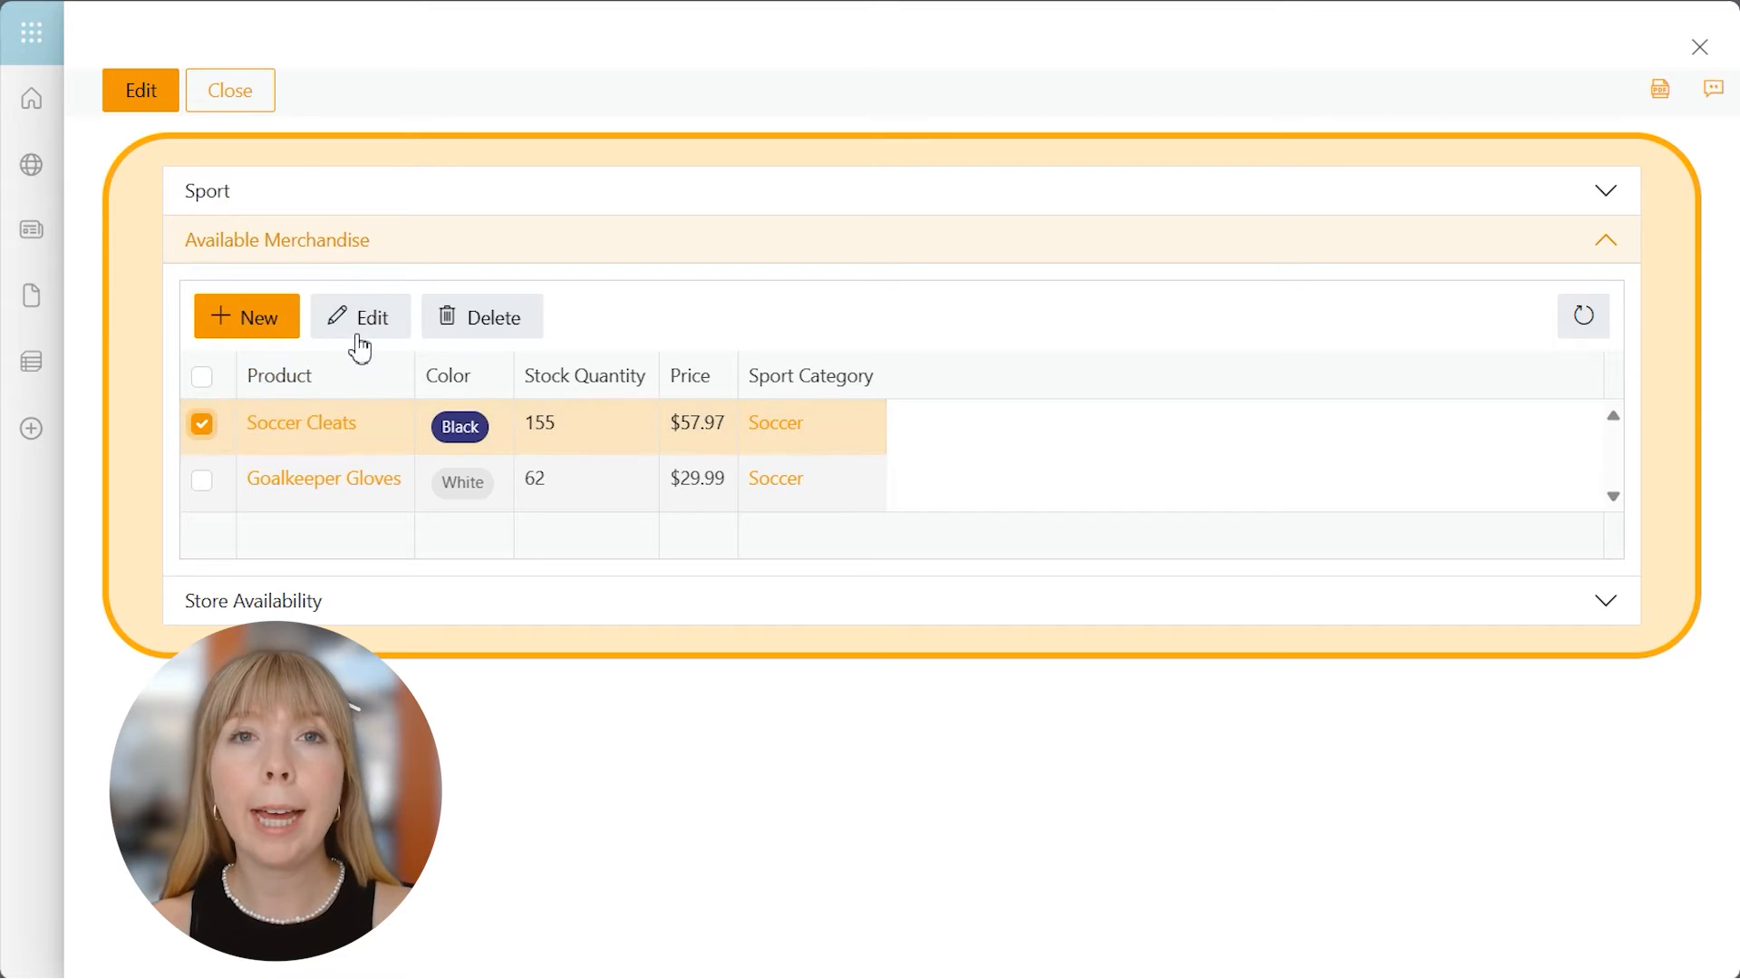
pyautogui.click(359, 316)
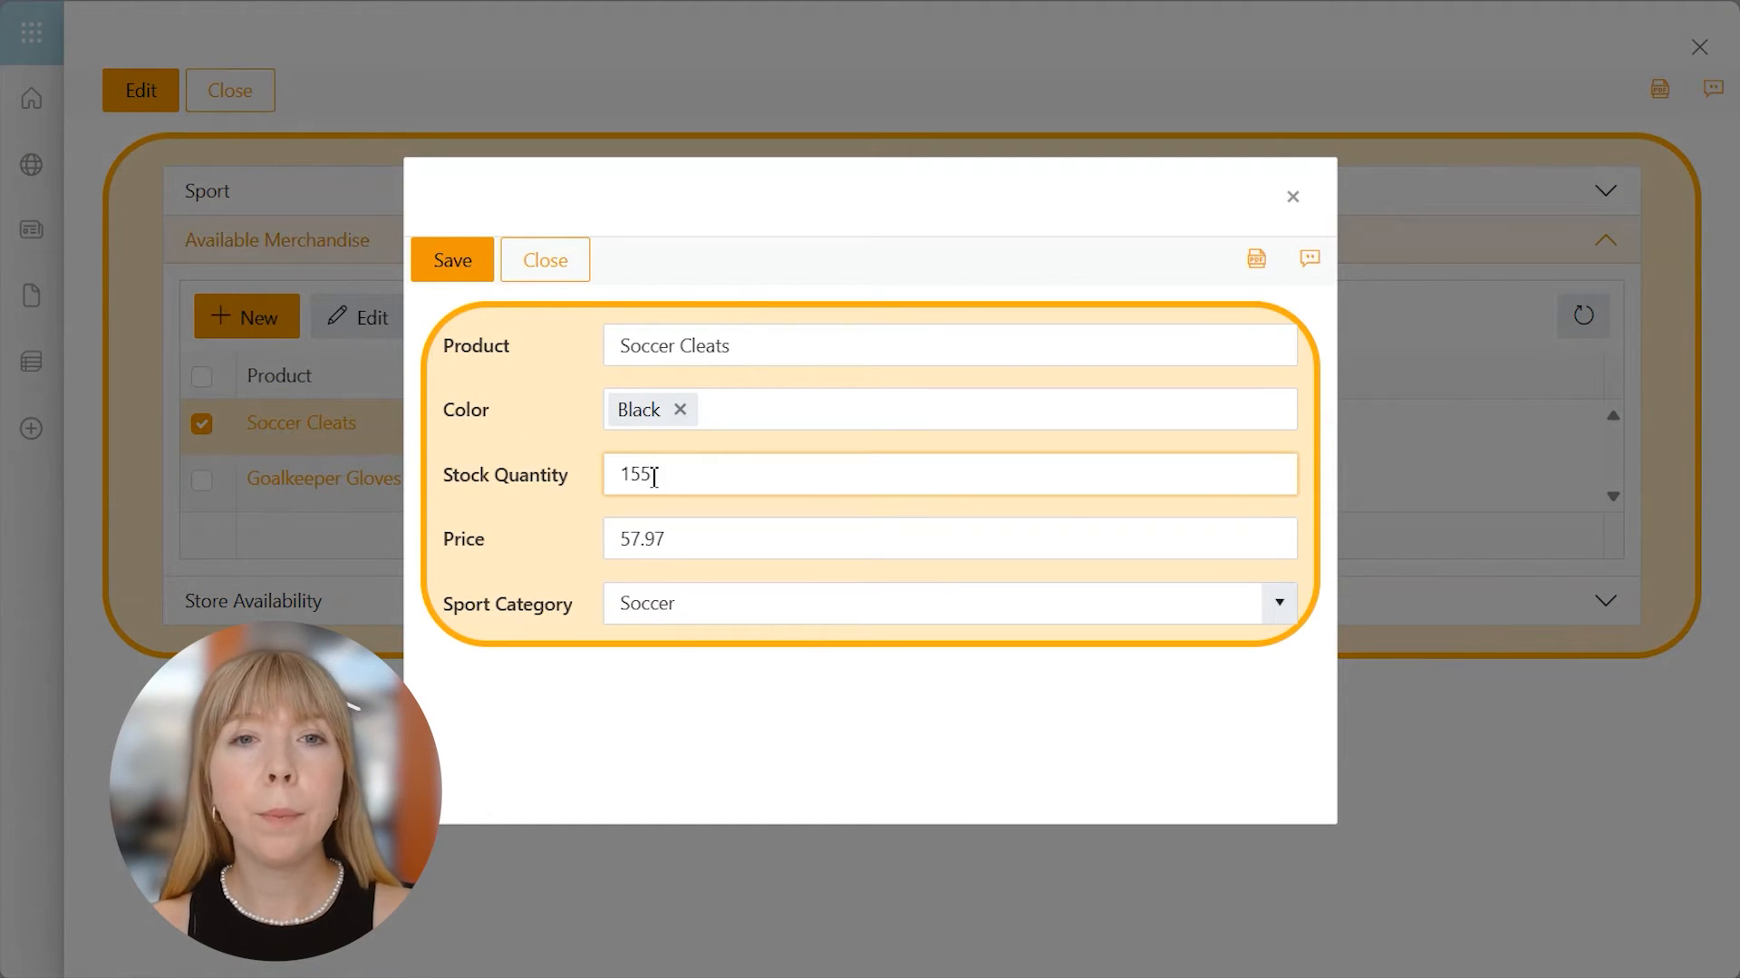
pyautogui.click(451, 259)
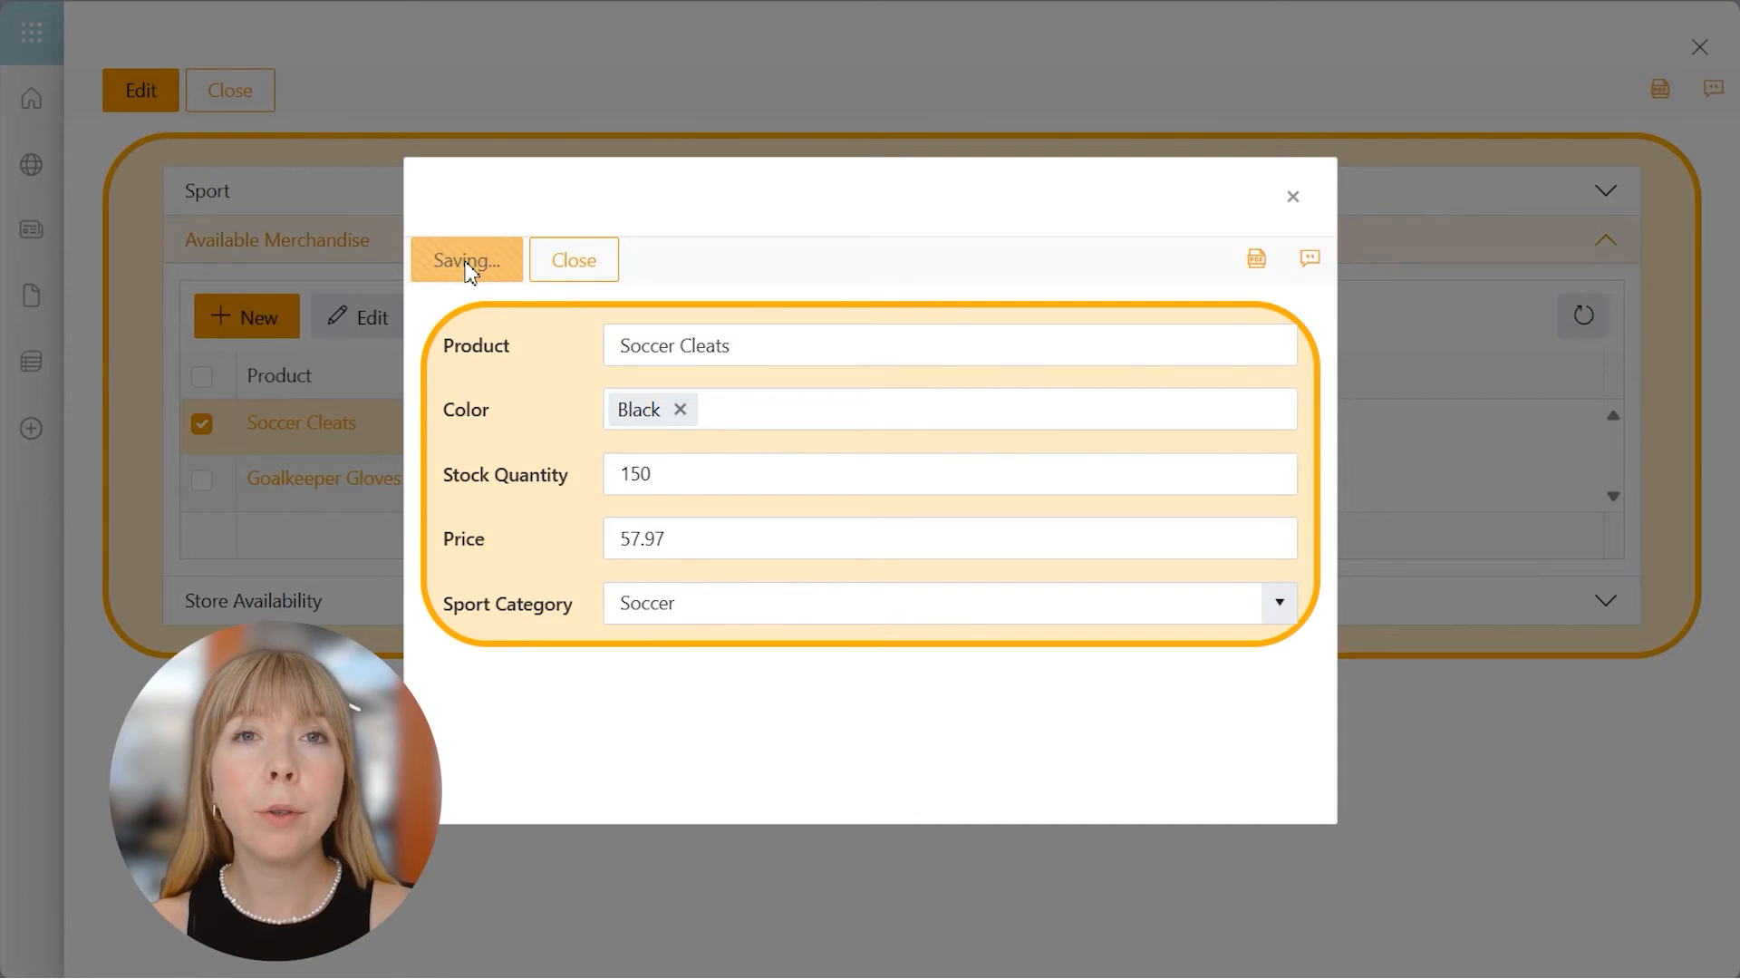
pyautogui.click(465, 259)
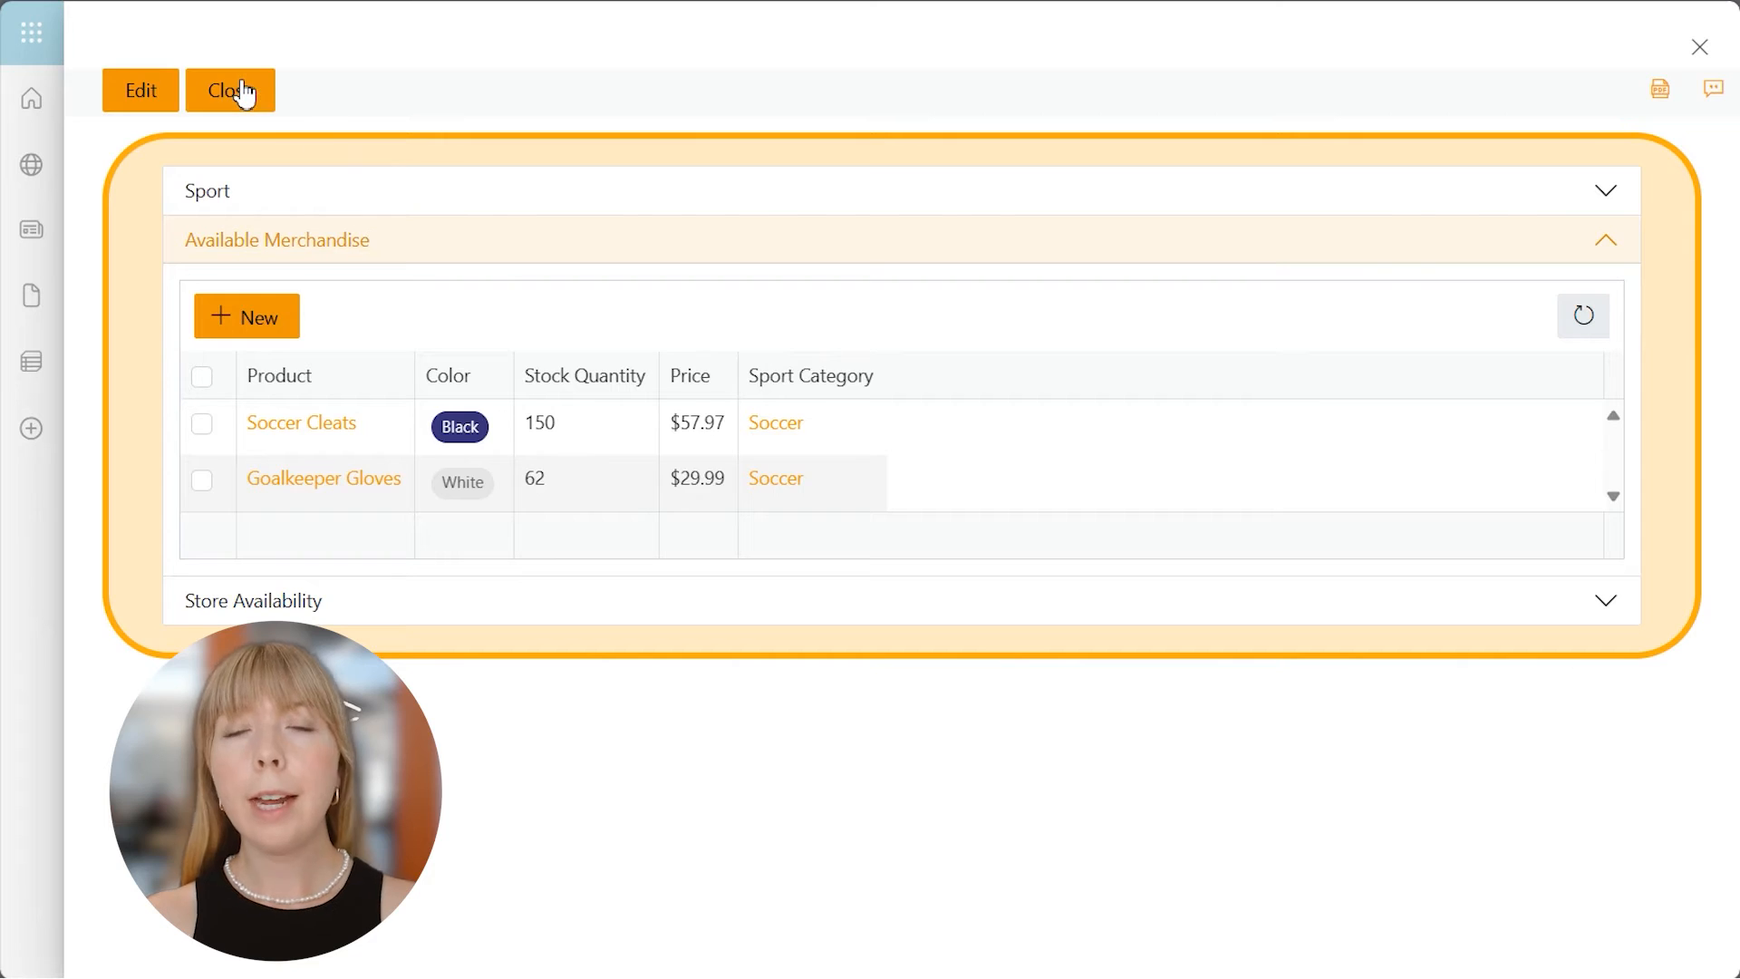
pyautogui.click(231, 90)
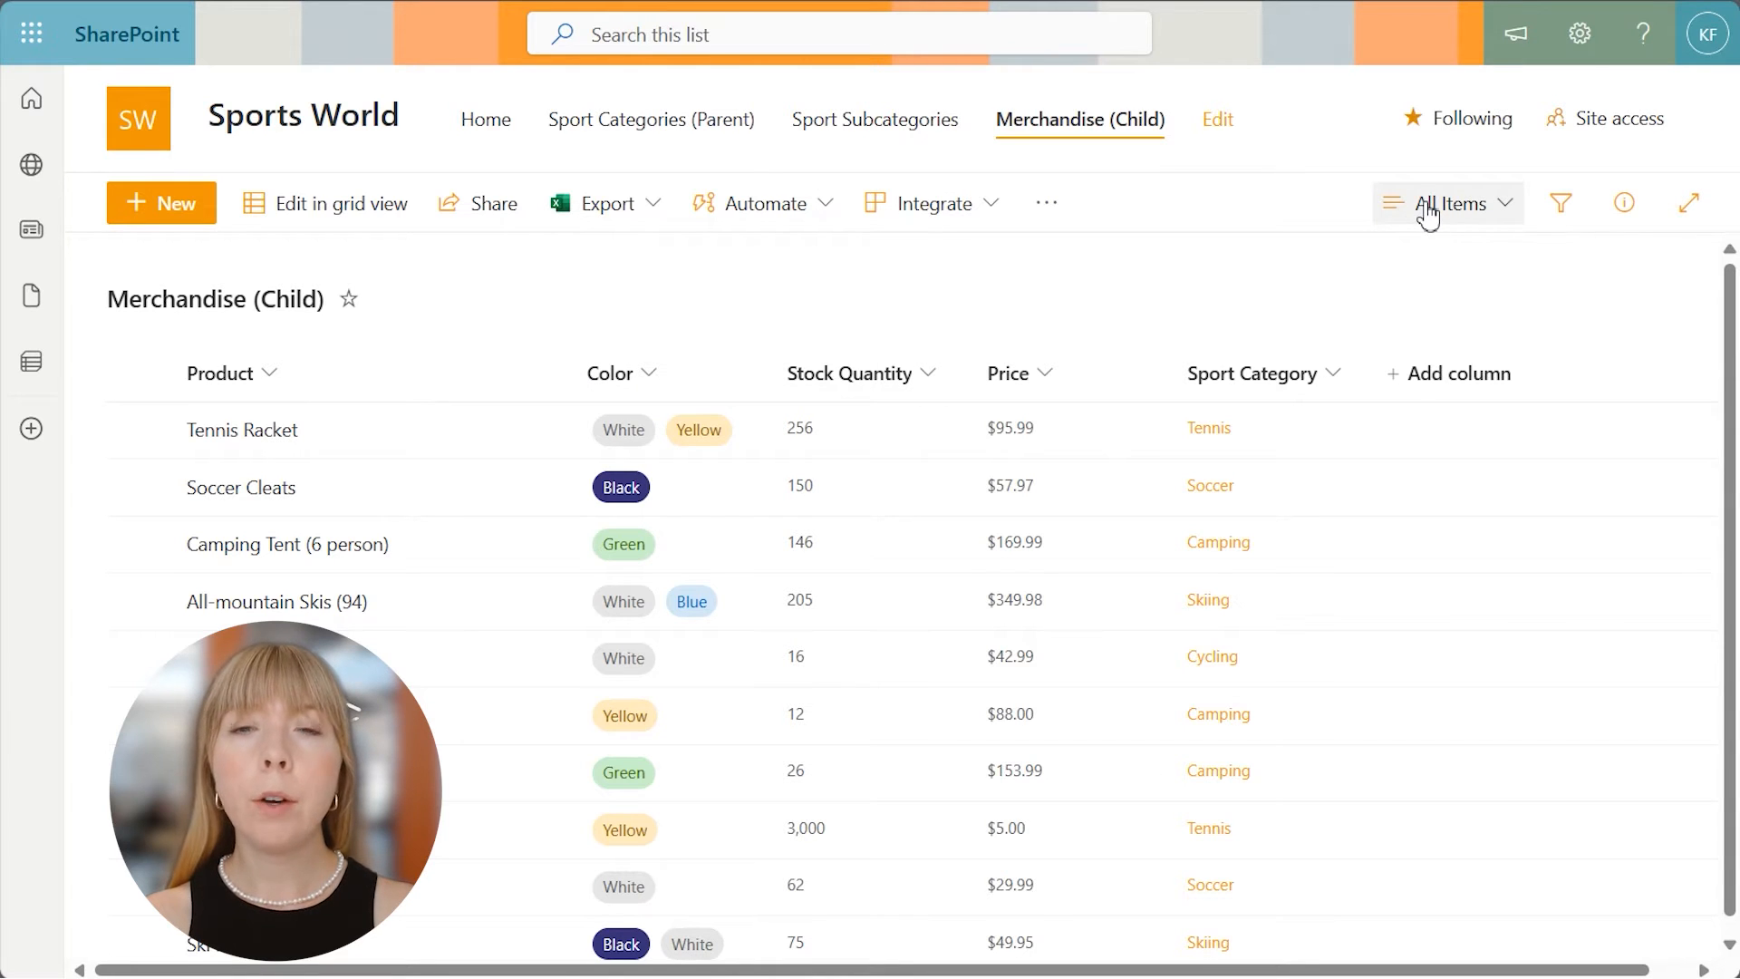
# - Enable alternating row styles for the Merchandise (Child) view and edit the row styles
pyautogui.click(1446, 203)
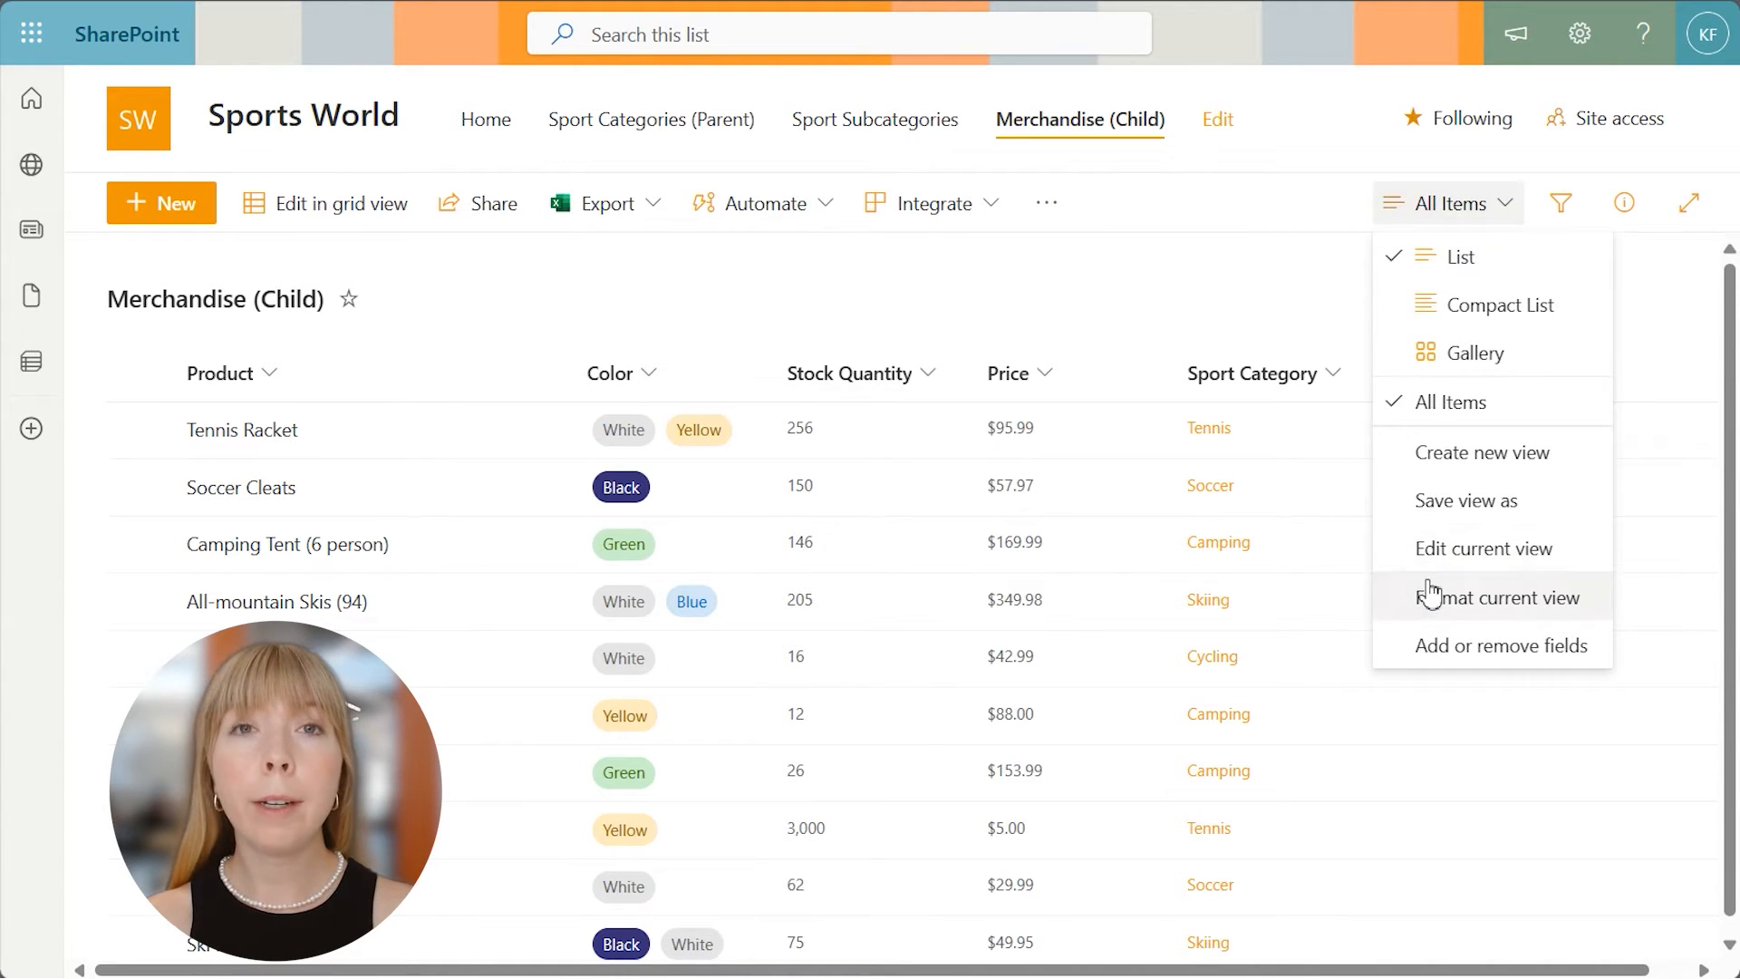
pyautogui.click(1490, 596)
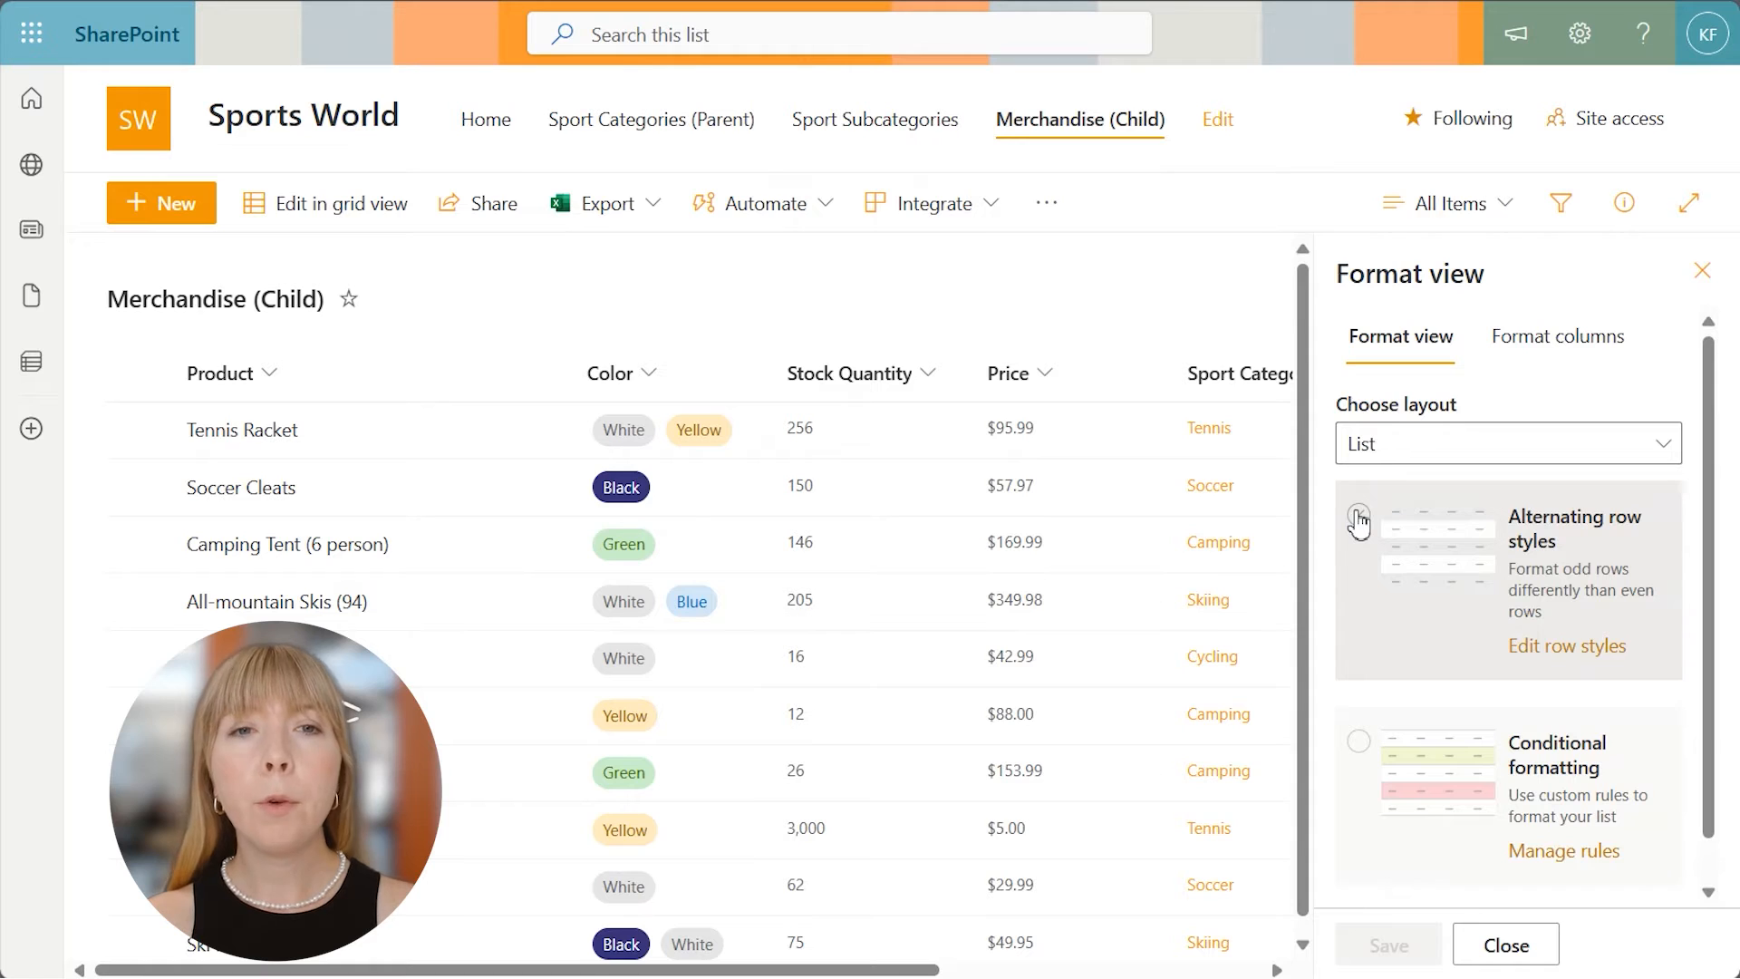
pyautogui.click(1357, 513)
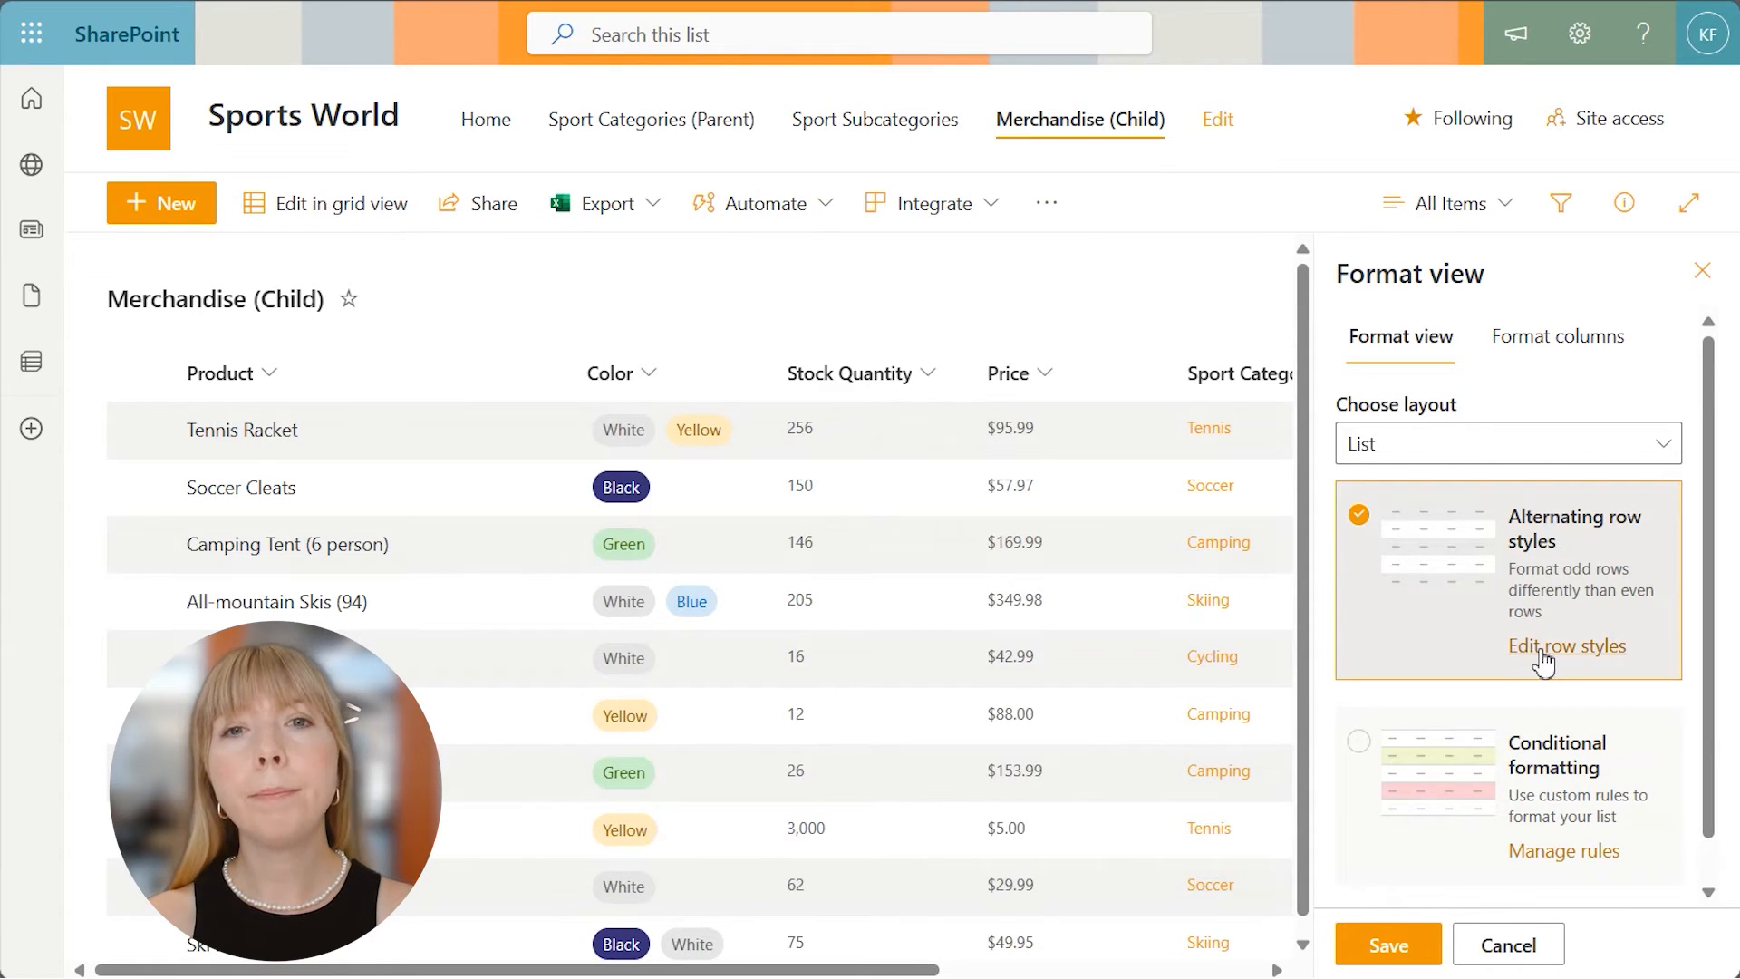
pyautogui.click(1566, 645)
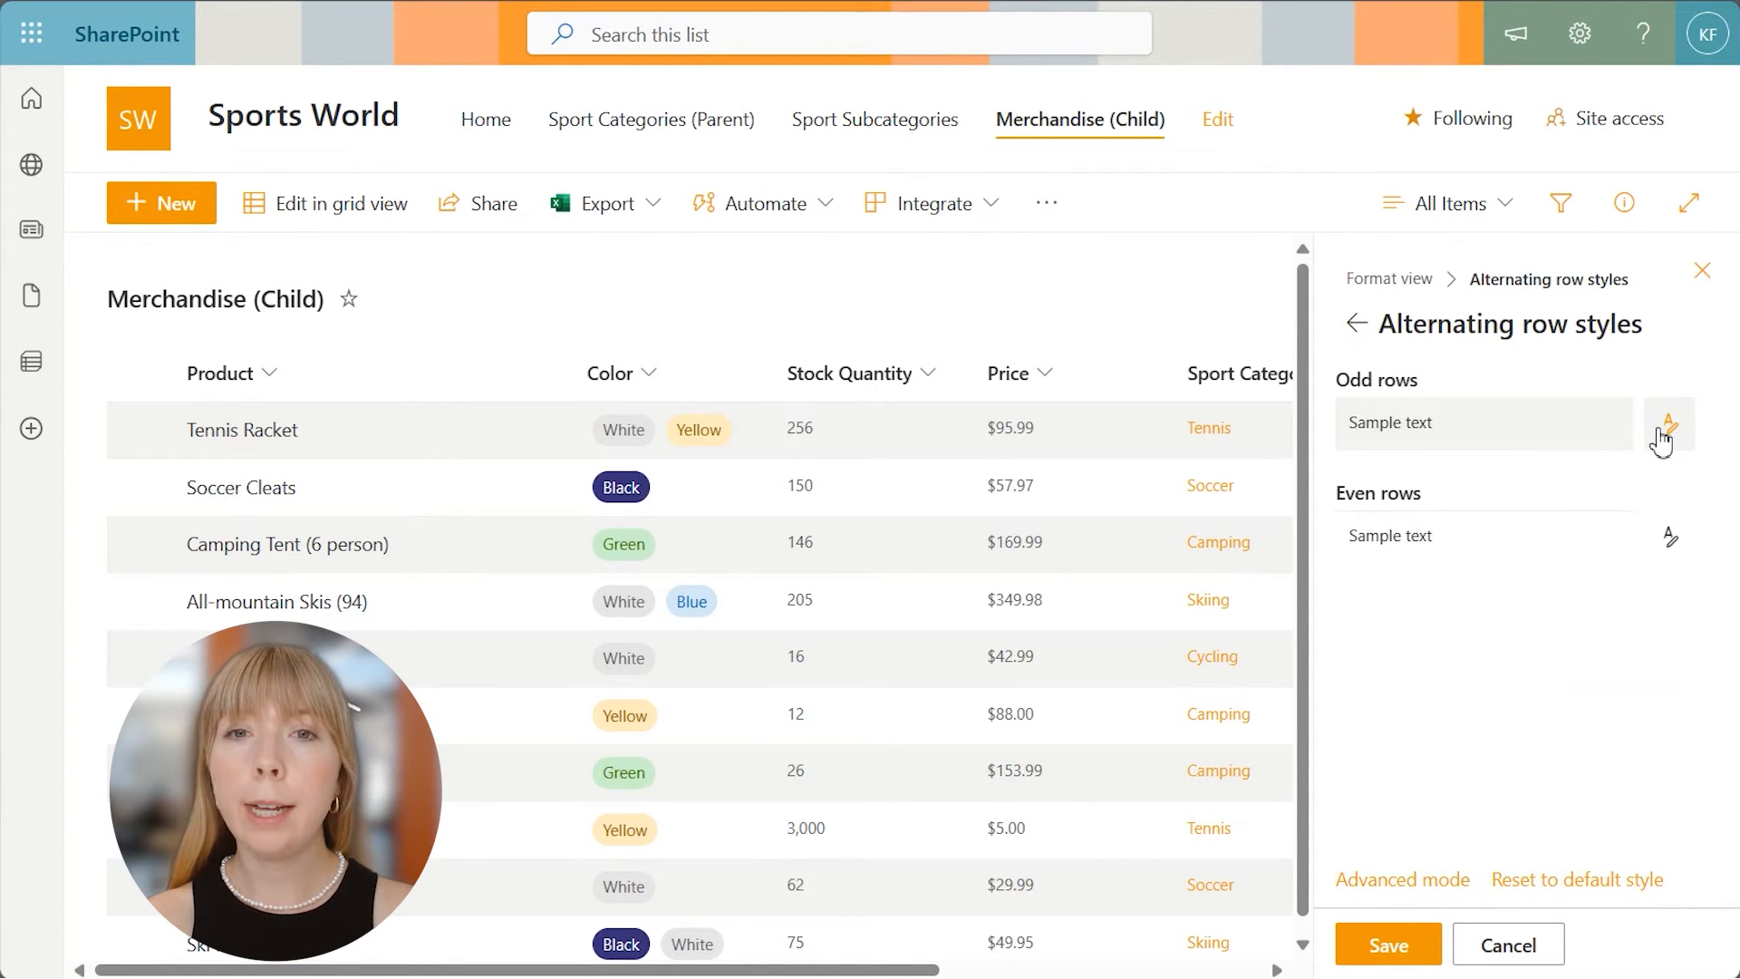
# - Colour odd rows pale pink and even rows pale teal, then save and close formatting
pyautogui.click(1667, 422)
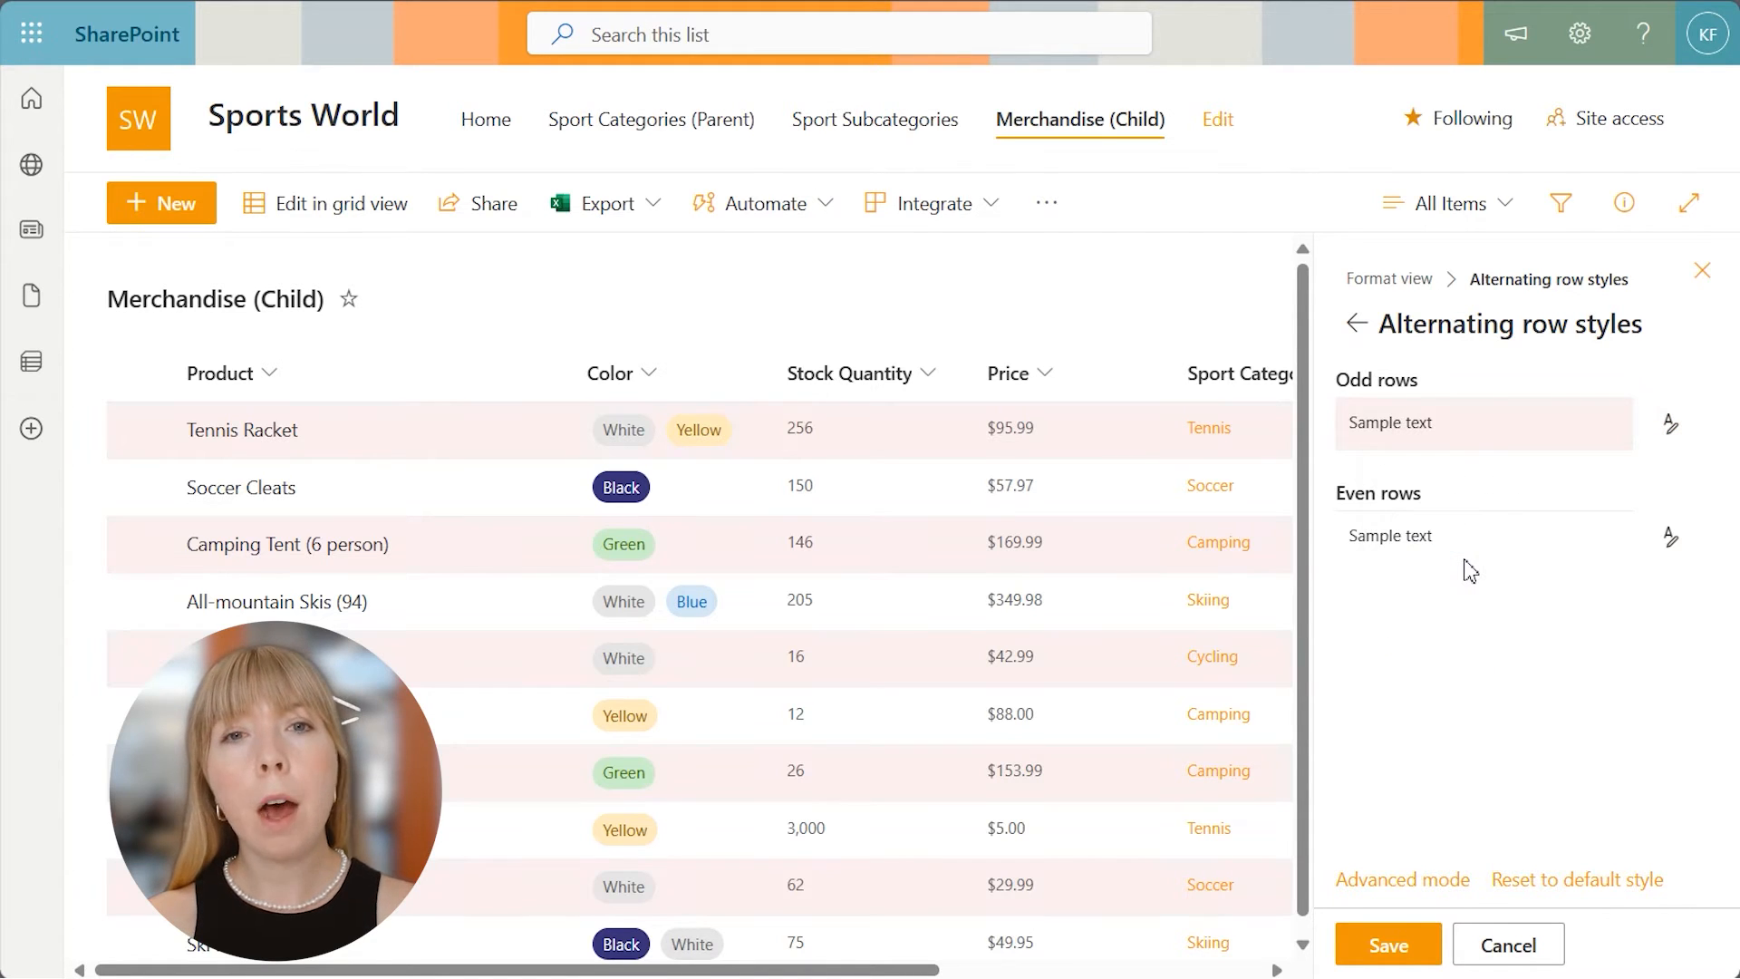
pyautogui.click(1669, 542)
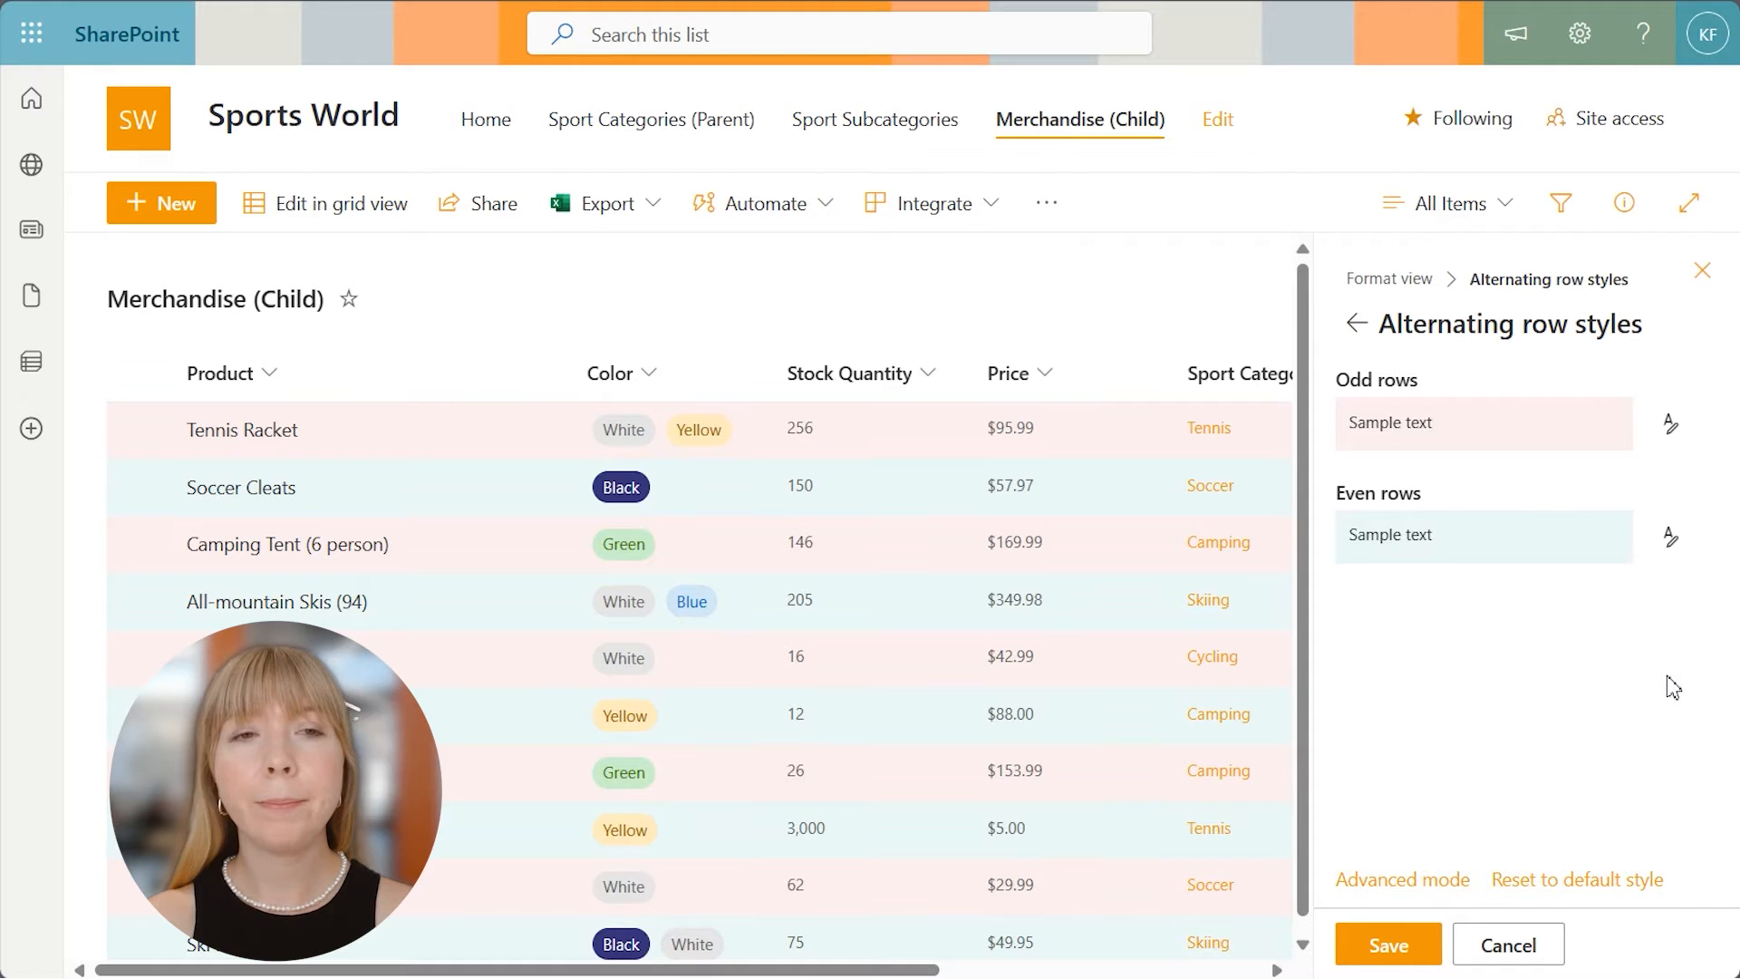
pyautogui.click(1385, 944)
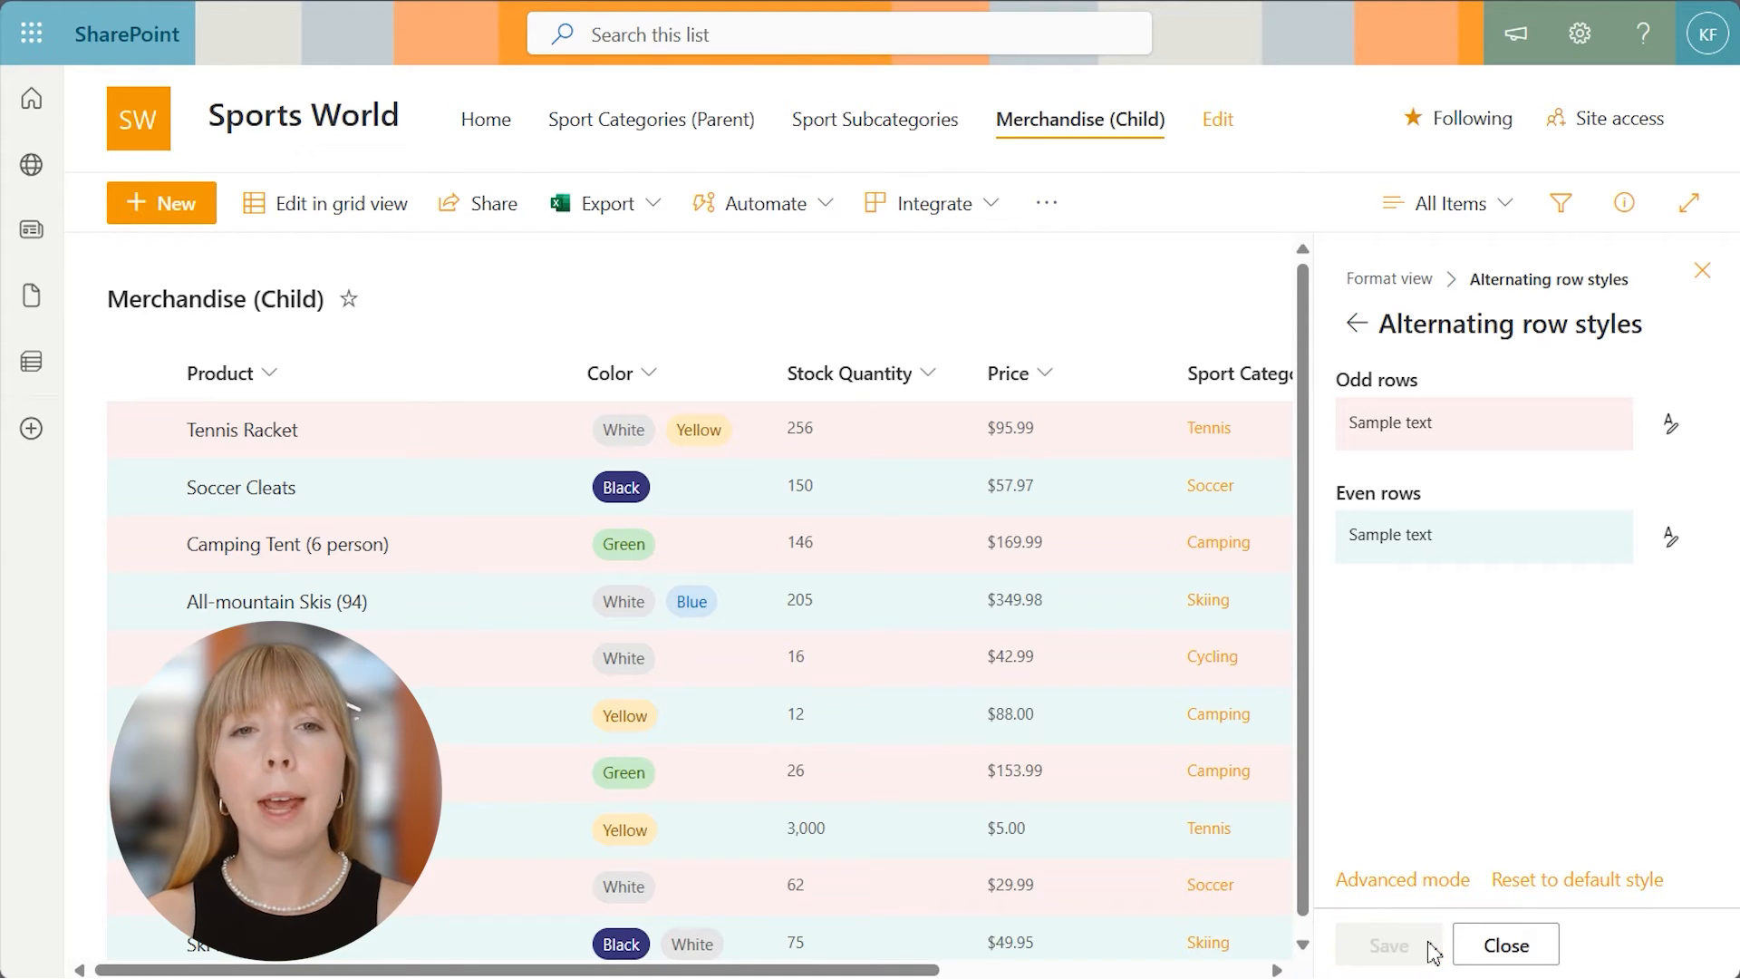
pyautogui.click(1504, 944)
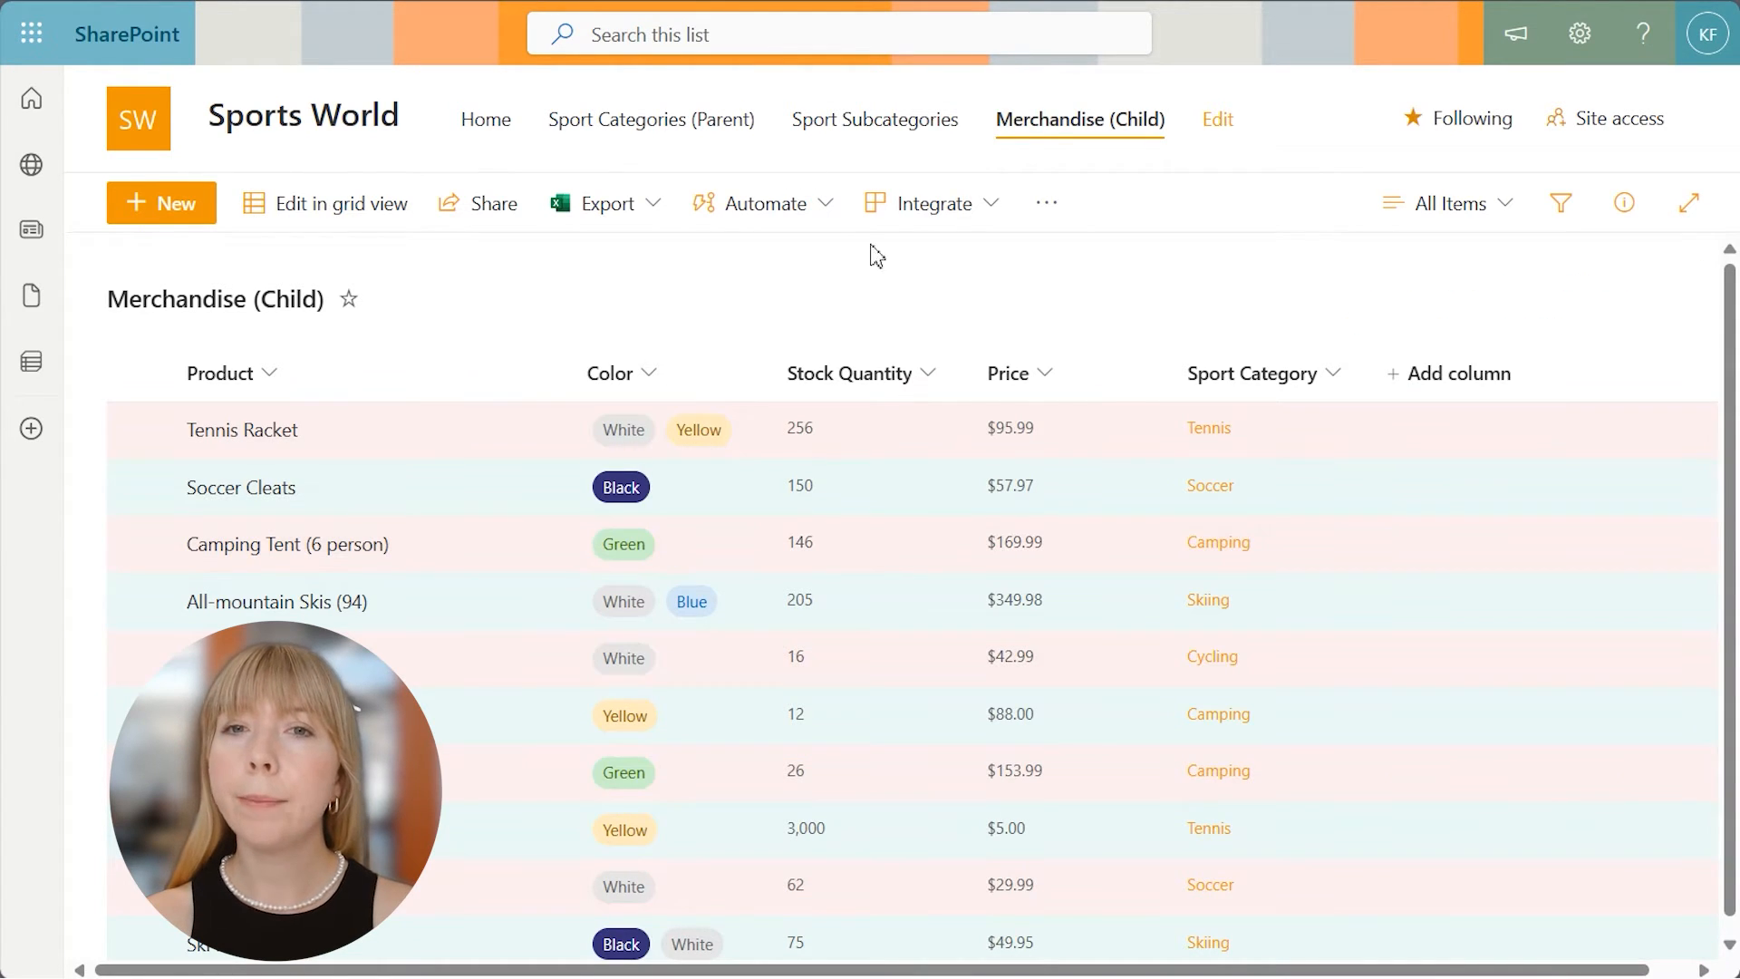
# - Open Soccer from Sport Categories (Parent), view its alternating-row merchandise table, then close it
pyautogui.click(653, 120)
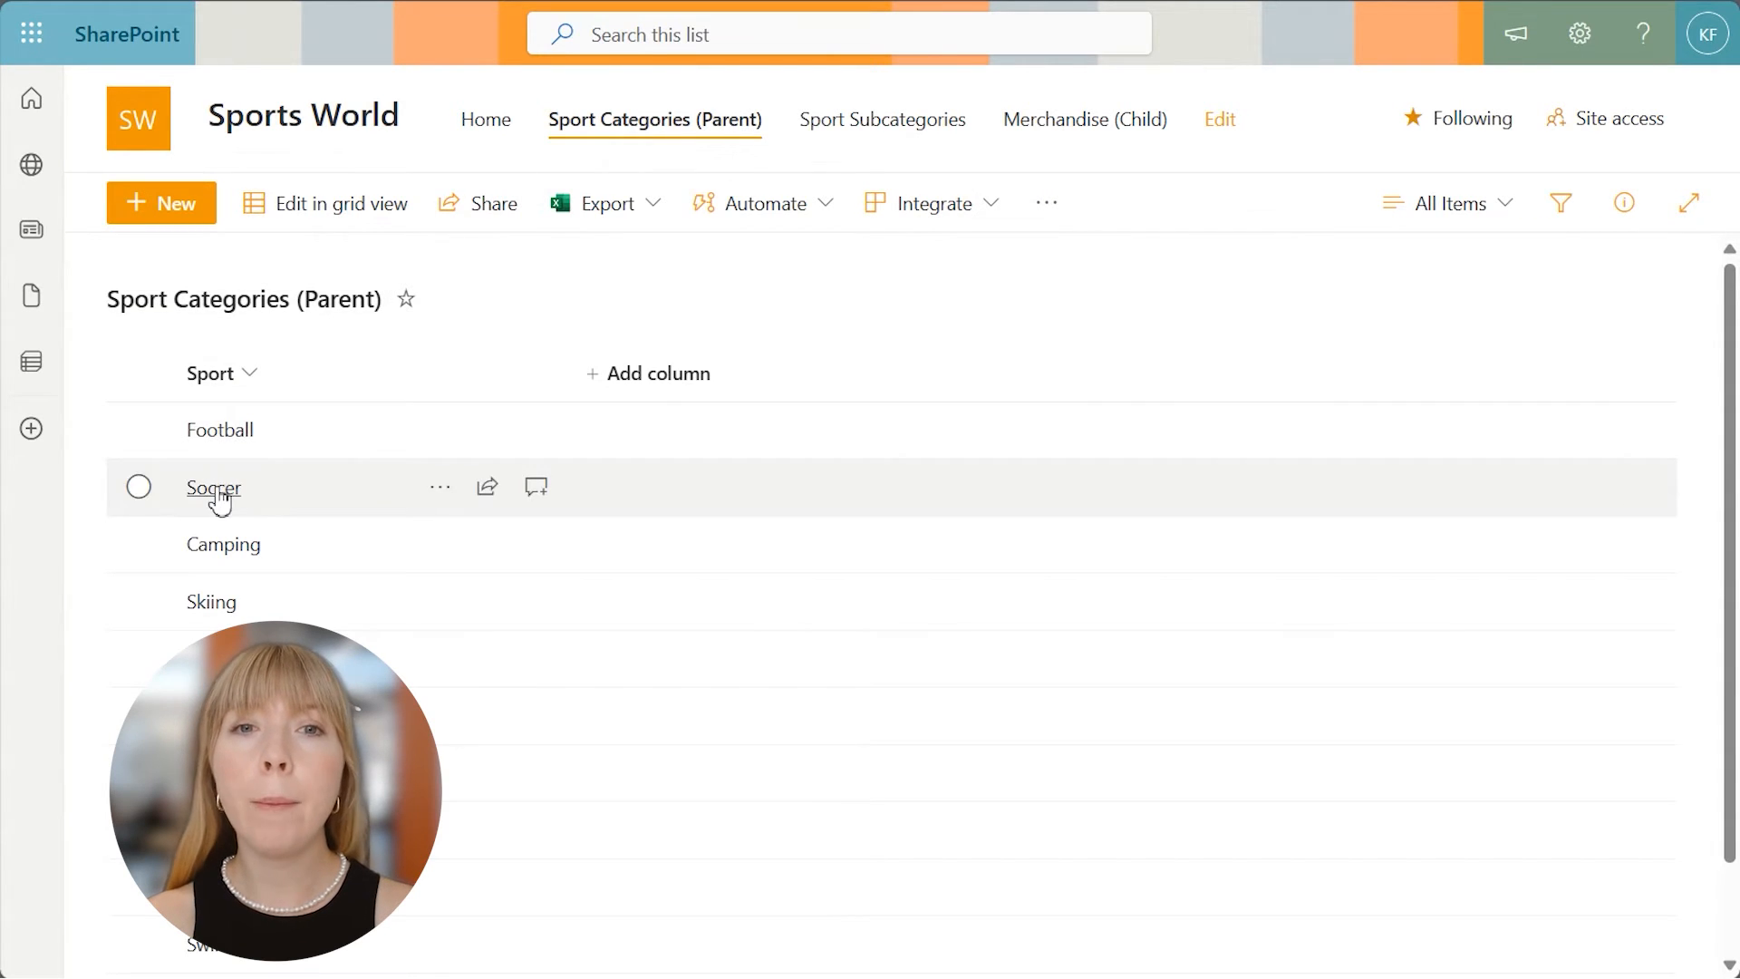
pyautogui.click(214, 488)
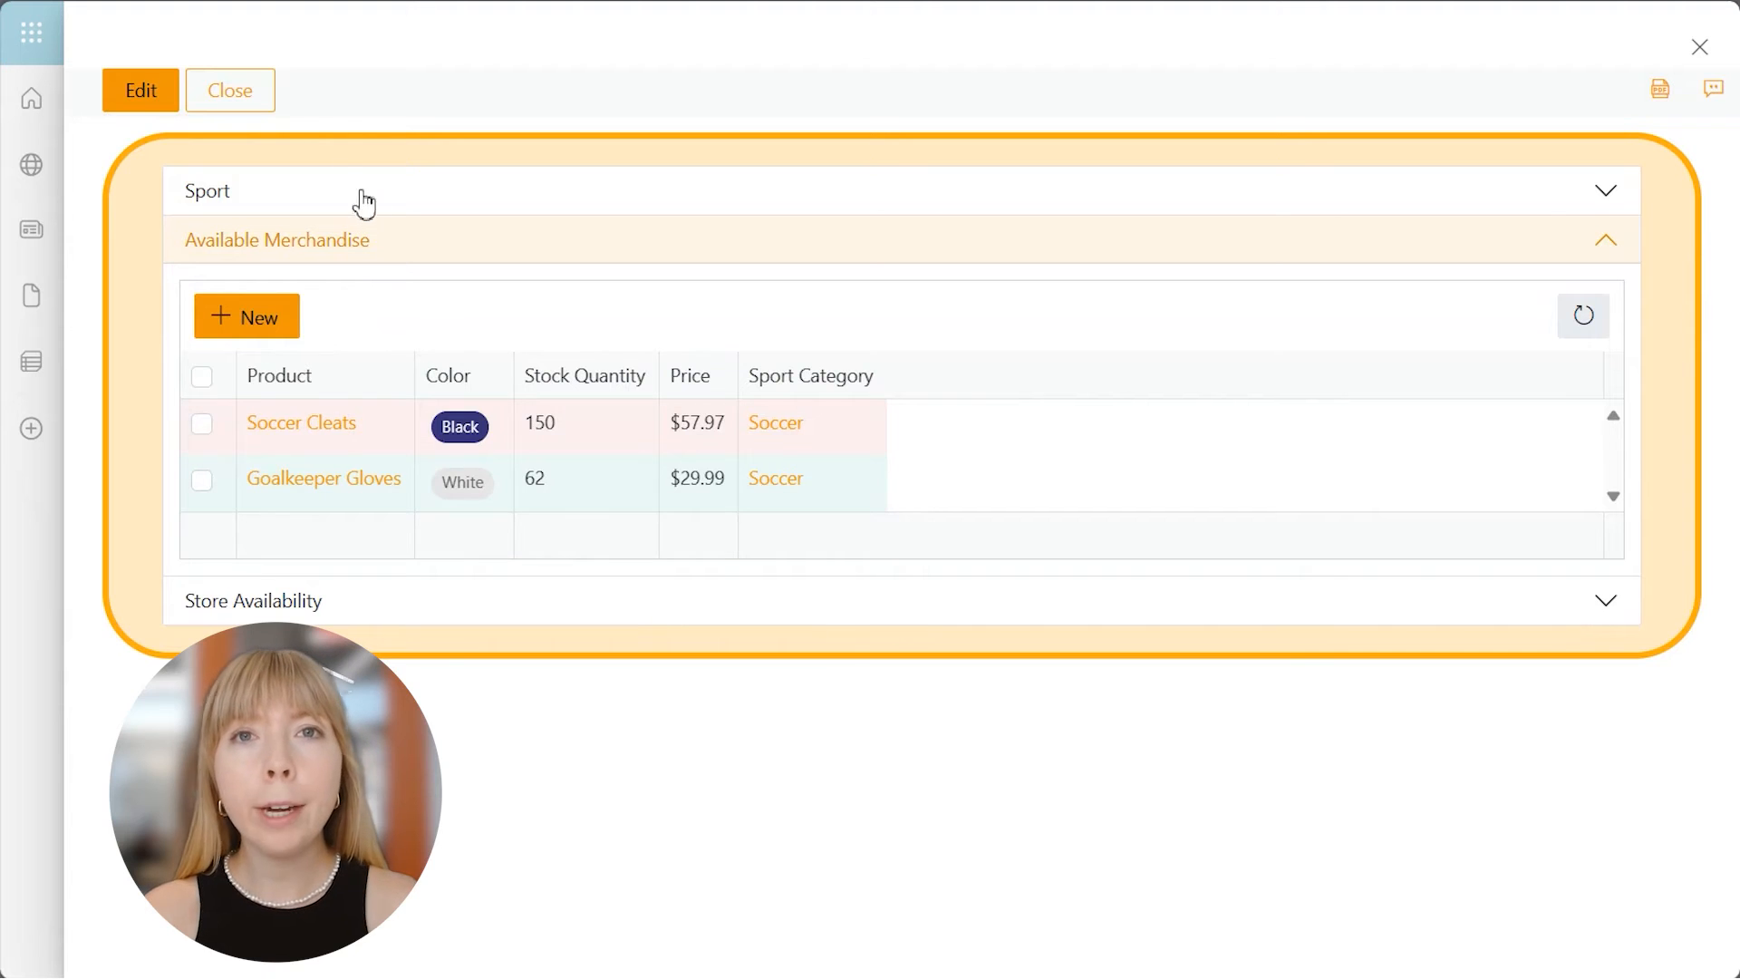
pyautogui.click(230, 90)
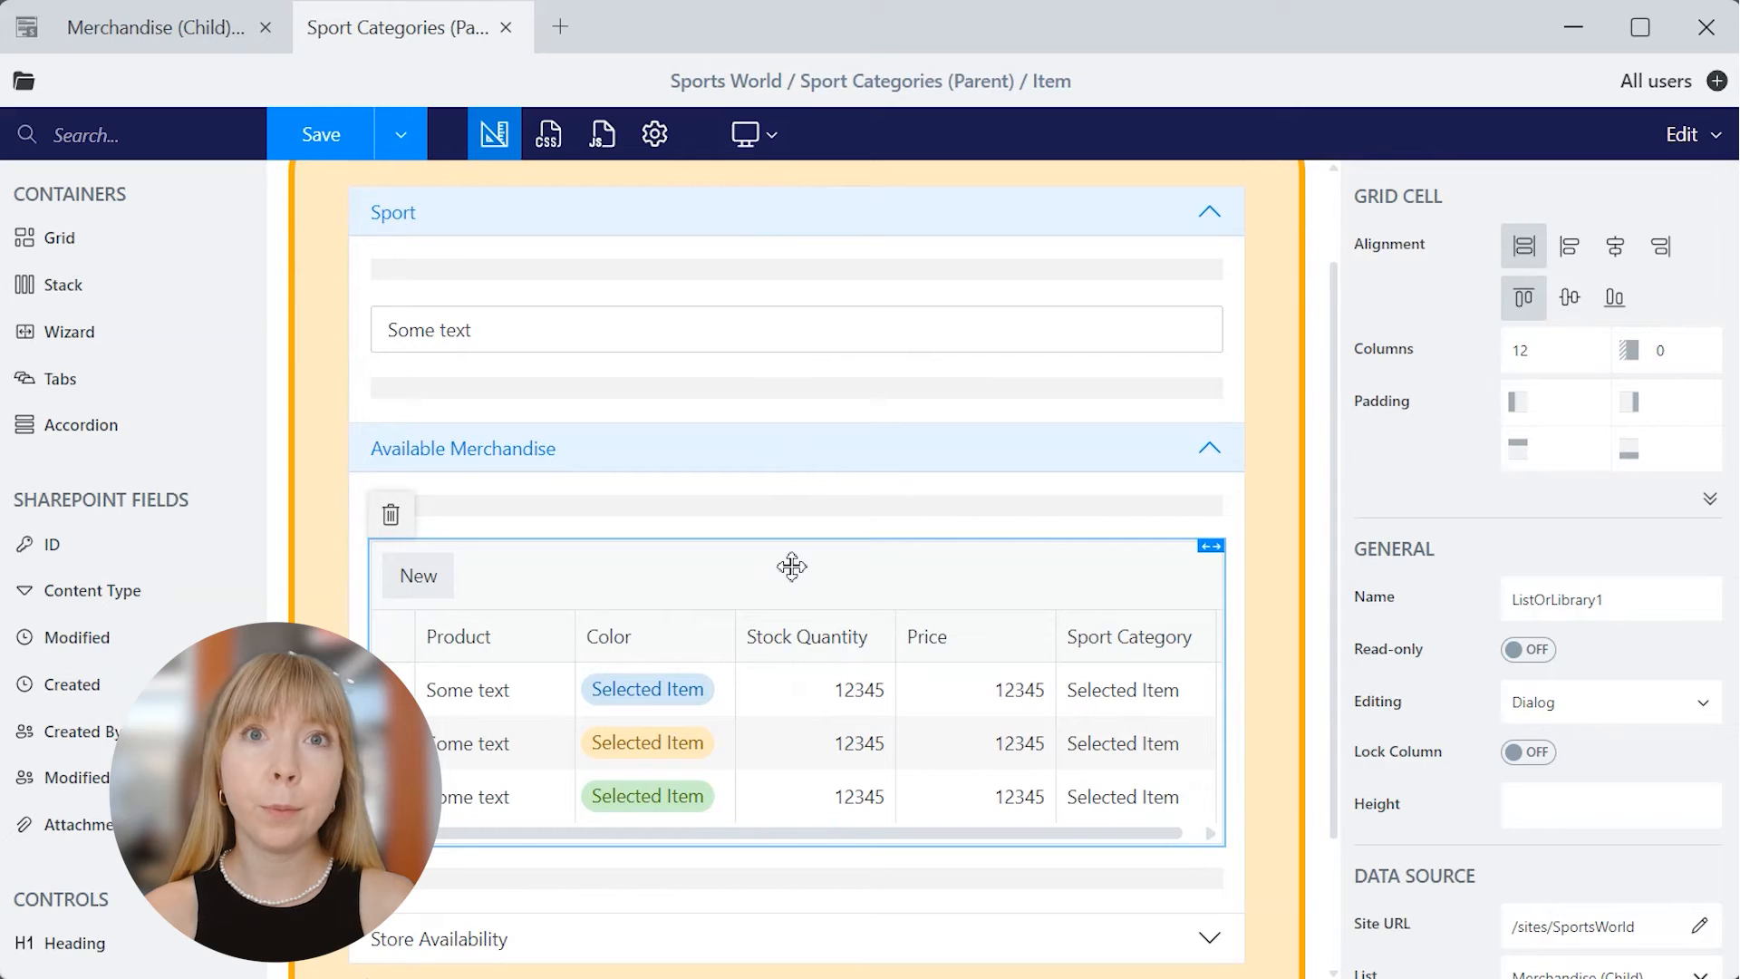
pyautogui.moveTo(853, 649)
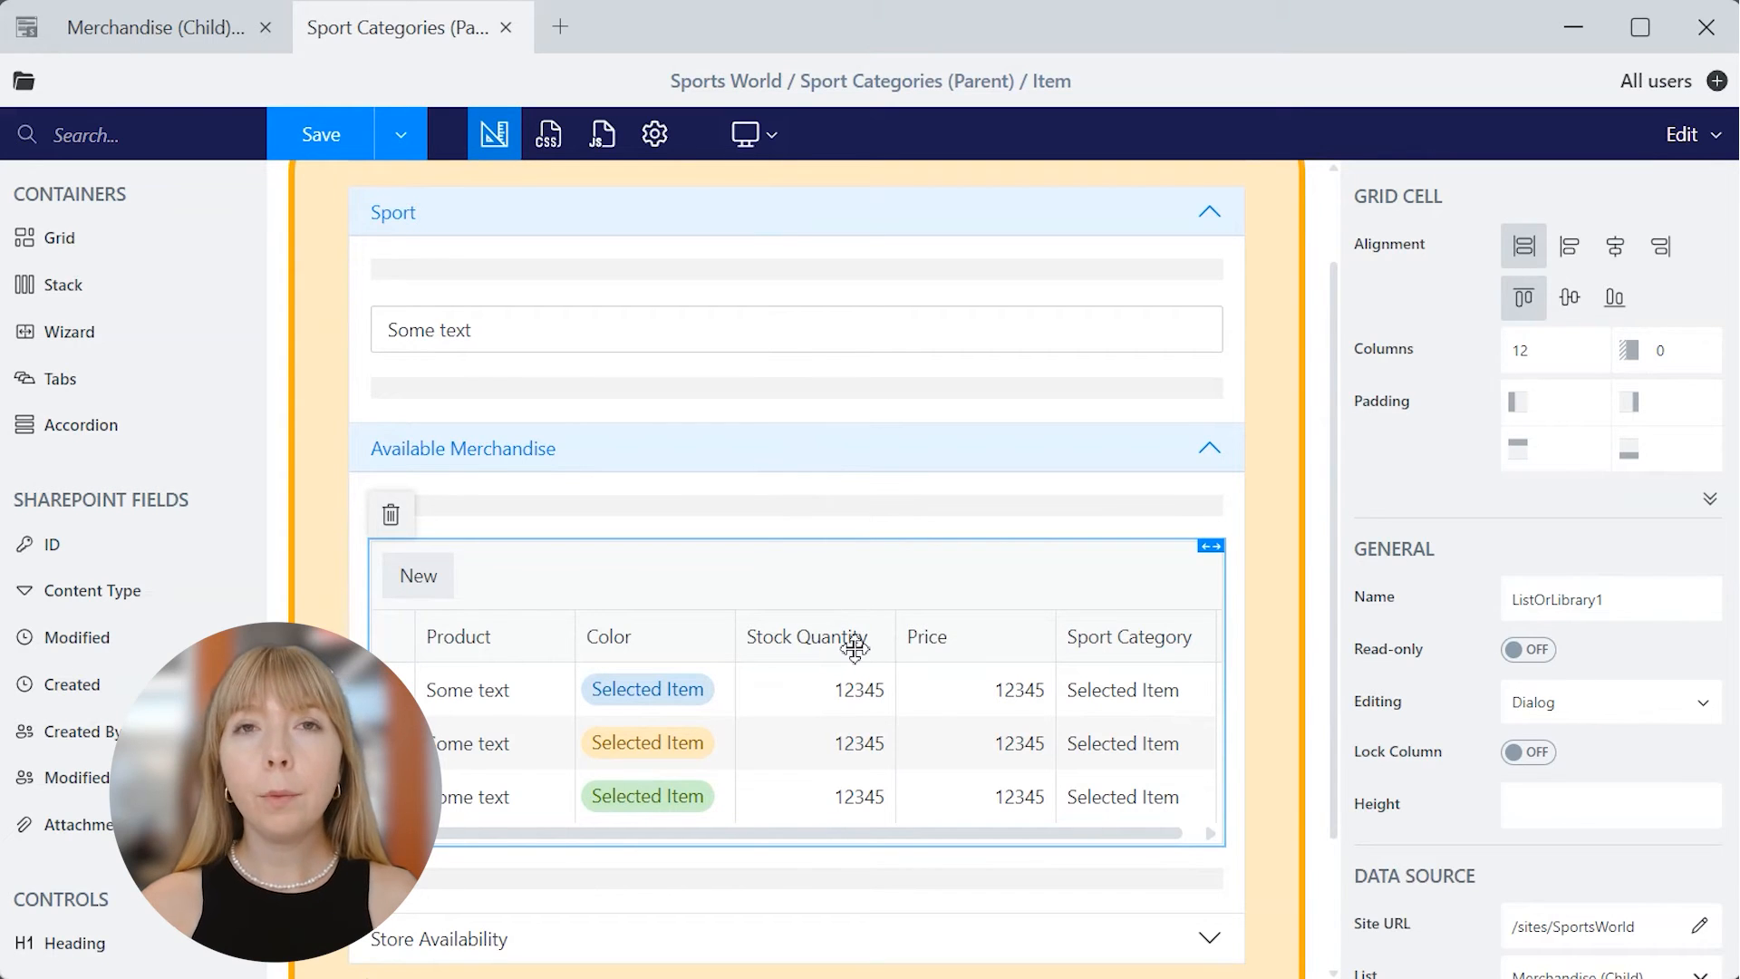
# - Select the Stock Quantity column, set Template Mode to Custom and open its editor
pyautogui.click(814, 636)
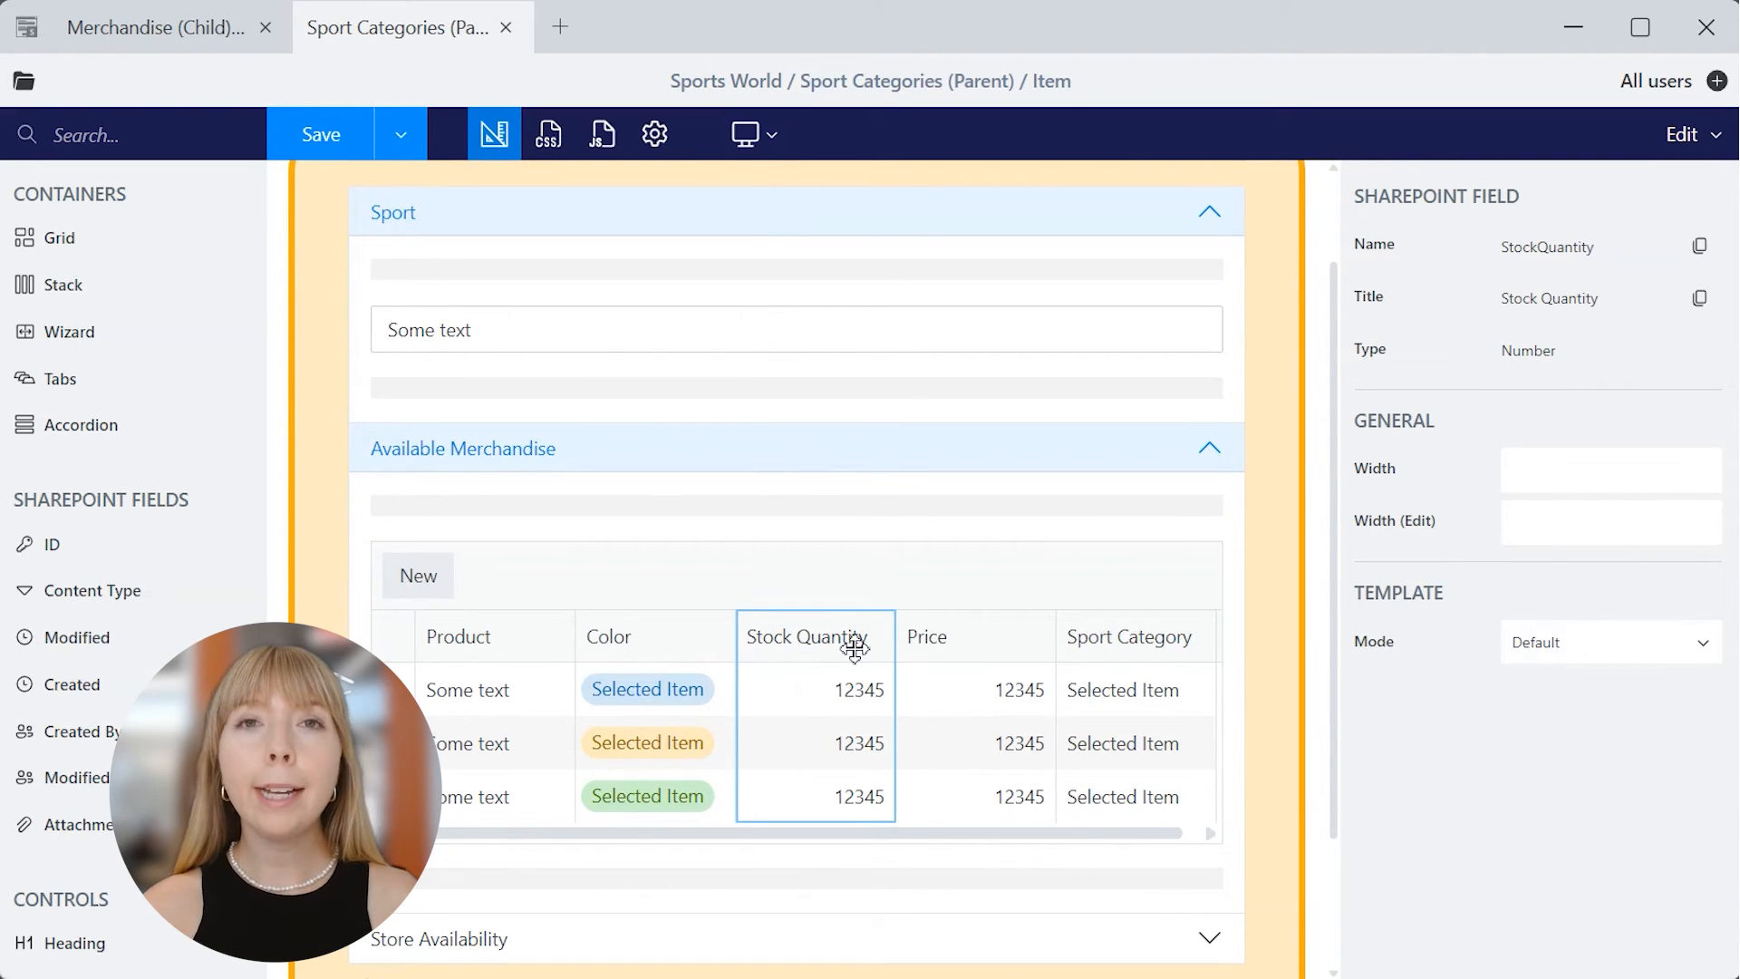
pyautogui.click(1610, 642)
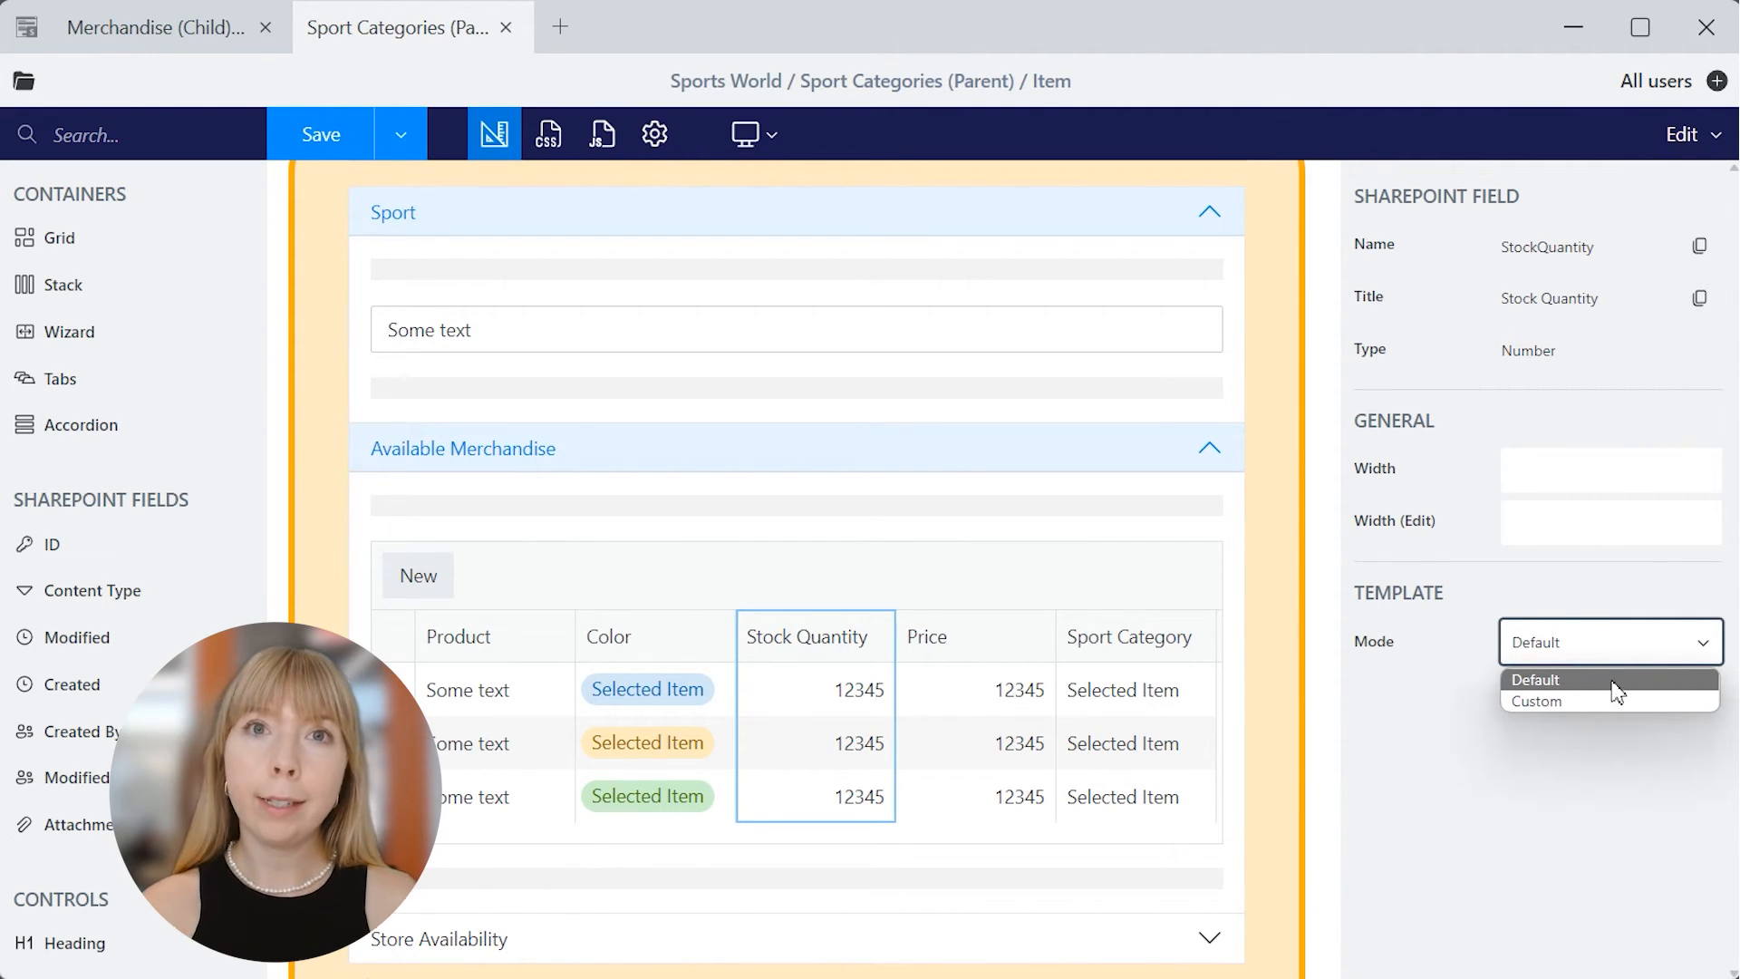
pyautogui.click(1537, 700)
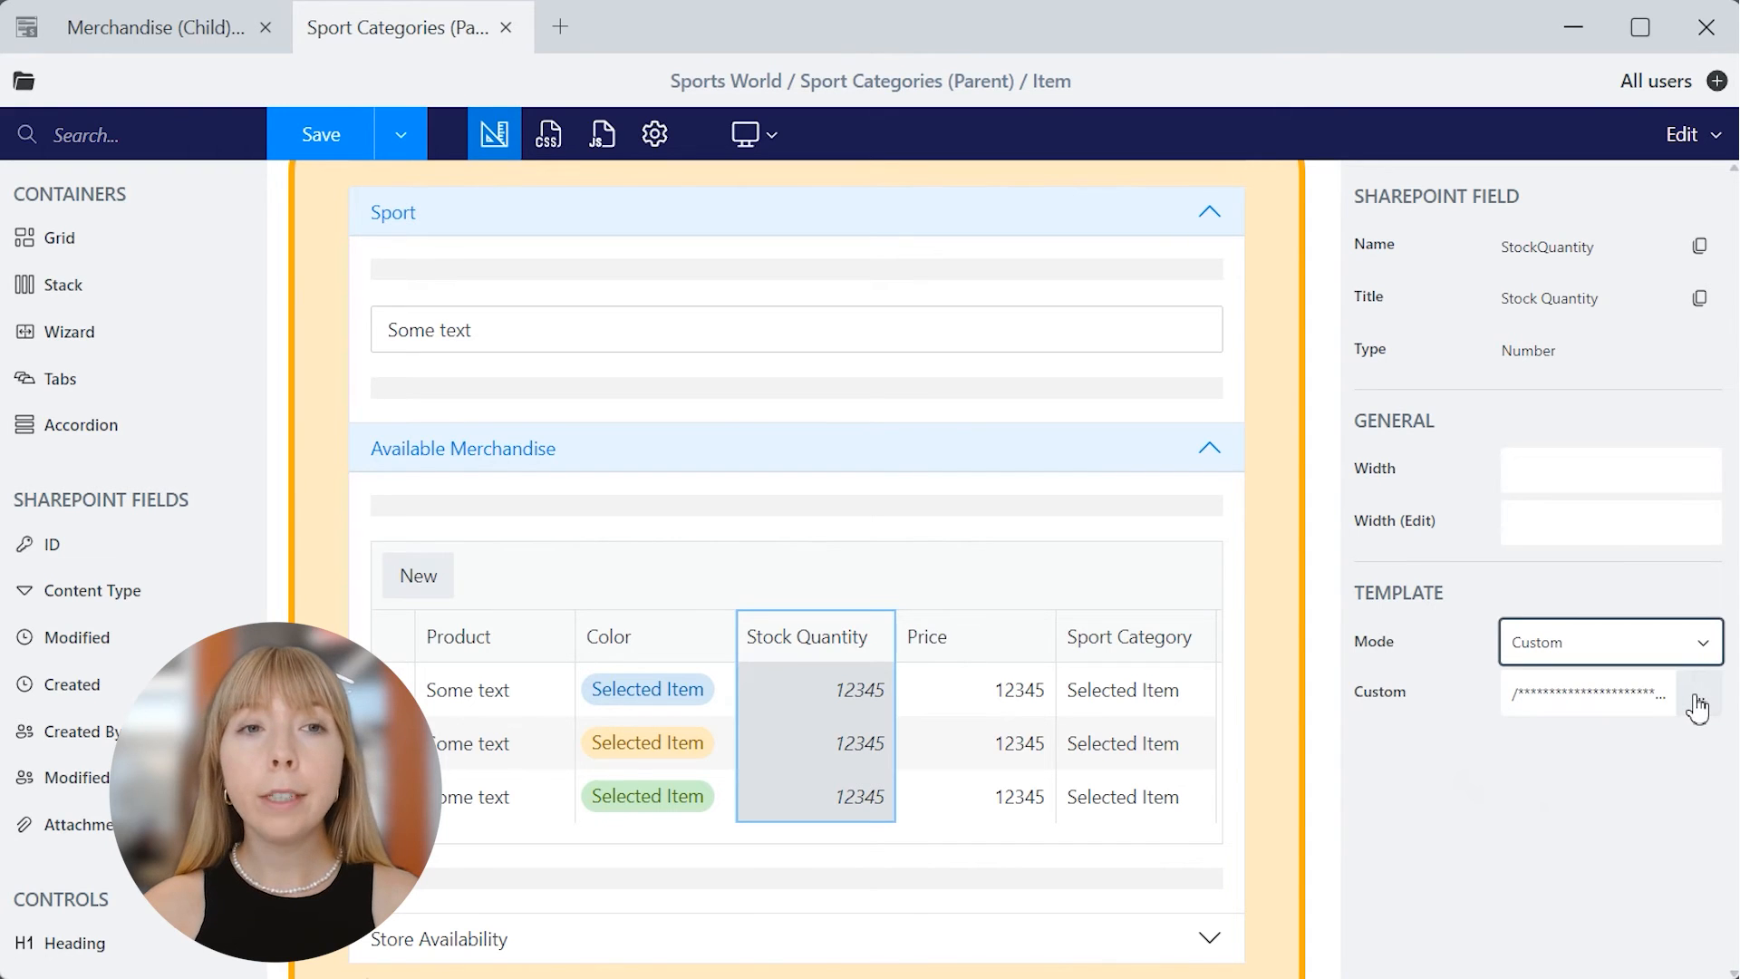
pyautogui.click(1698, 700)
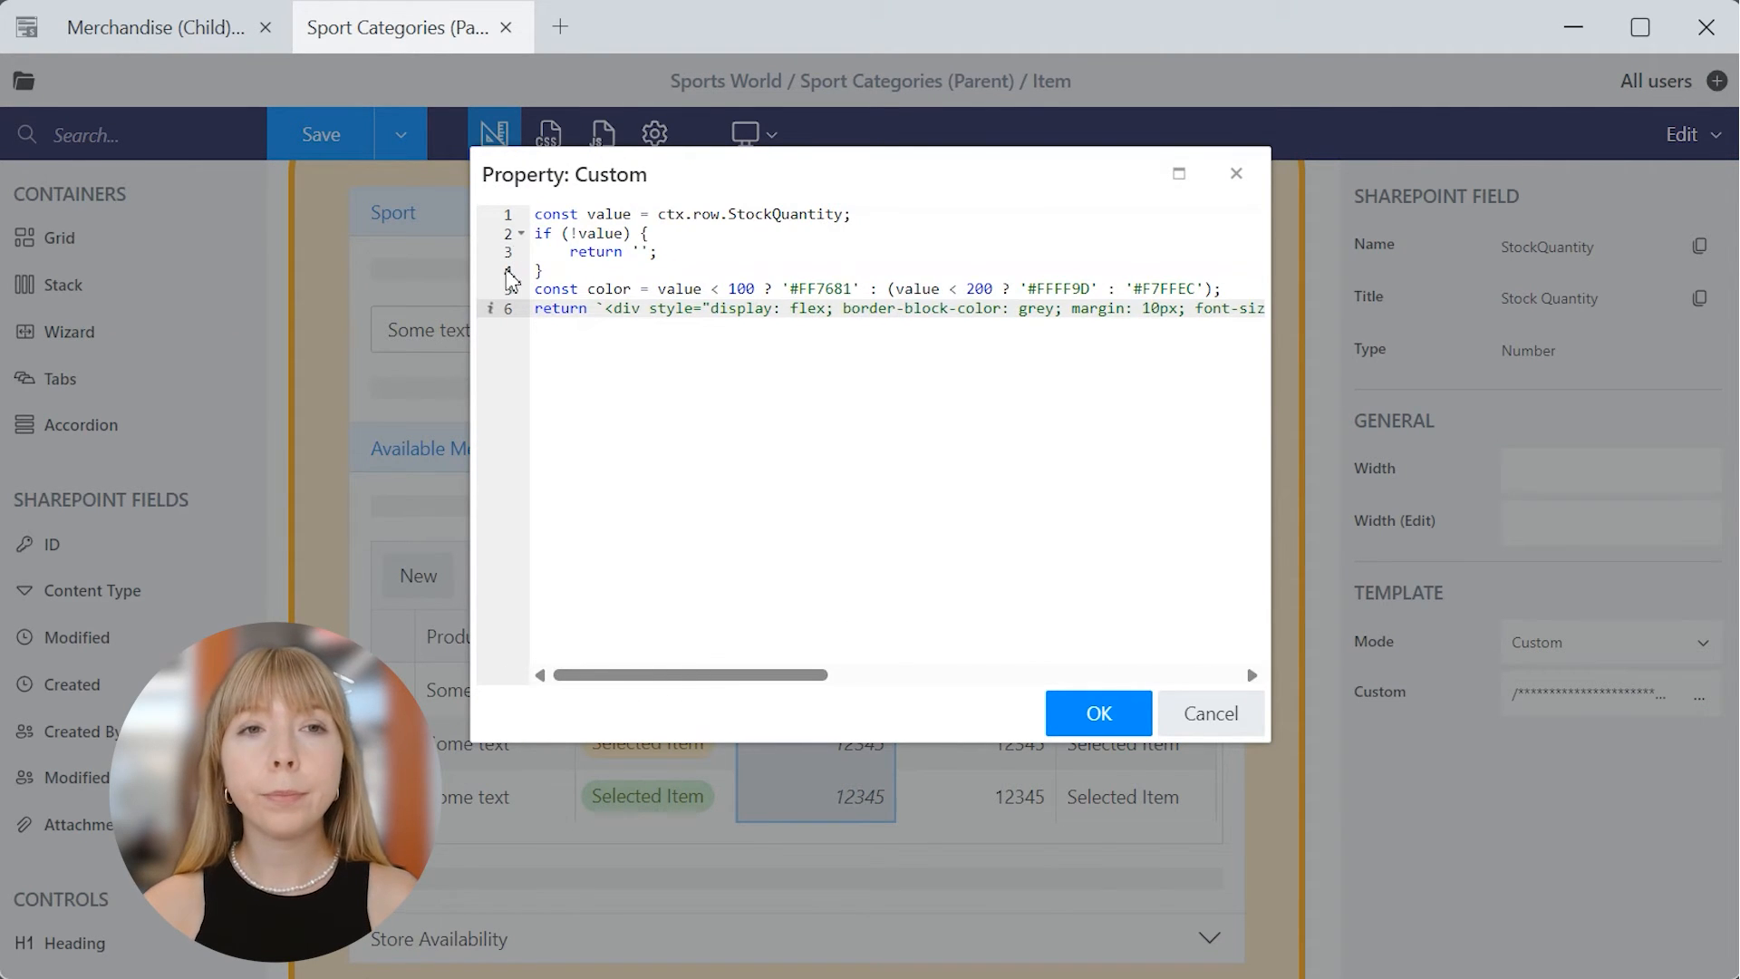
# - Enter the colour-by-value template (pink-red under 100, yellow under 200, pale green otherwise) and confirm
pyautogui.doubleClick(788, 214)
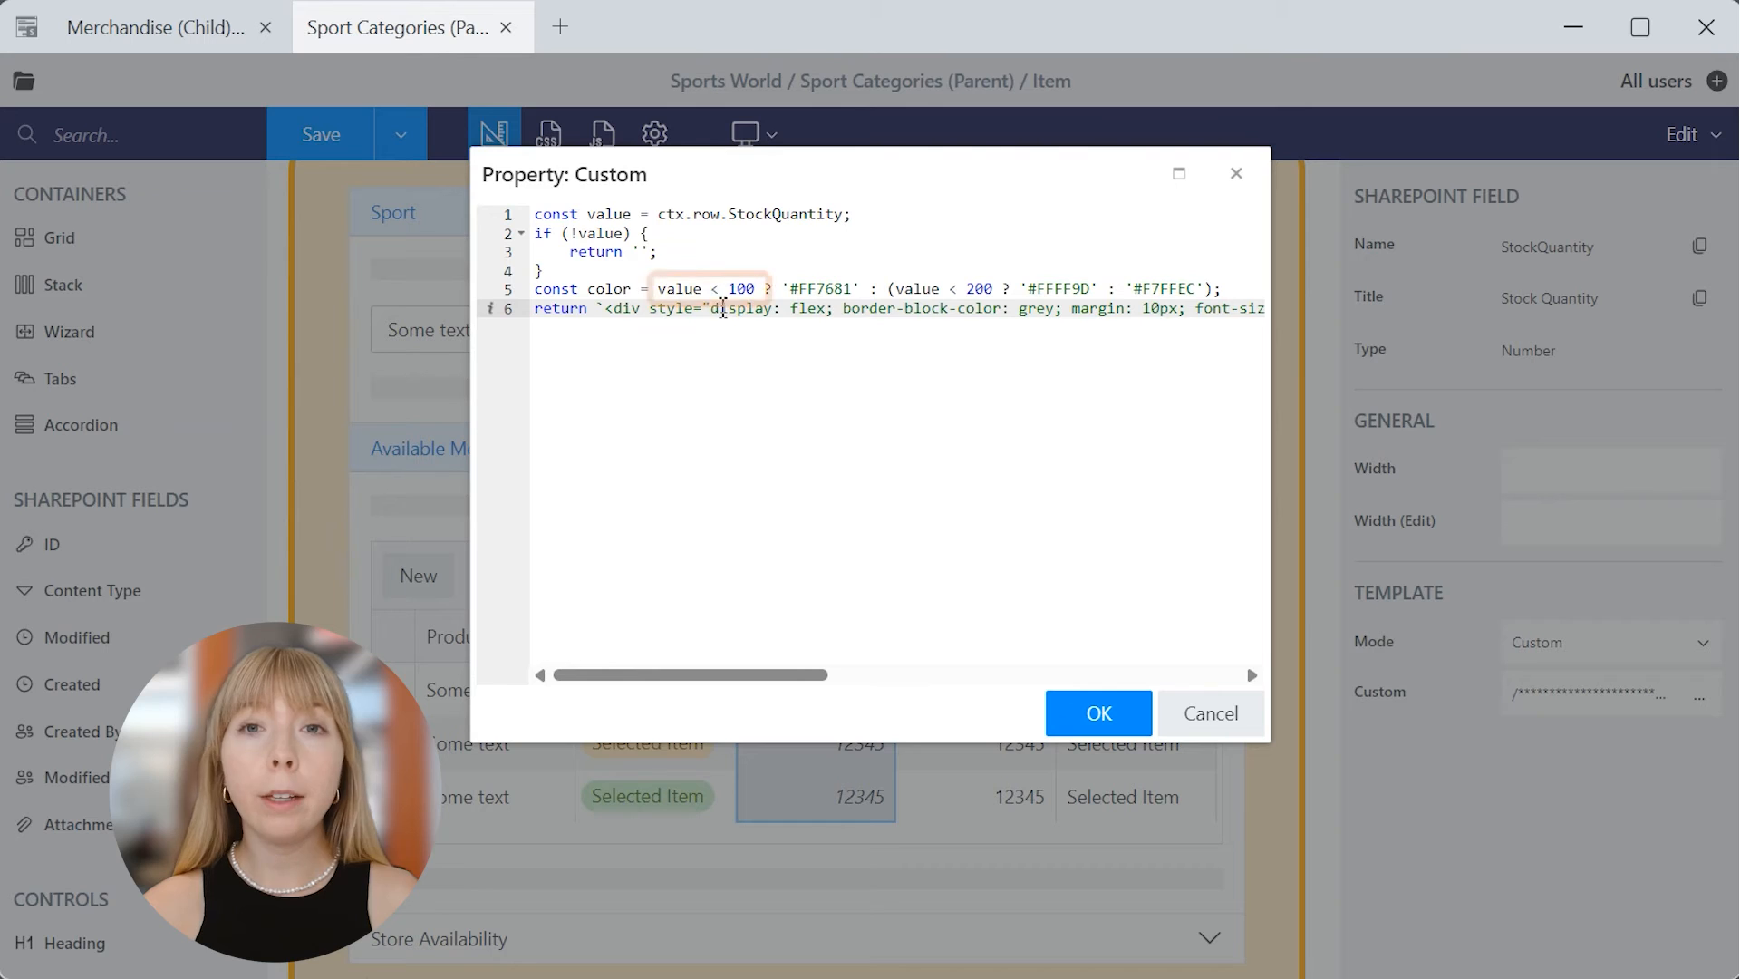
pyautogui.doubleClick(709, 288)
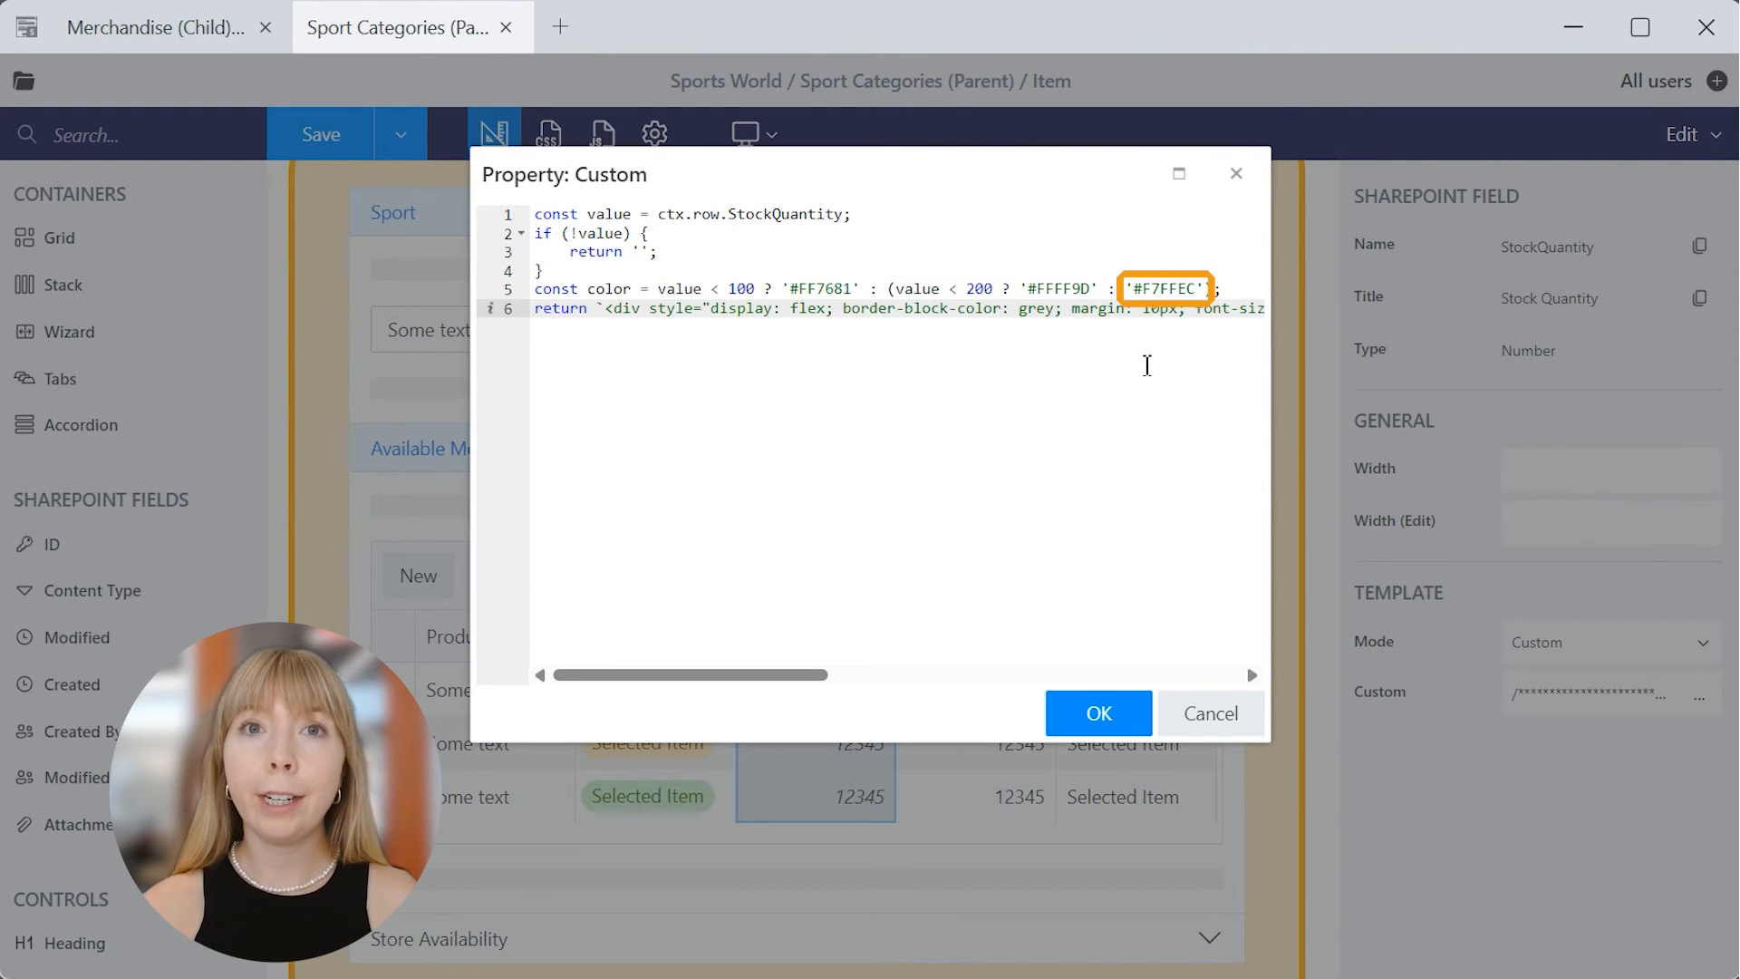
pyautogui.click(1097, 712)
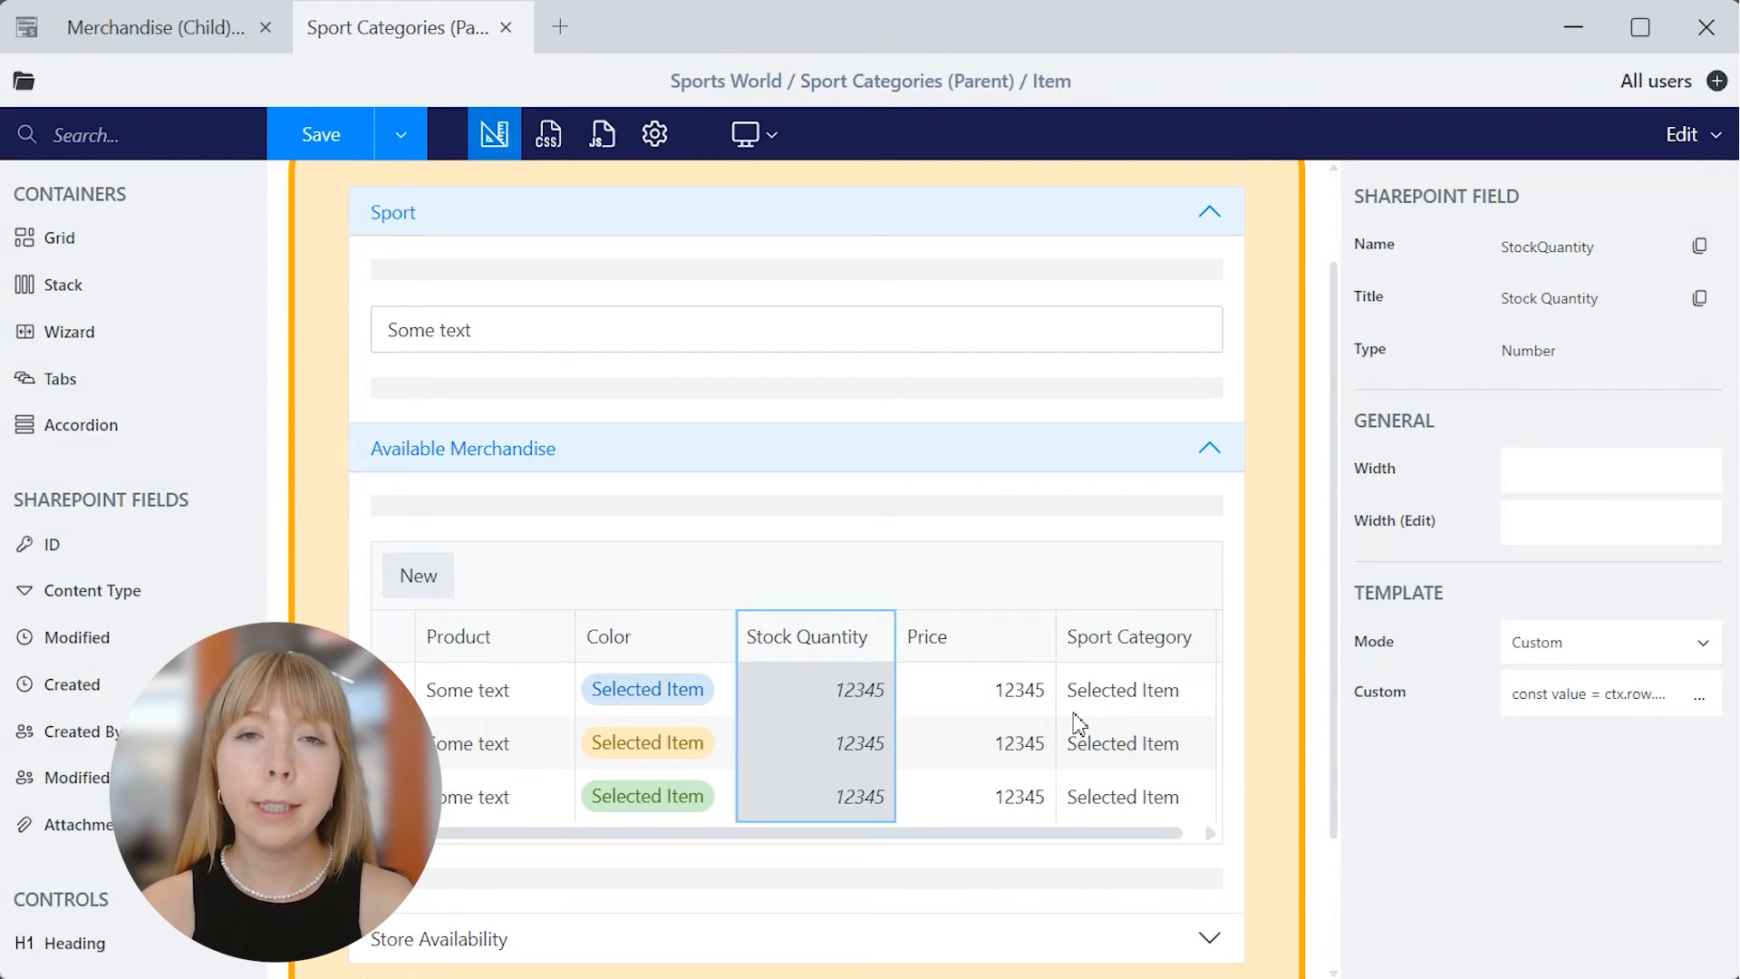
pyautogui.click(602, 134)
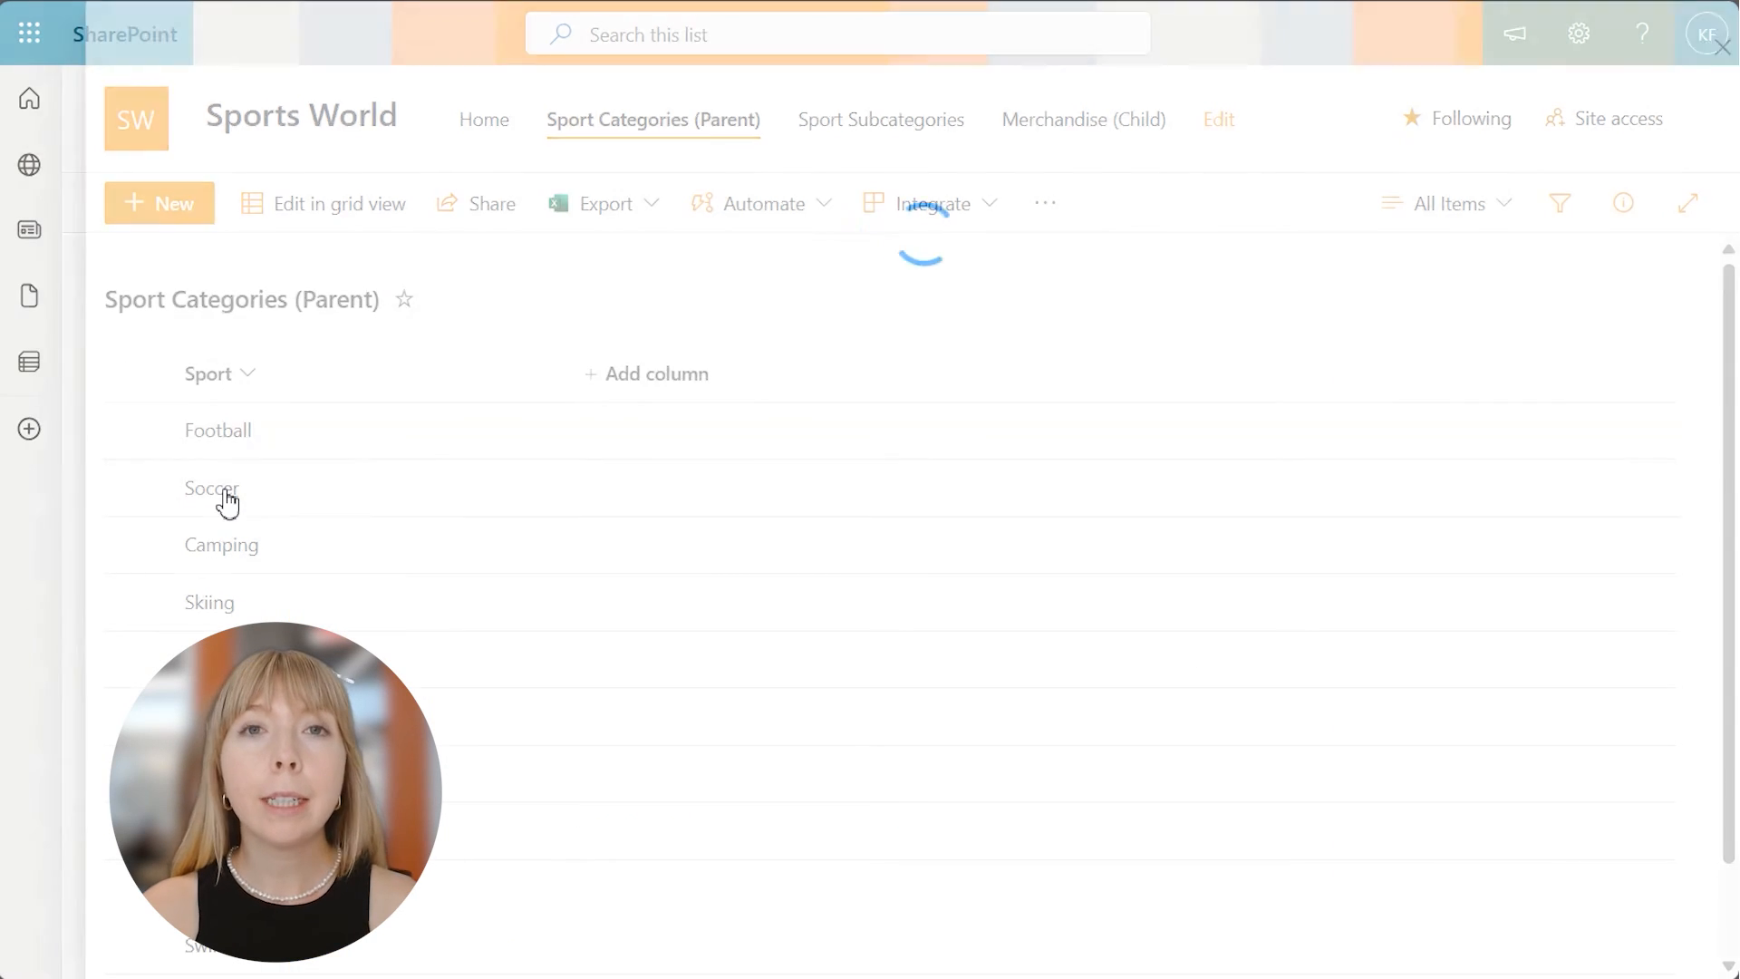
# - In the Soccer item's merchandise, raise Soccer Cleats stock to 200, save and close the form
pyautogui.click(210, 487)
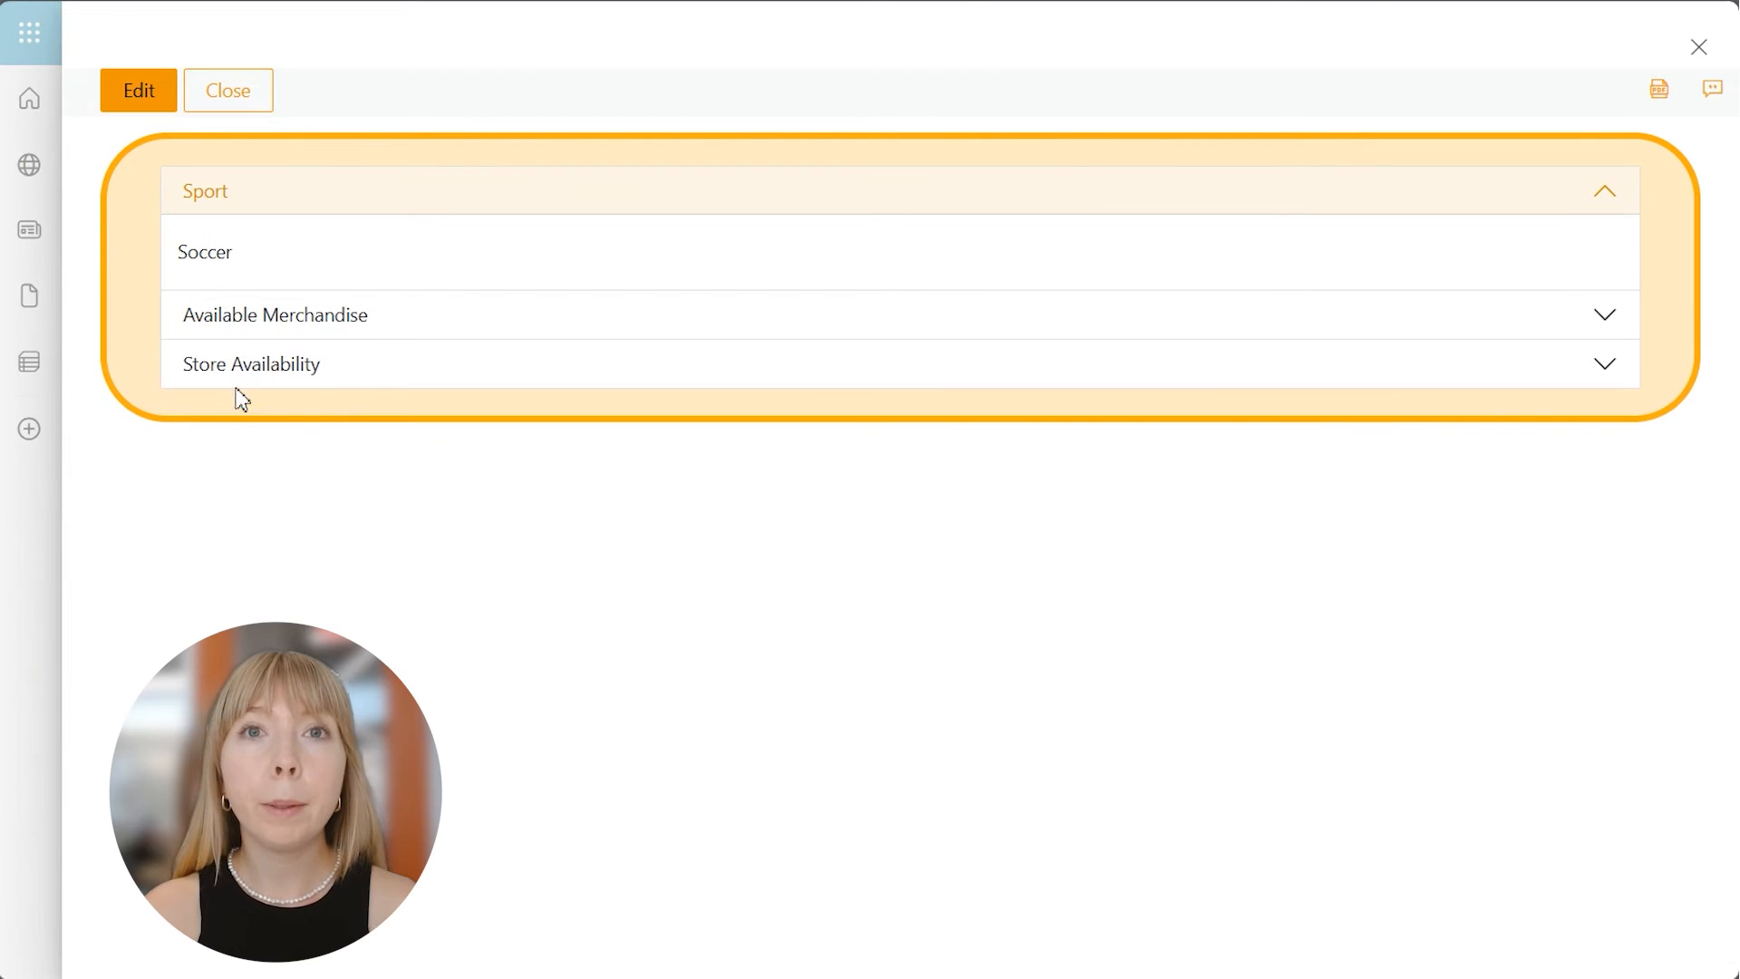
pyautogui.click(275, 314)
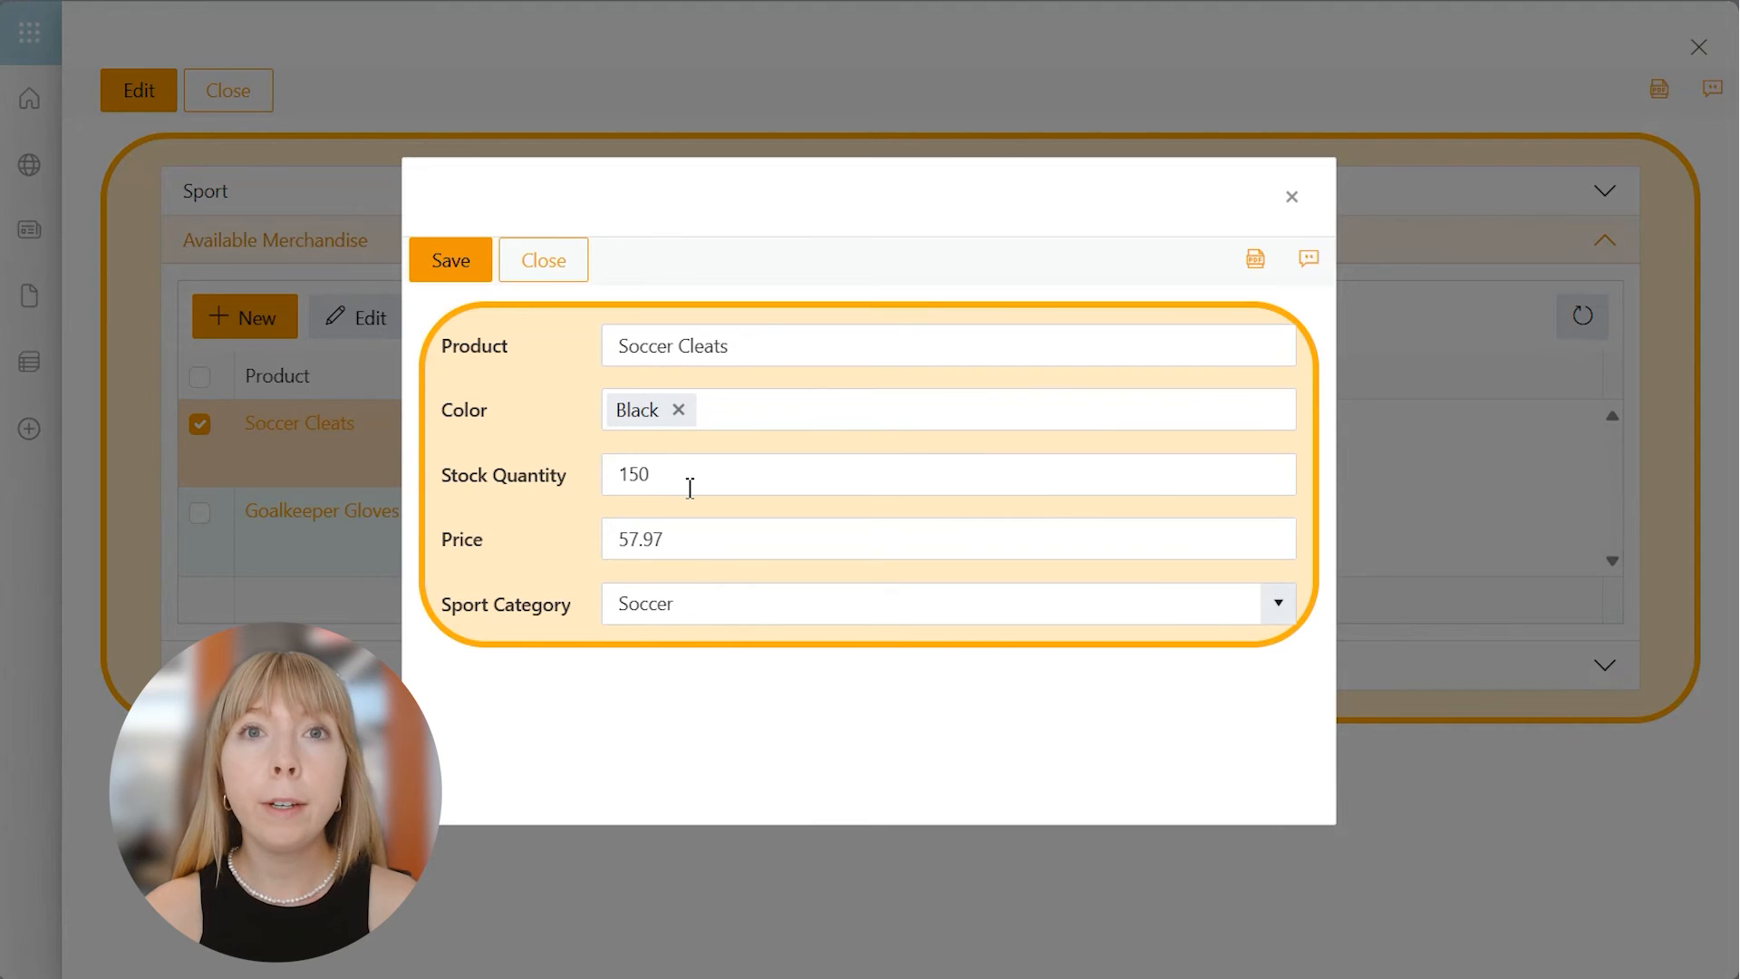
pyautogui.write('200')
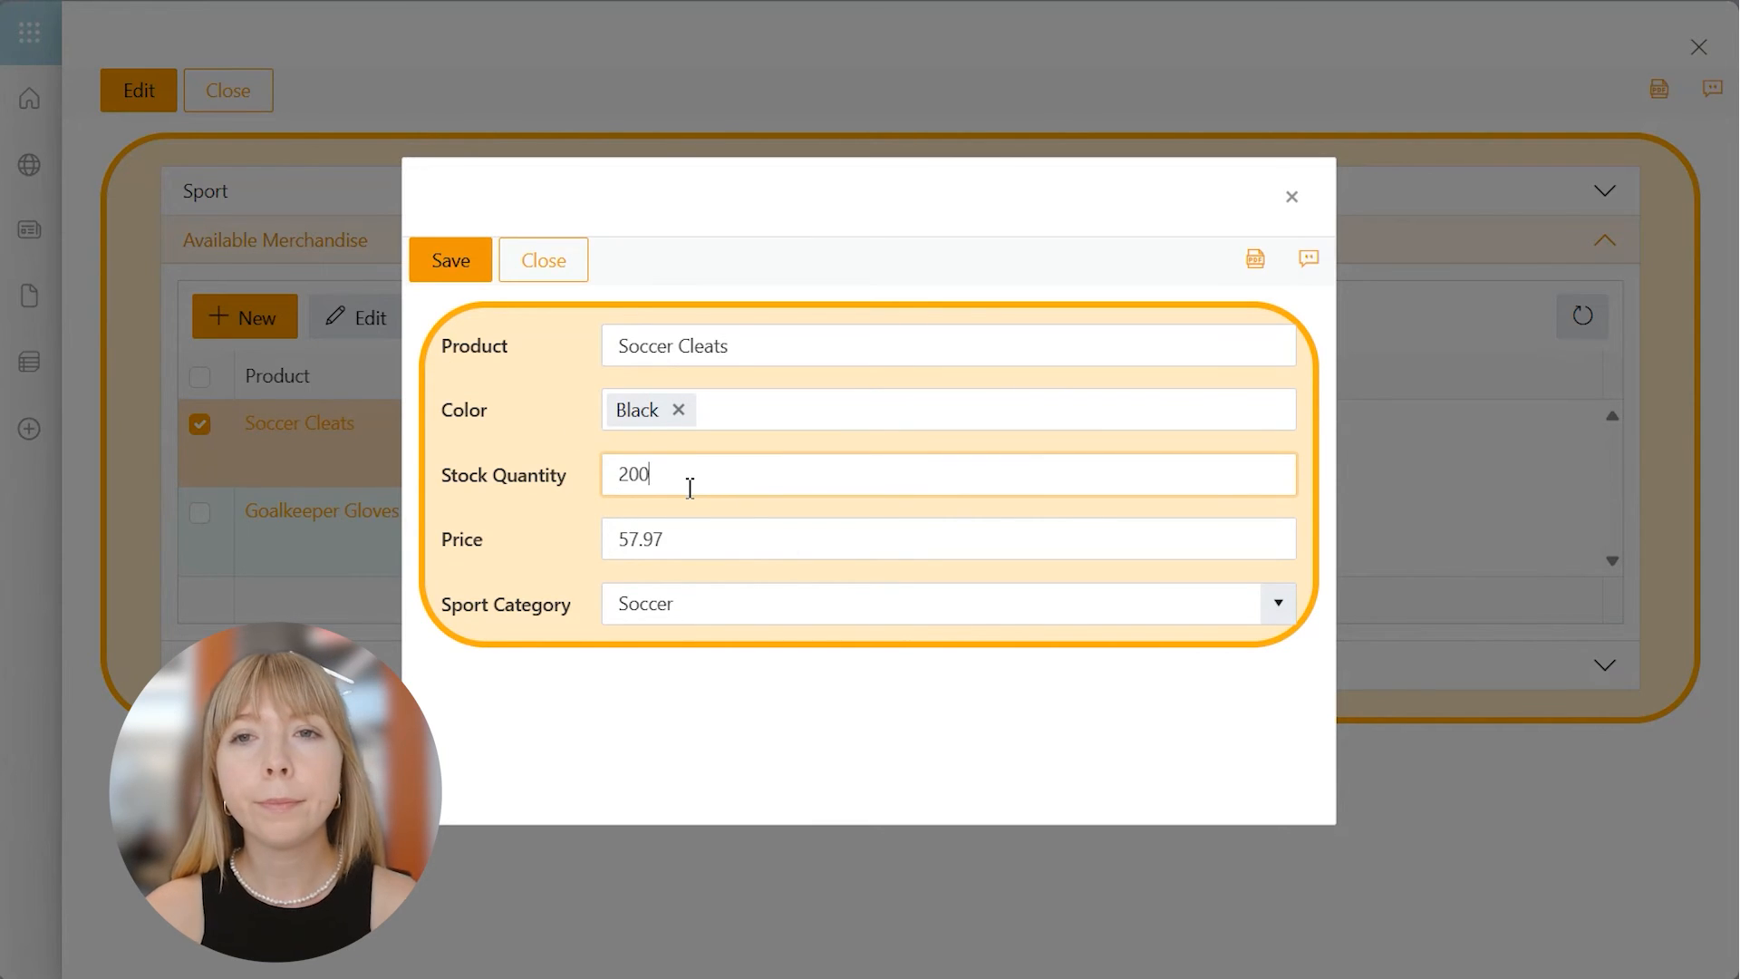
pyautogui.click(449, 259)
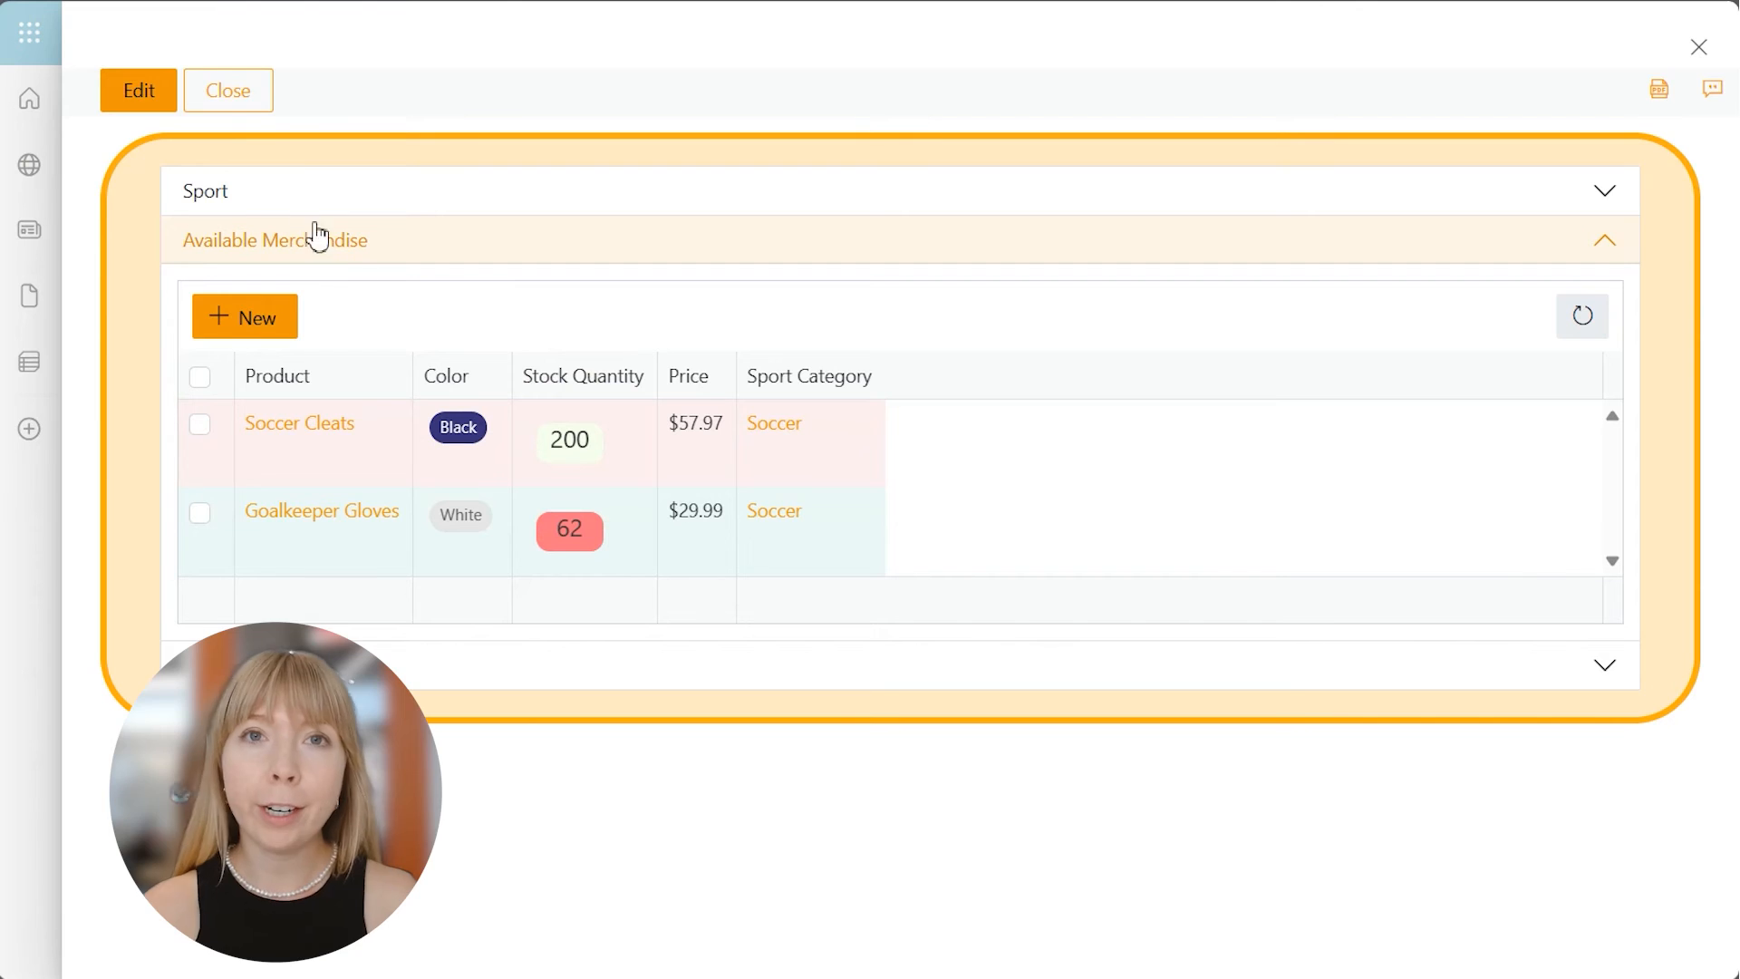
pyautogui.click(229, 91)
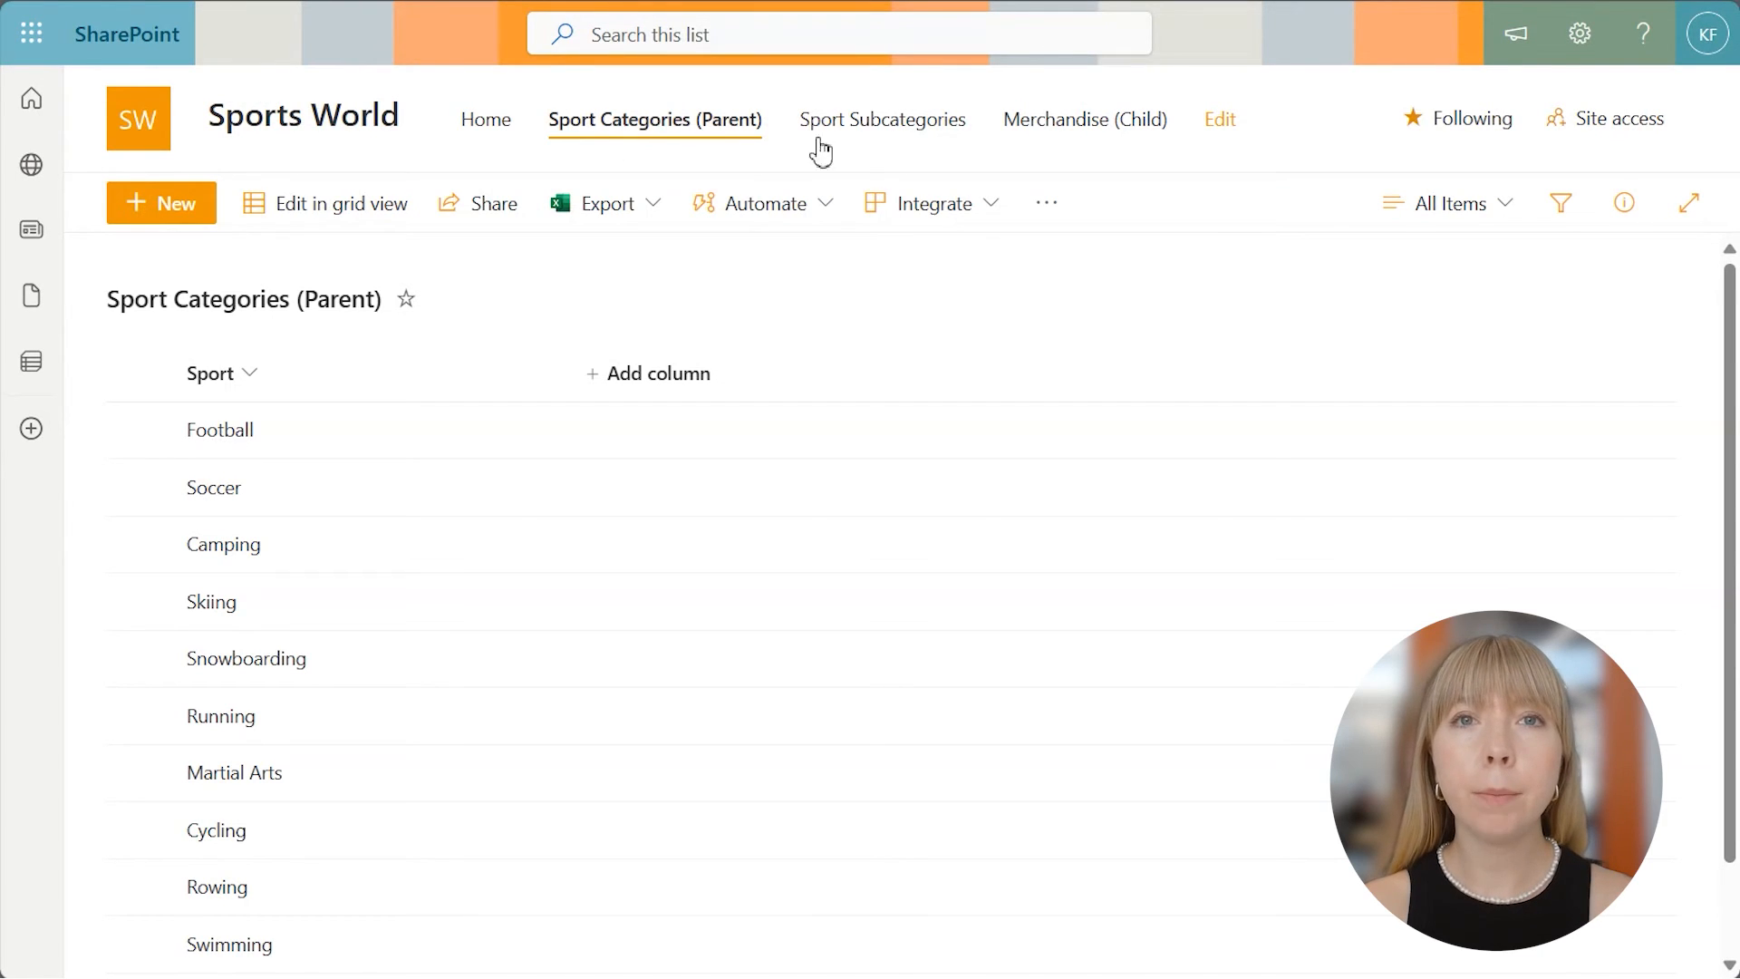
# - Edit the Merchandise (Child) current view settings and scroll down to Totals
pyautogui.click(1078, 119)
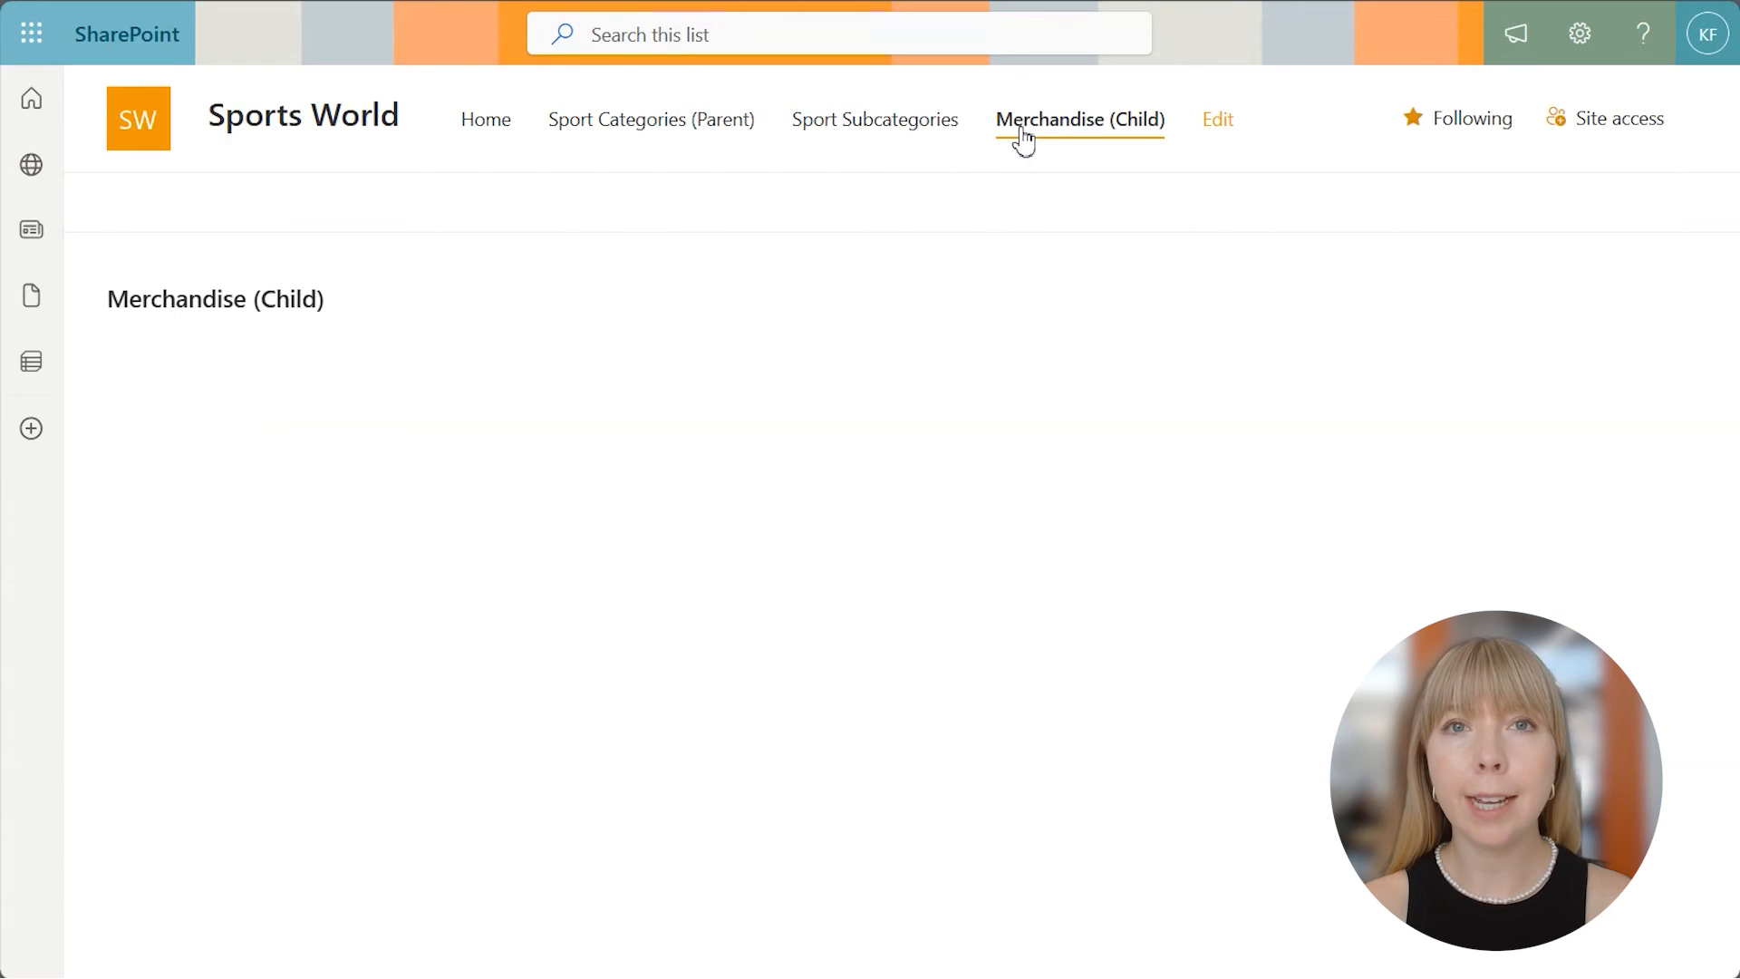
pyautogui.click(1448, 203)
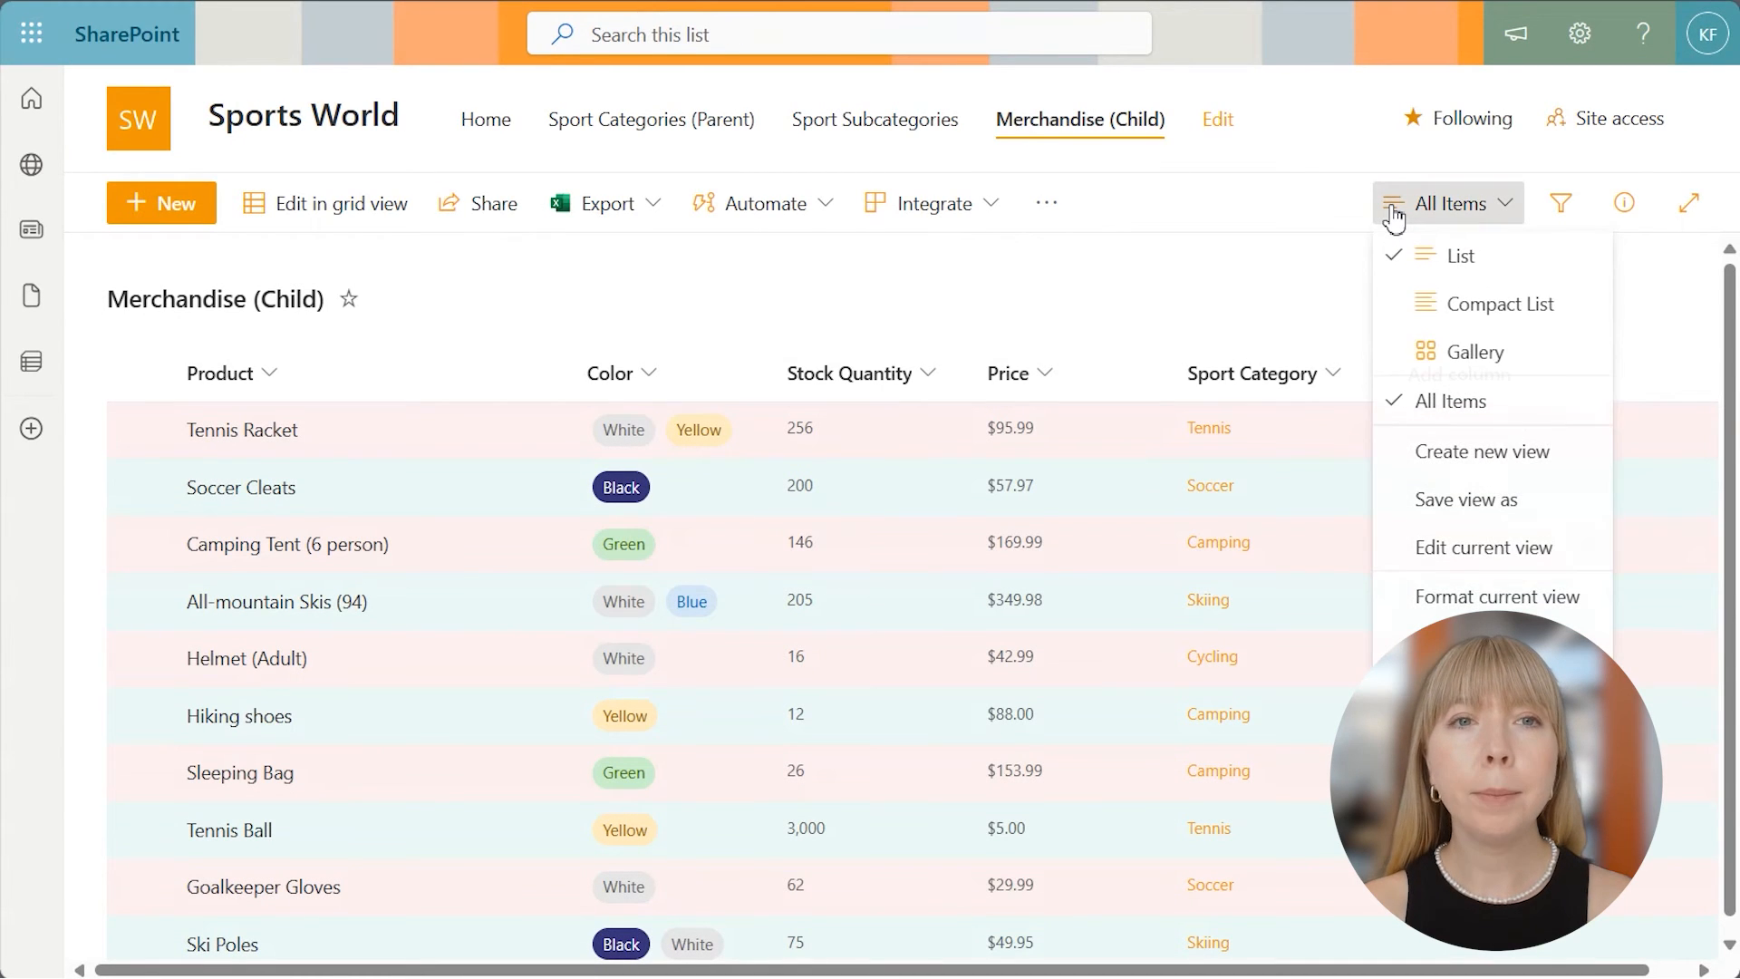
pyautogui.click(1446, 201)
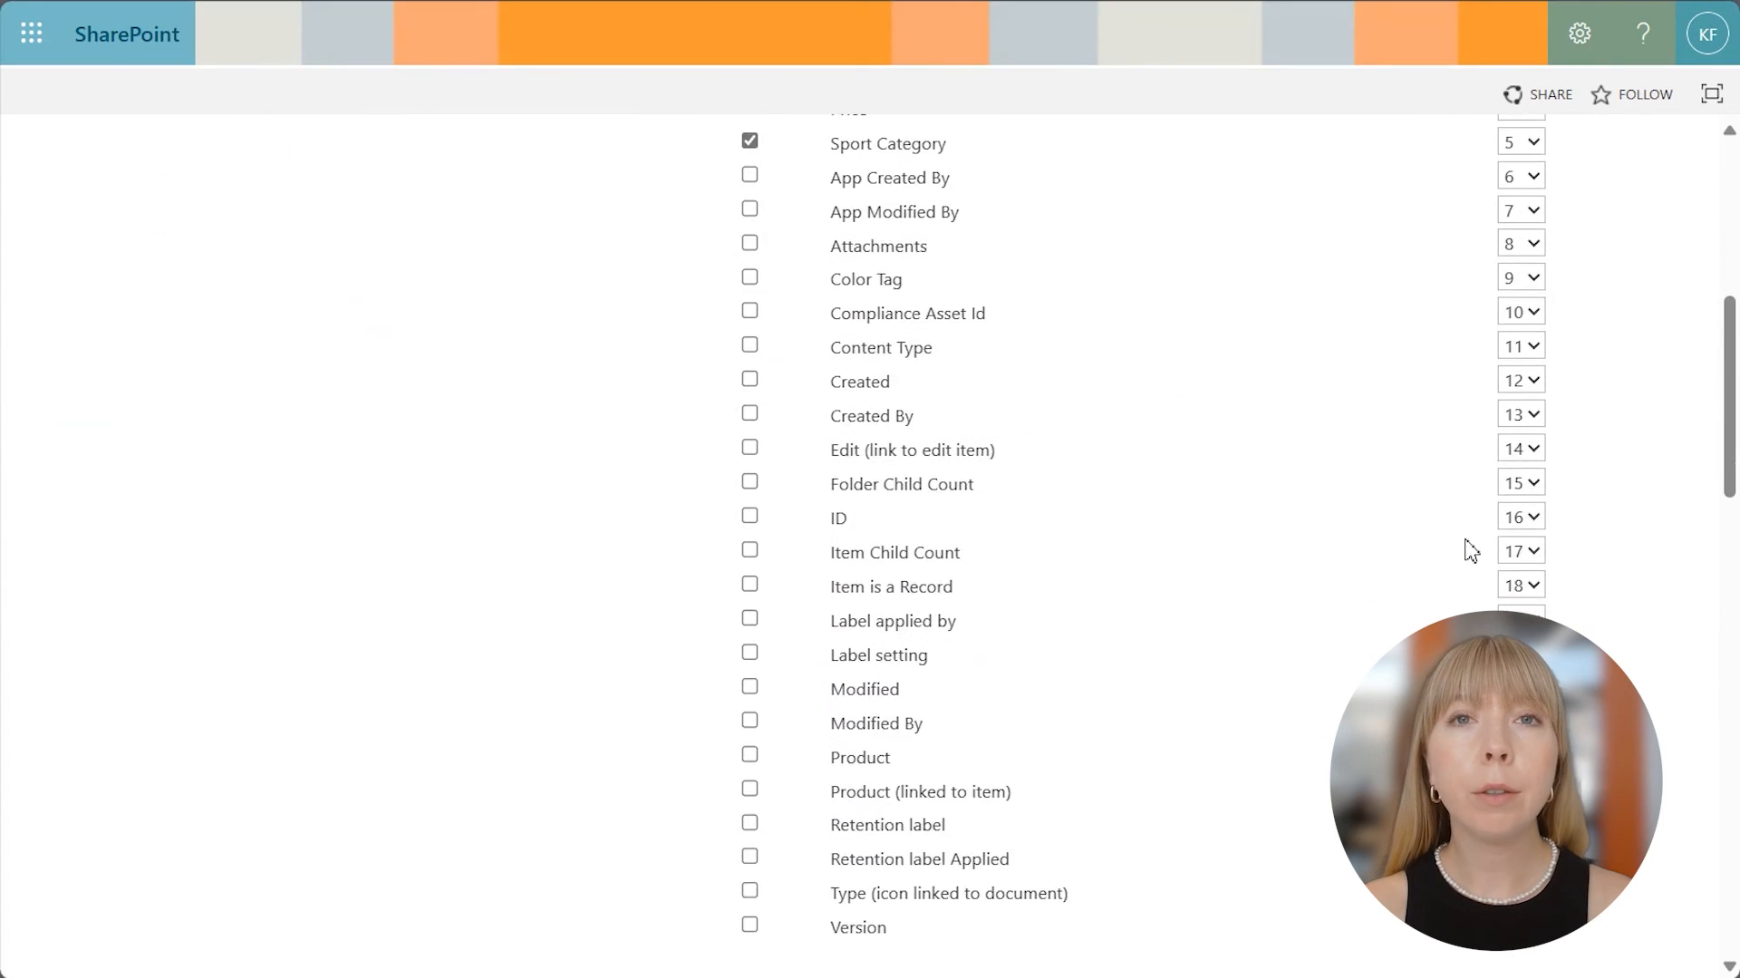
pyautogui.scroll(-3)
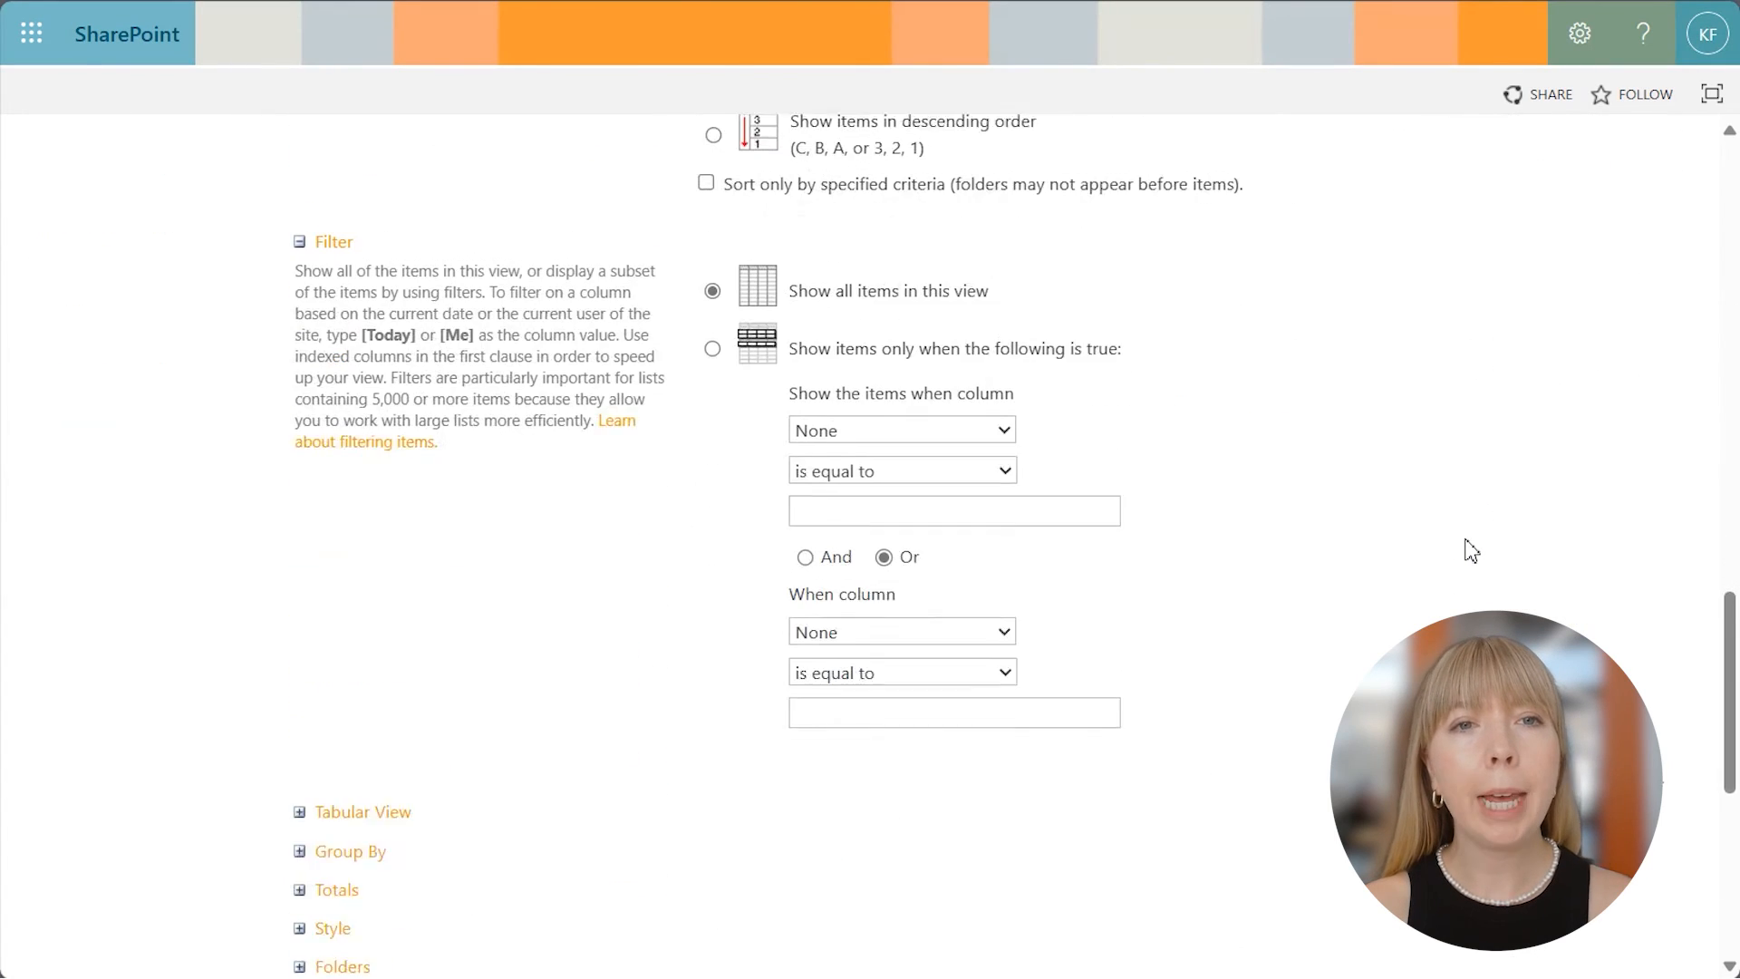
pyautogui.scroll(-3)
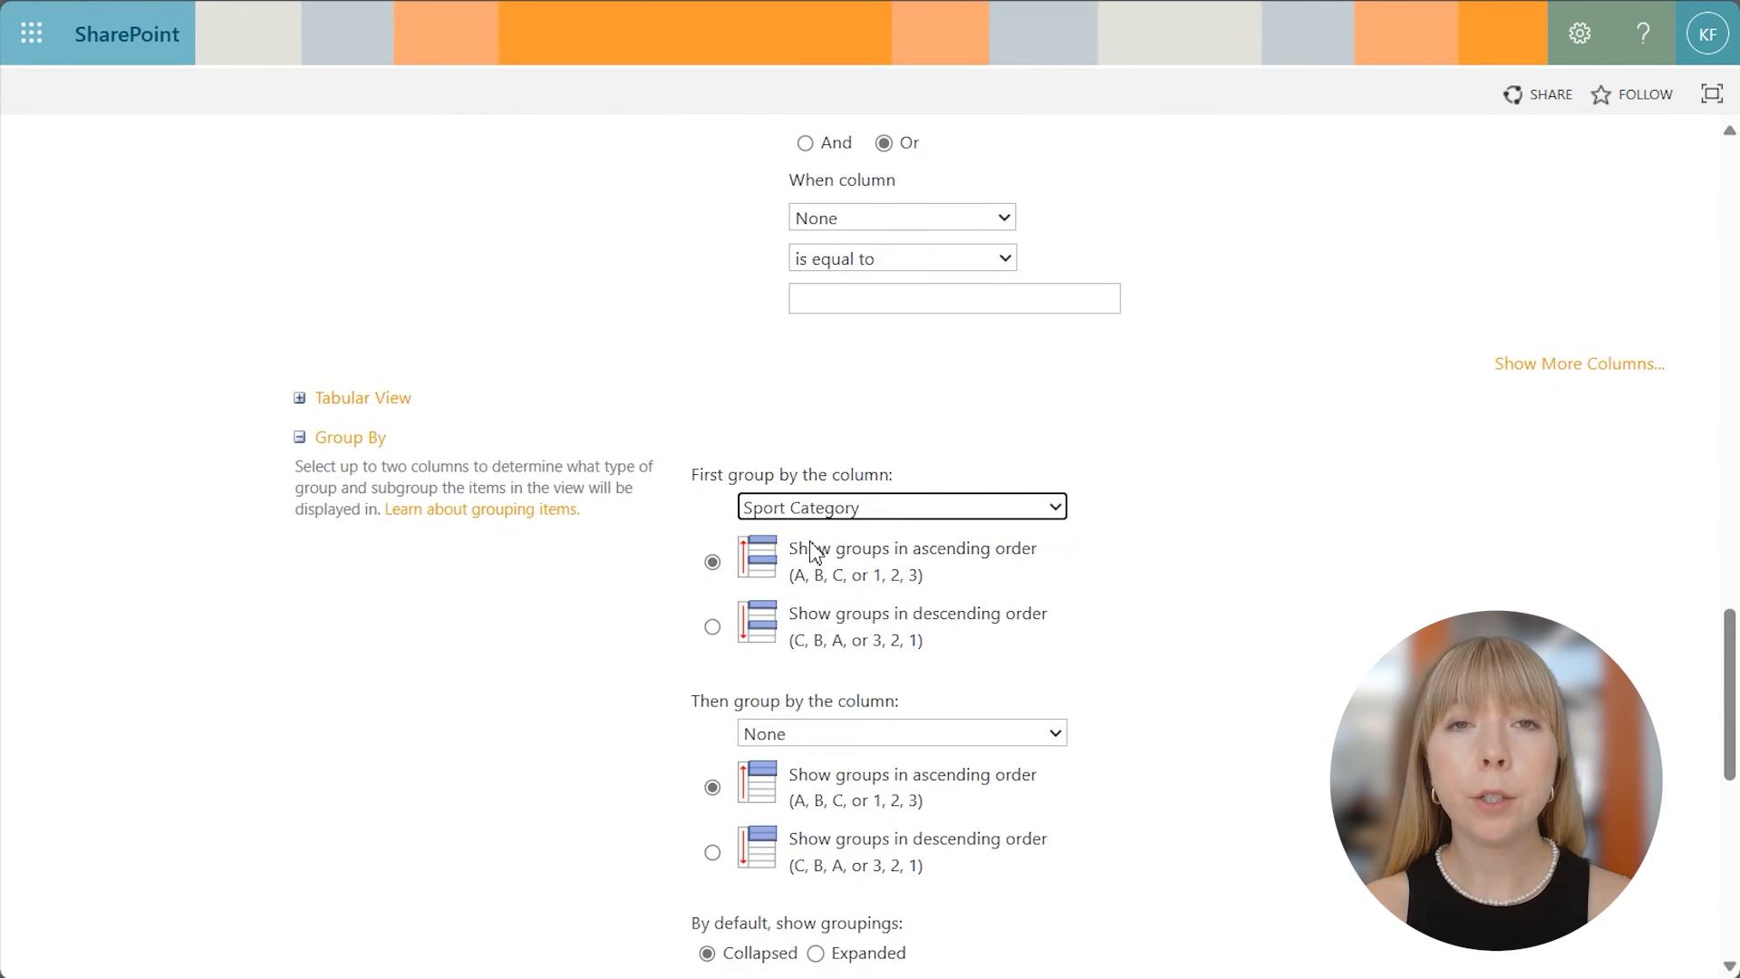
pyautogui.scroll(-3)
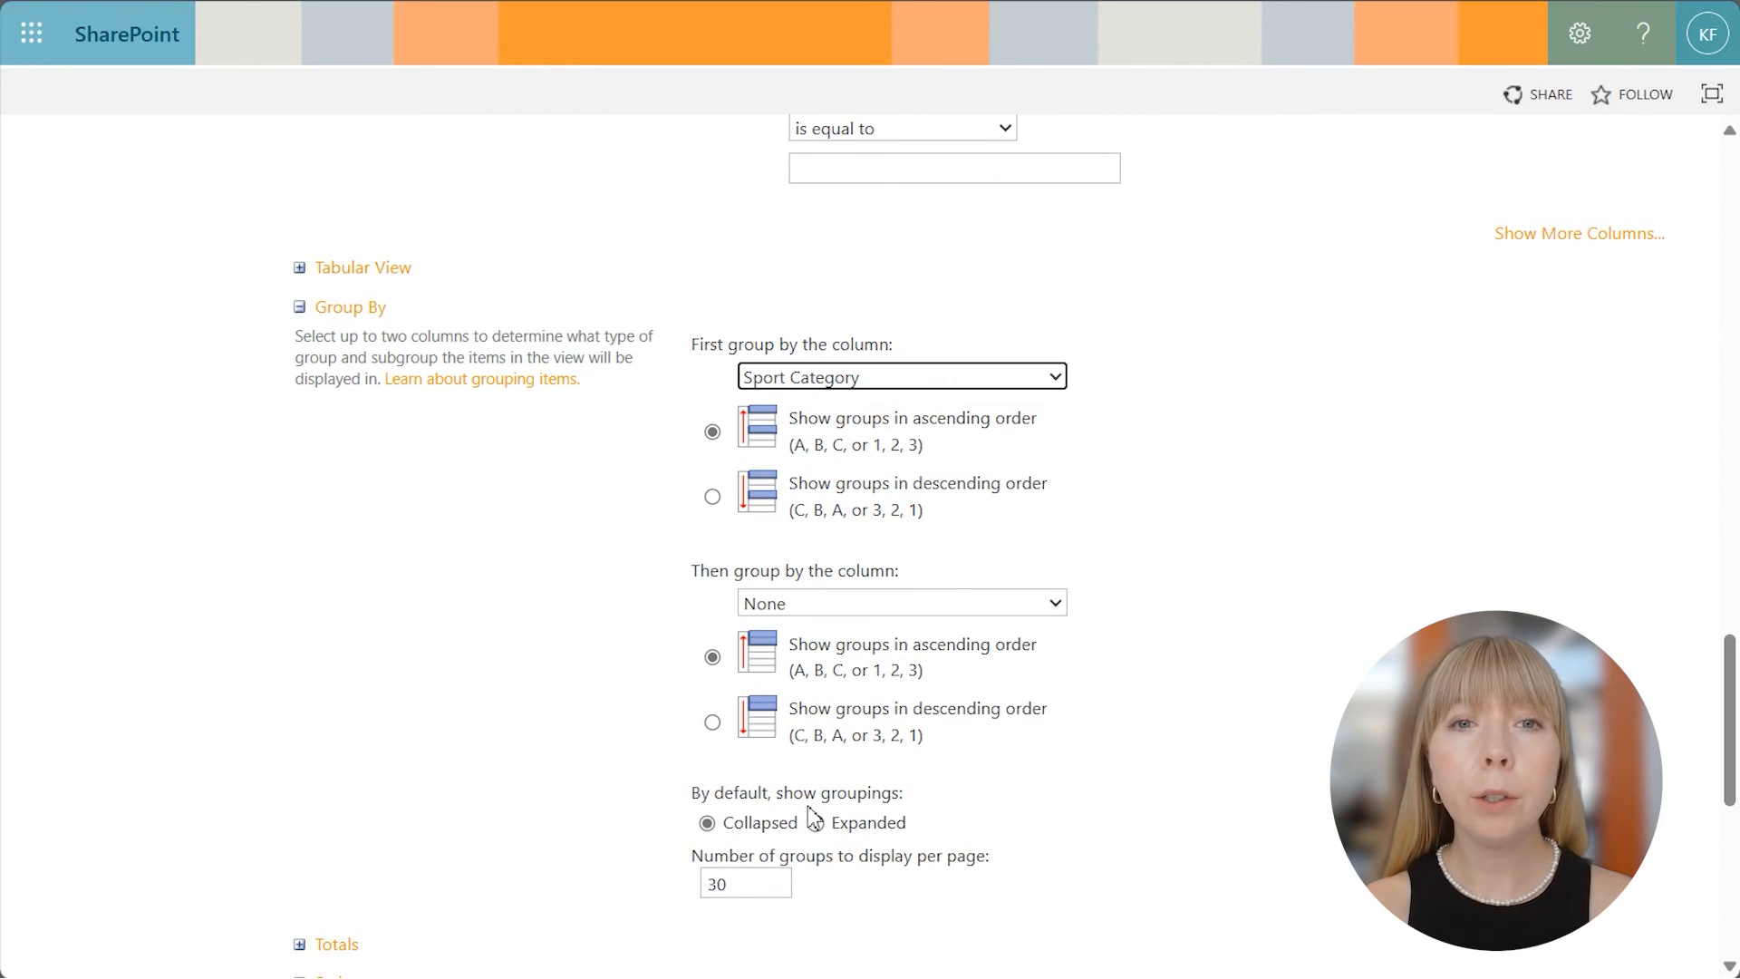
pyautogui.scroll(-3)
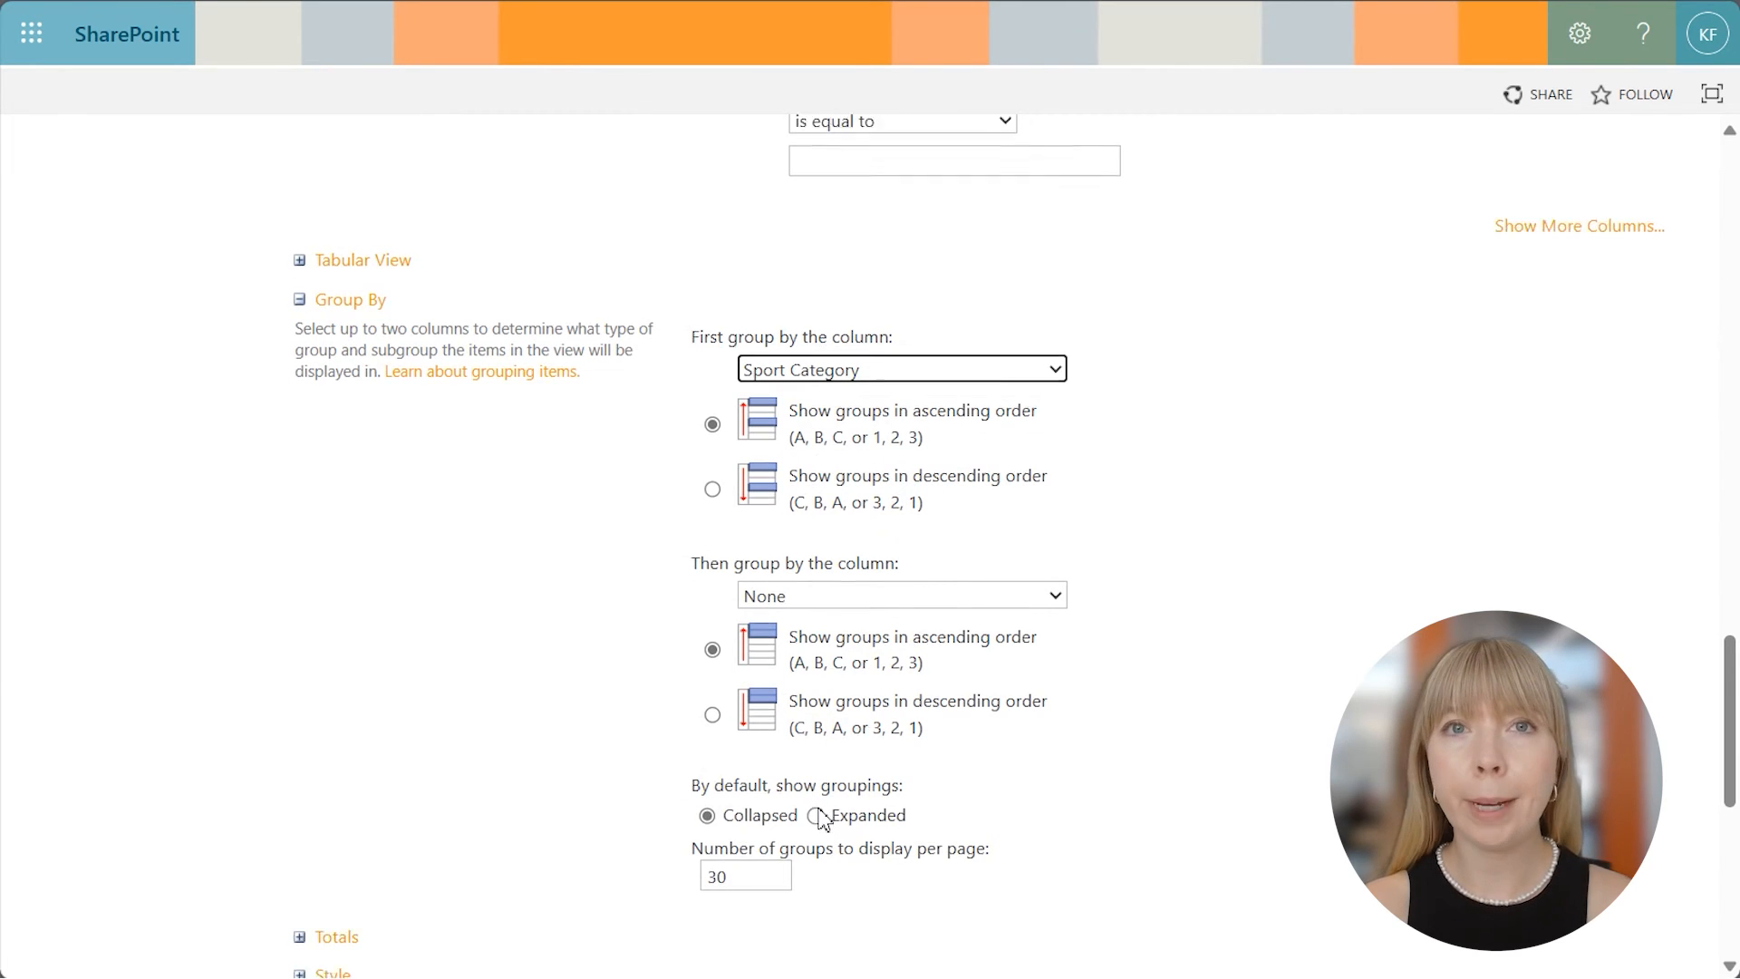
# - Expand Totals and set the Price column total to Sum
pyautogui.click(335, 813)
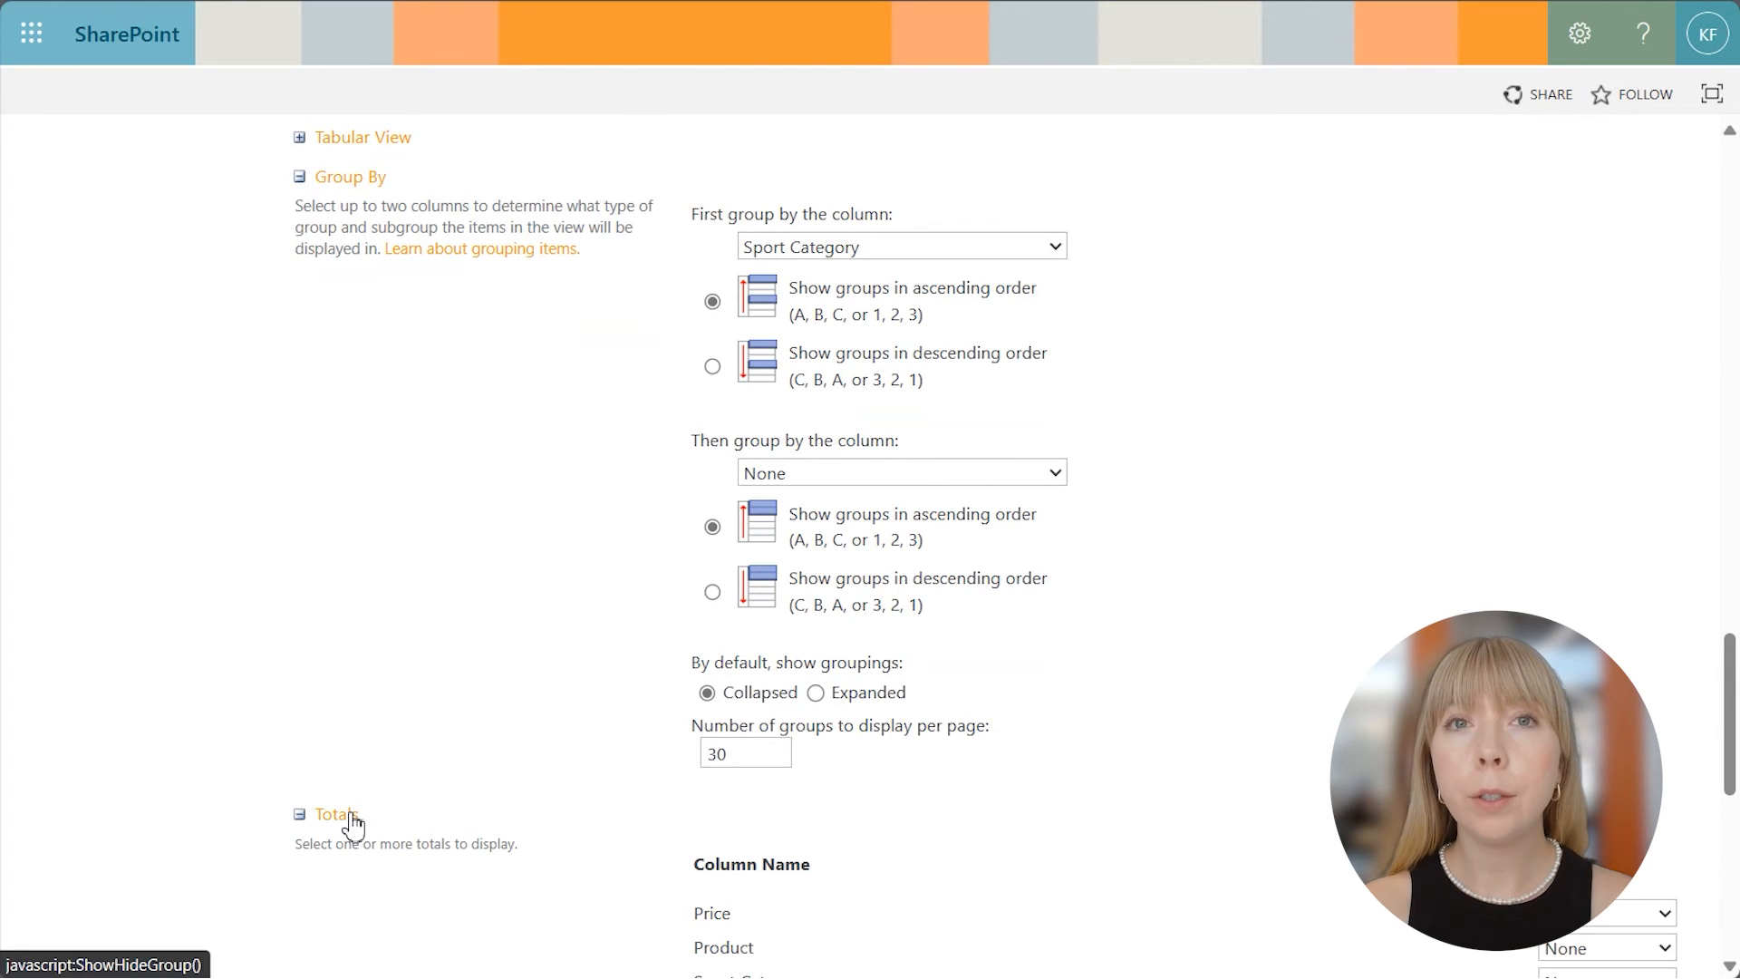
pyautogui.scroll(-3)
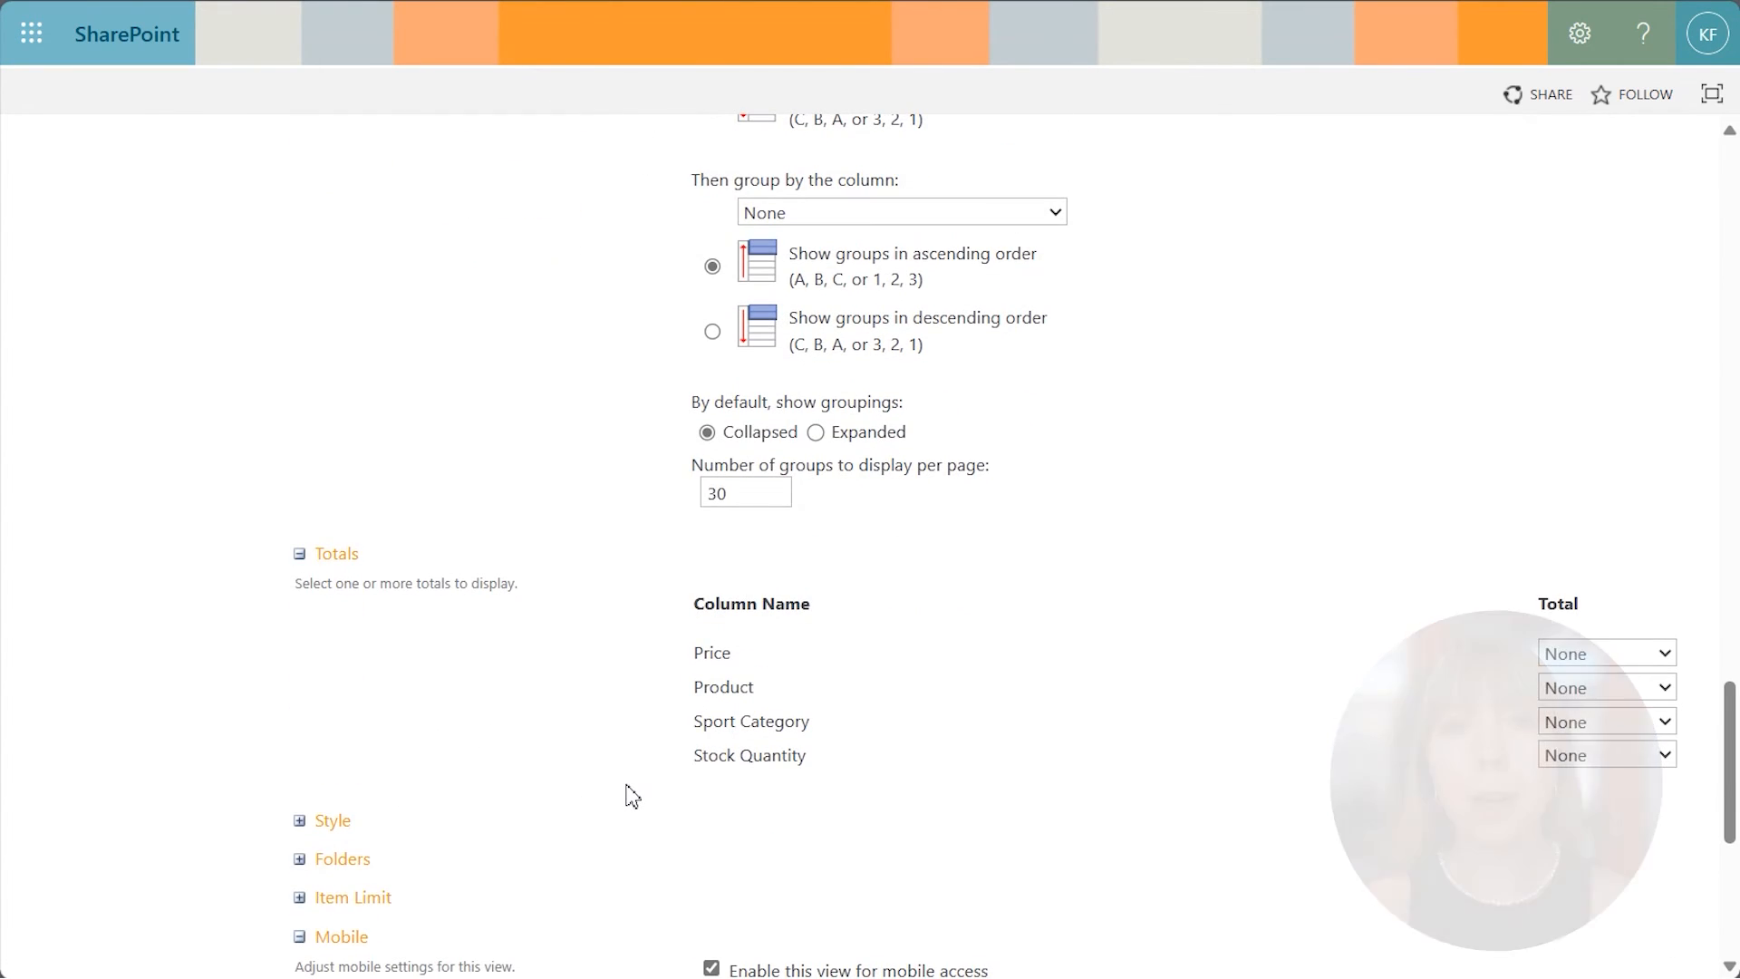
pyautogui.click(1603, 652)
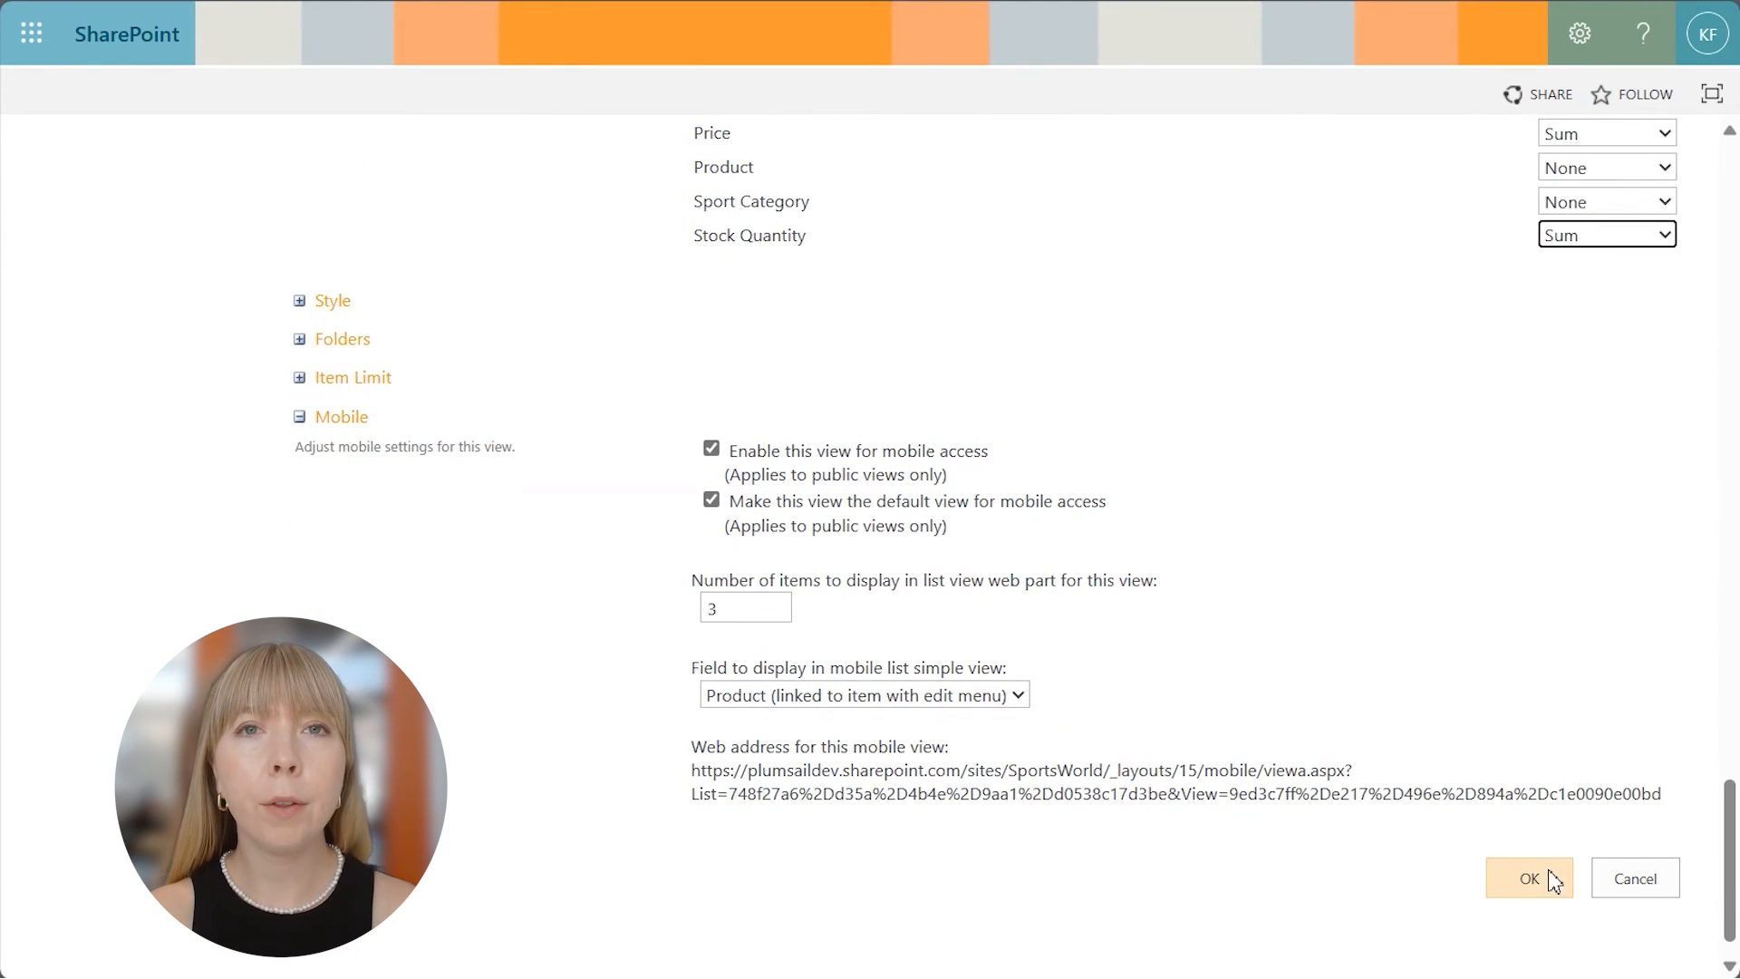
# - Apply the view settings, check the Camping group's Sum totals, then go to Sport Categories (Parent)
pyautogui.click(1529, 878)
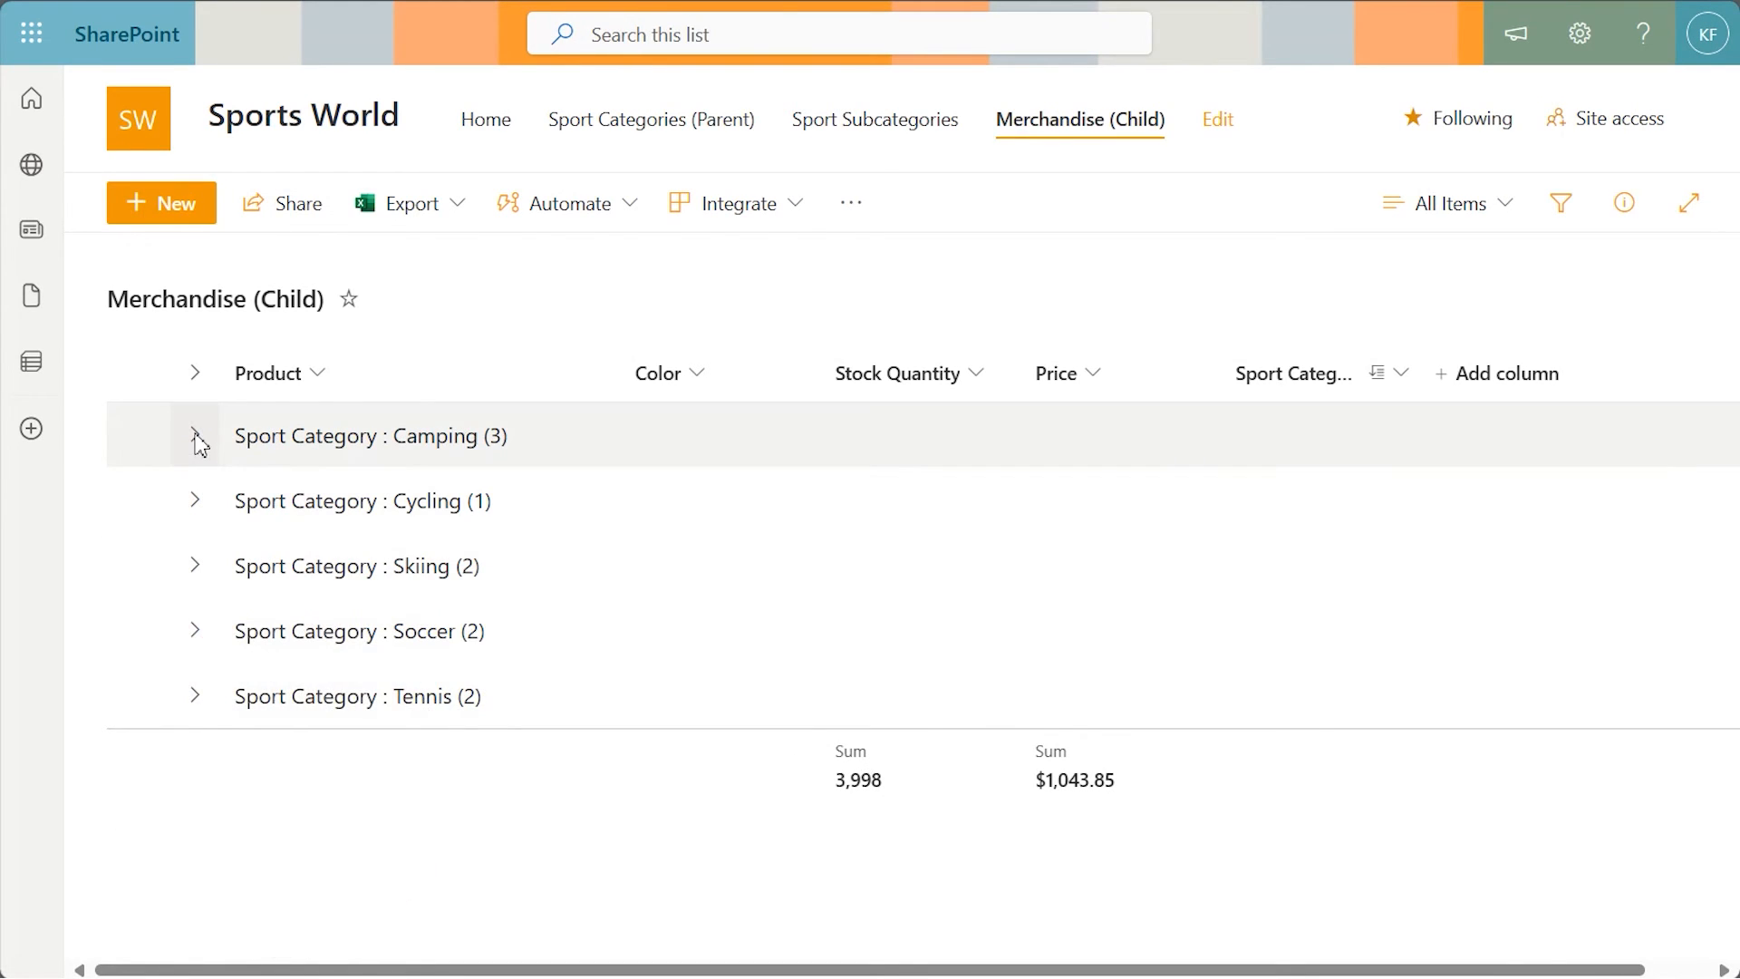
pyautogui.click(195, 435)
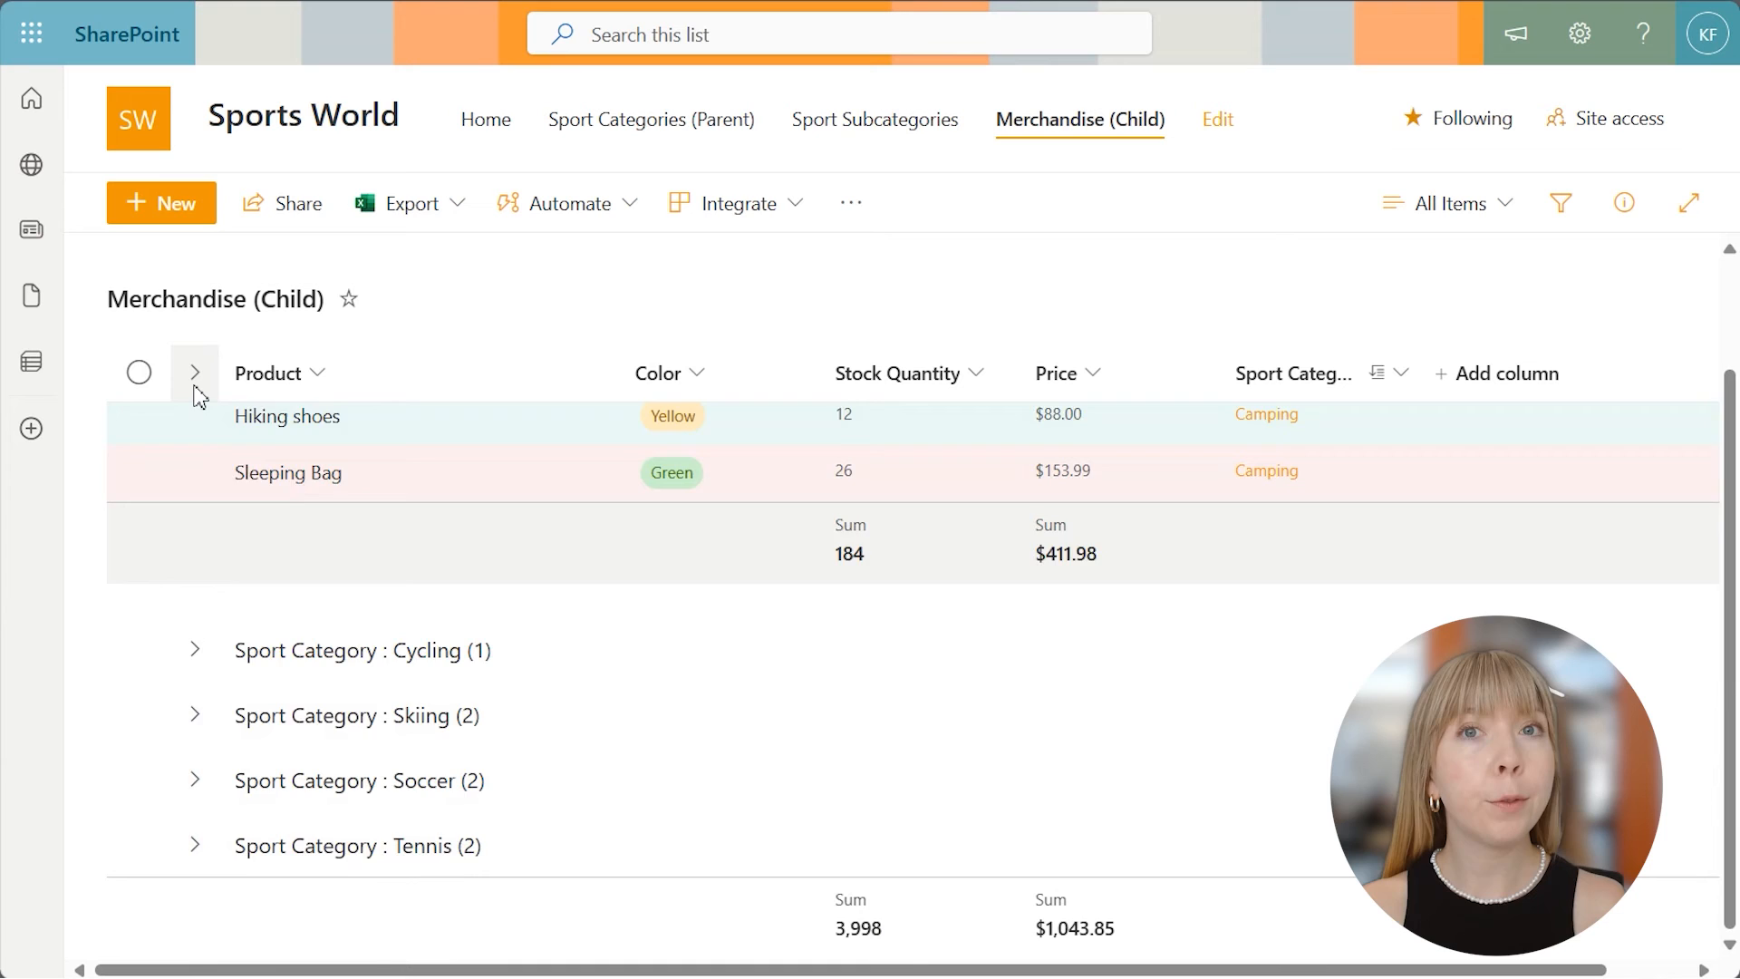
pyautogui.click(196, 371)
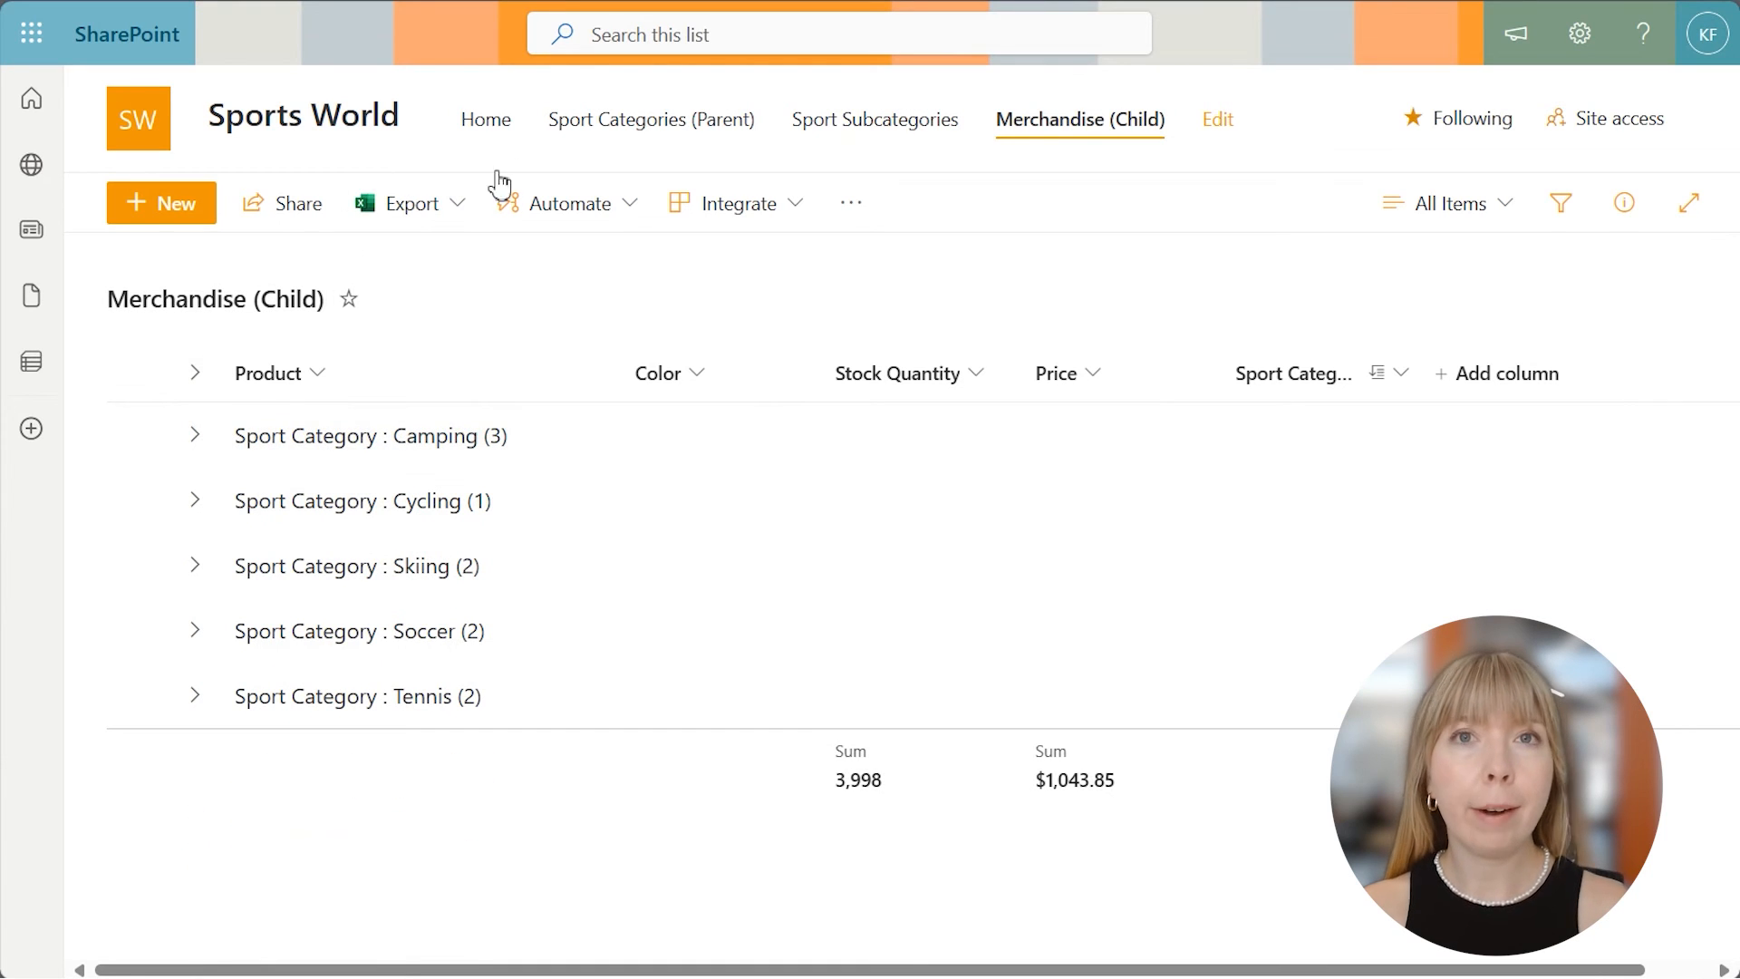
pyautogui.click(651, 120)
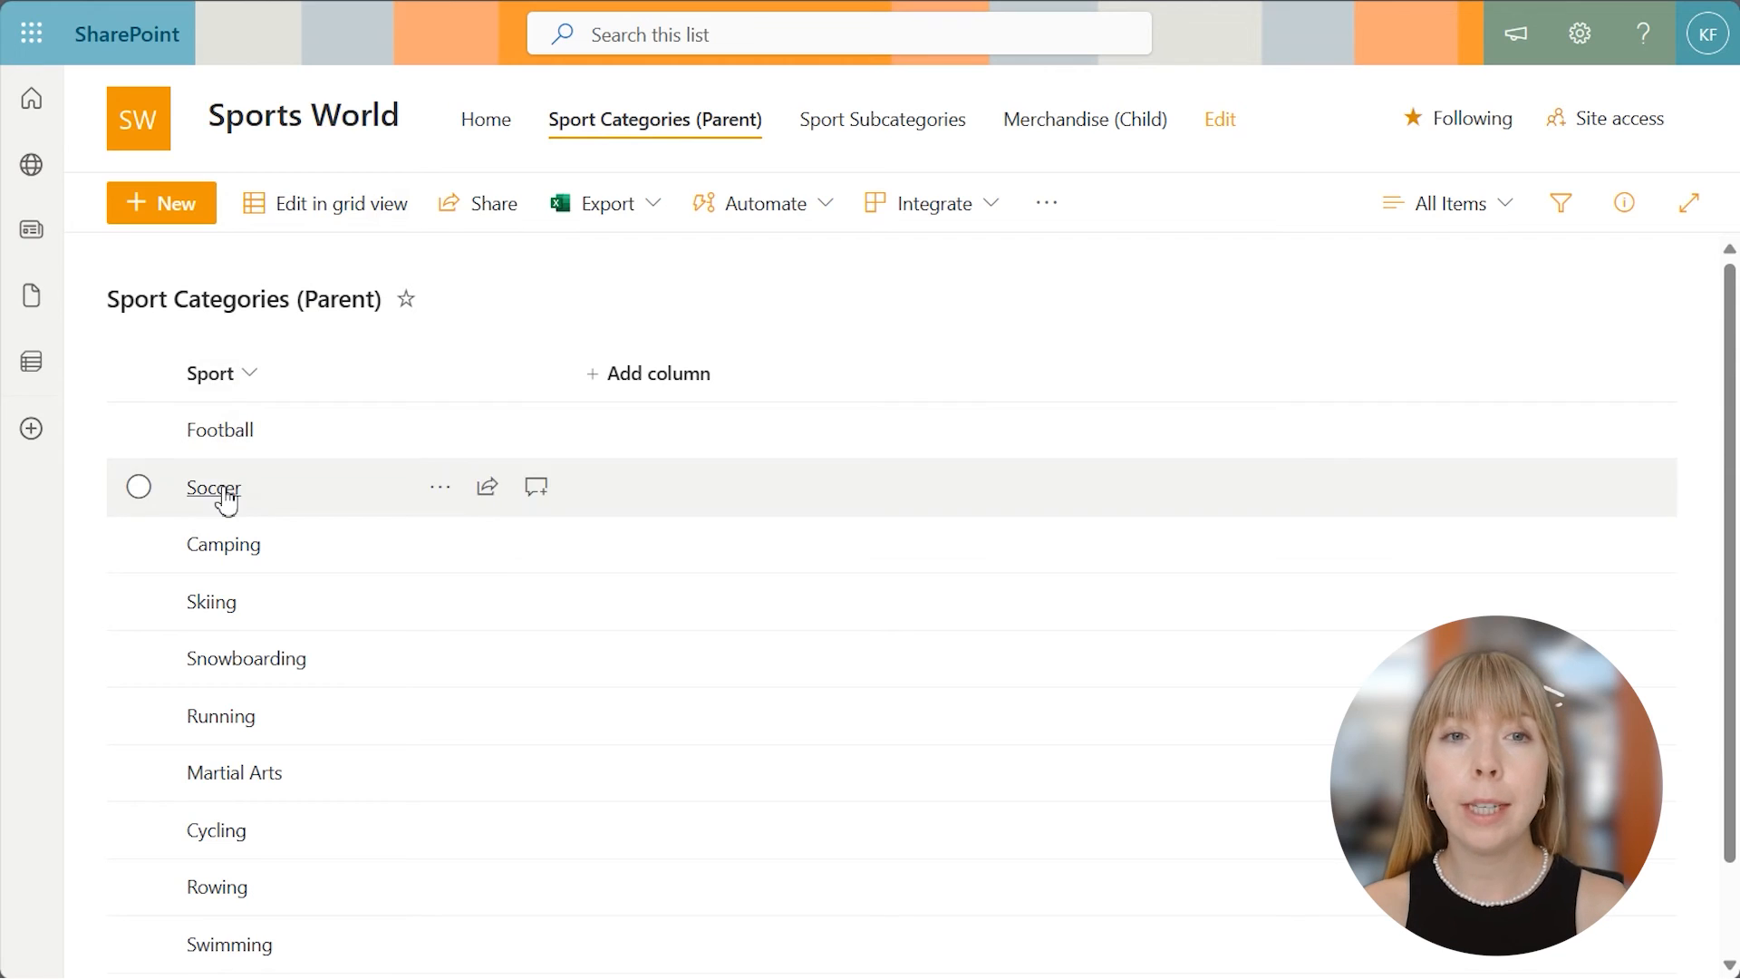
# - Open Soccer and expand its Available Merchandise Soccer group with stock and price sums
pyautogui.click(212, 488)
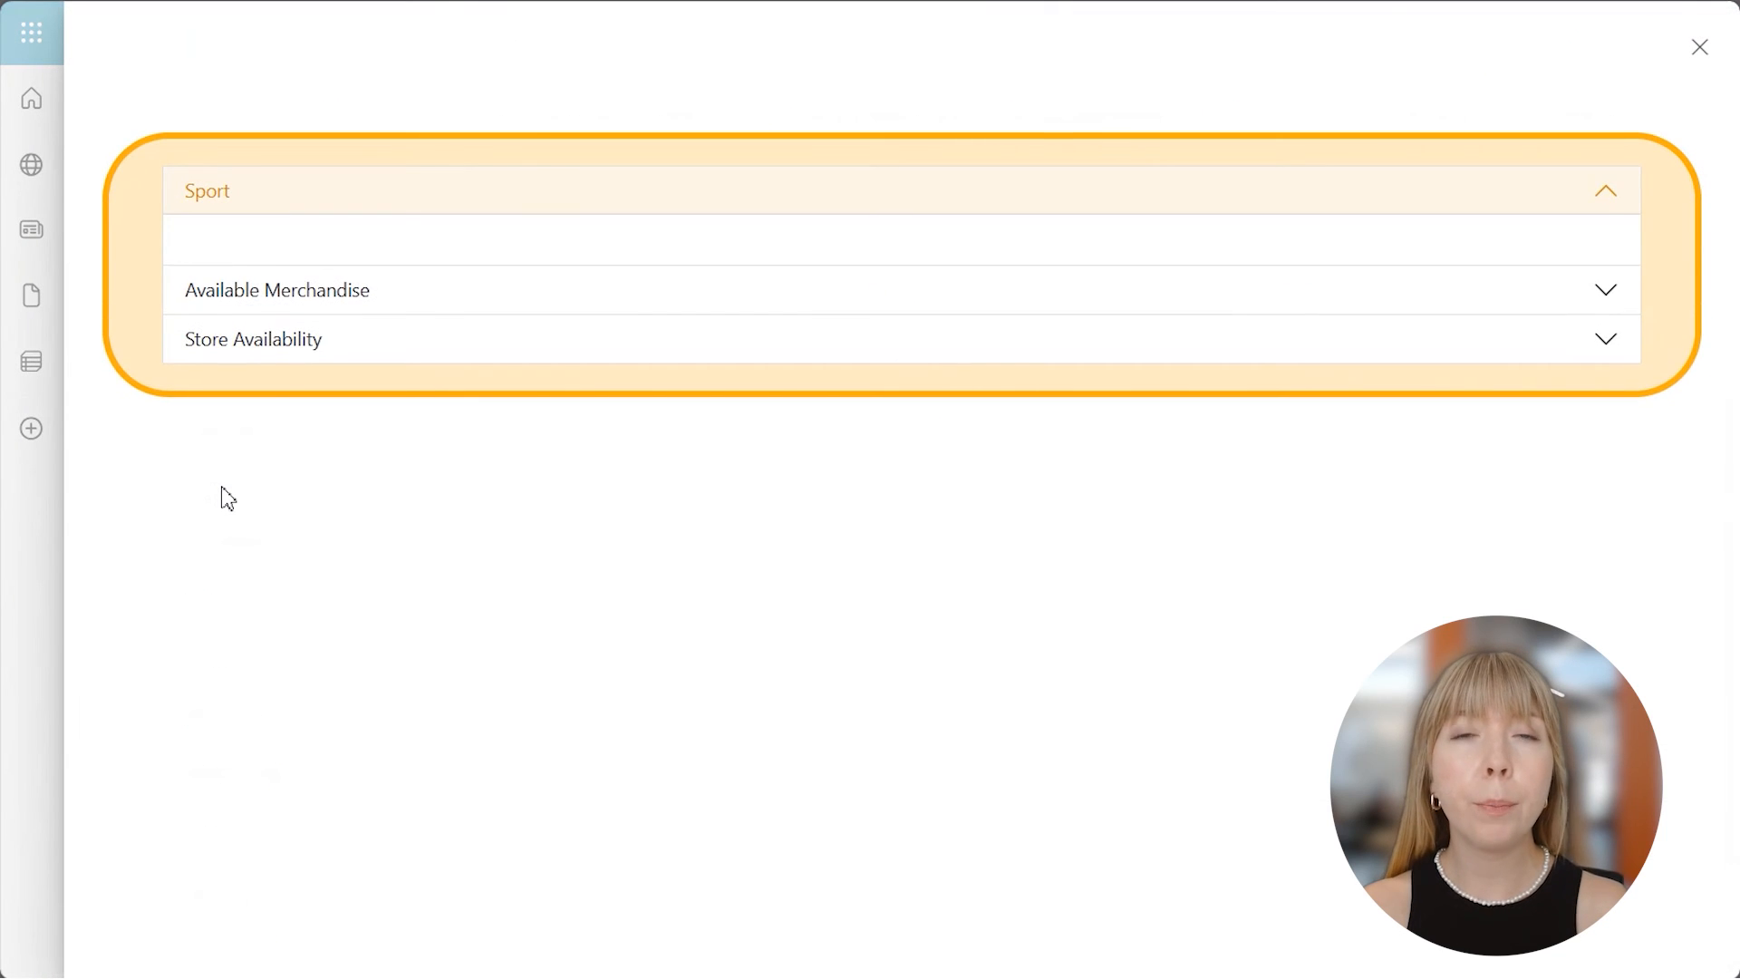
pyautogui.click(275, 290)
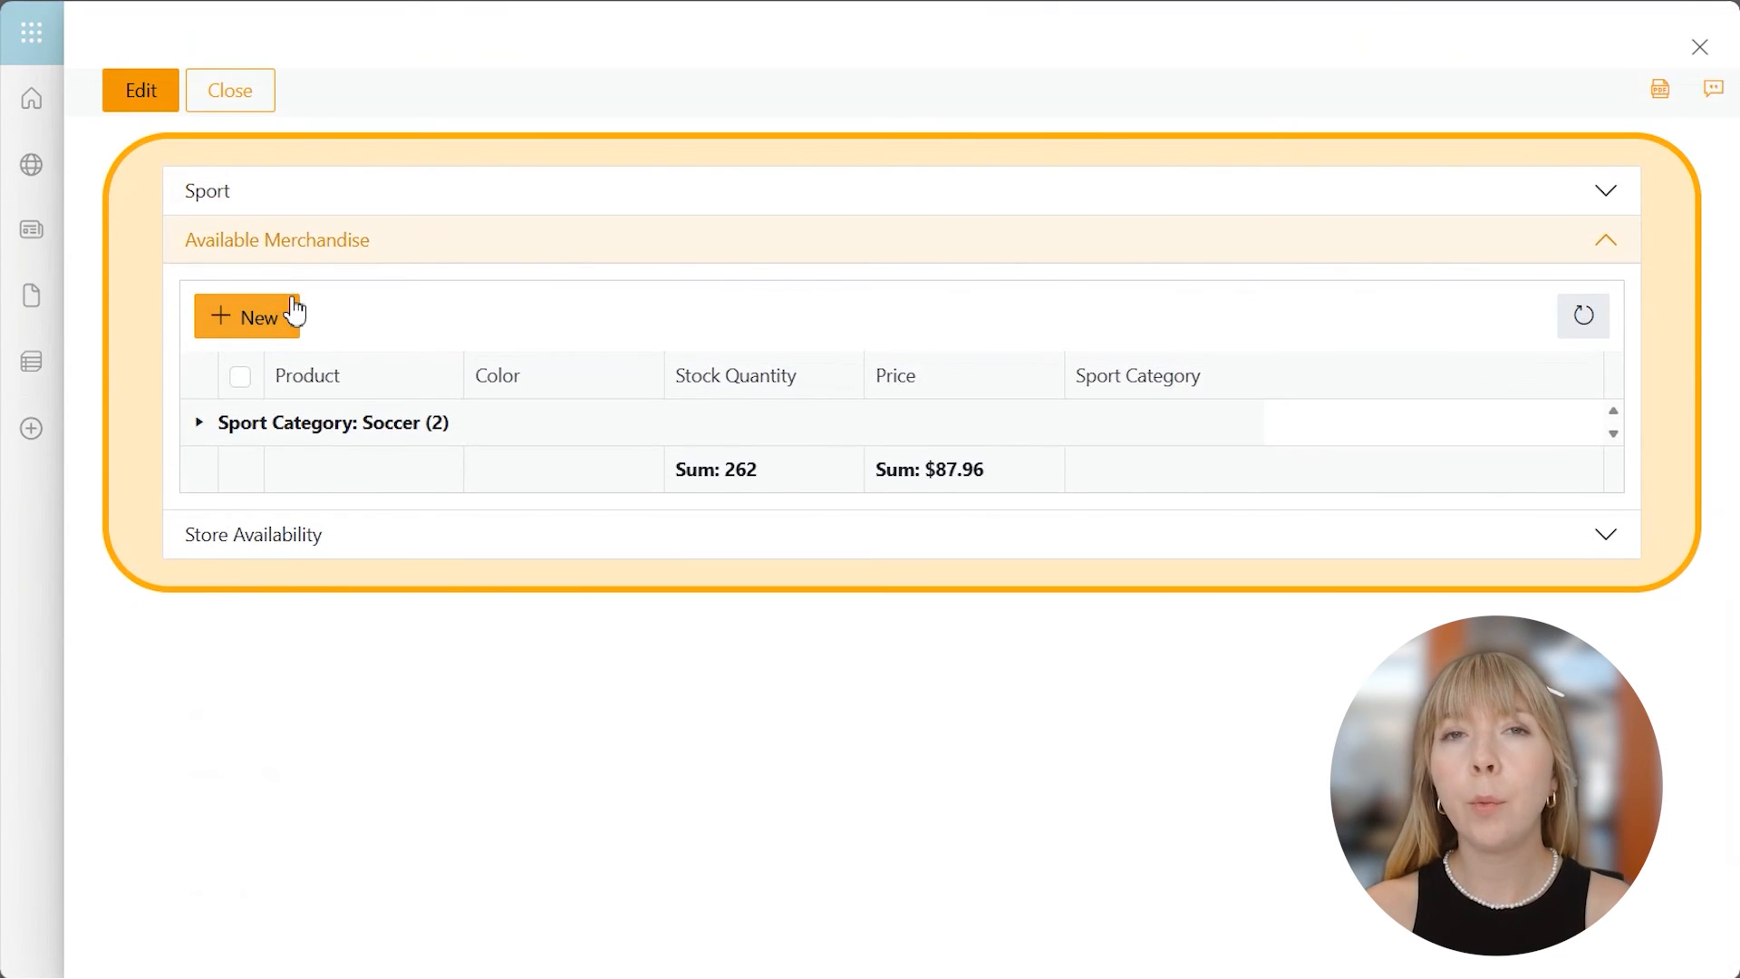
pyautogui.click(200, 422)
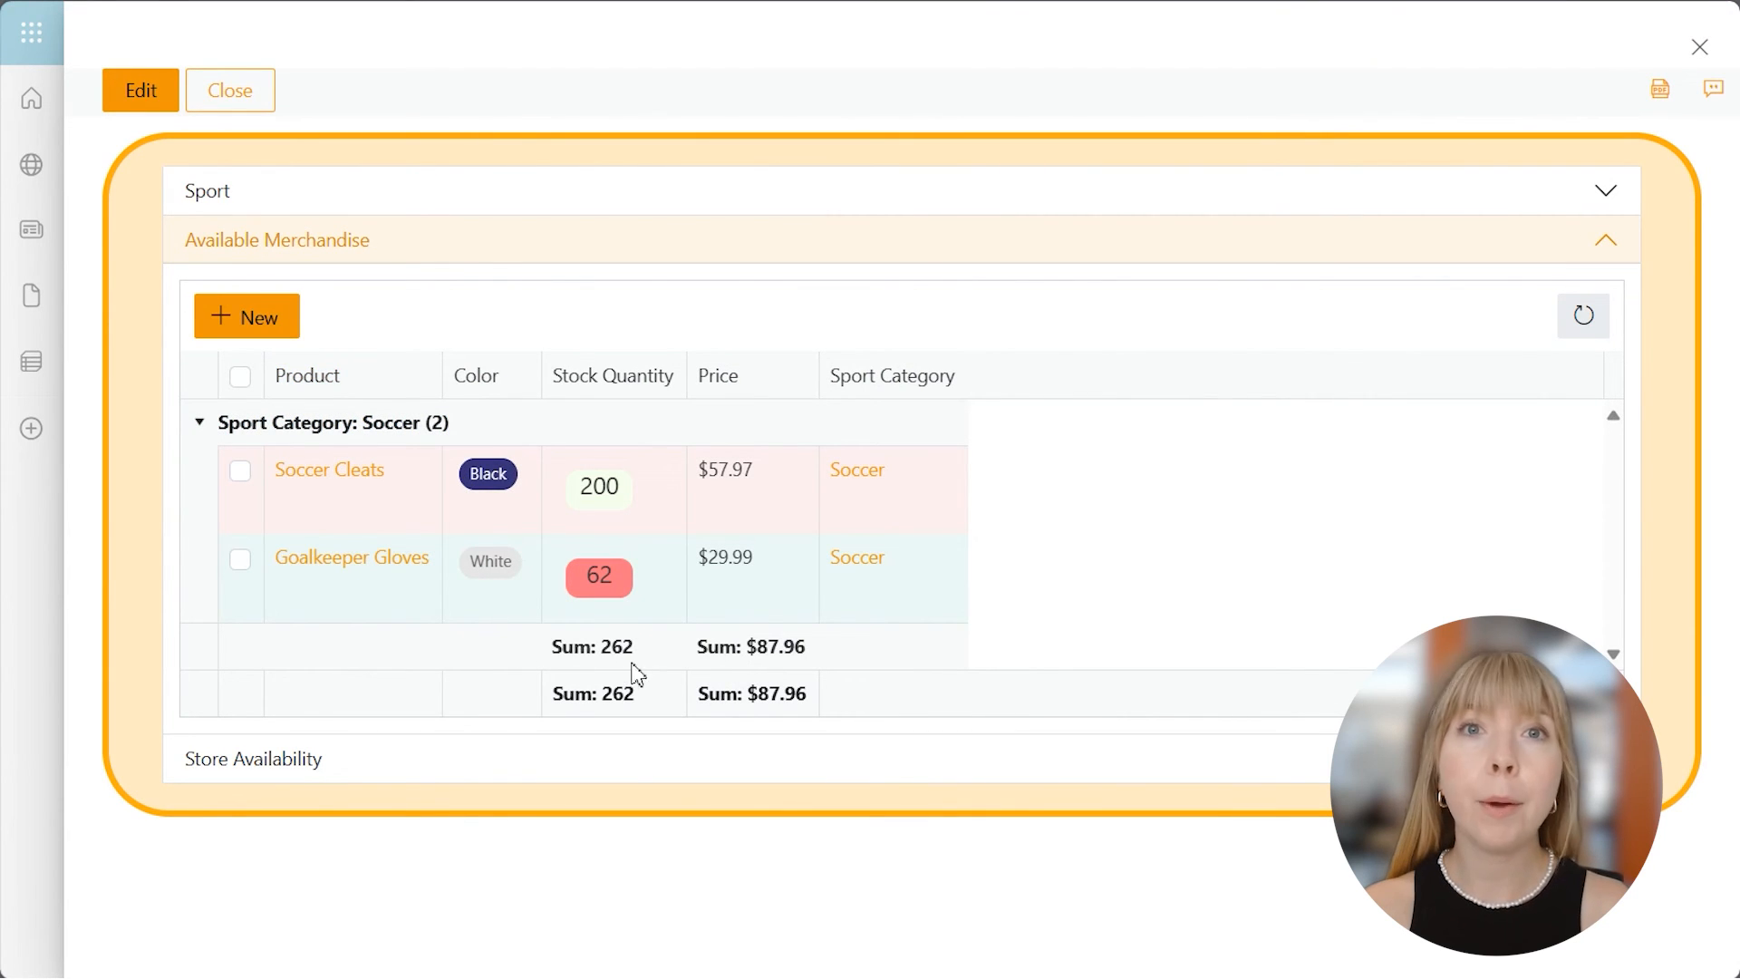
pyautogui.moveTo(783, 669)
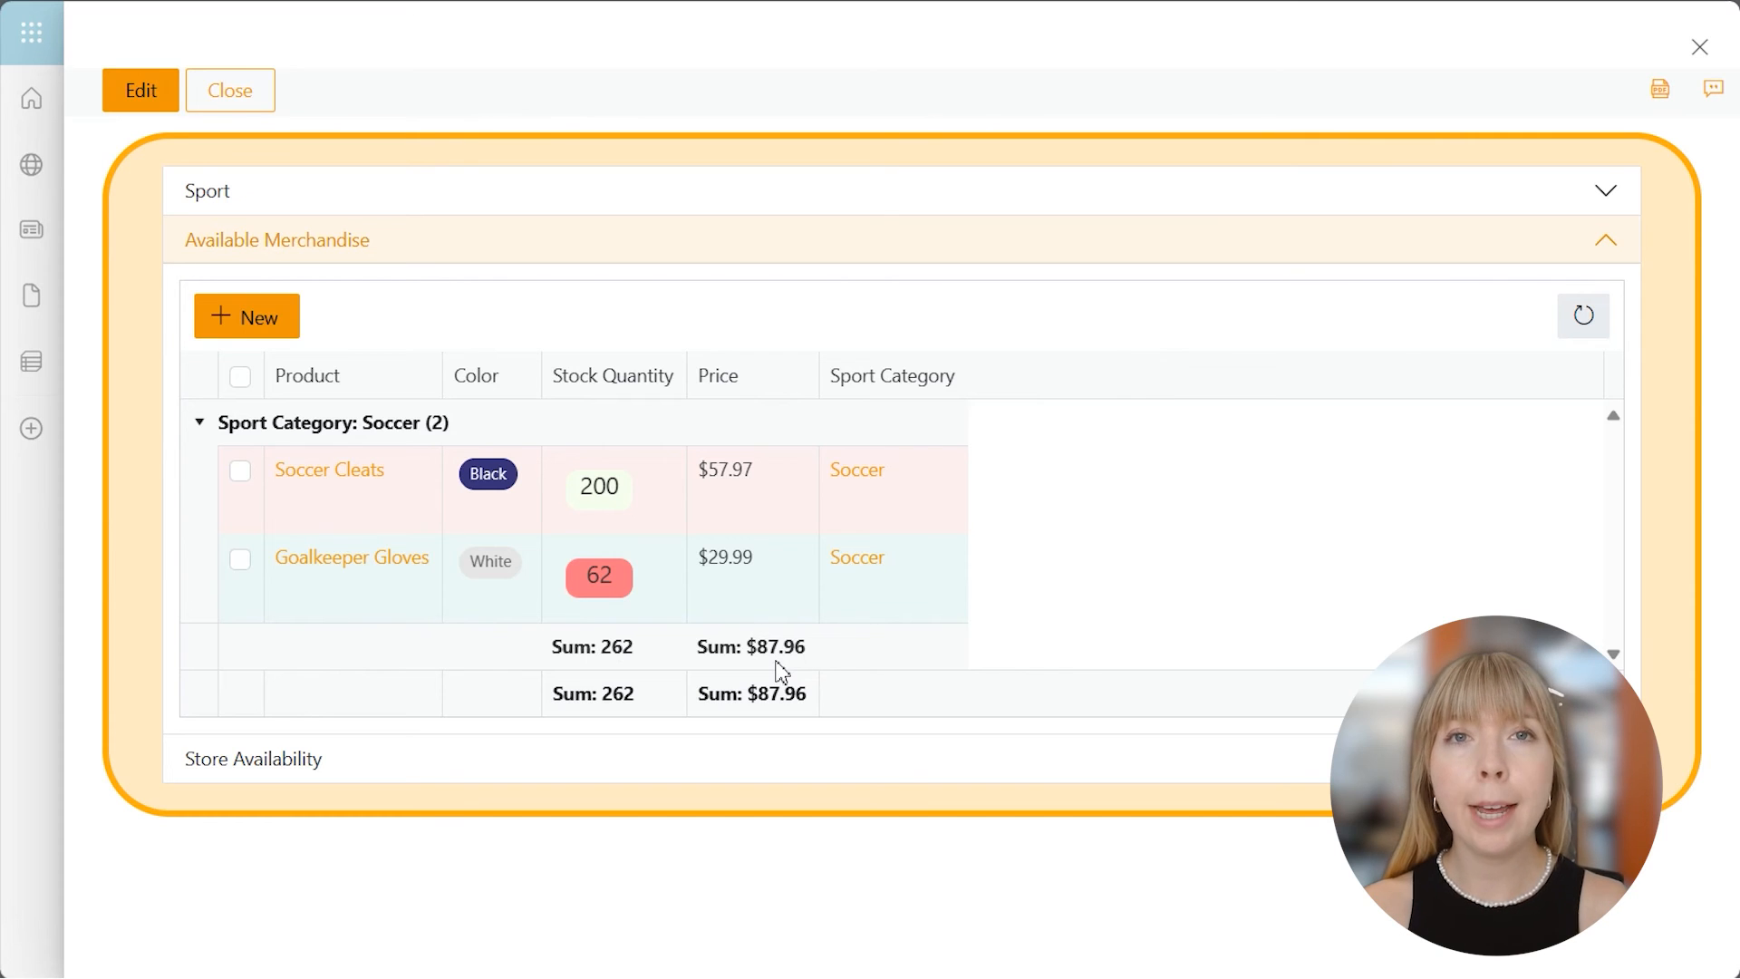
pyautogui.moveTo(309, 294)
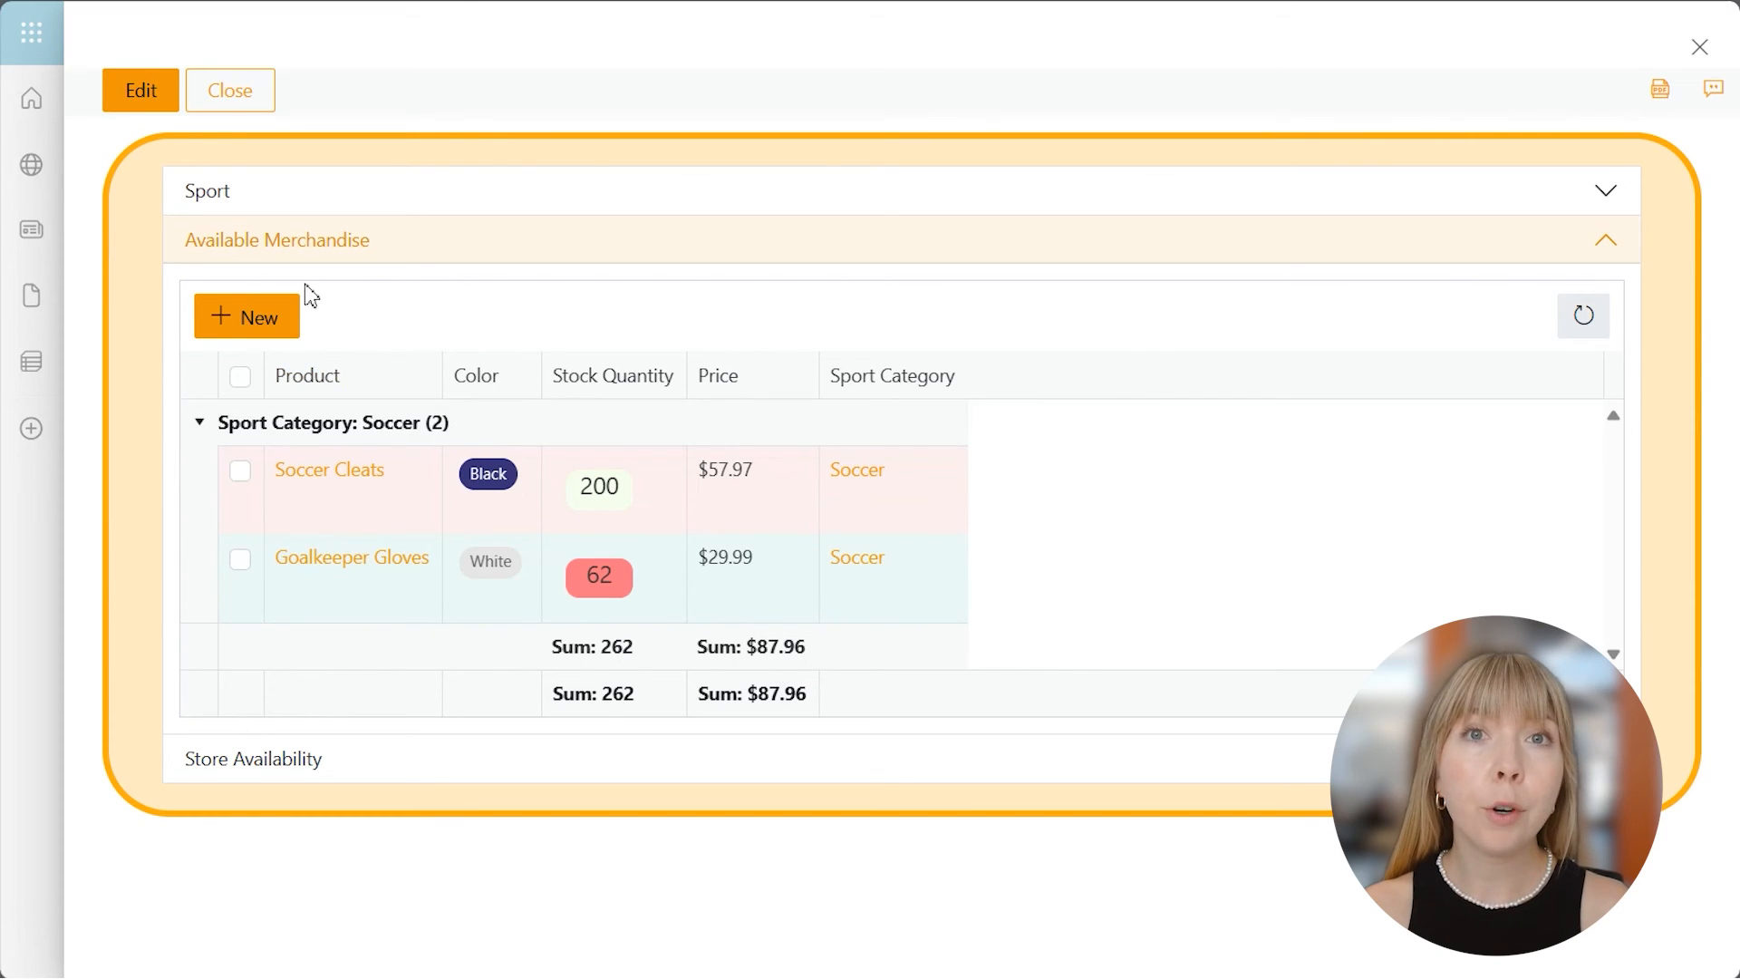
pyautogui.click(230, 90)
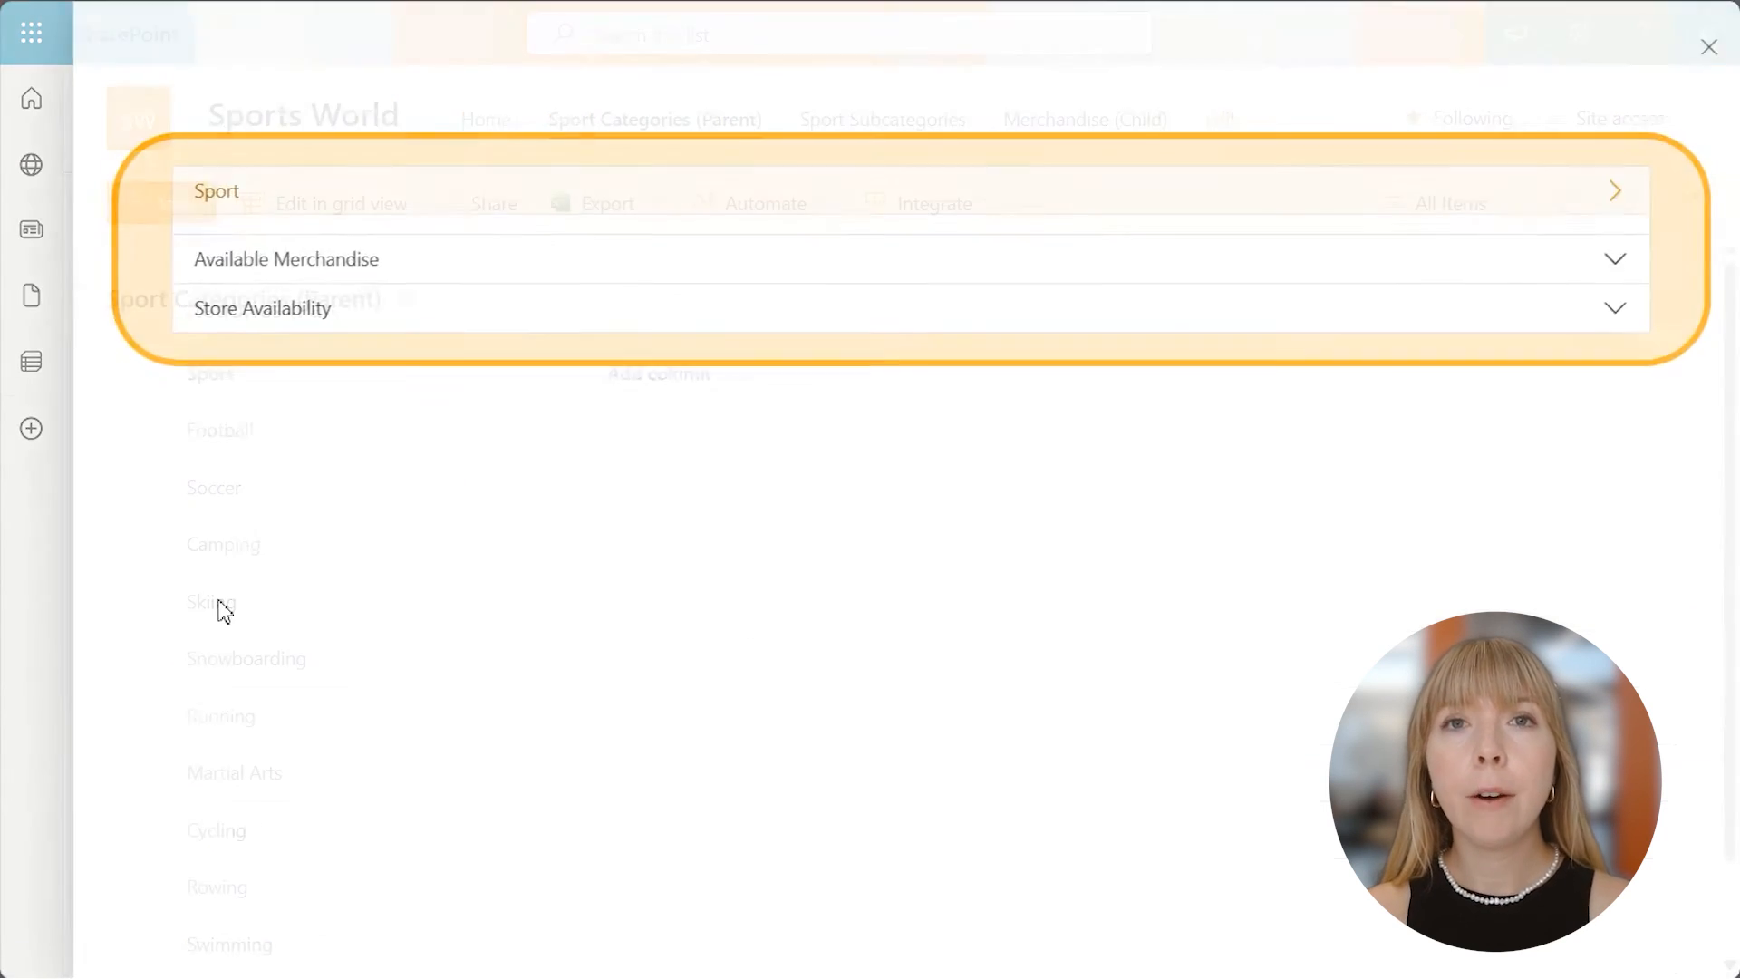
# - Expand Store Availability to show Downtown, Riverside, Uptown and Main Street with Ownership or Lease
pyautogui.click(261, 308)
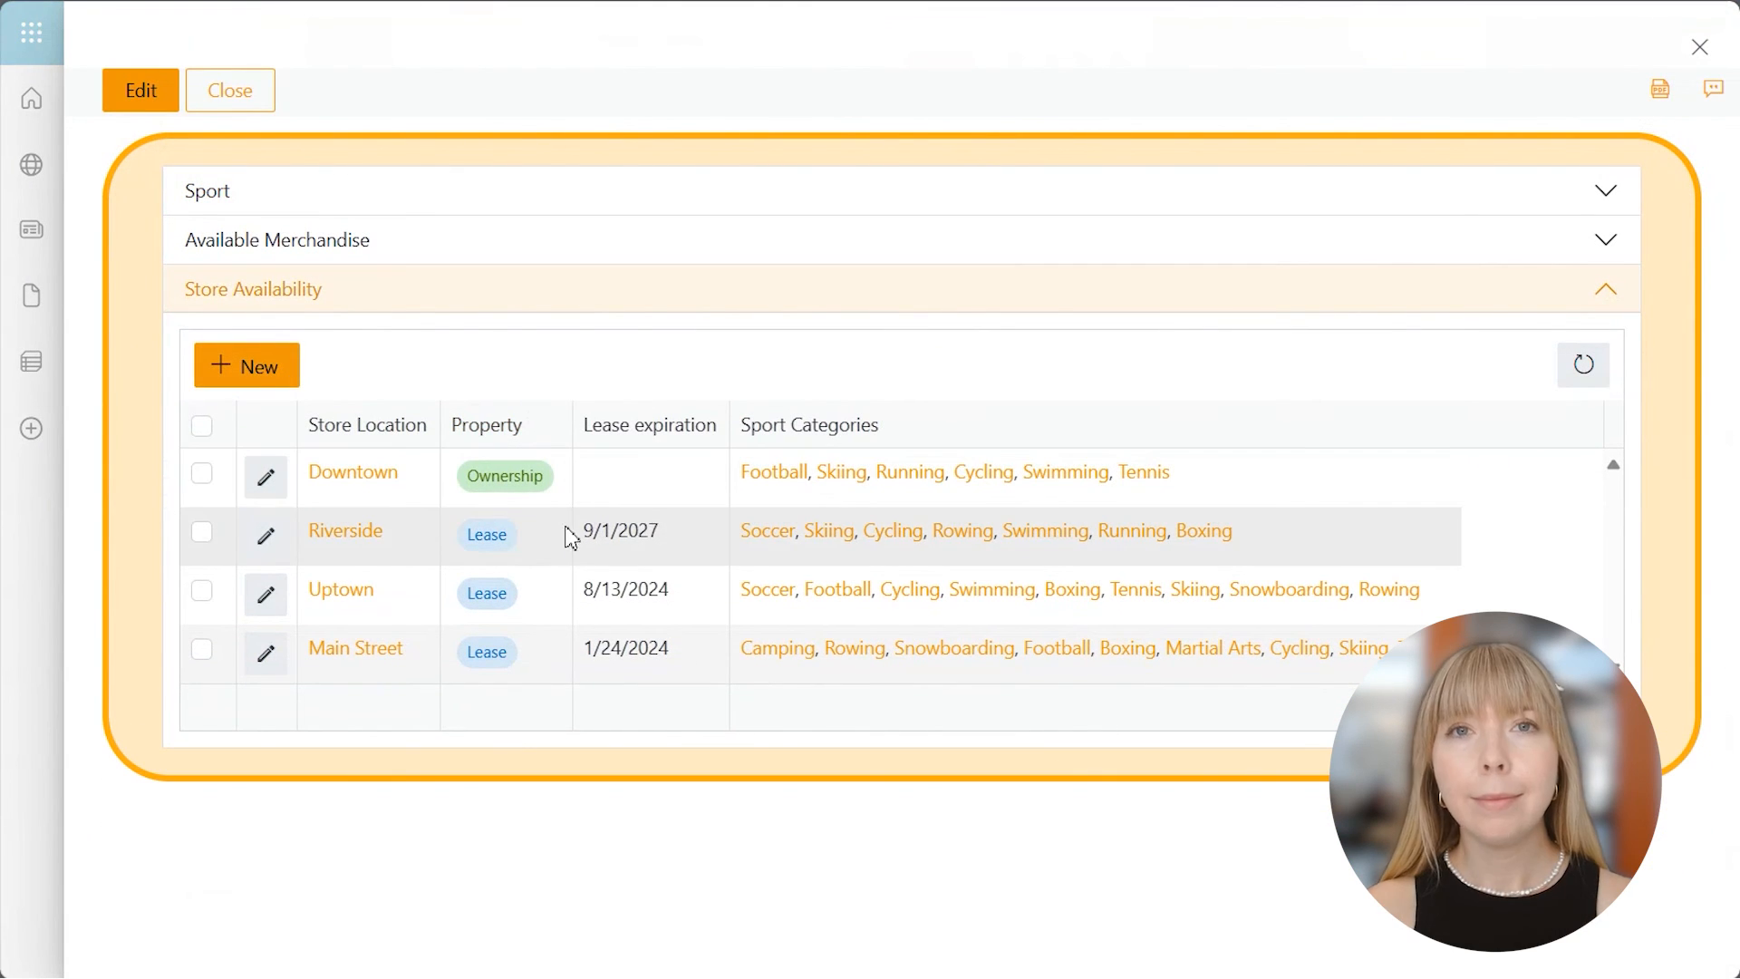
pyautogui.moveTo(231, 91)
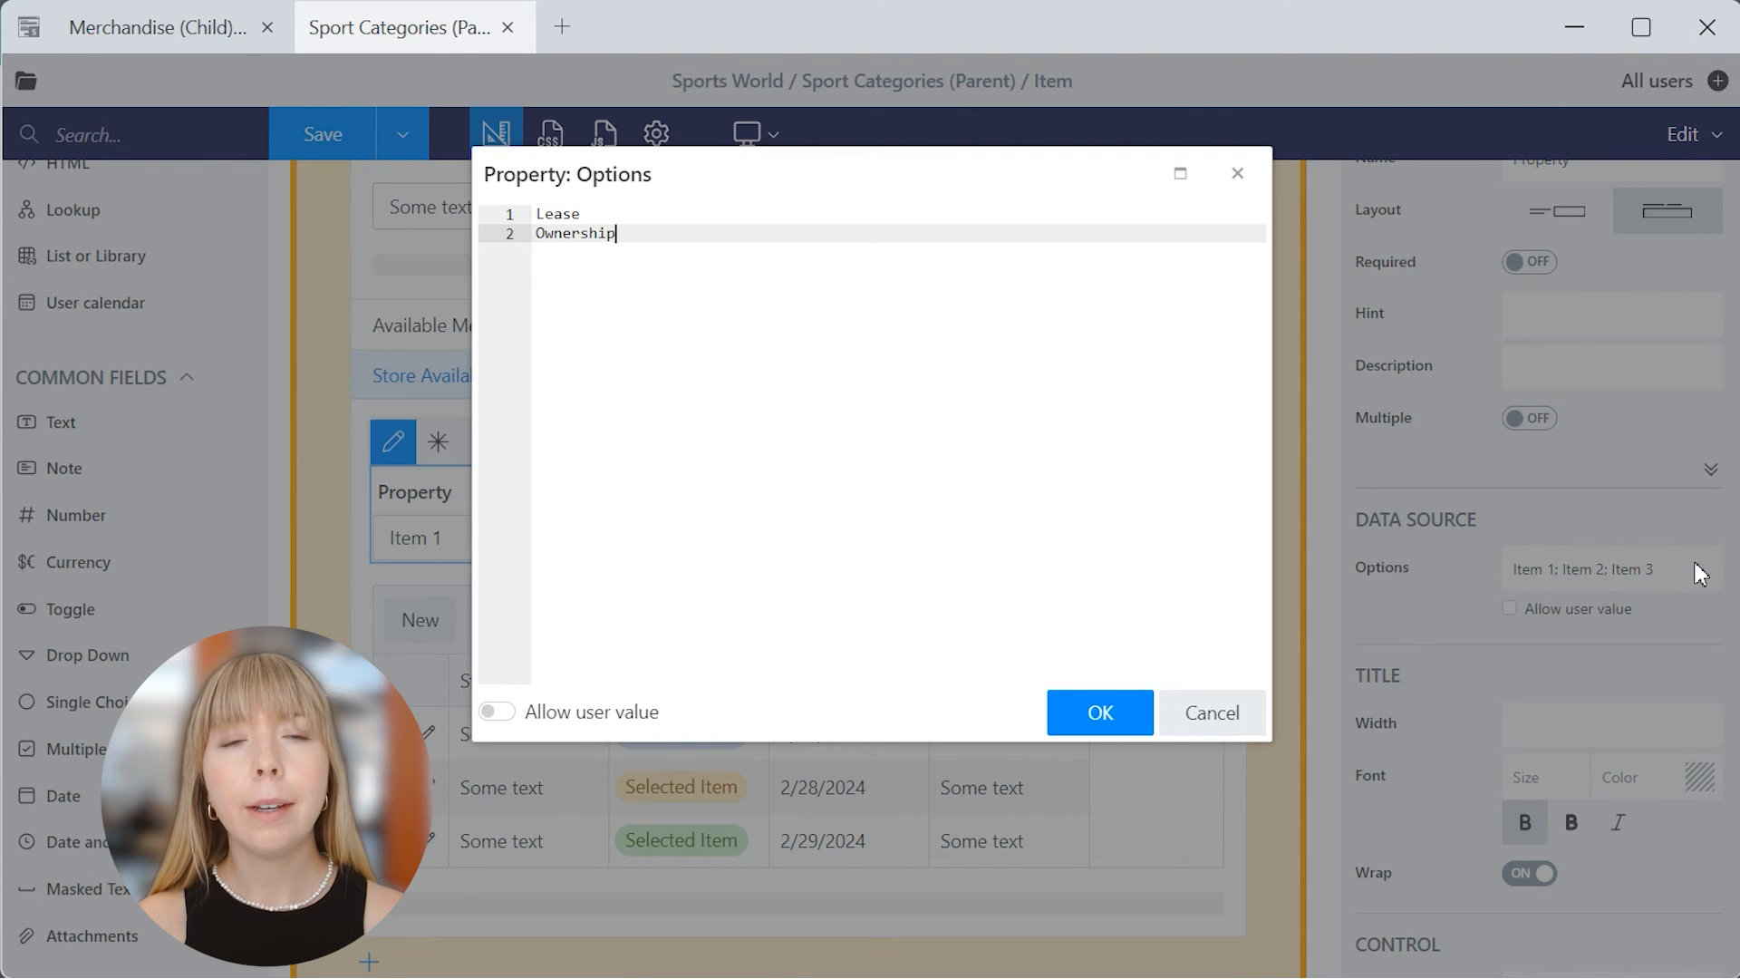
# - Confirm Lease/Ownership options and locate the ListOrLibrary2 control name in the JavaScript code
pyautogui.click(1099, 710)
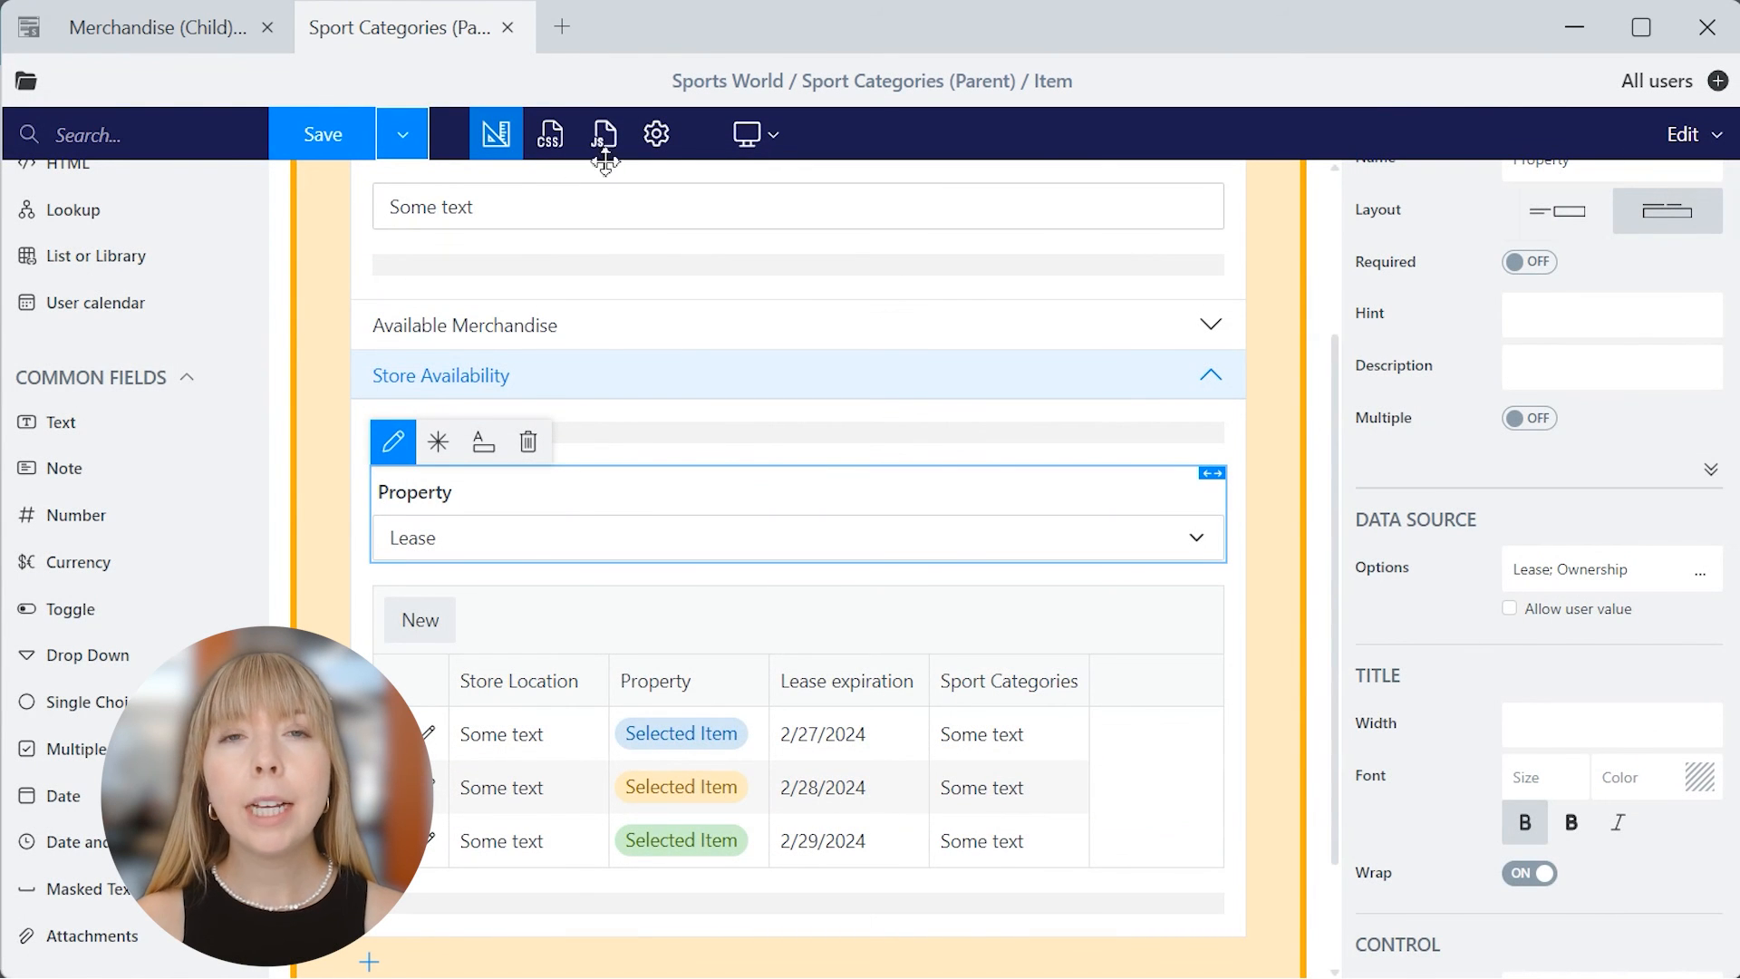
pyautogui.click(602, 132)
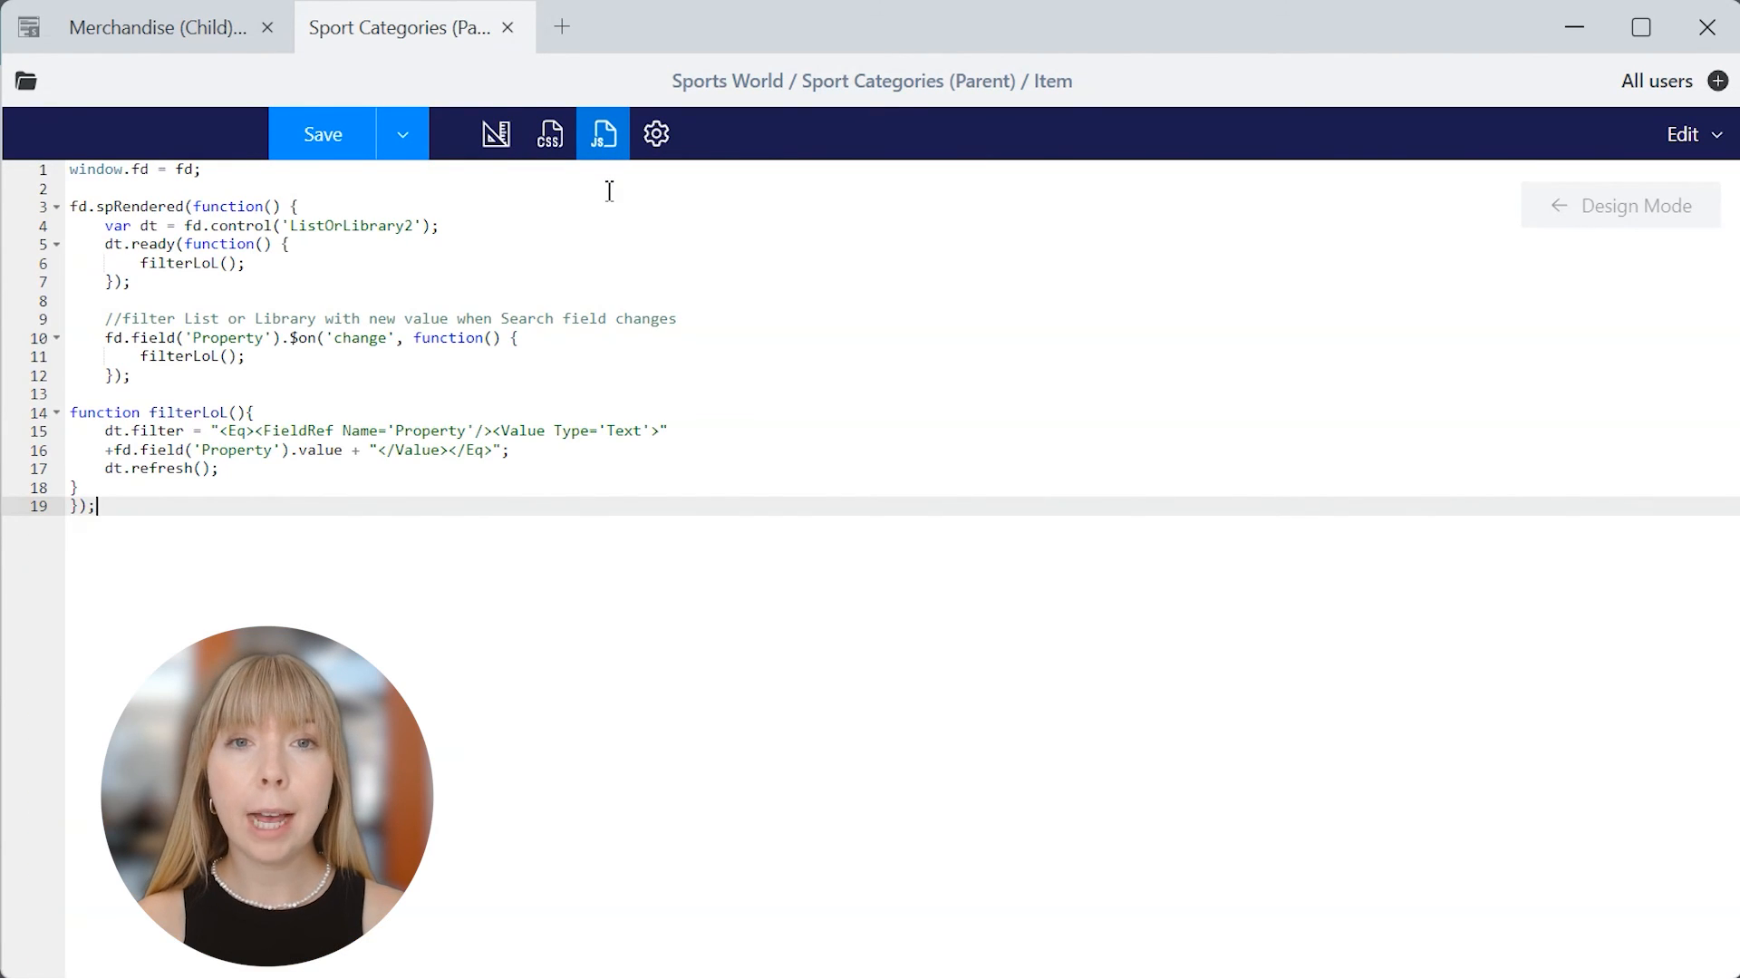
pyautogui.doubleClick(348, 226)
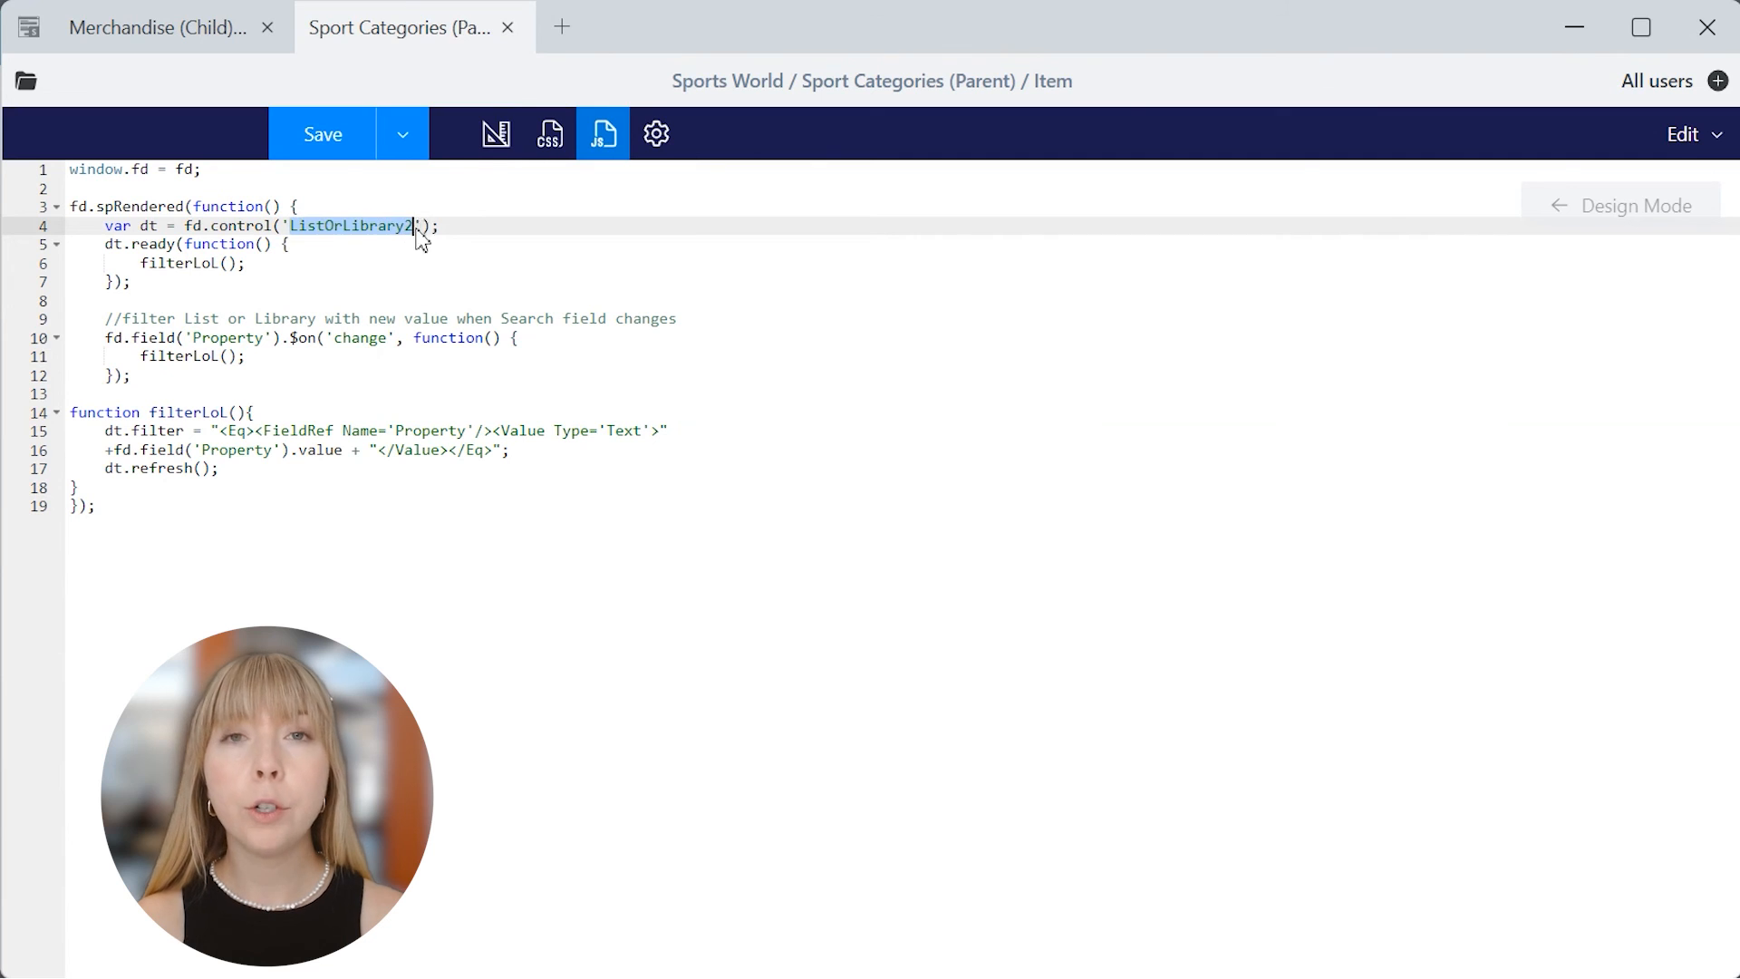
pyautogui.click(494, 132)
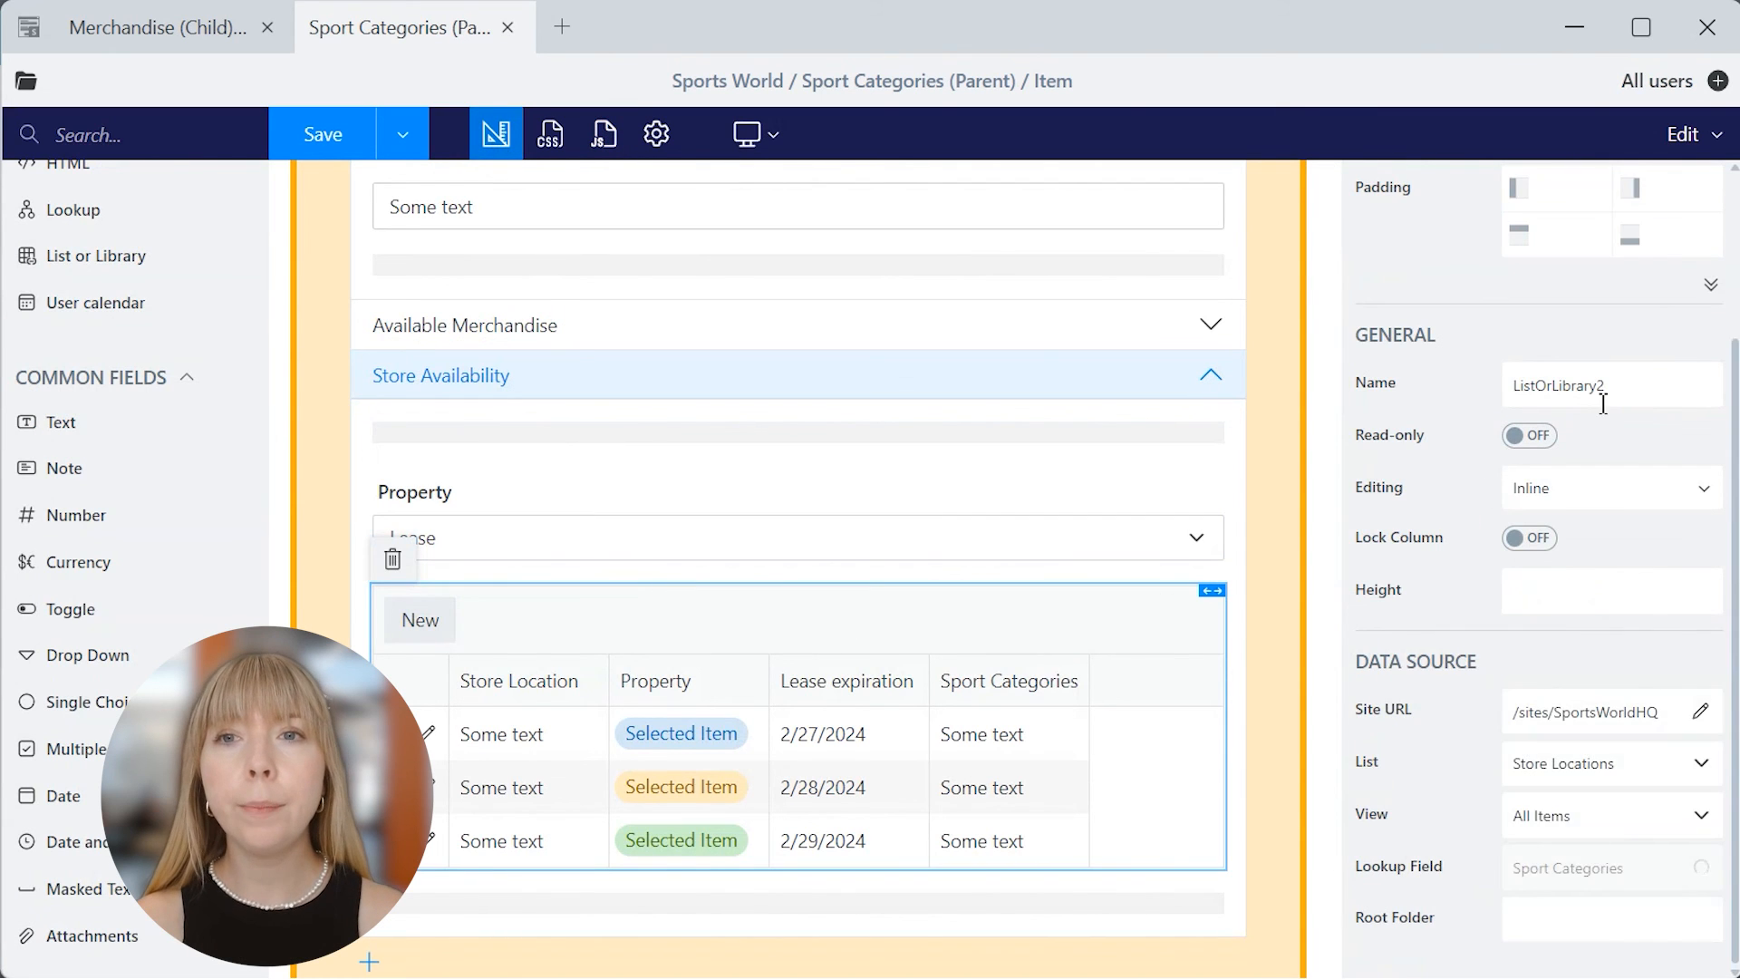
# - Verify the Property field name, finish the filter script for ListOrLibrary2, and save the form
pyautogui.click(796, 536)
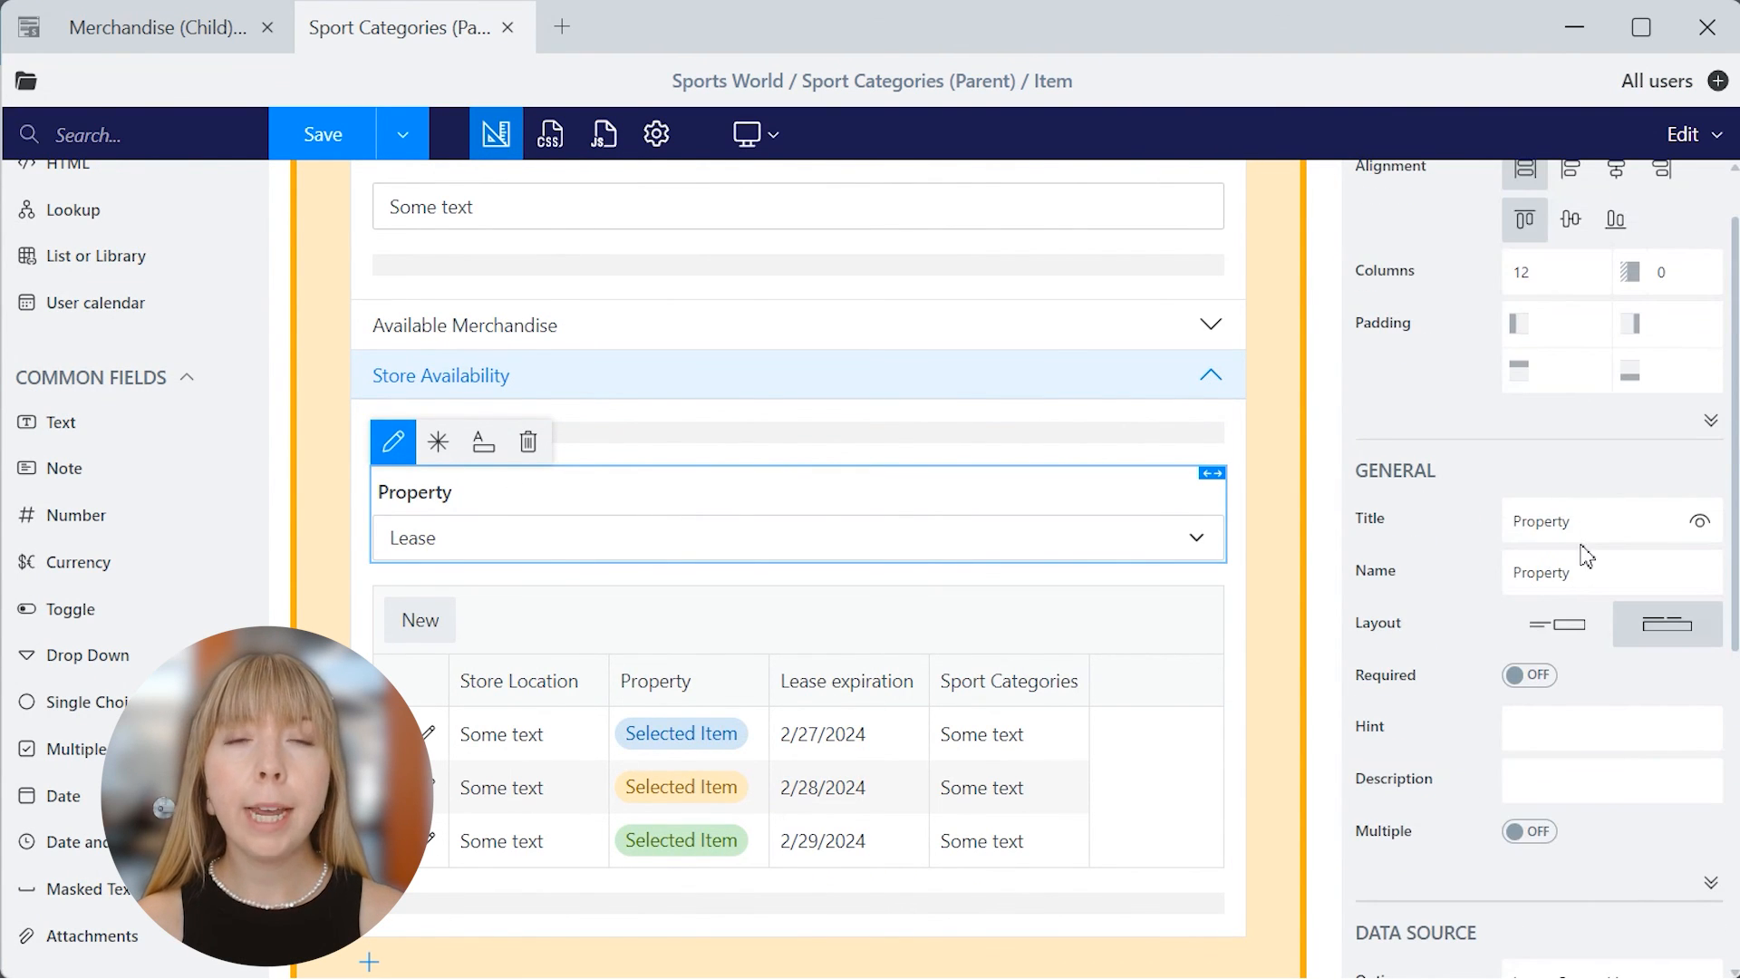
pyautogui.click(602, 132)
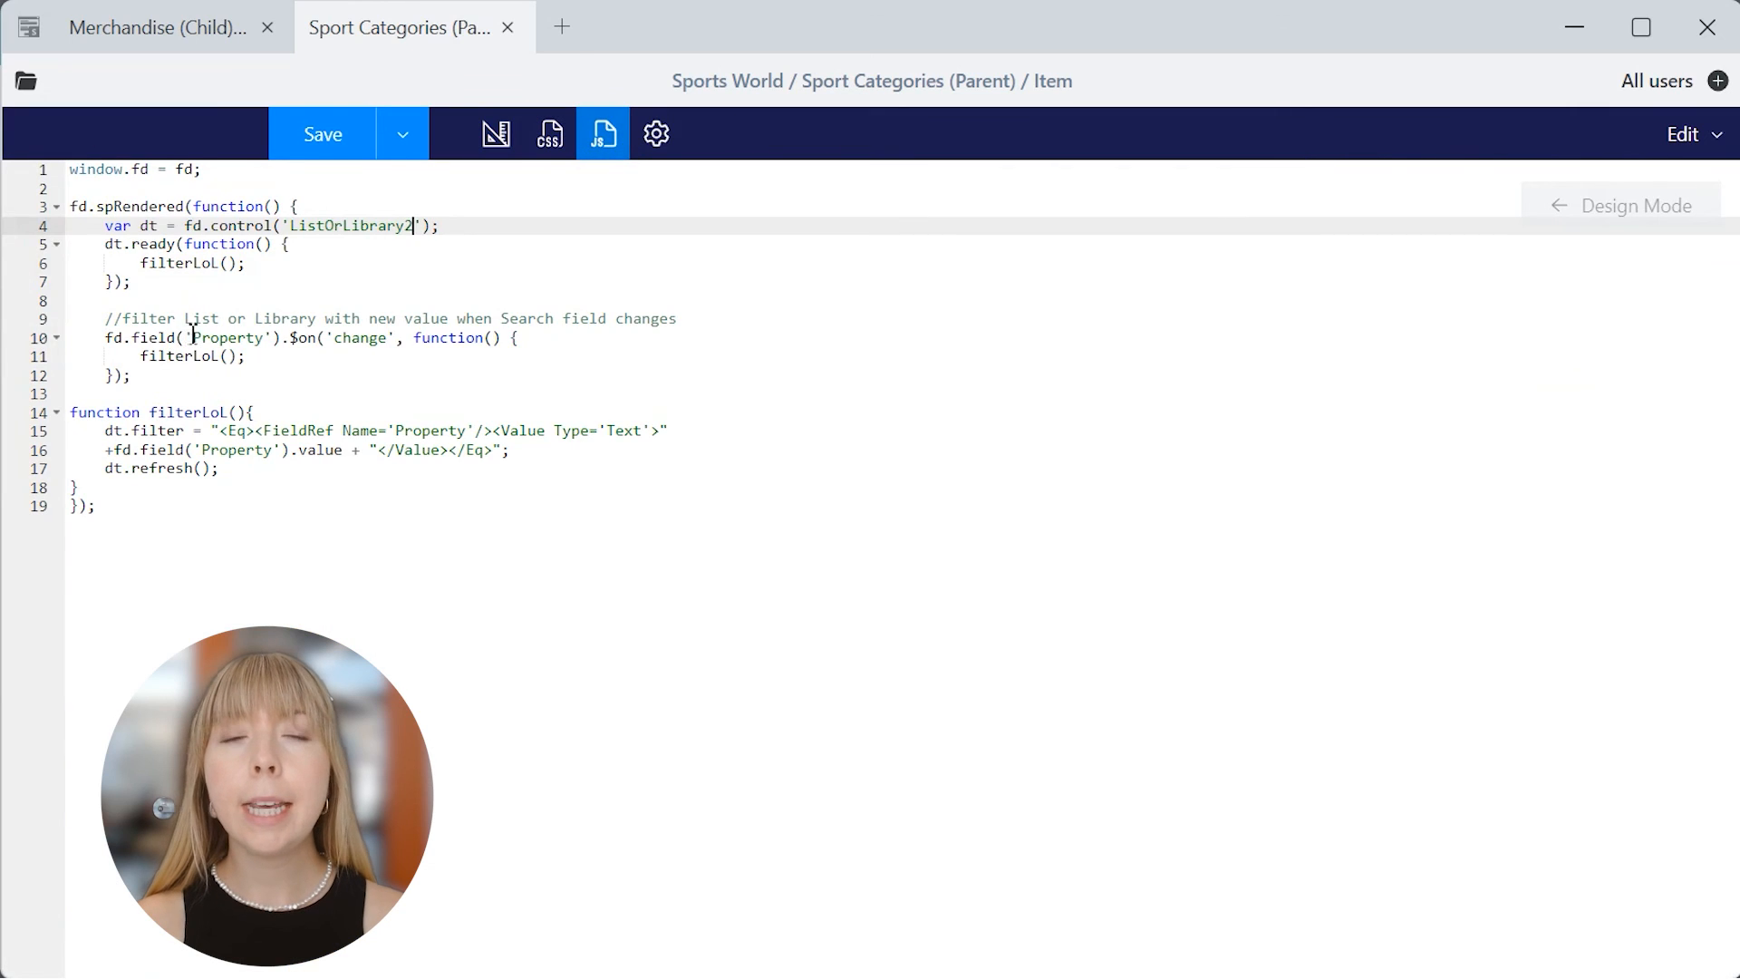
pyautogui.click(322, 133)
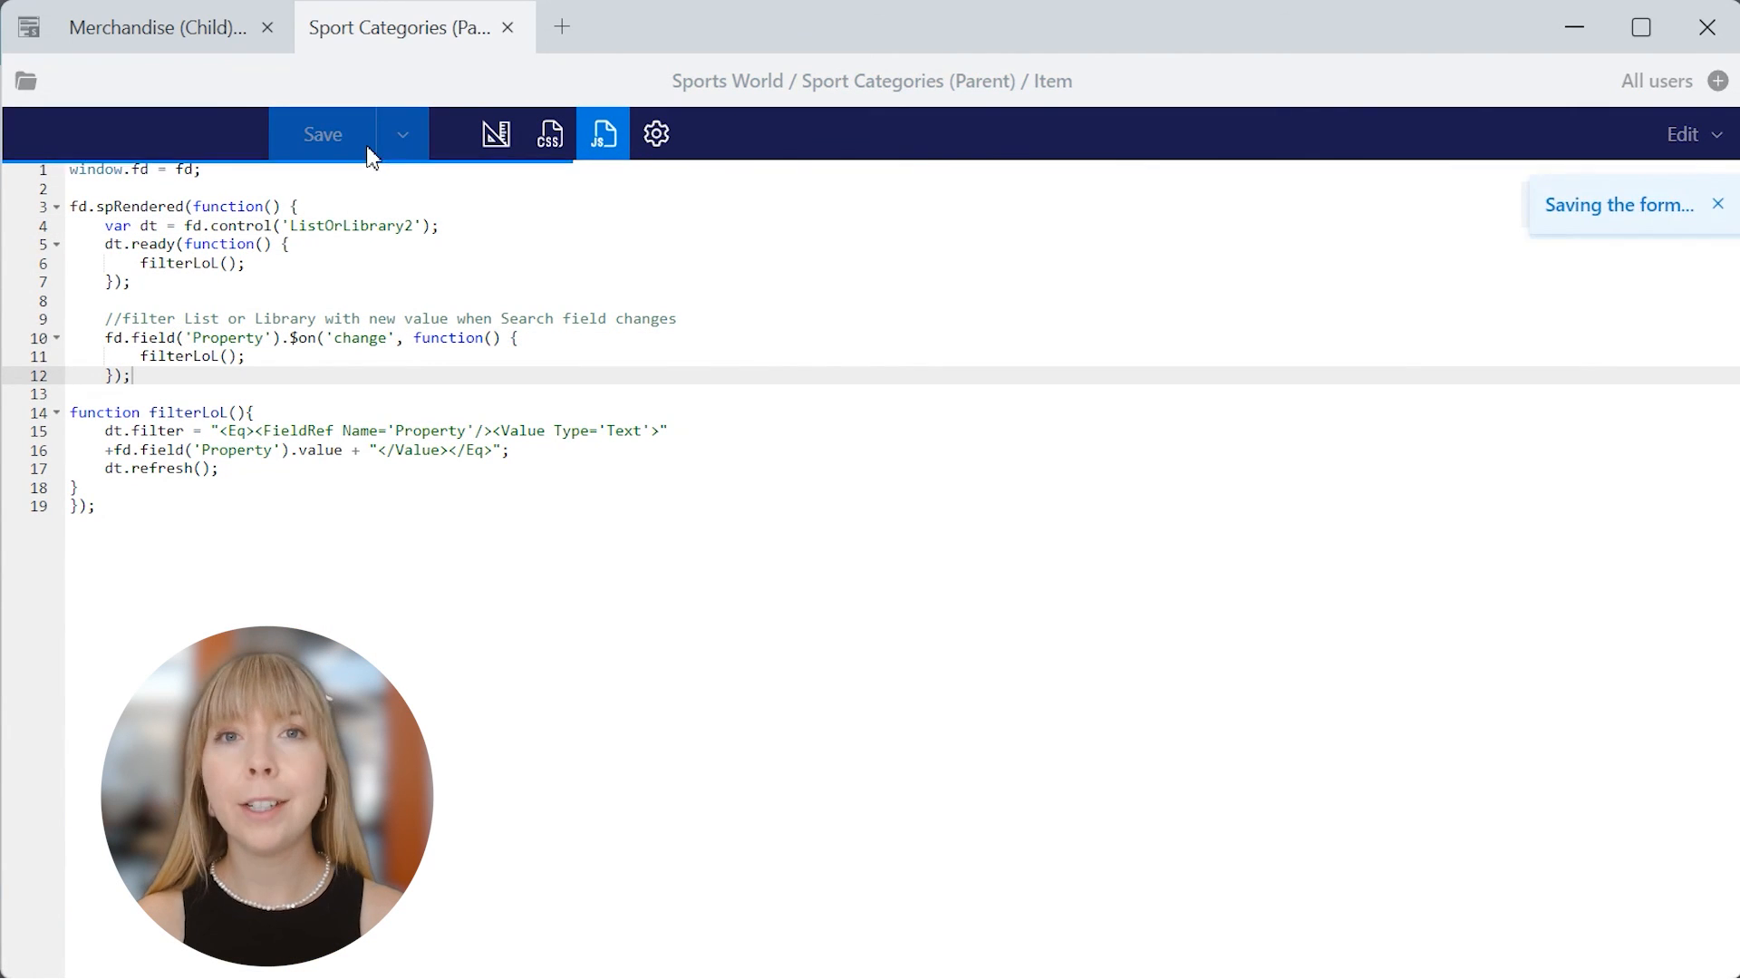
# - In the Skiing item's form, set Property to Lease so only the three leased stores are listed
pyautogui.click(322, 133)
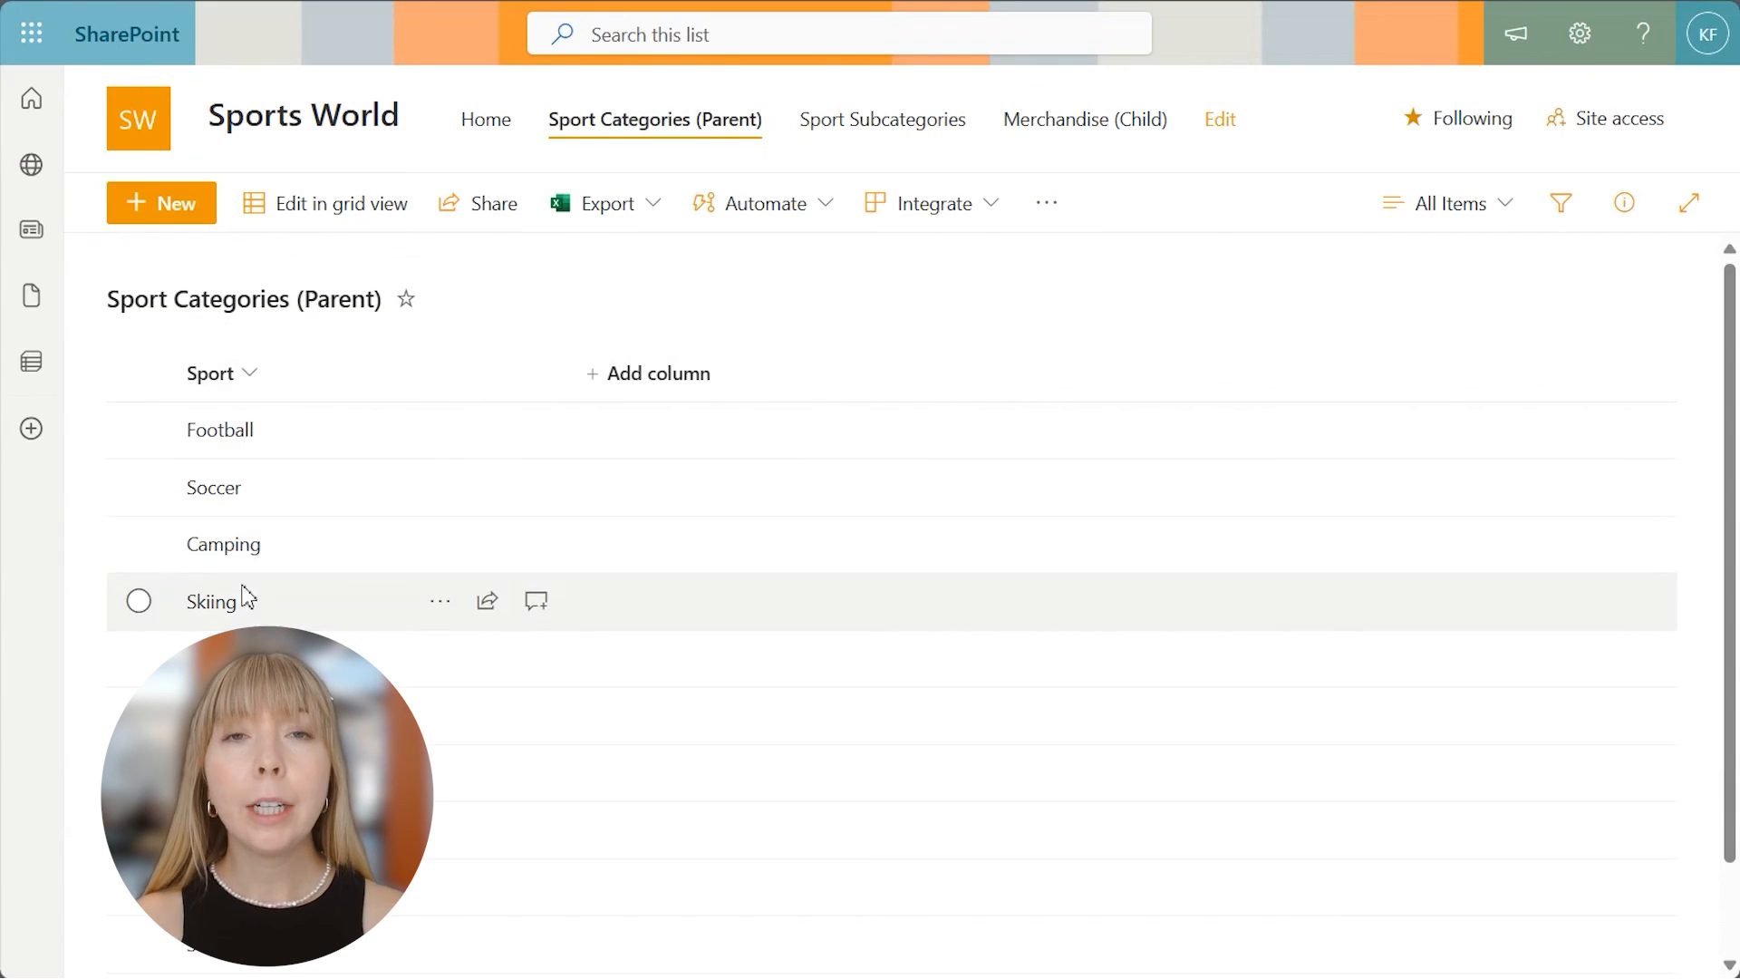
pyautogui.click(210, 600)
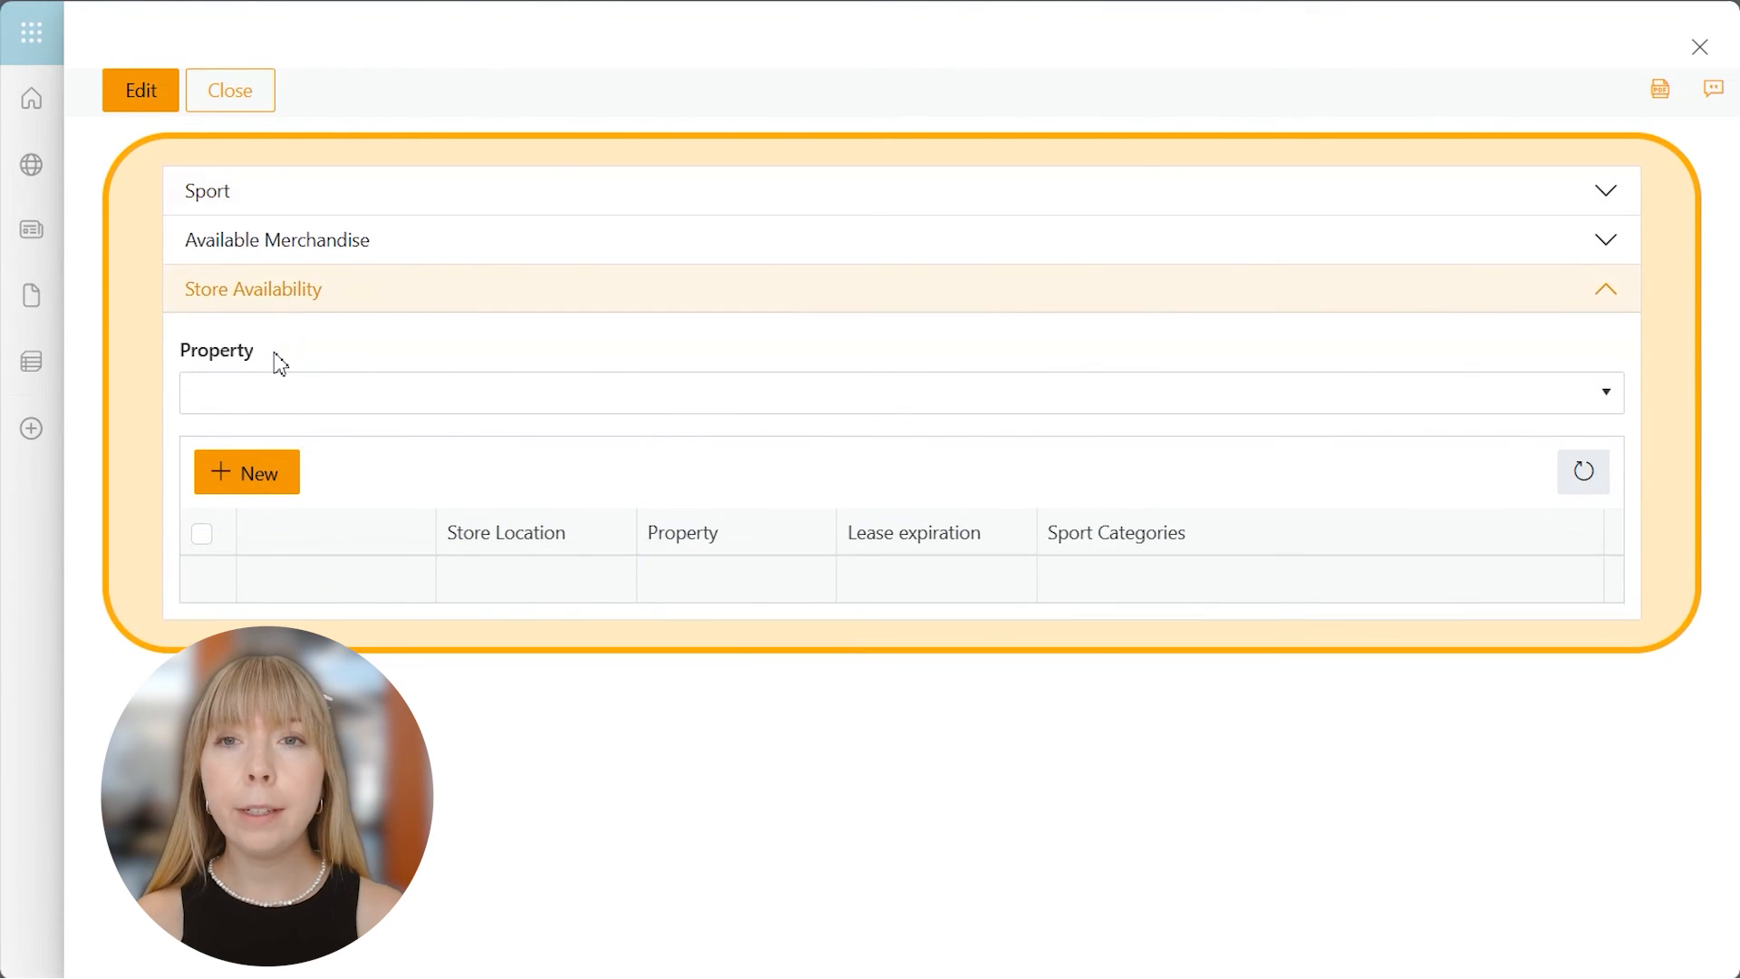
pyautogui.click(899, 391)
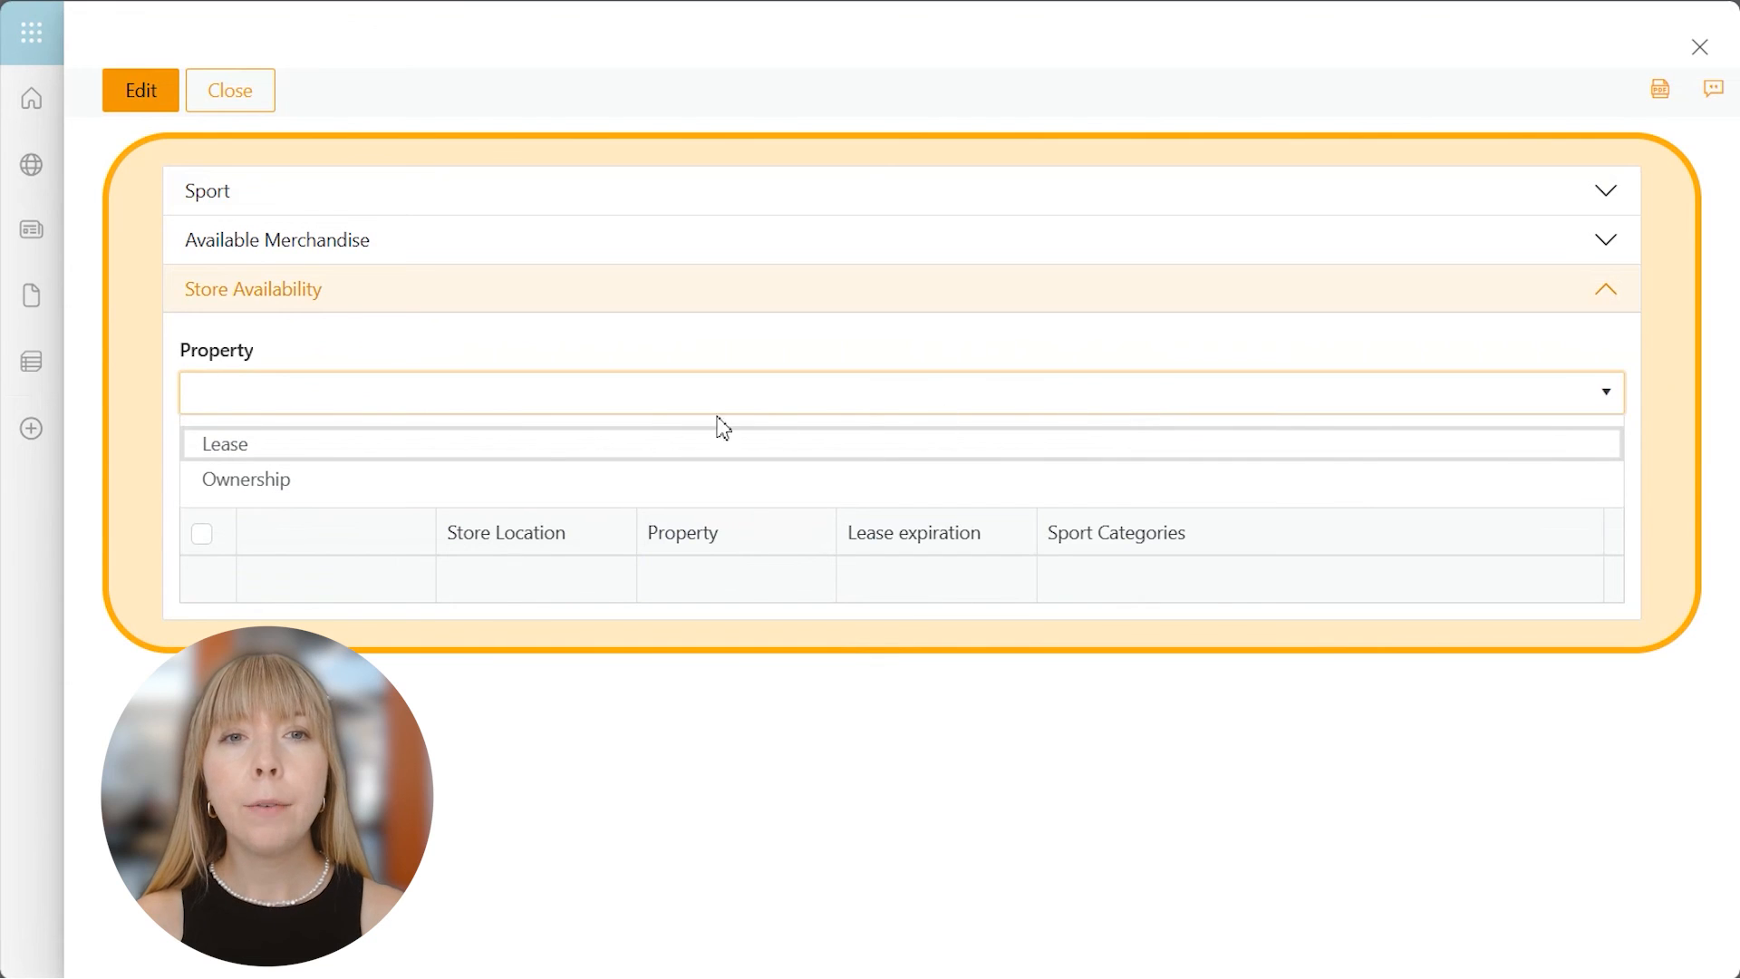
pyautogui.click(225, 442)
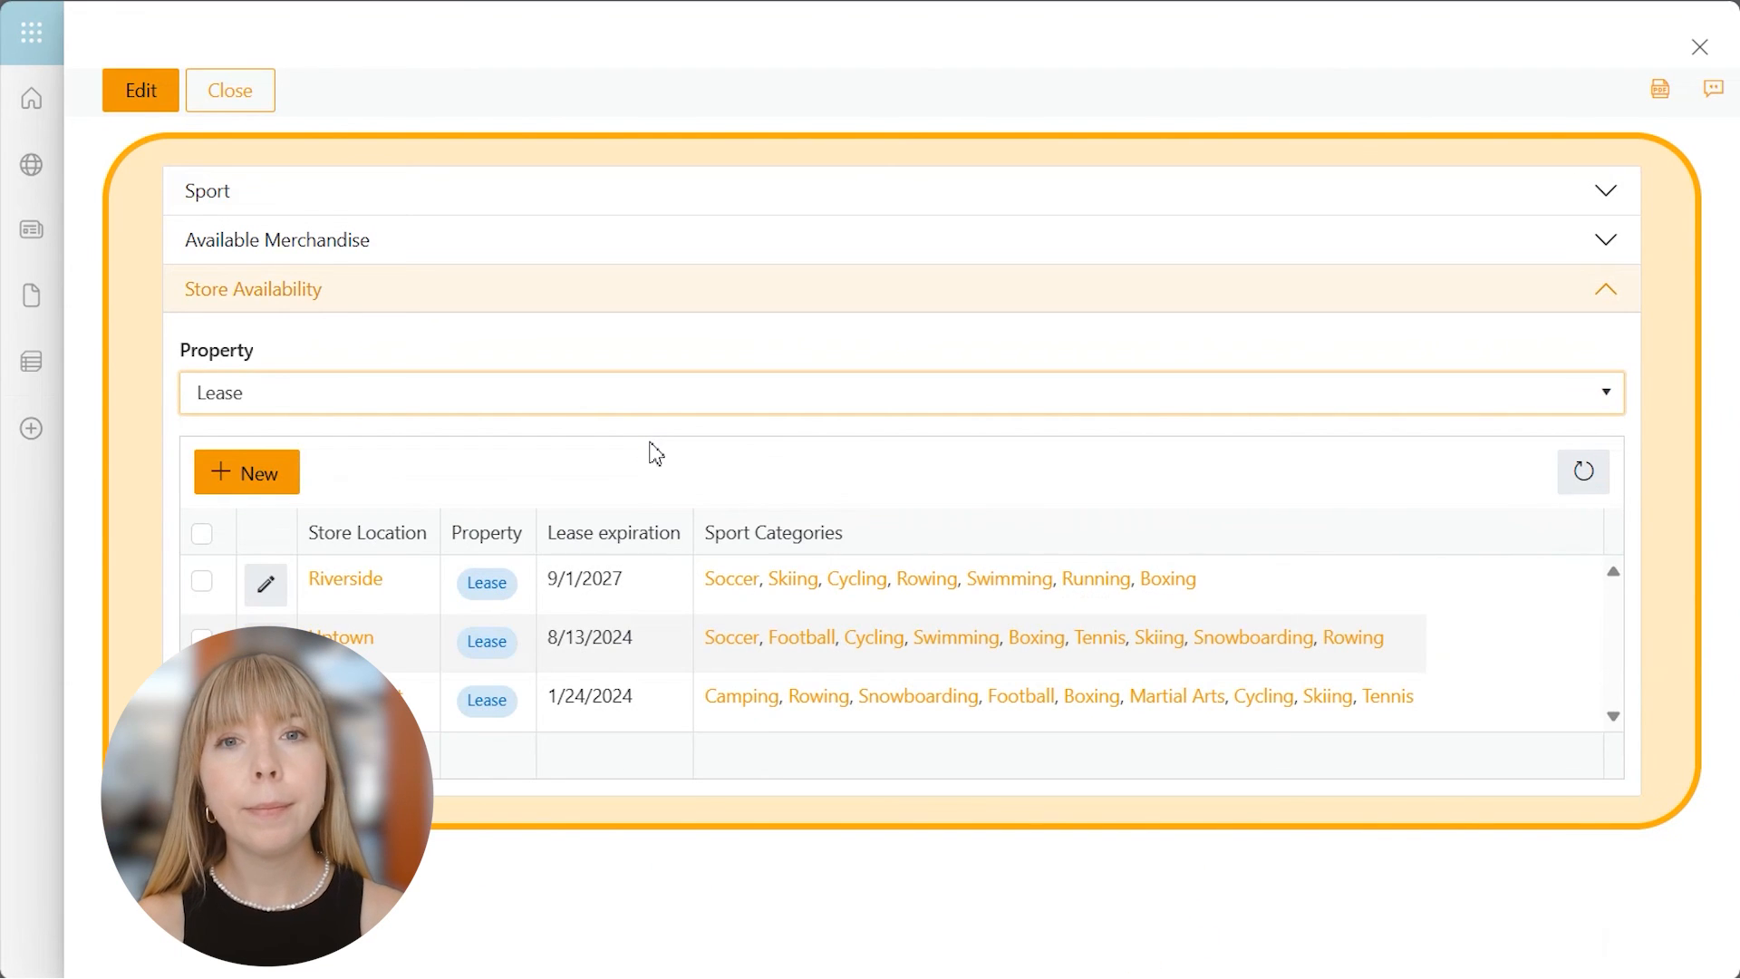